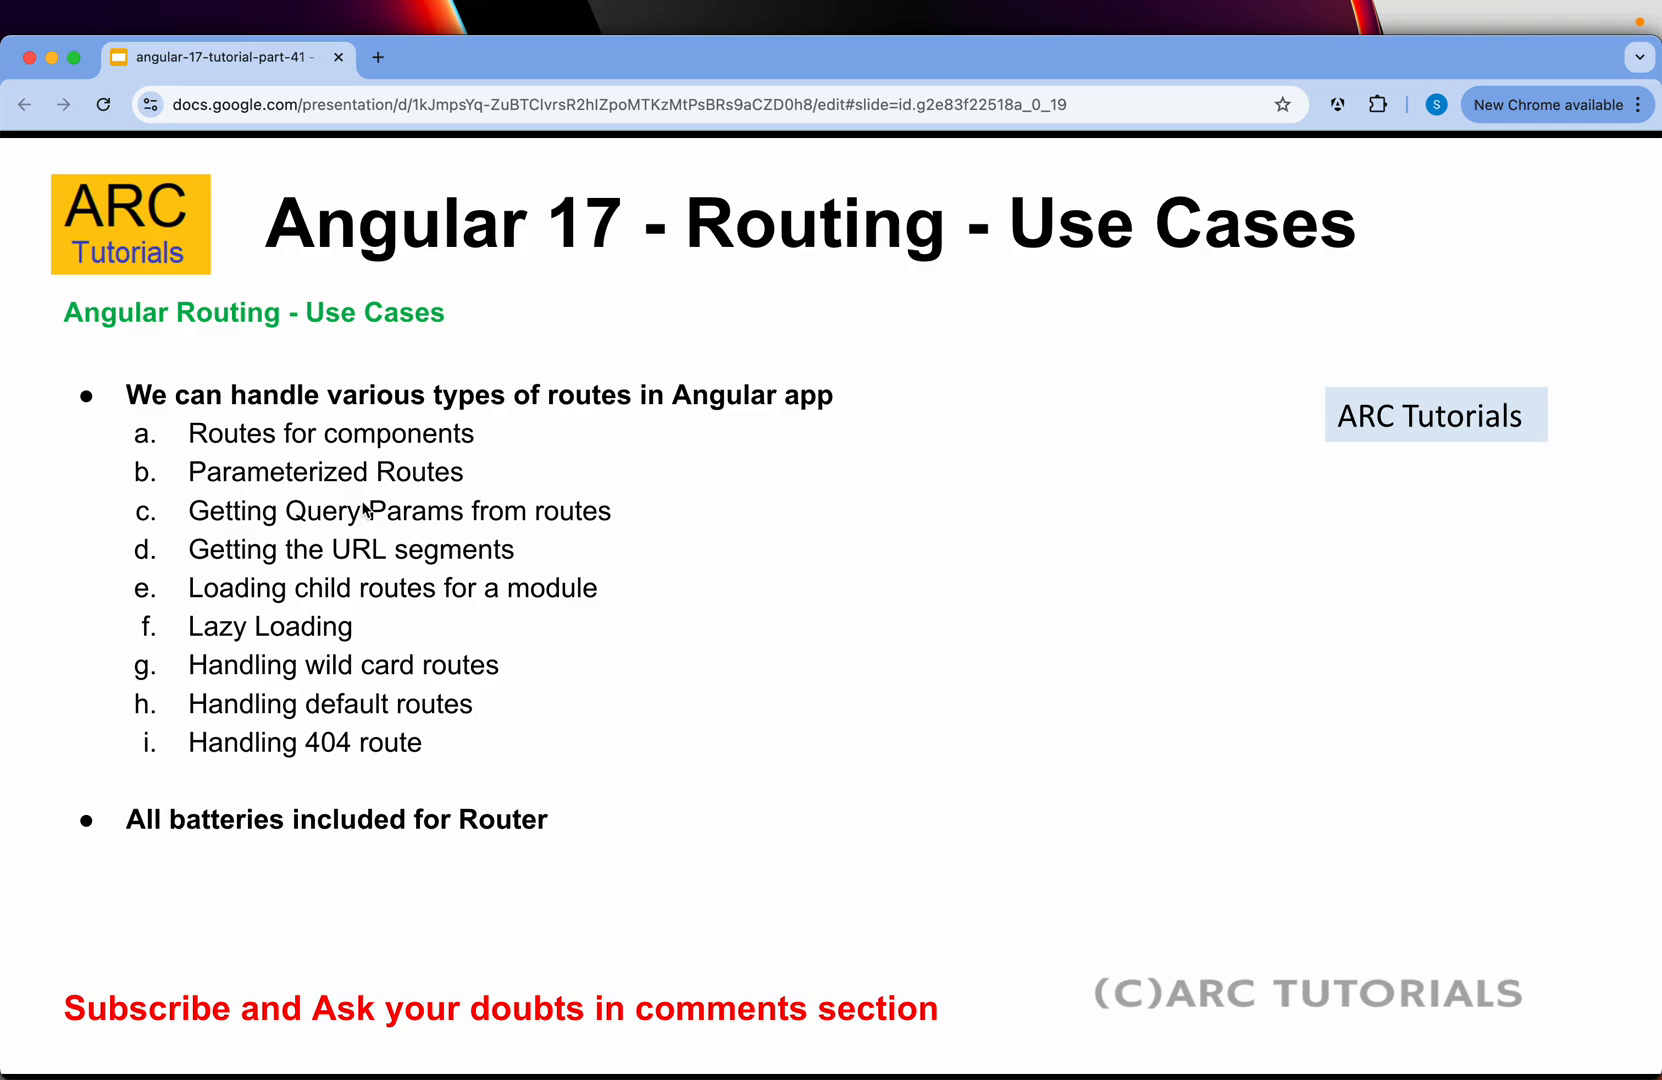
pyautogui.moveTo(284, 454)
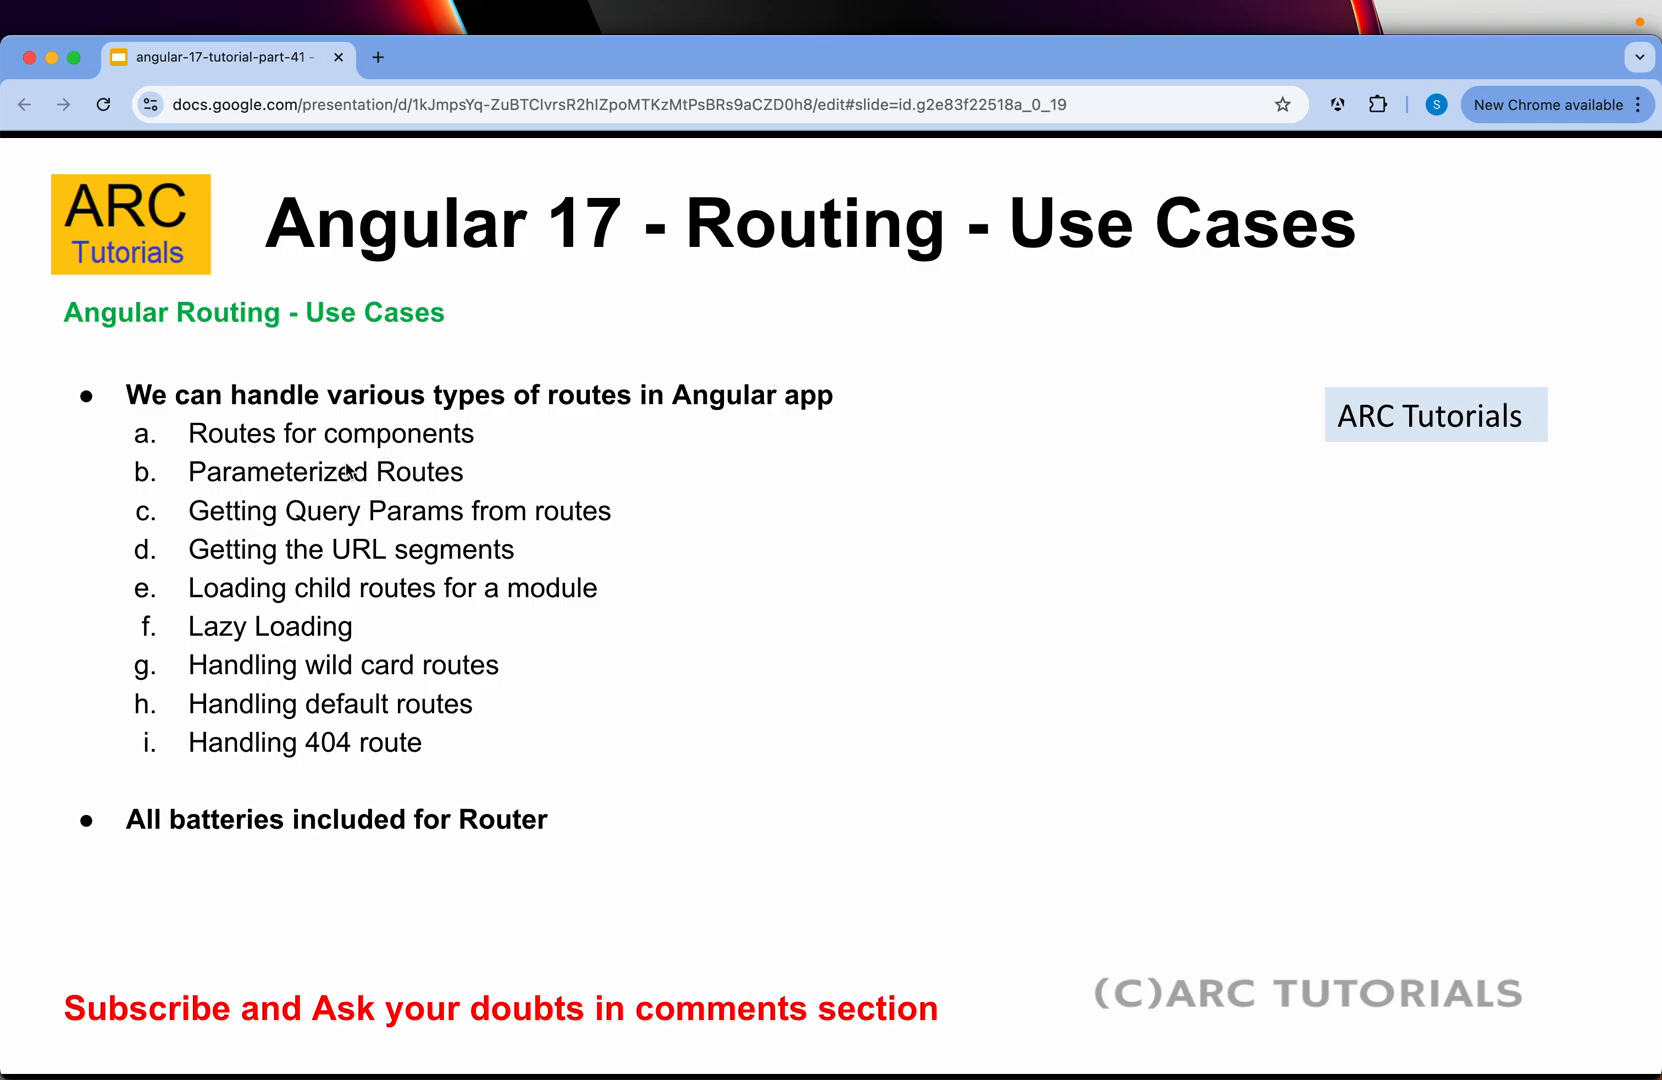
pyautogui.moveTo(832, 749)
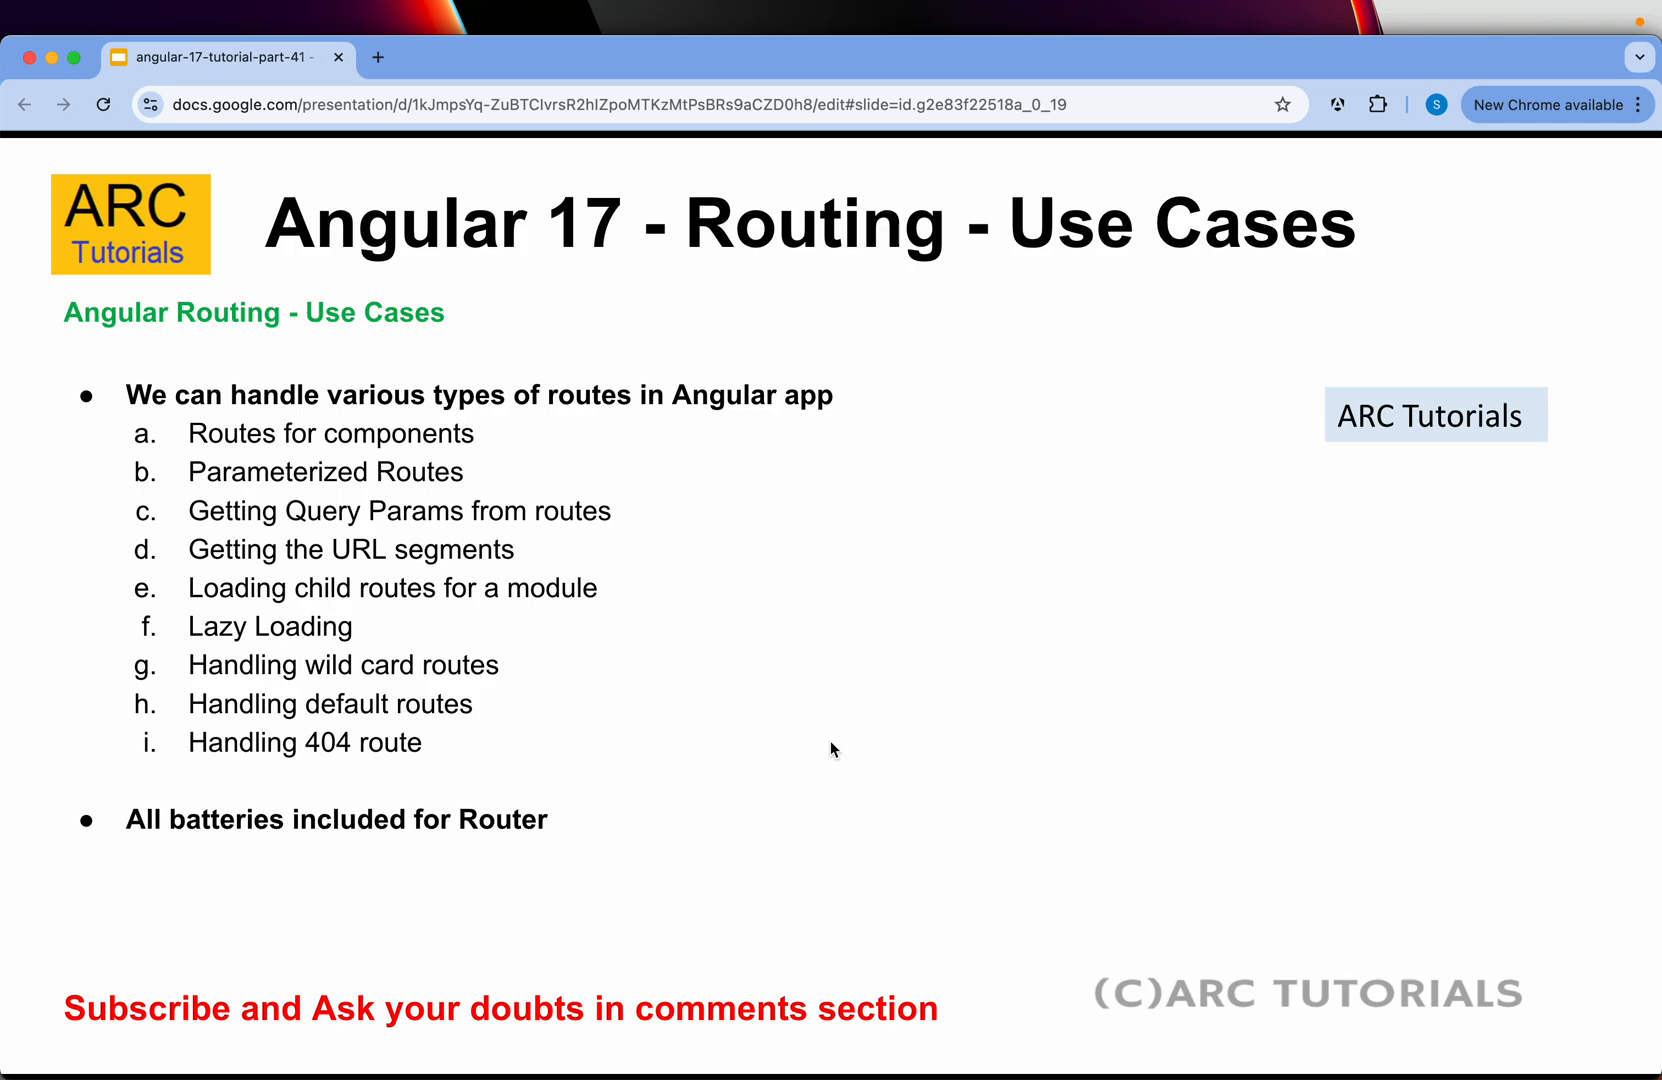
pyautogui.moveTo(373, 1051)
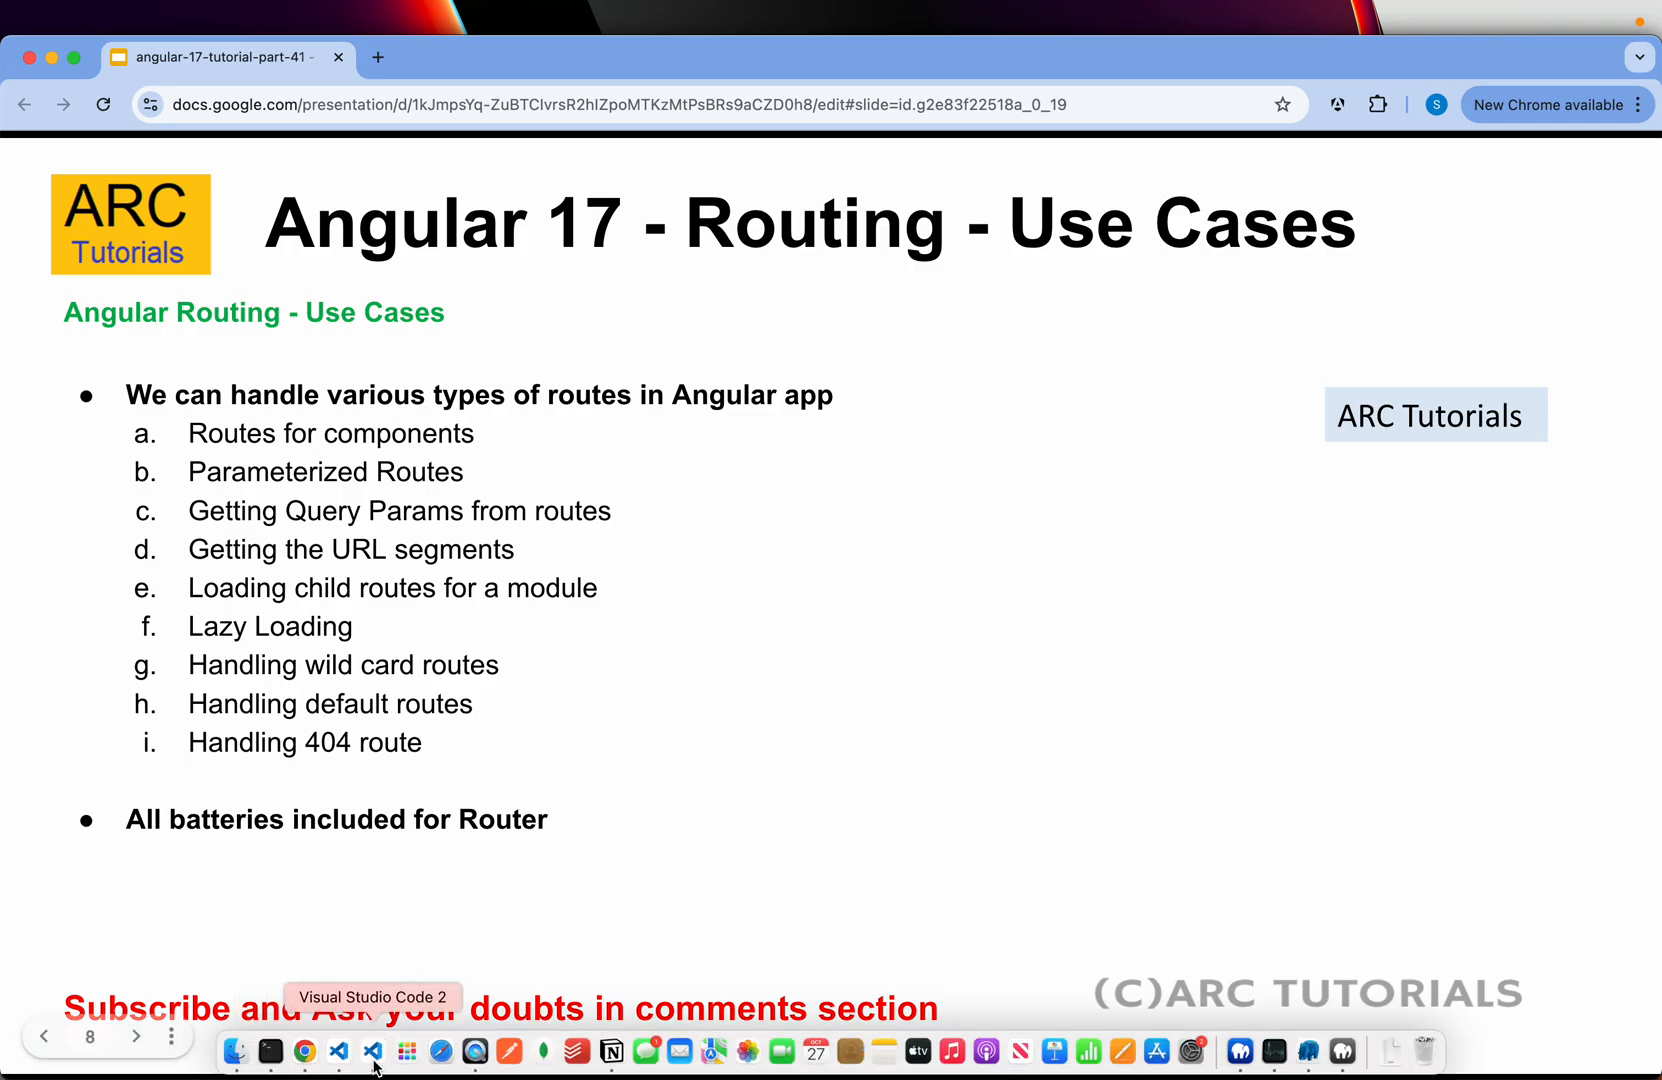
# Switch to VS Code and collapse the flights folder to reveal app.routes.ts in the Explorer.
pyautogui.click(370, 1051)
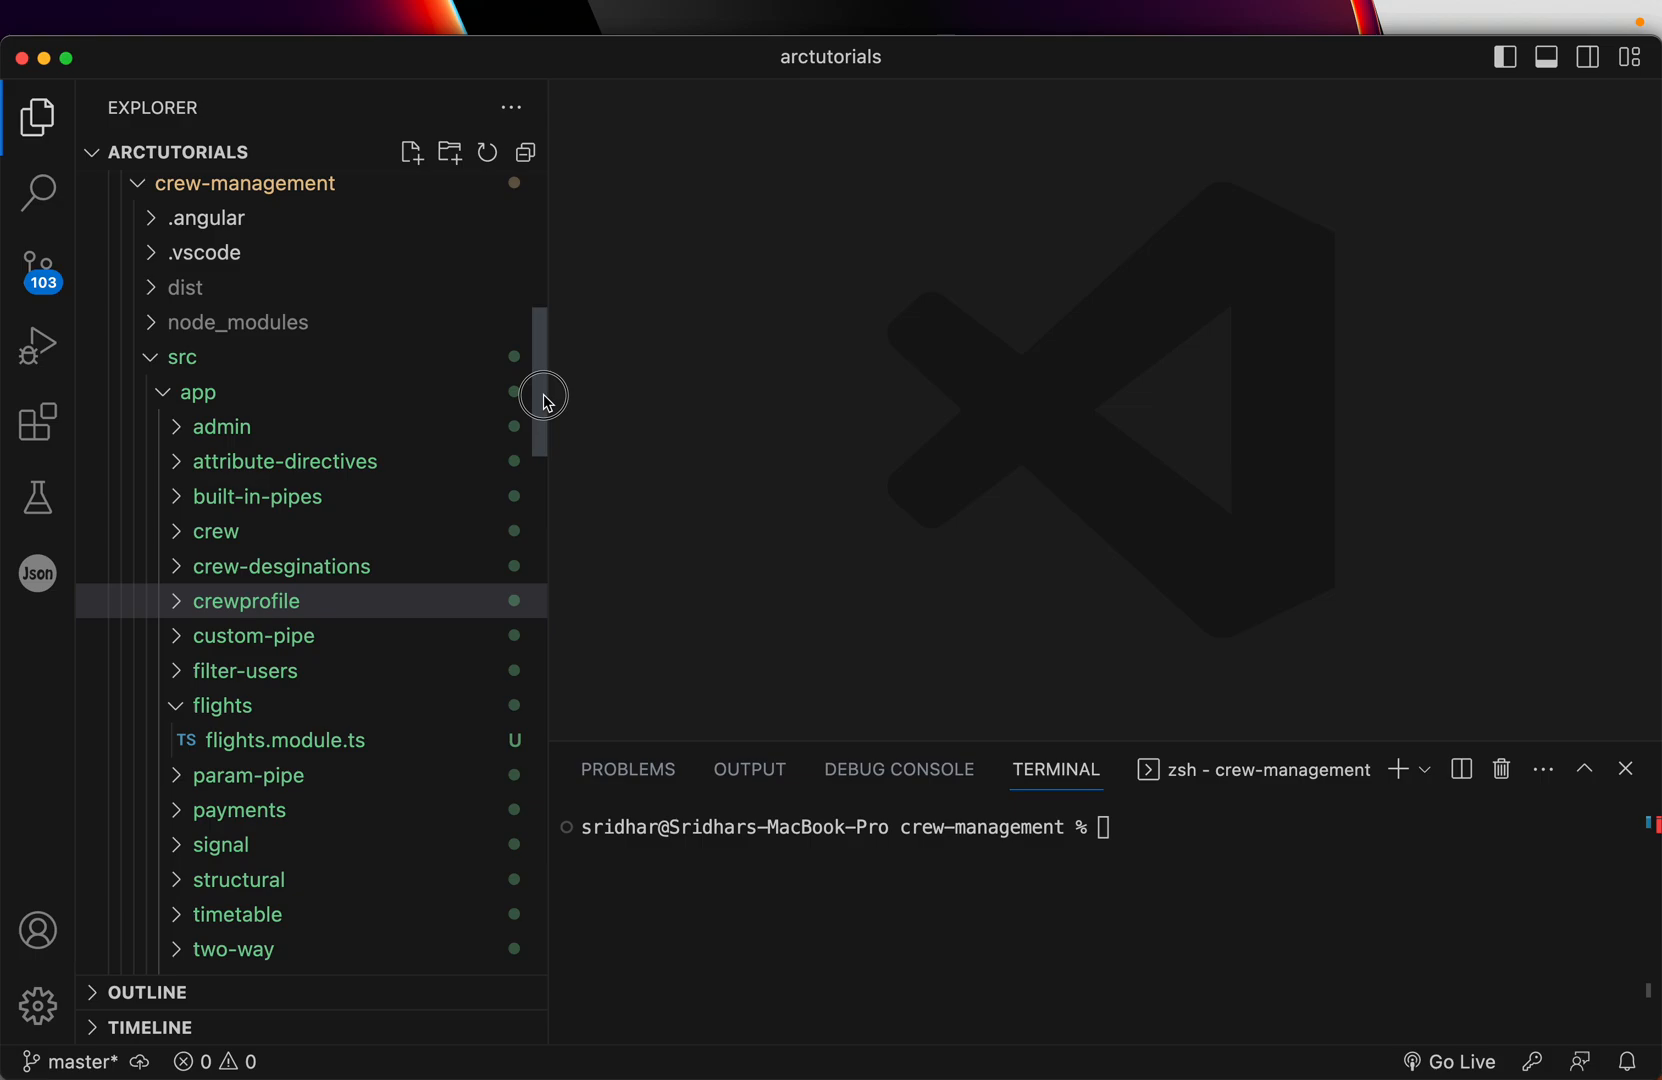
pyautogui.scroll(-3)
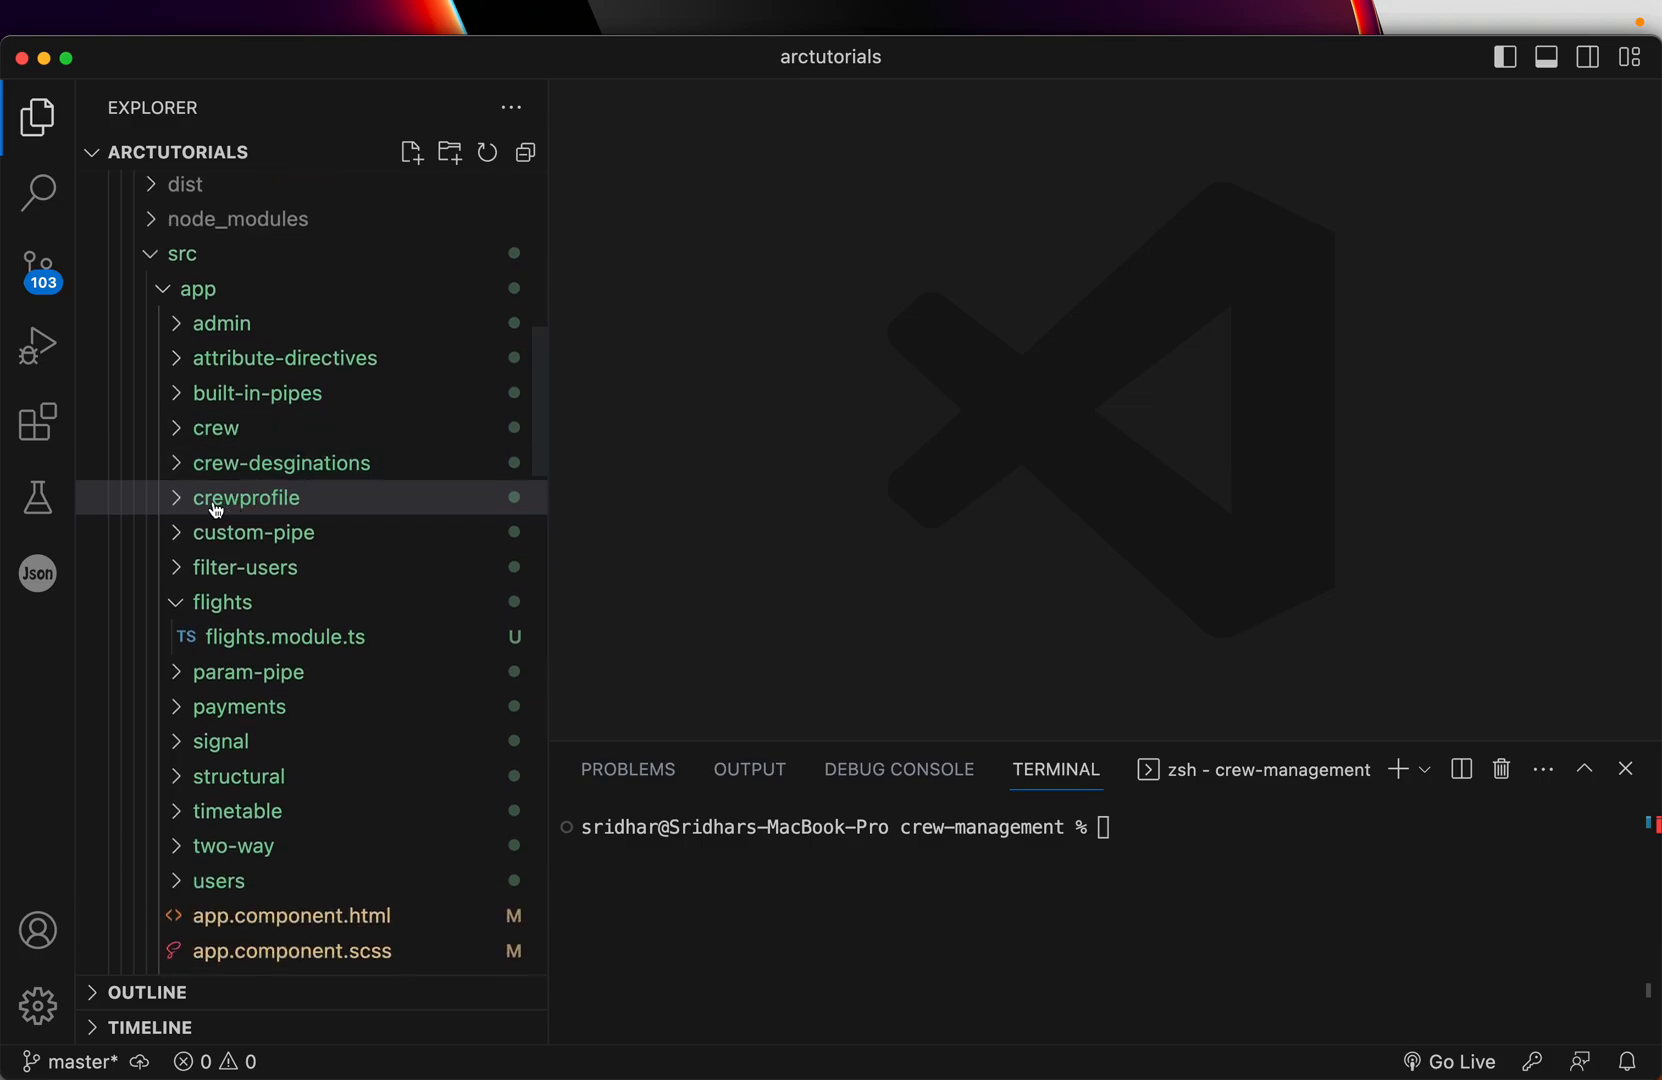
pyautogui.click(222, 601)
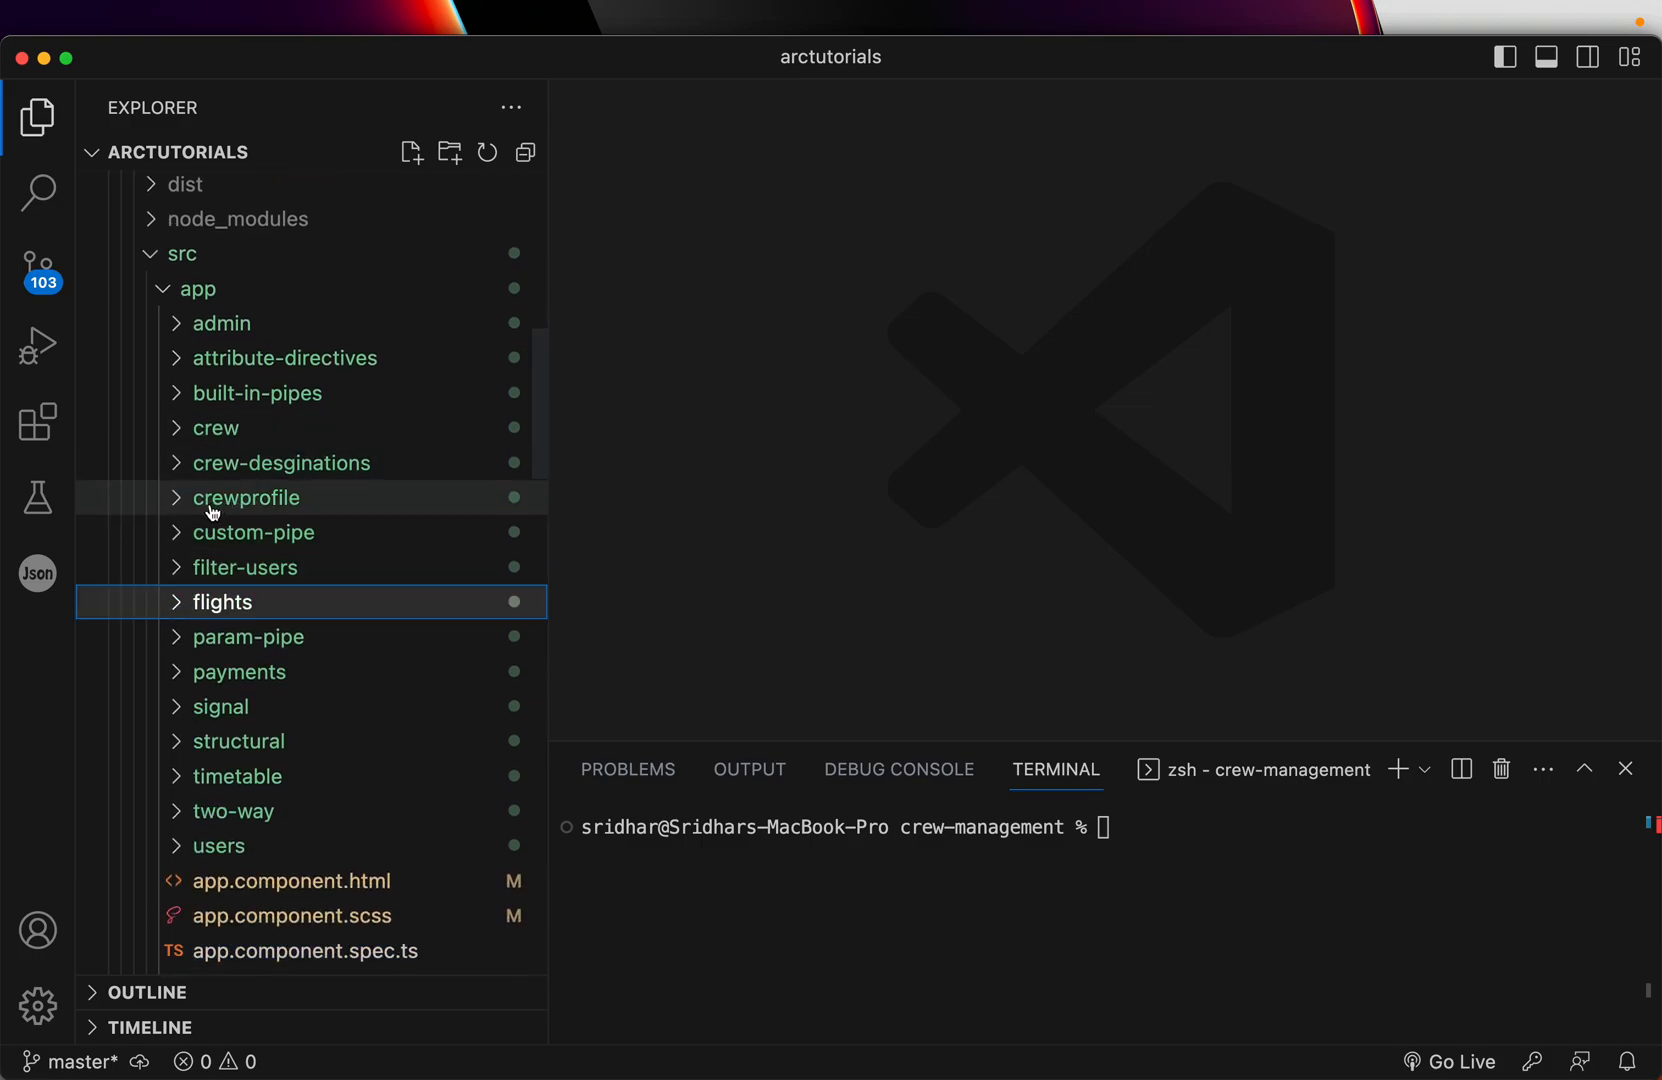
pyautogui.moveTo(680, 547)
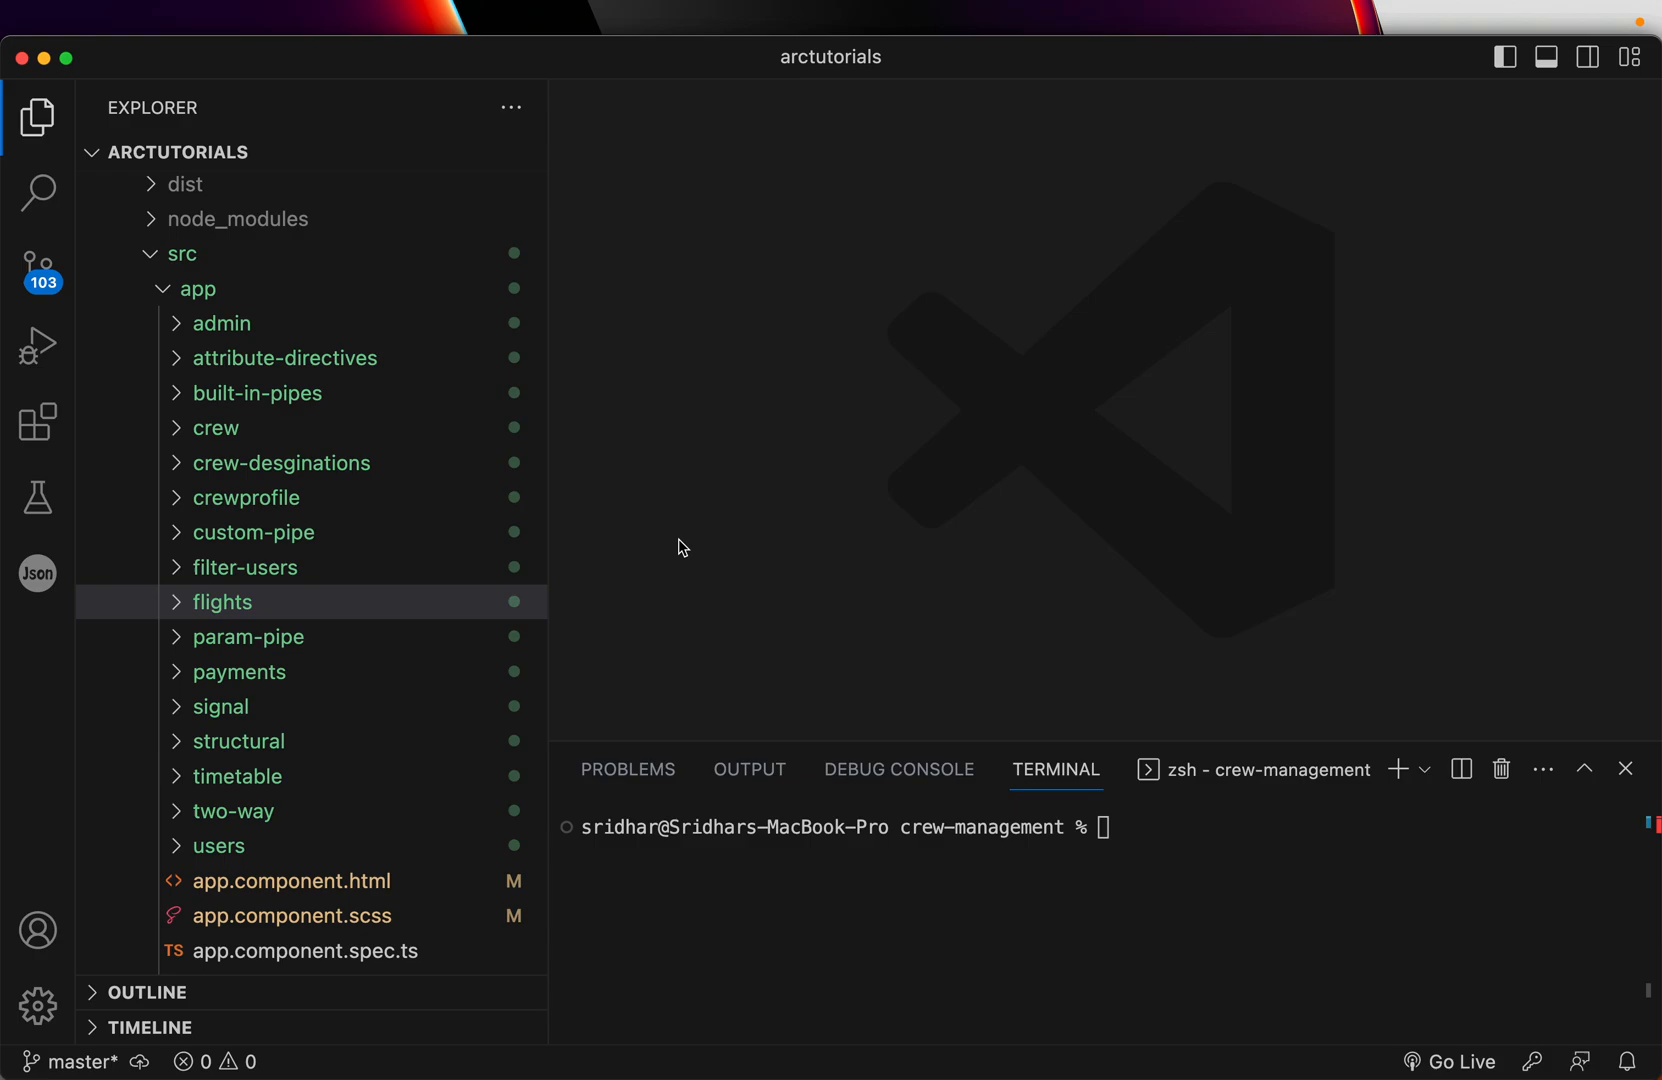
pyautogui.moveTo(636, 473)
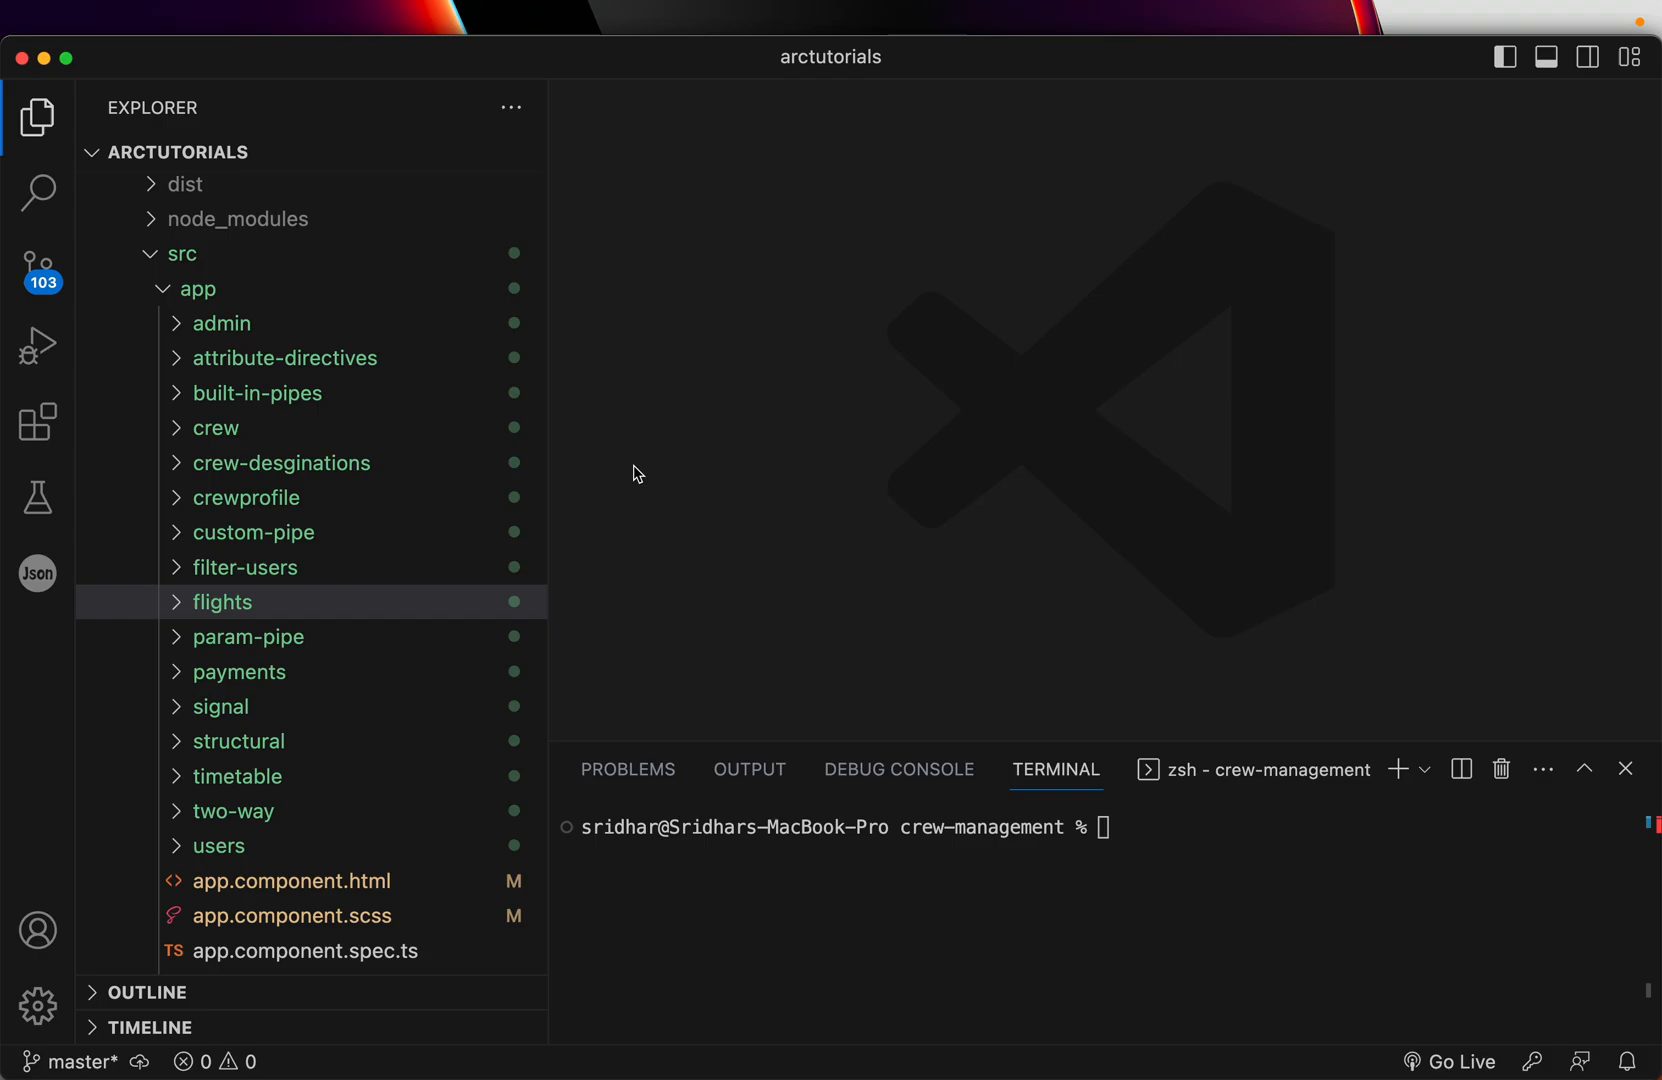
pyautogui.scroll(-3)
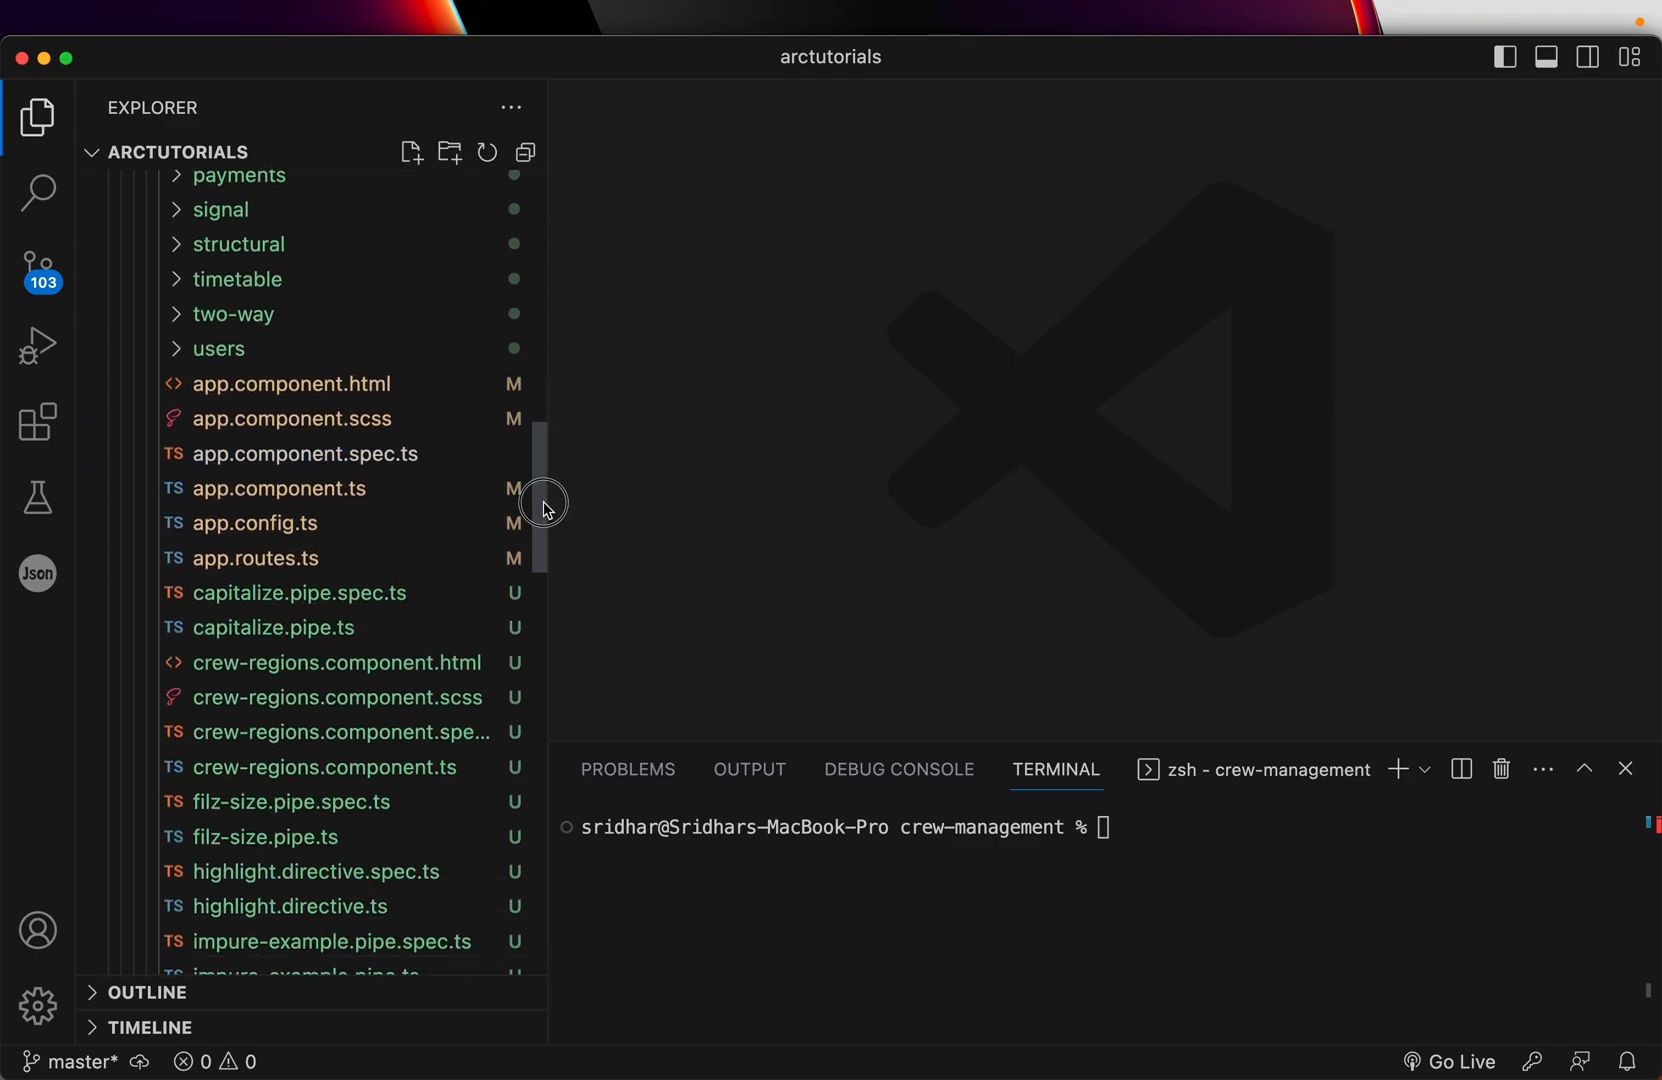
# Open app.routes.ts and replace the filter-users route with a copy of the crewprofile route.
pyautogui.click(254, 488)
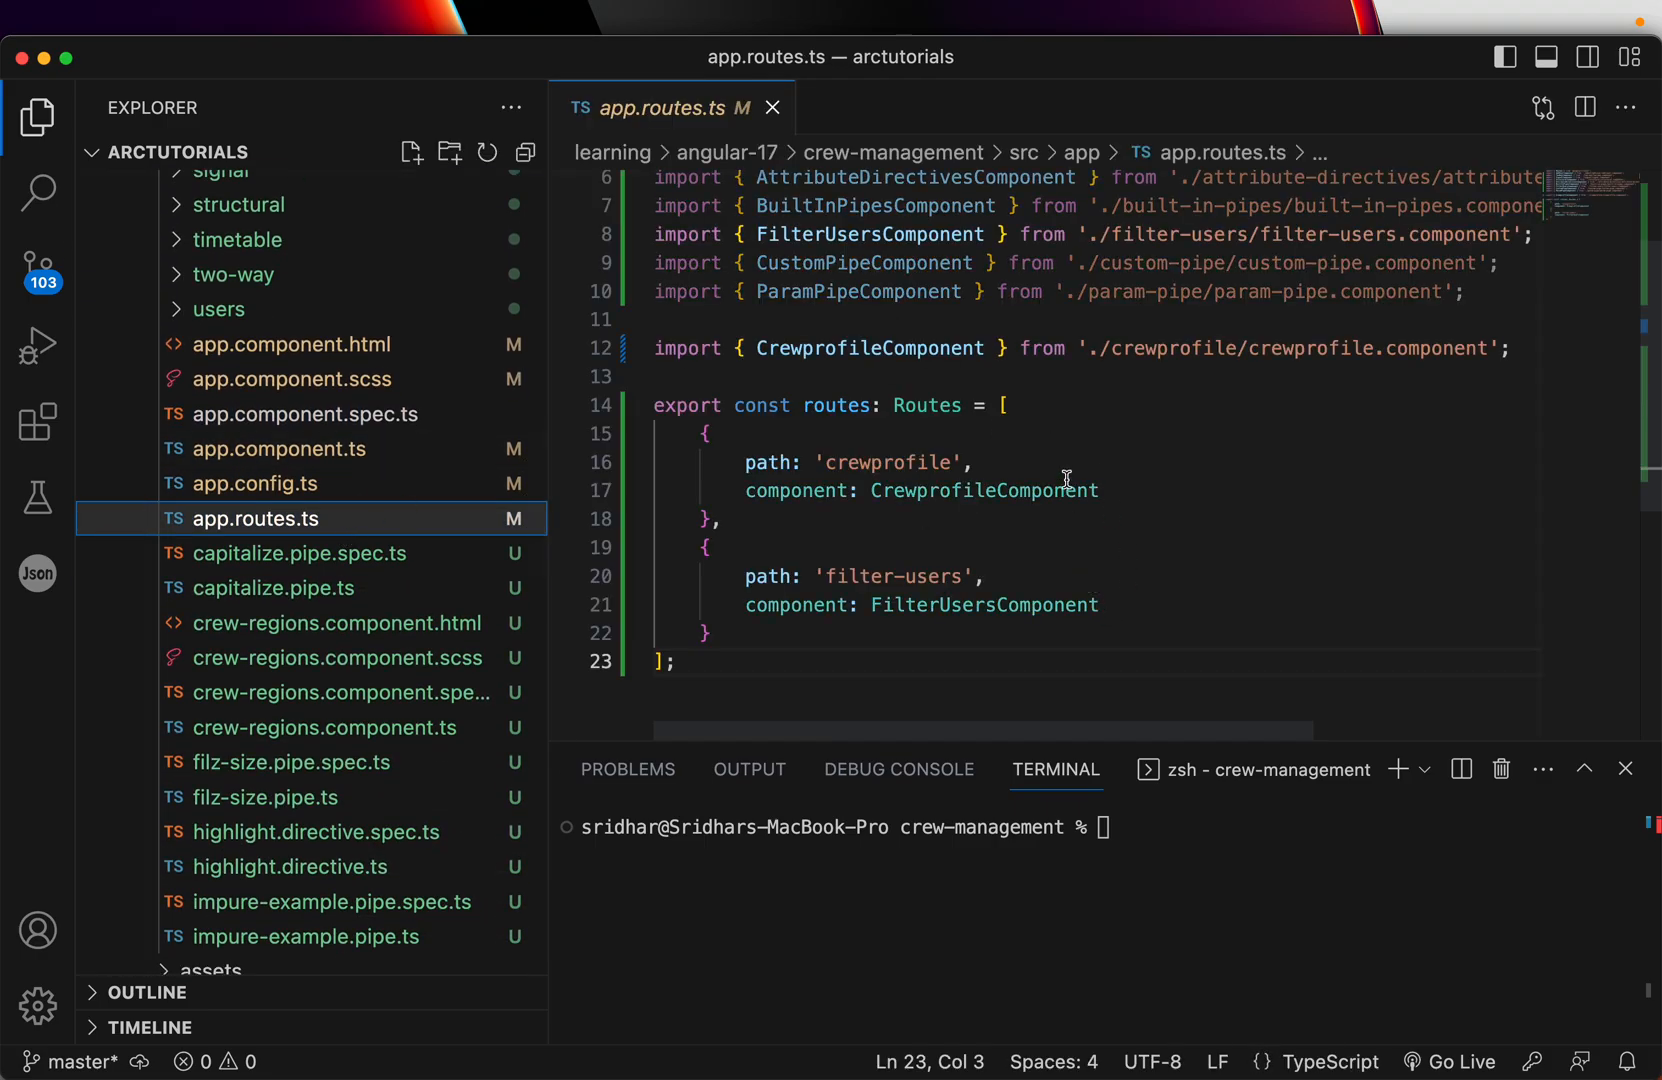
pyautogui.click(705, 633)
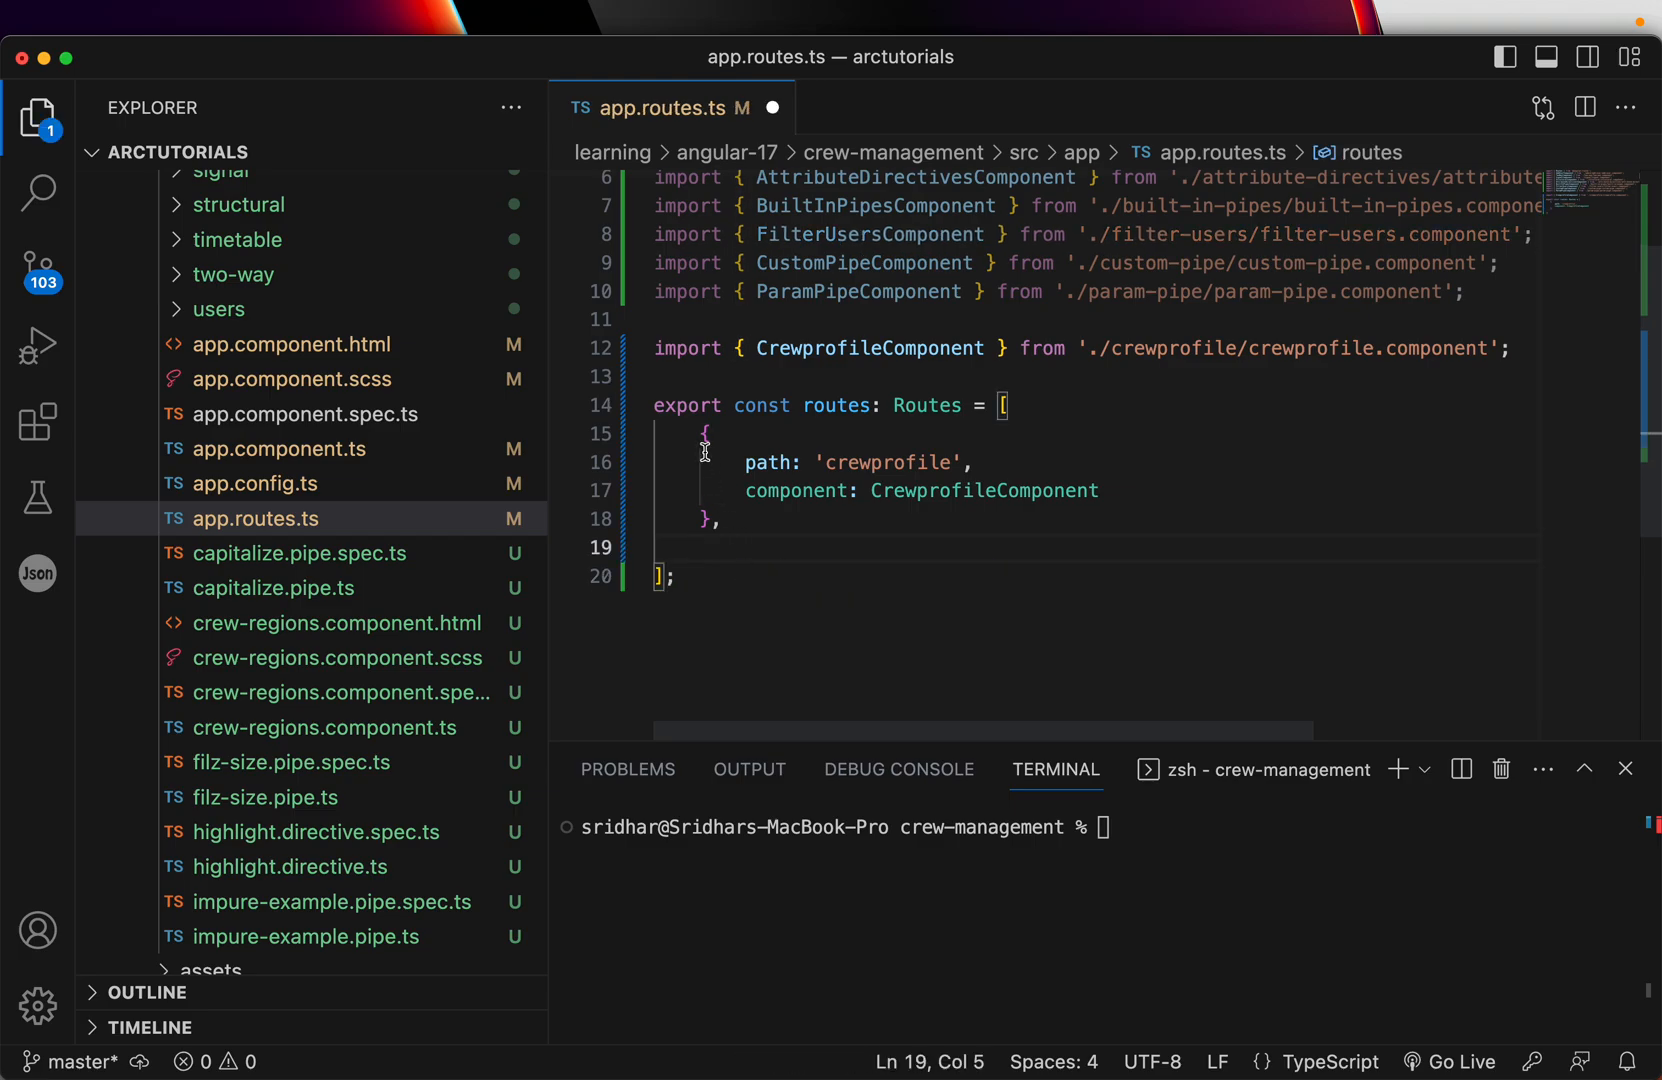
pyautogui.click(721, 519)
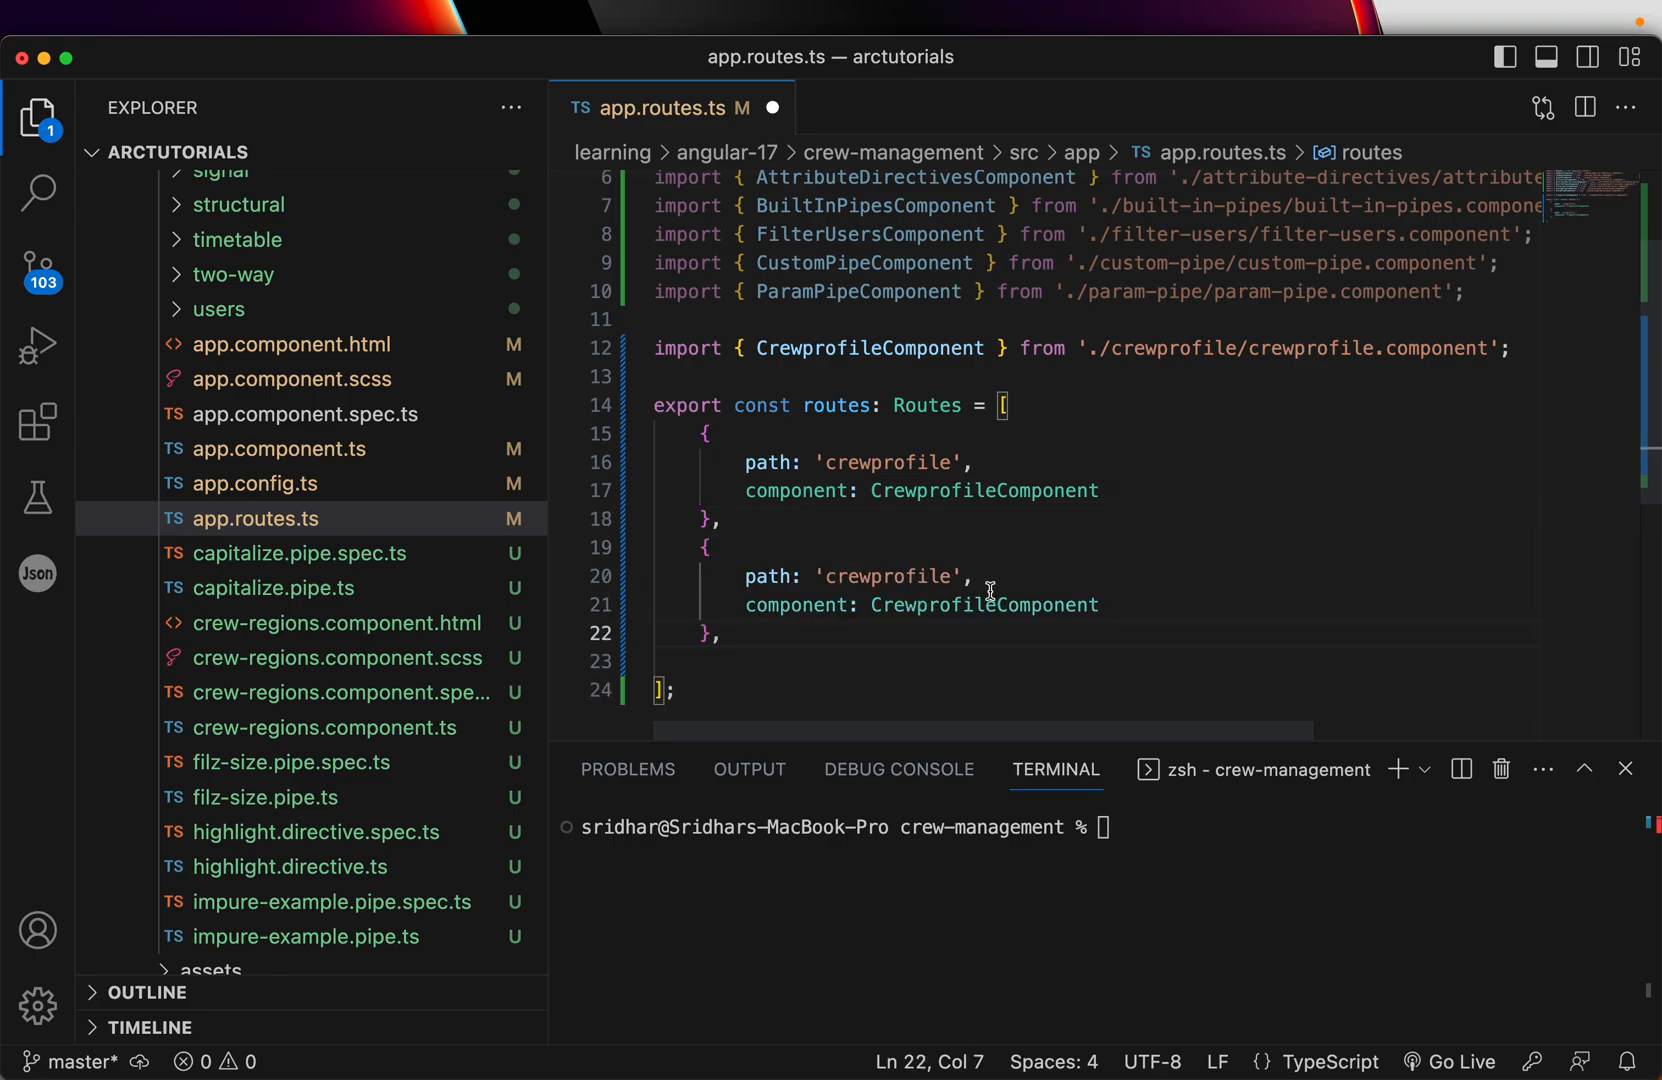
pyautogui.click(1066, 605)
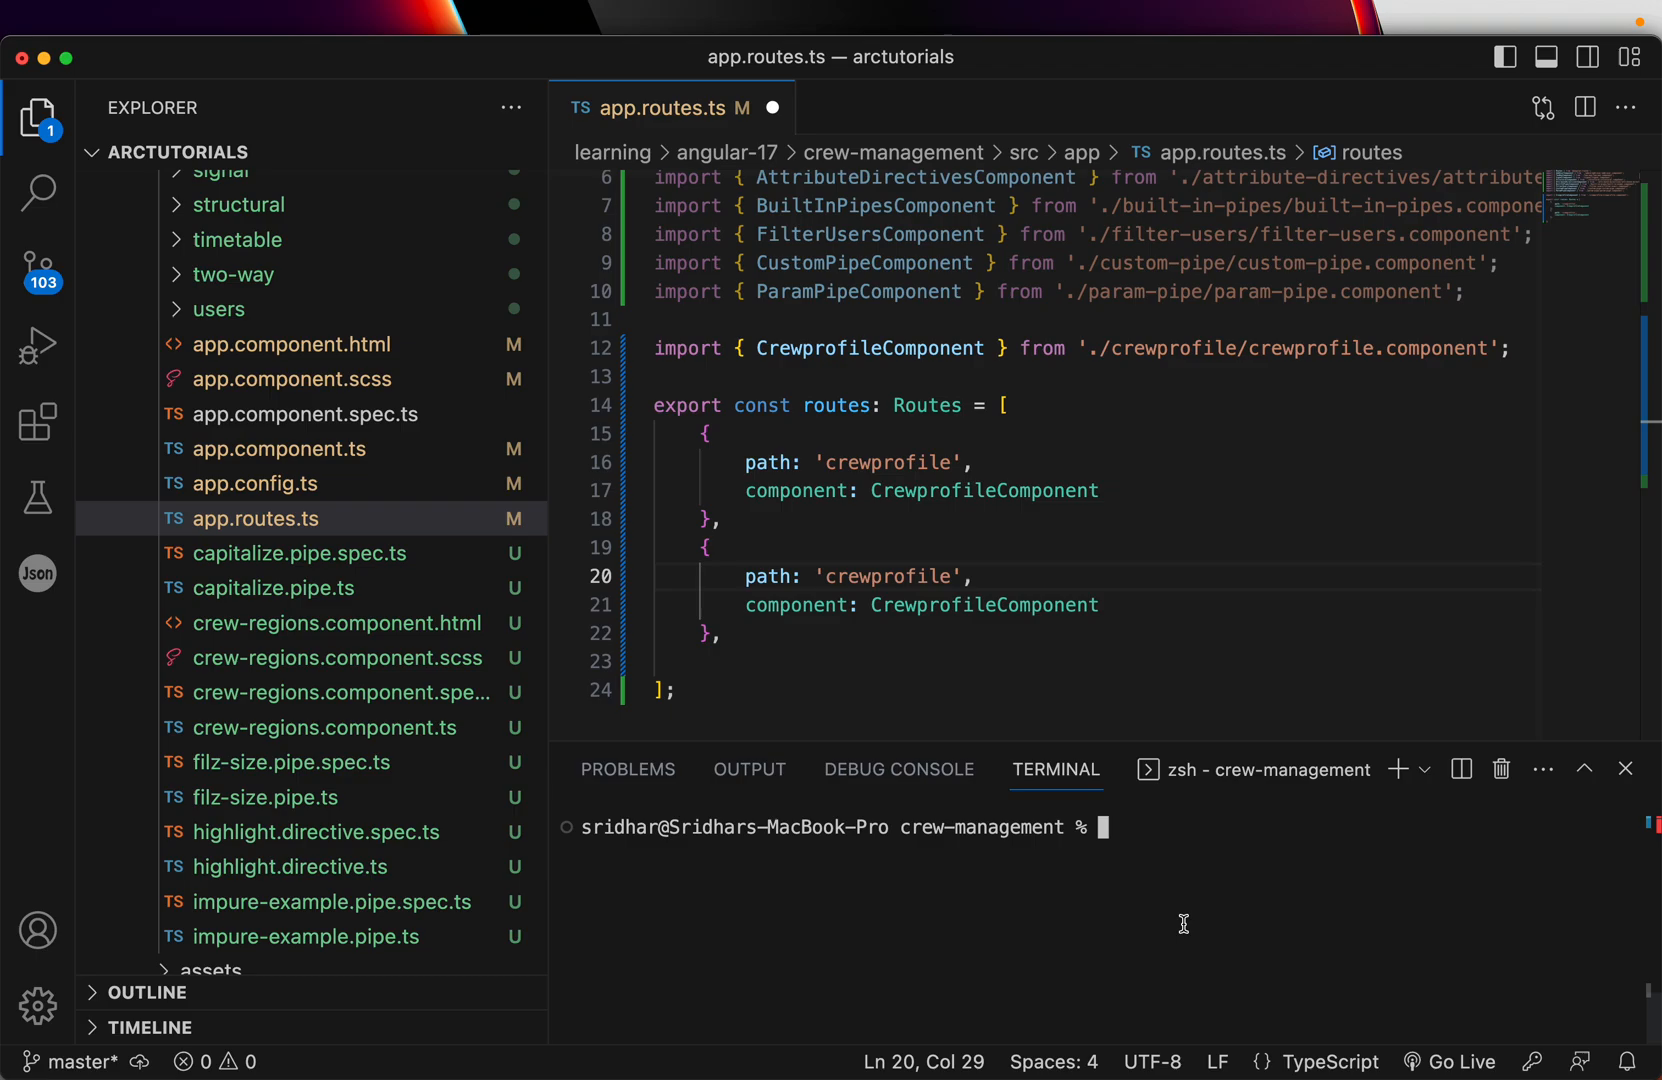
# Run ng g c crewuserProfile to generate the component's scss, html, spec and ts files.
pyautogui.write('ng g c')
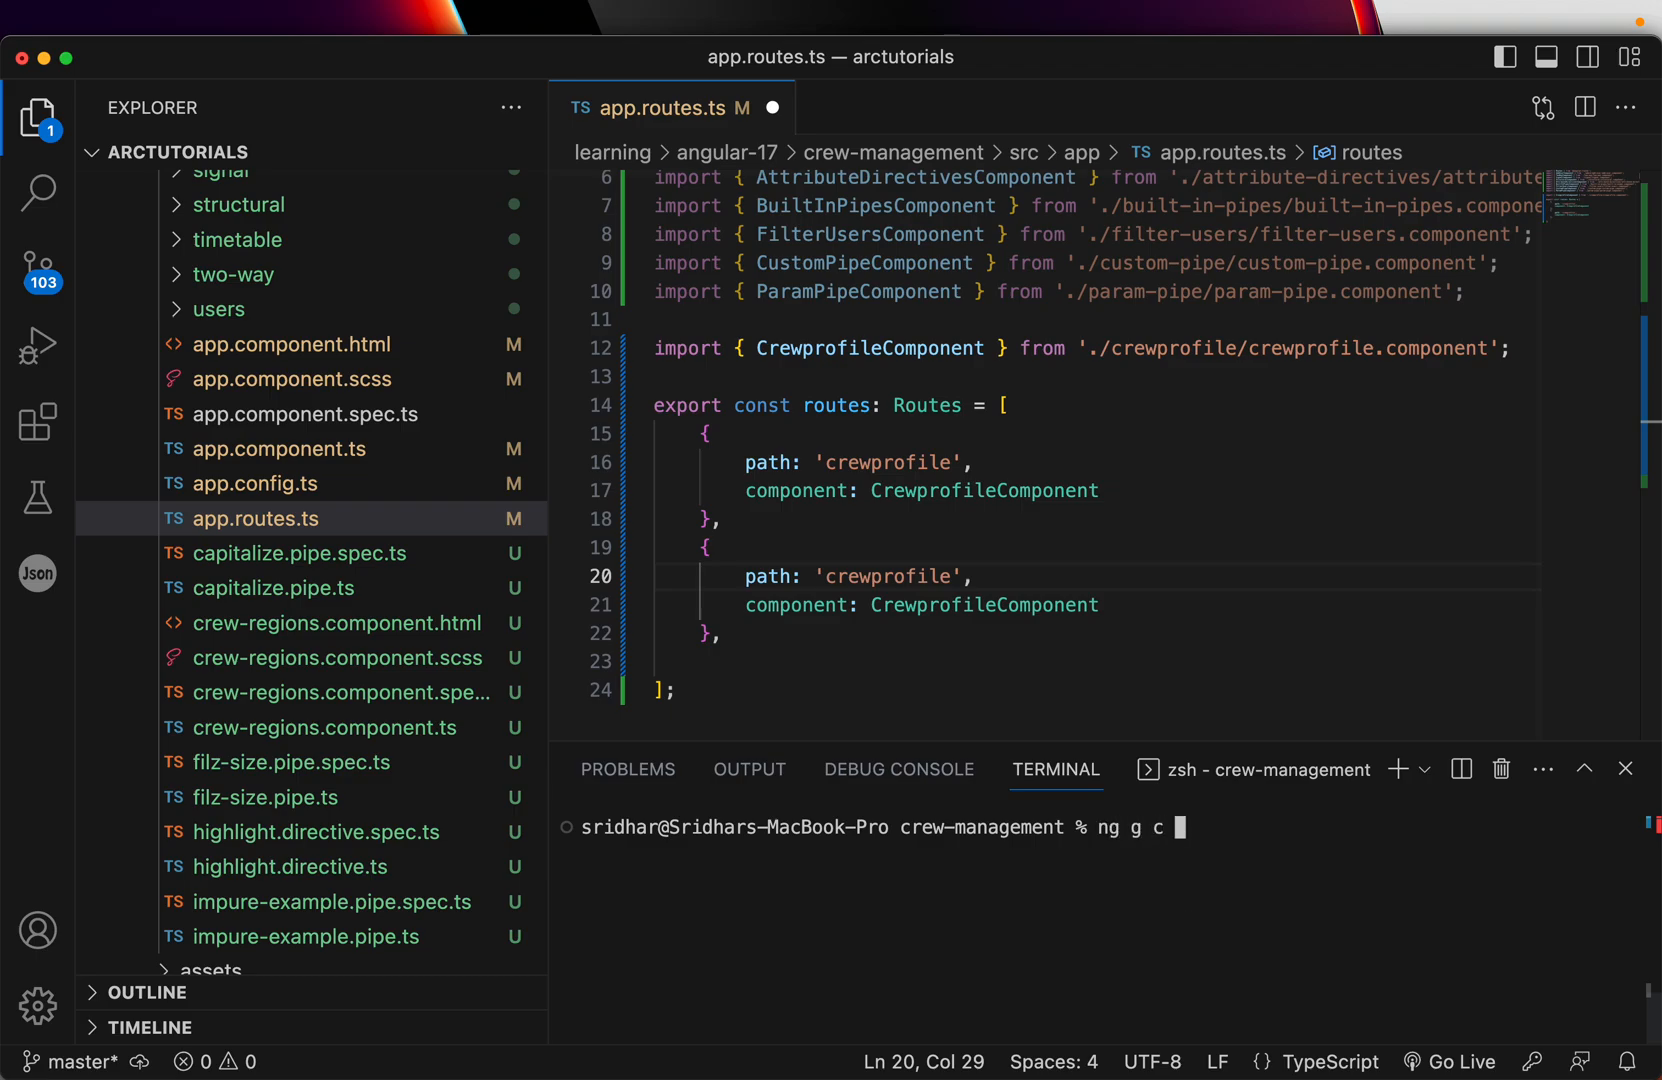
pyautogui.write('cr')
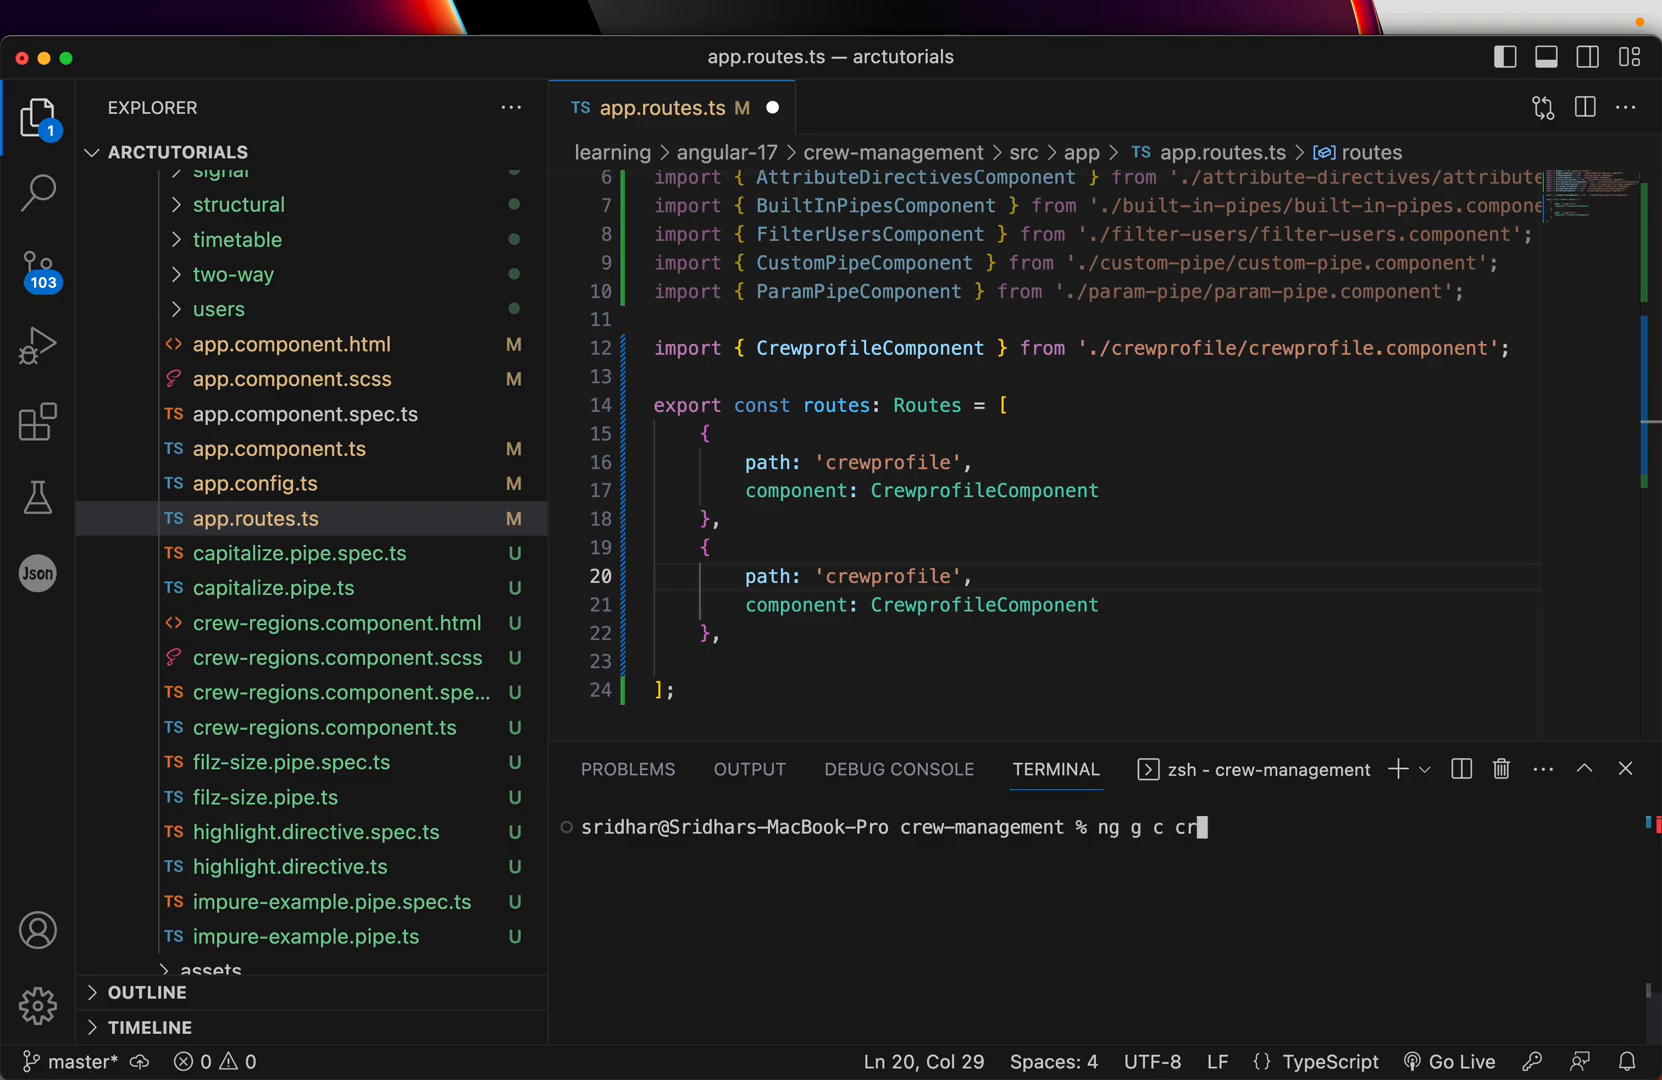
pyautogui.write('e')
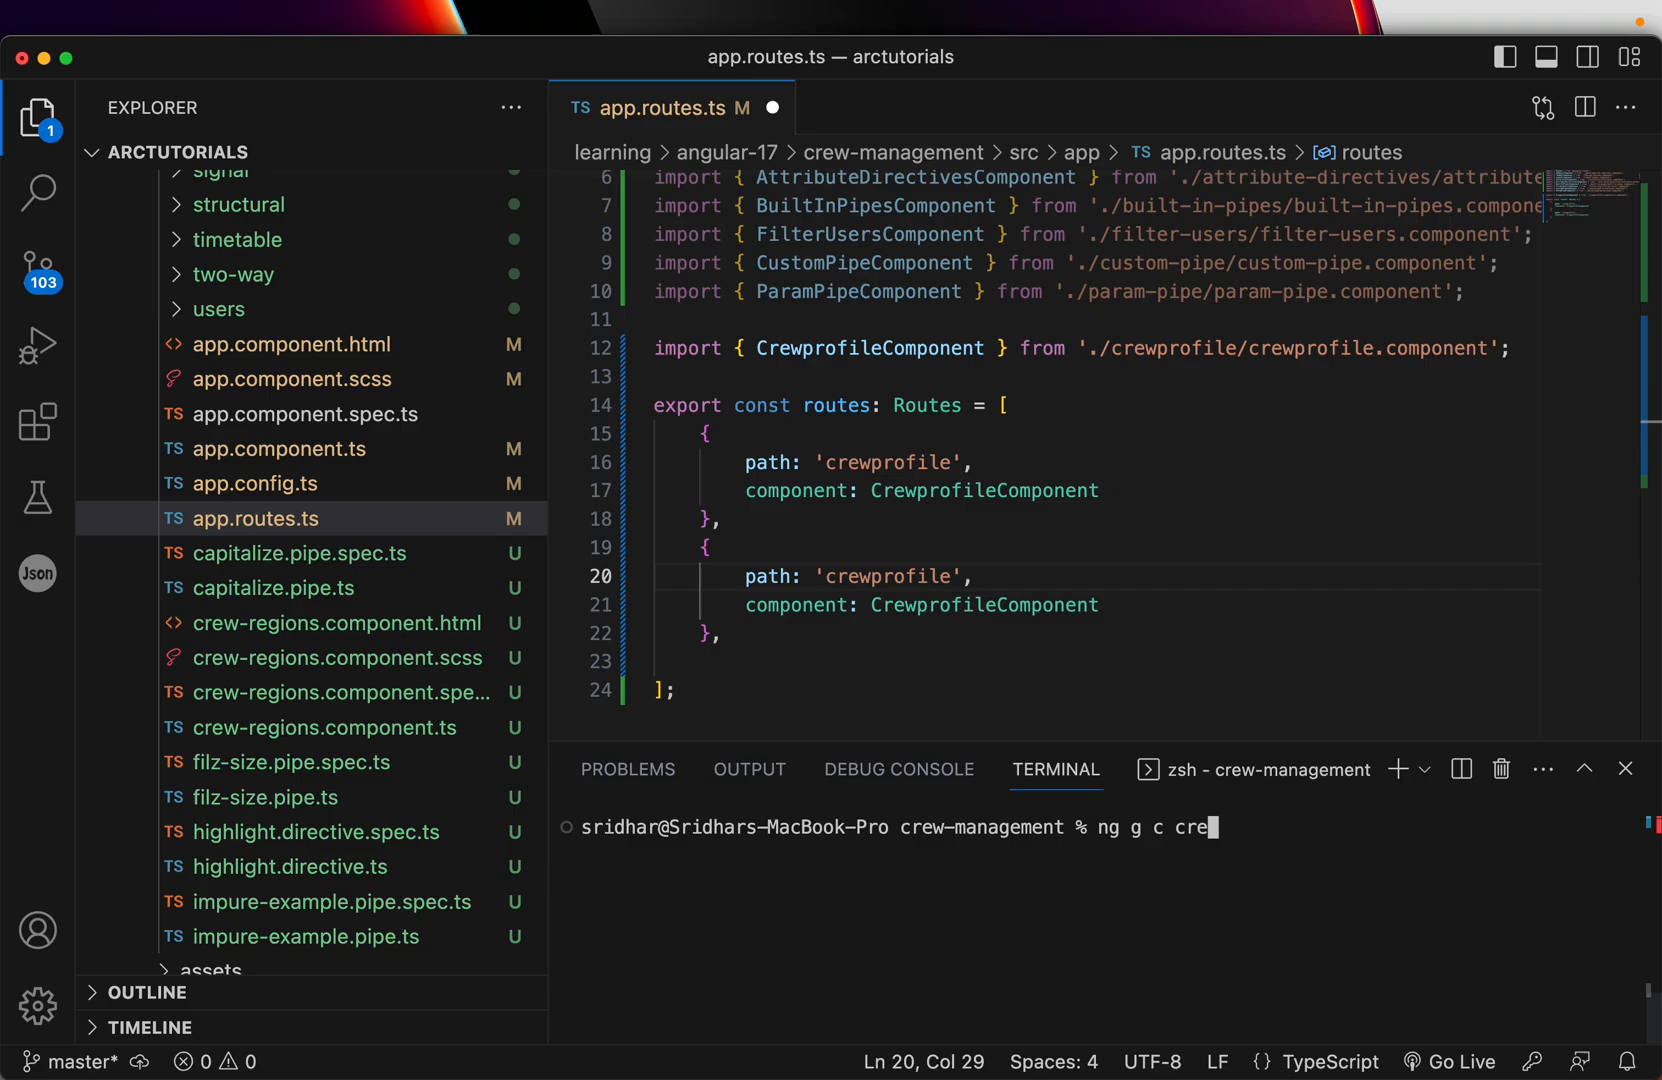
pyautogui.write('wuserProfile')
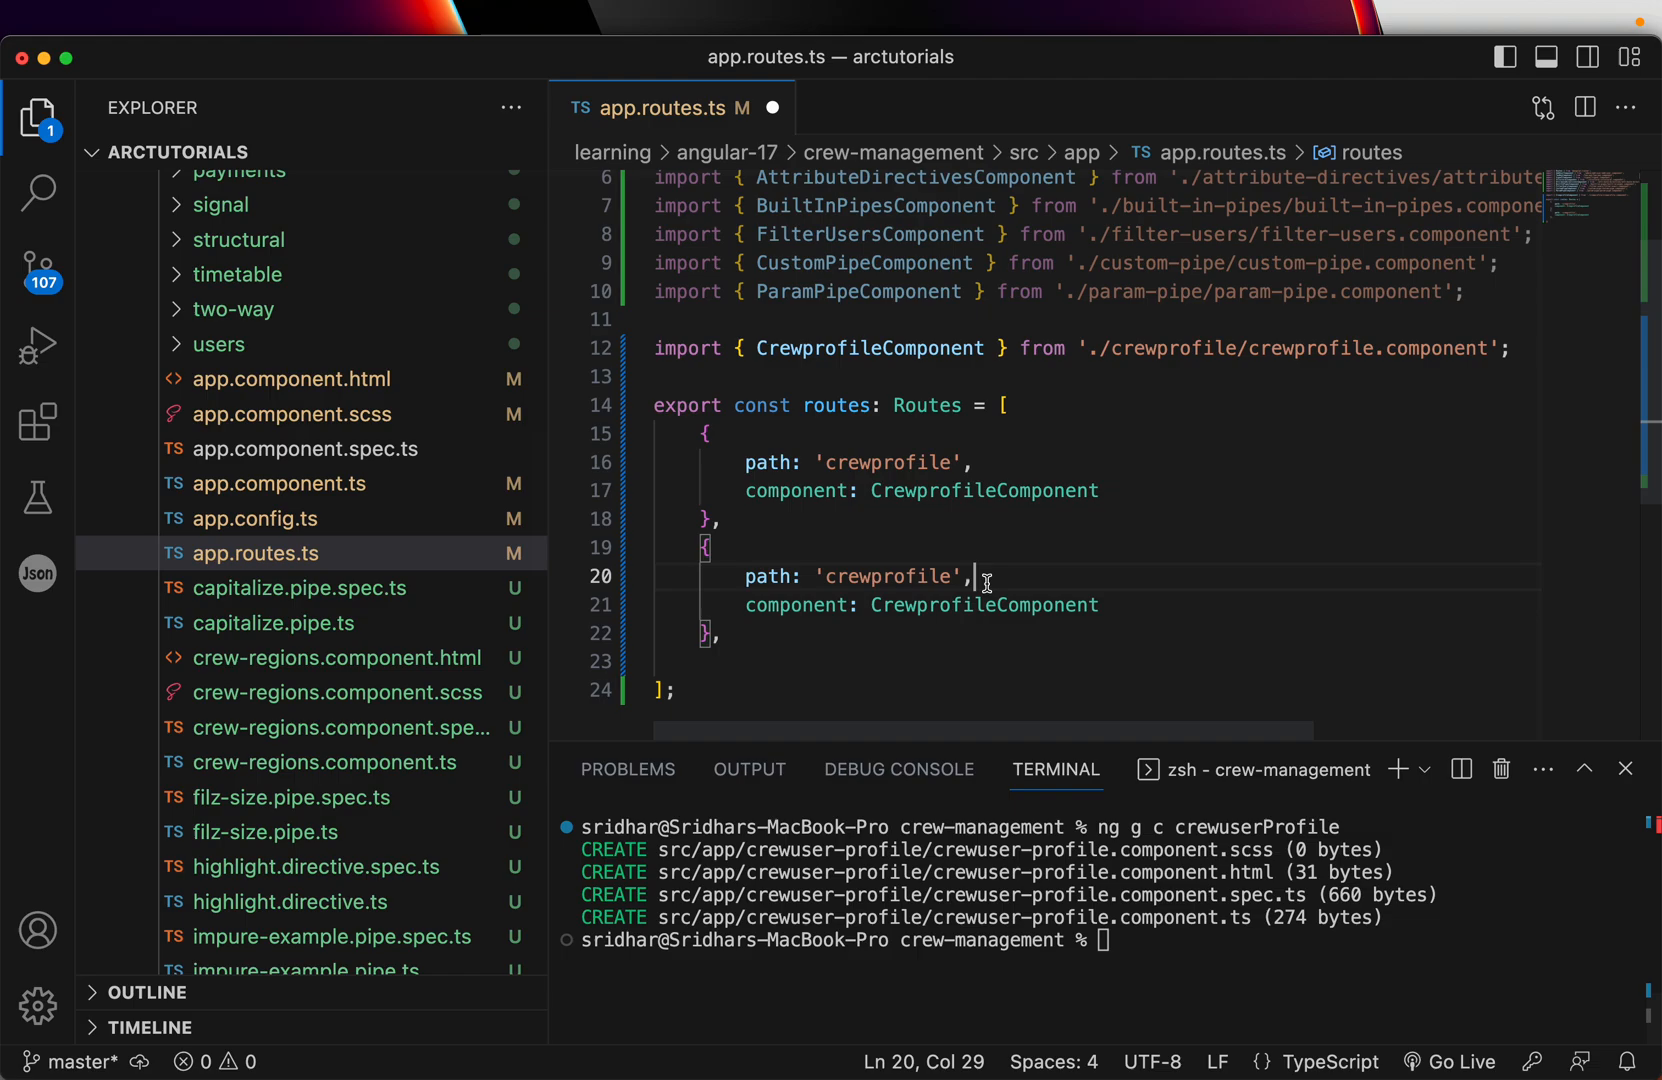
# Set the copied route's path to 'crewprofile/:id' and component to auto-imported CrewuserProfileComponent.
pyautogui.write(':id')
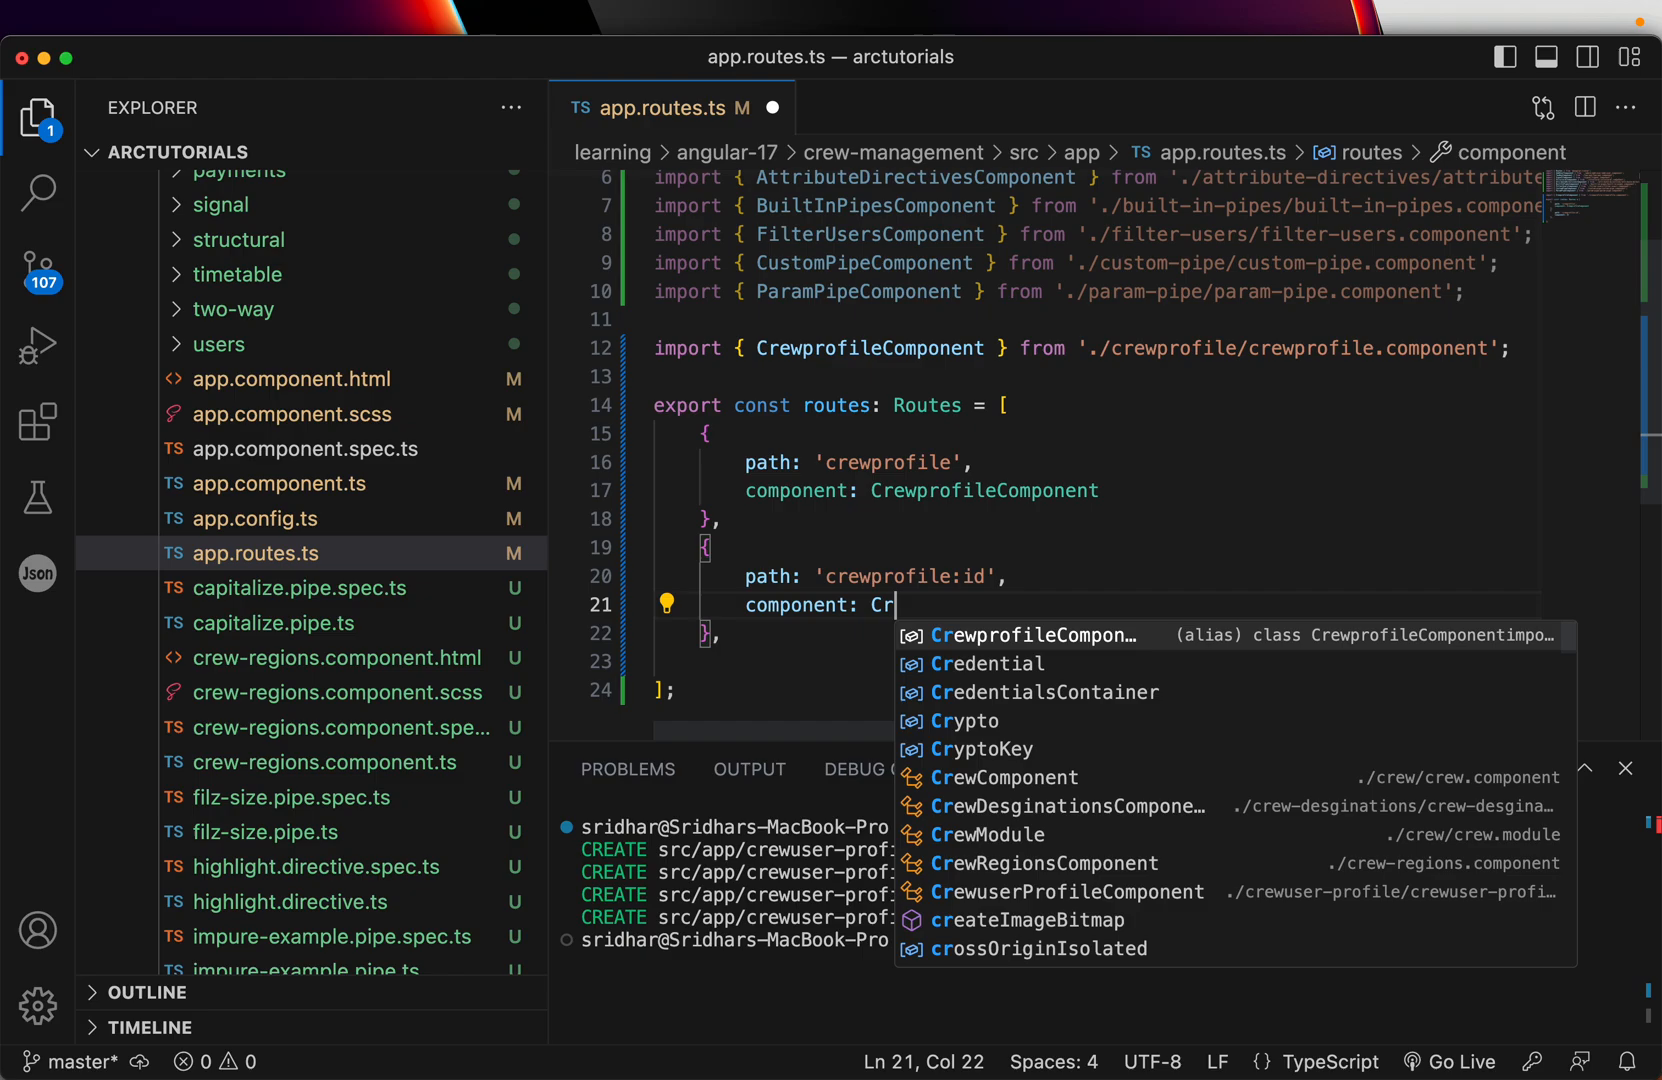
pyautogui.write('ew')
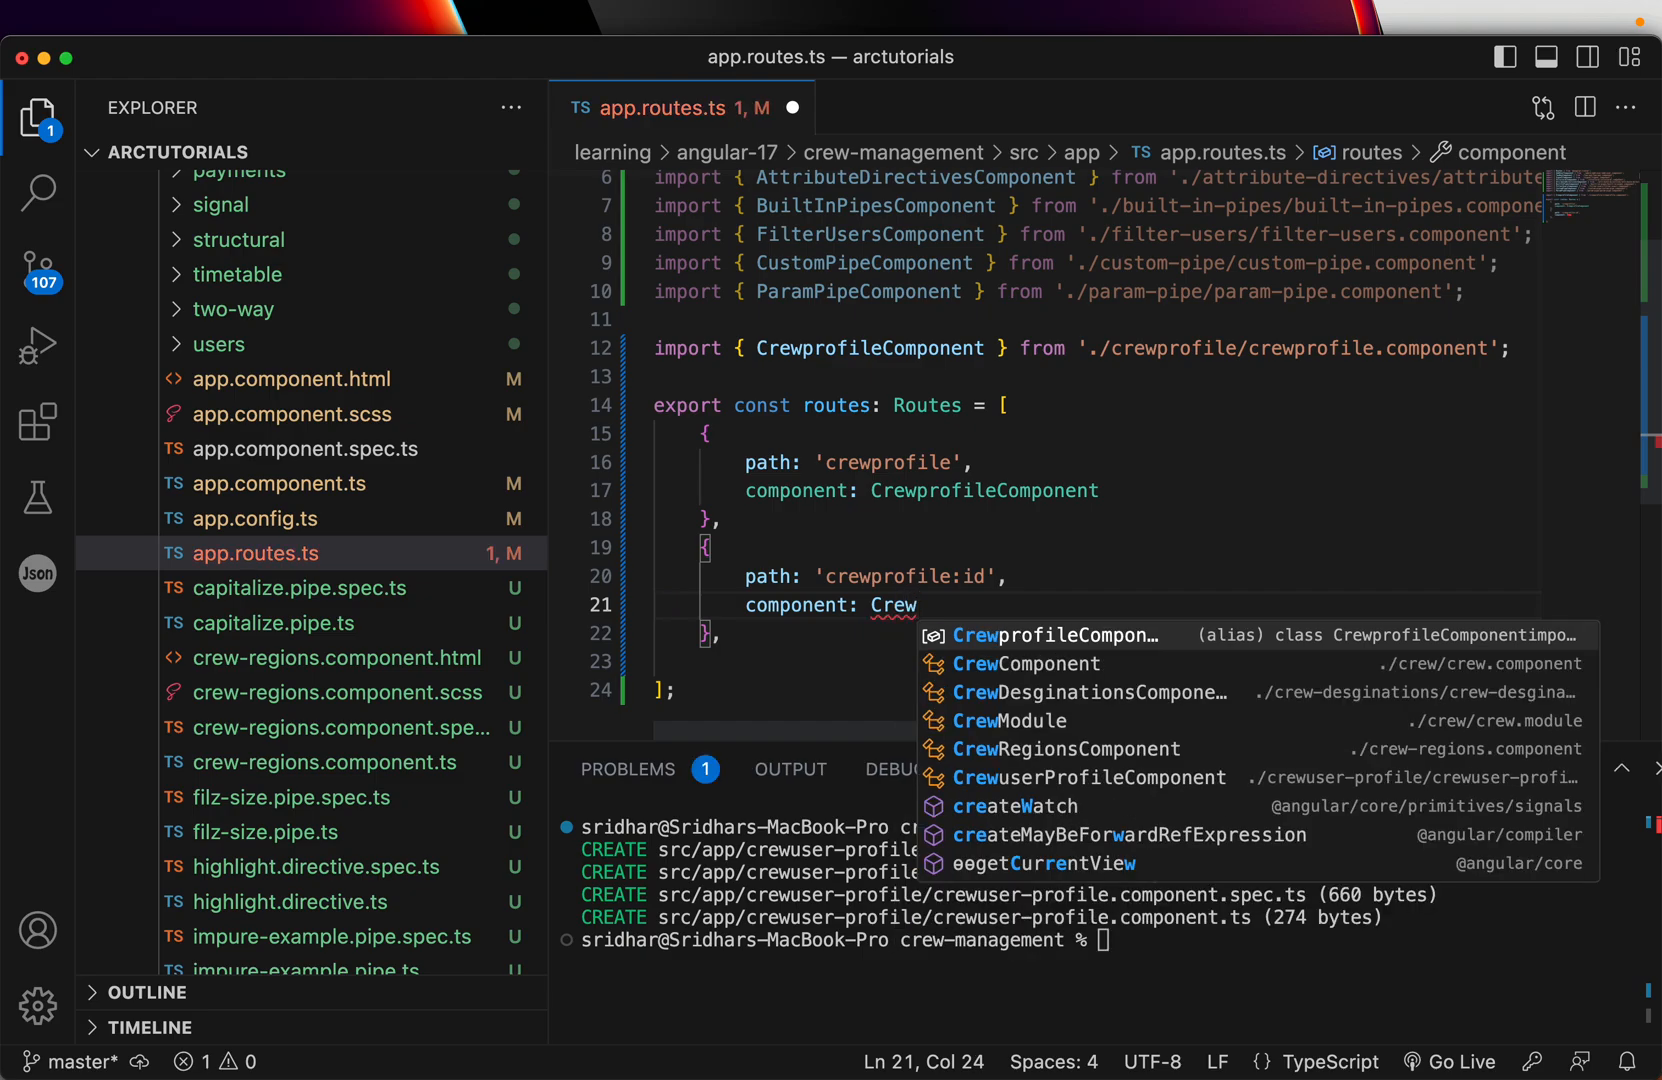
pyautogui.click(1086, 777)
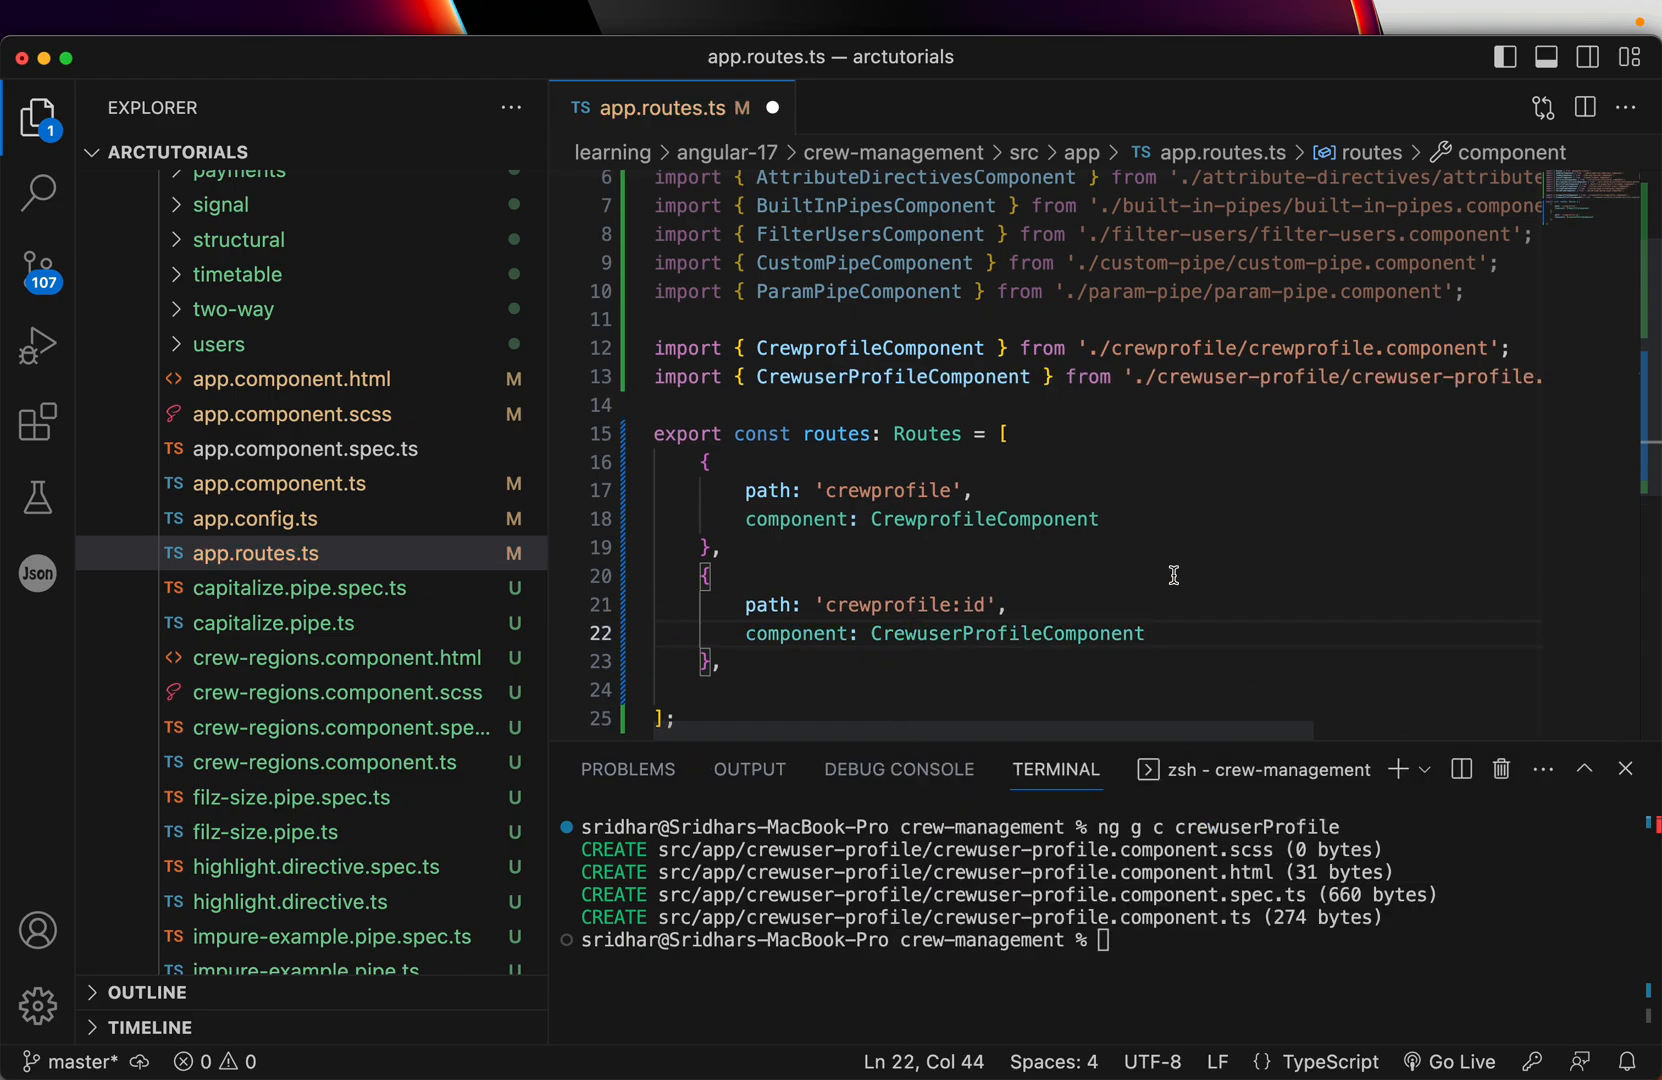
pyautogui.click(721, 660)
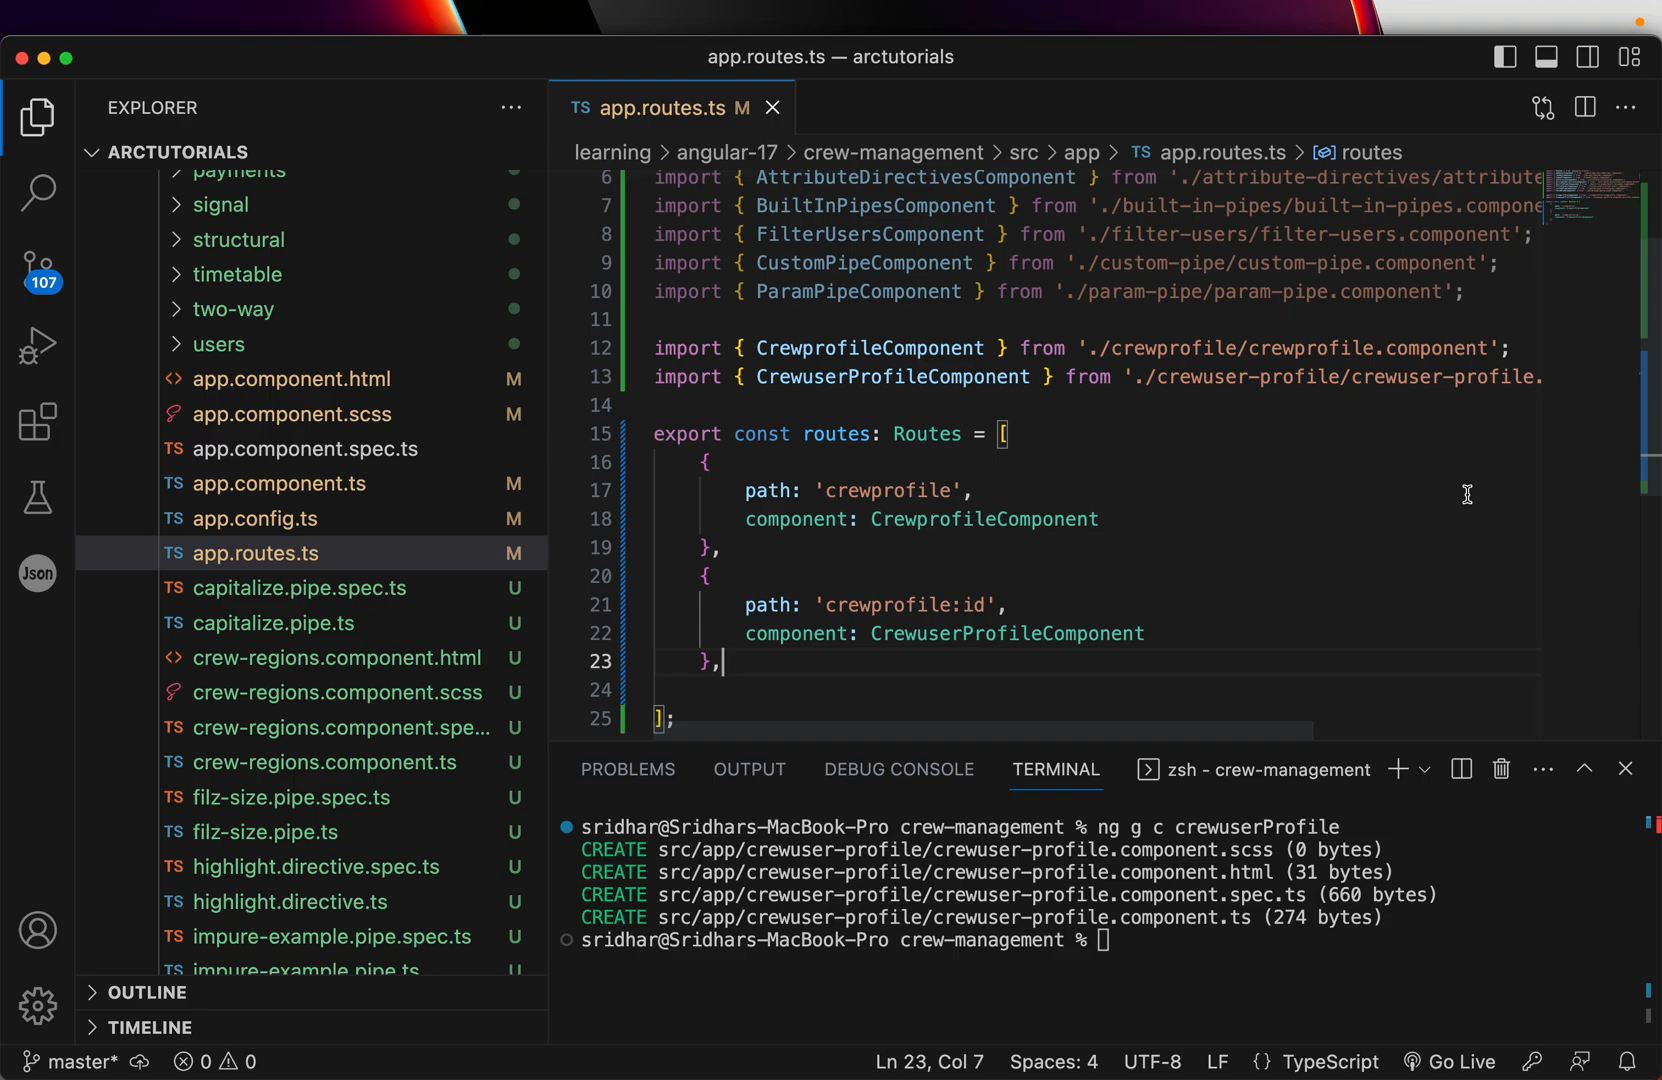
pyautogui.write('/')
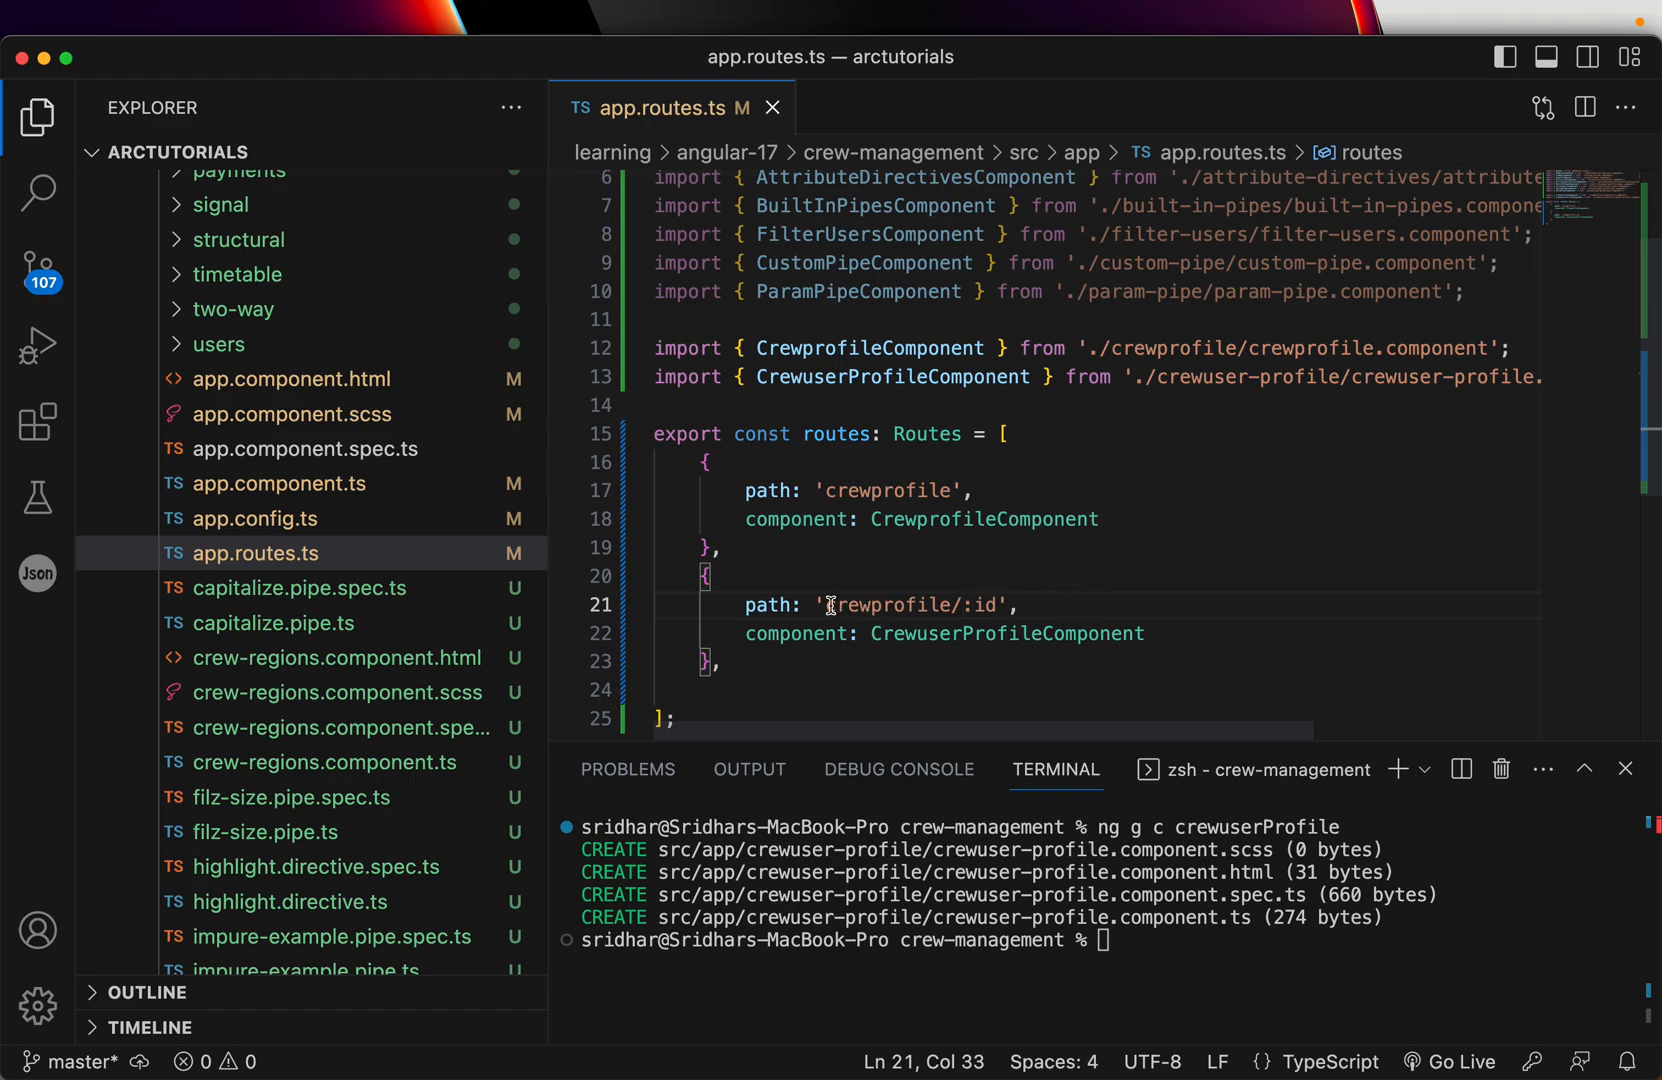
pyautogui.click(961, 605)
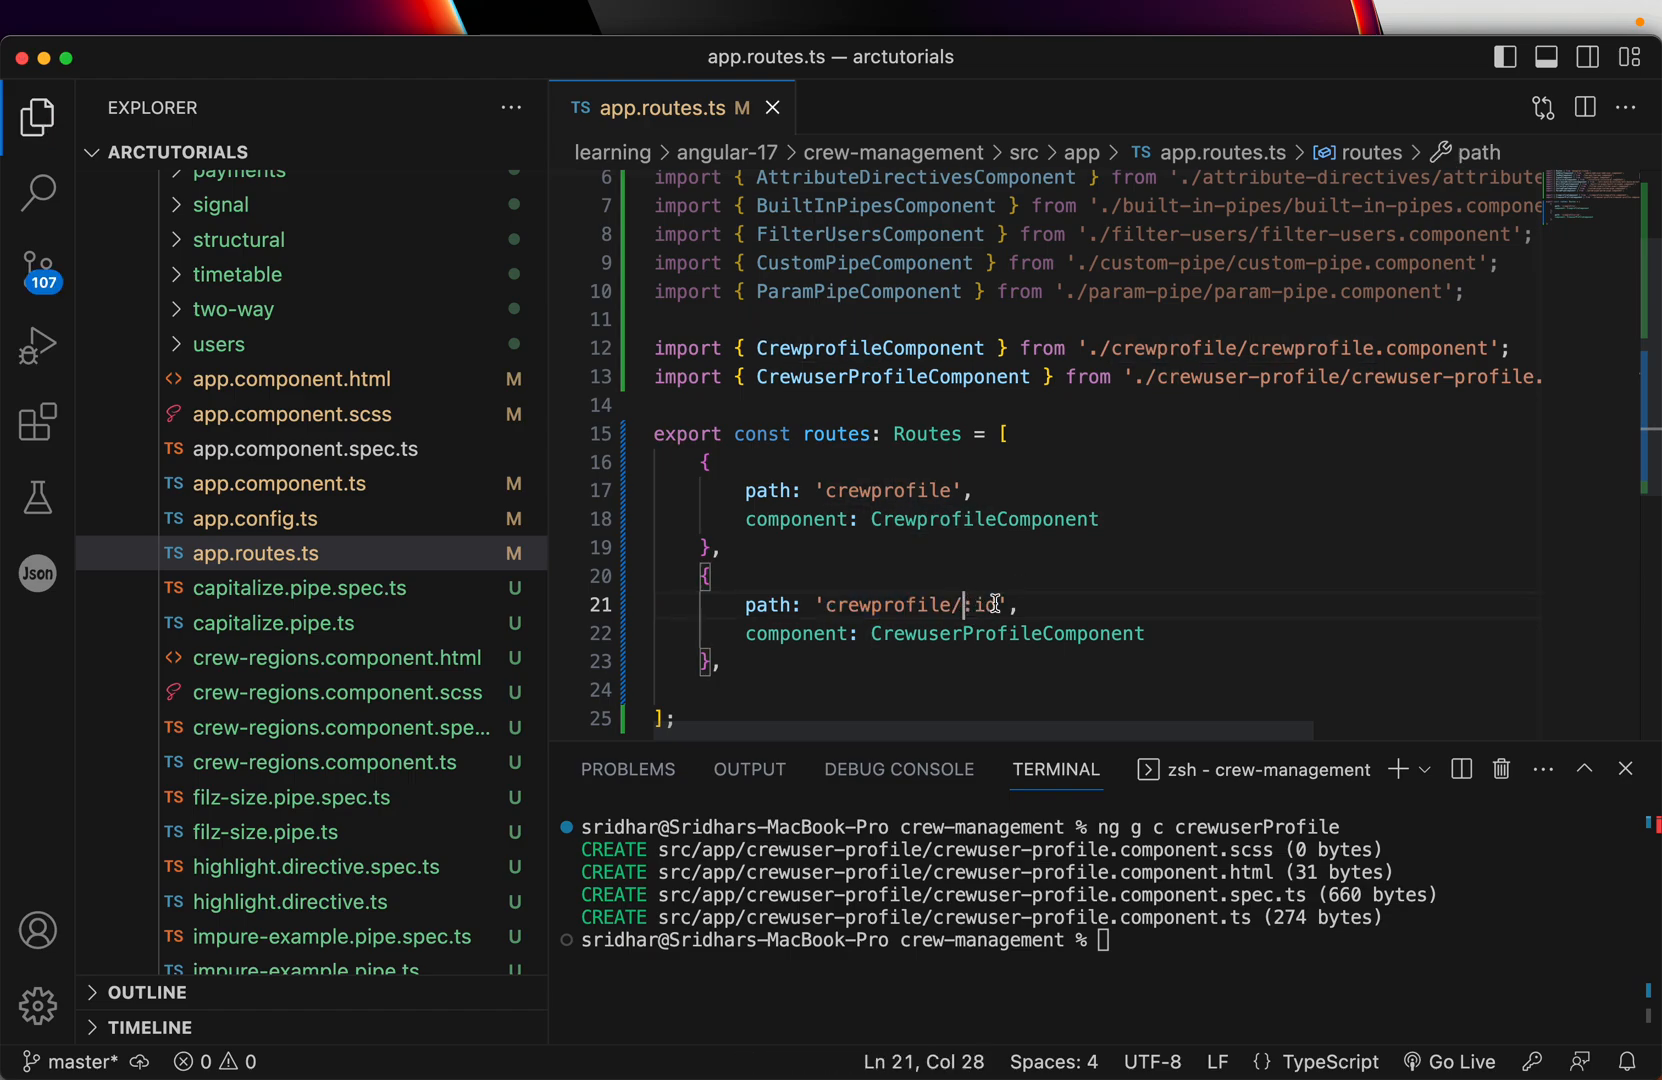
pyautogui.doubleClick(980, 605)
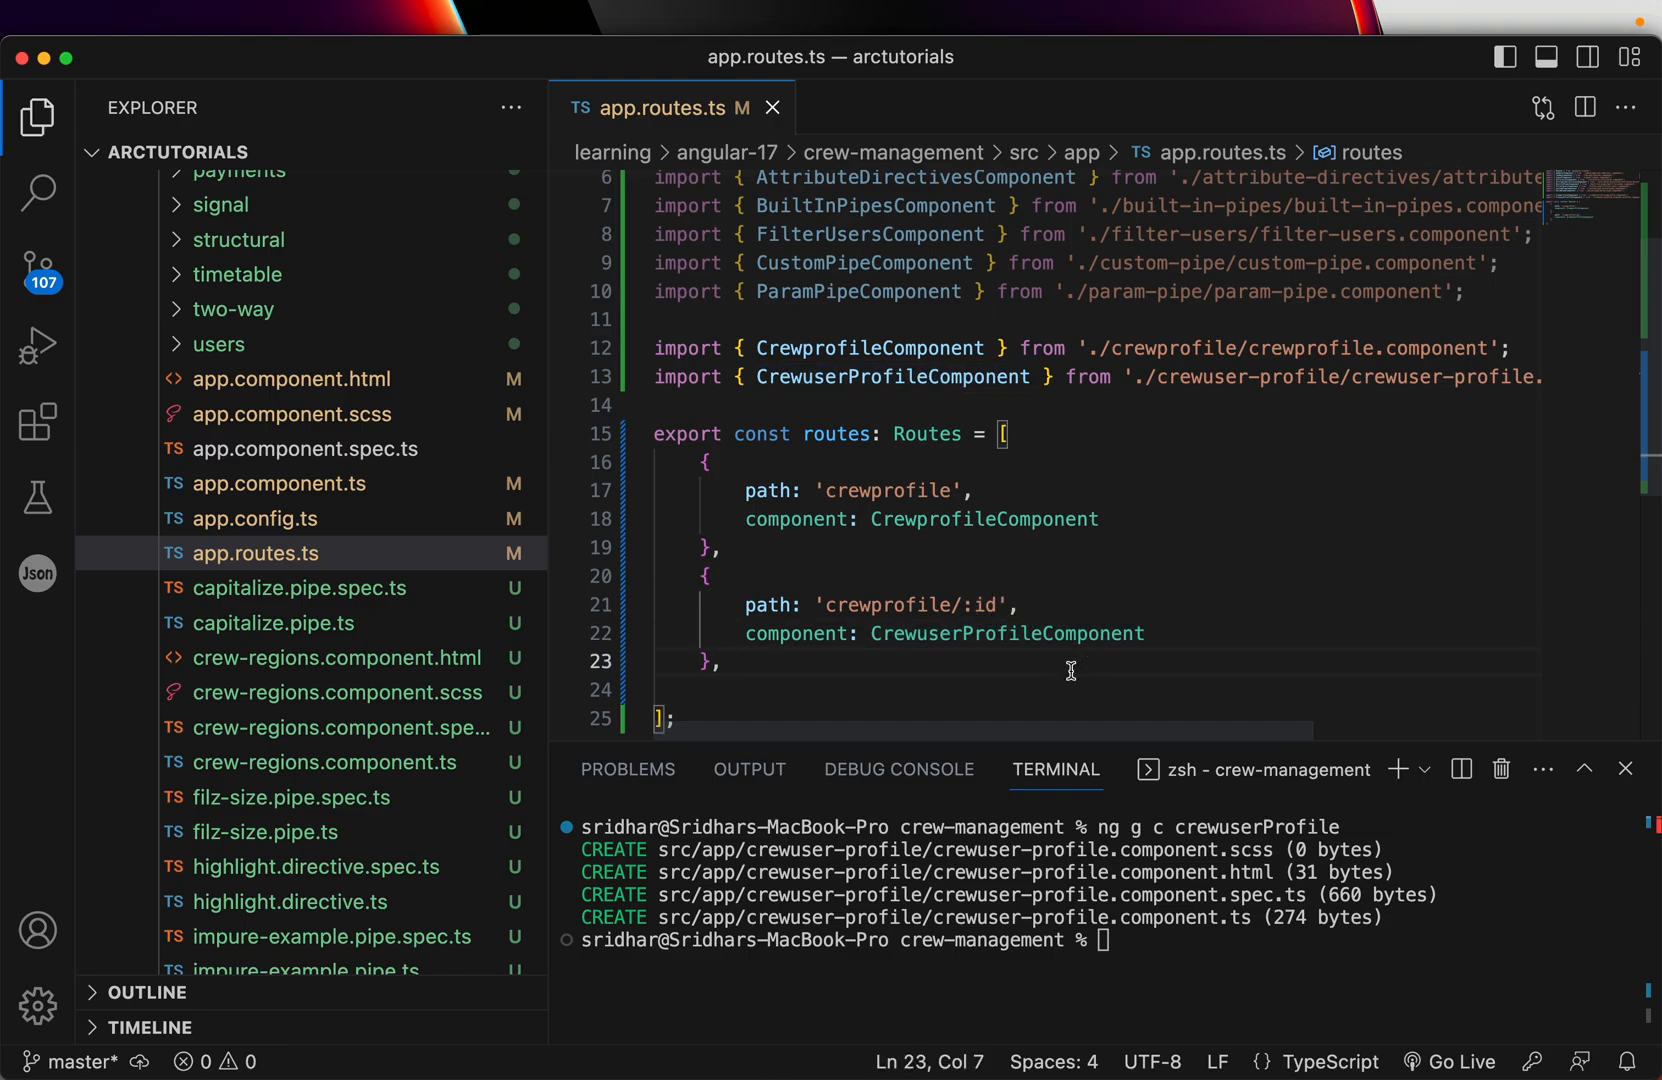
# Remove the trailing comma after the last route and run ng serve in the terminal.
pyautogui.press('Backspace')
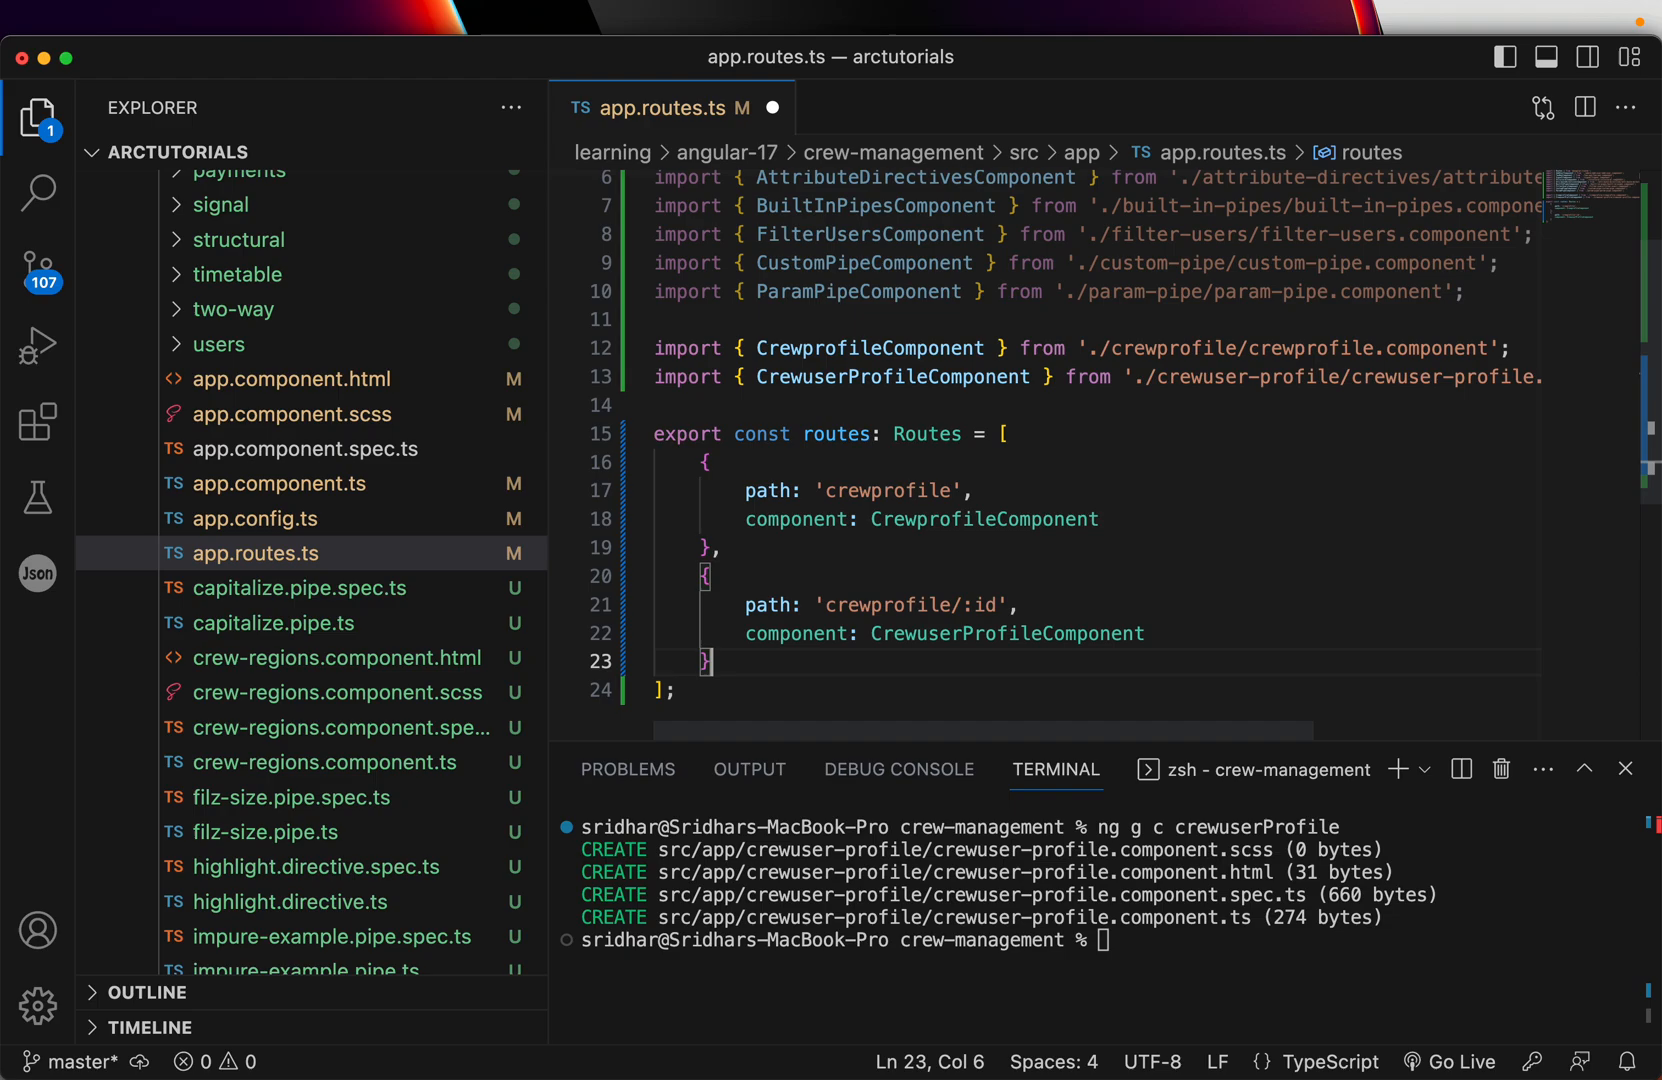
pyautogui.click(996, 604)
pyautogui.write('ng c')
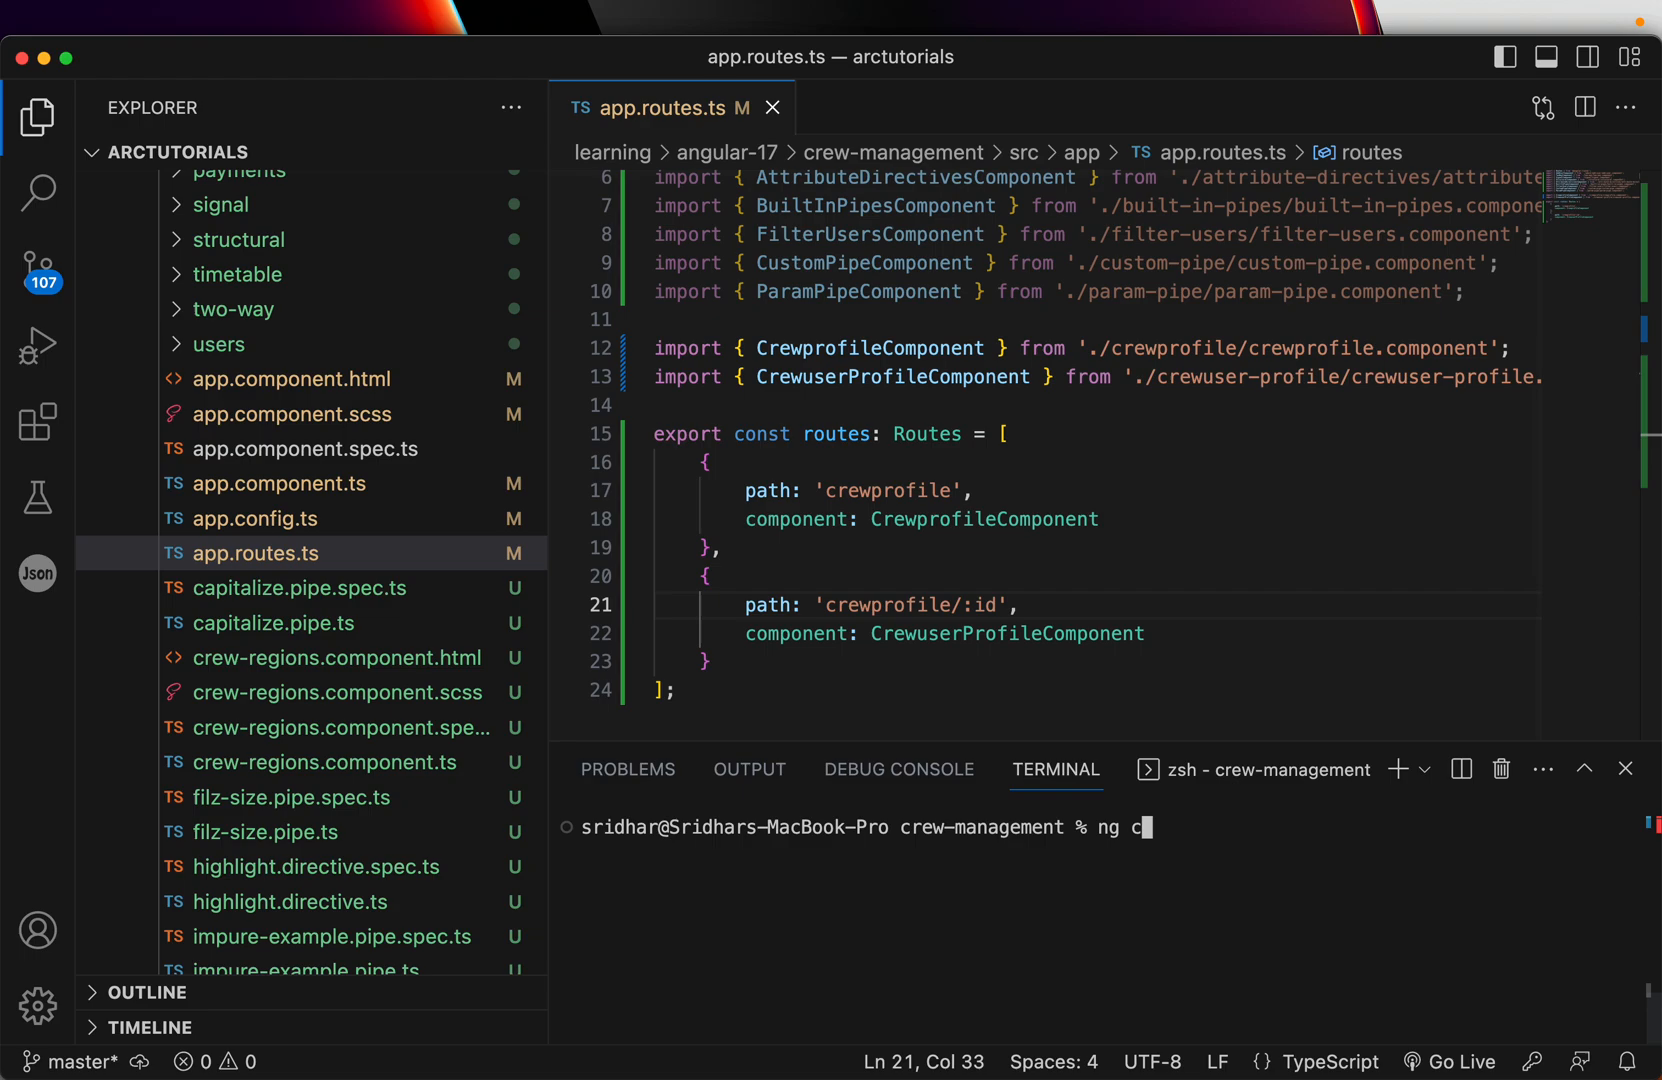
pyautogui.write('serve')
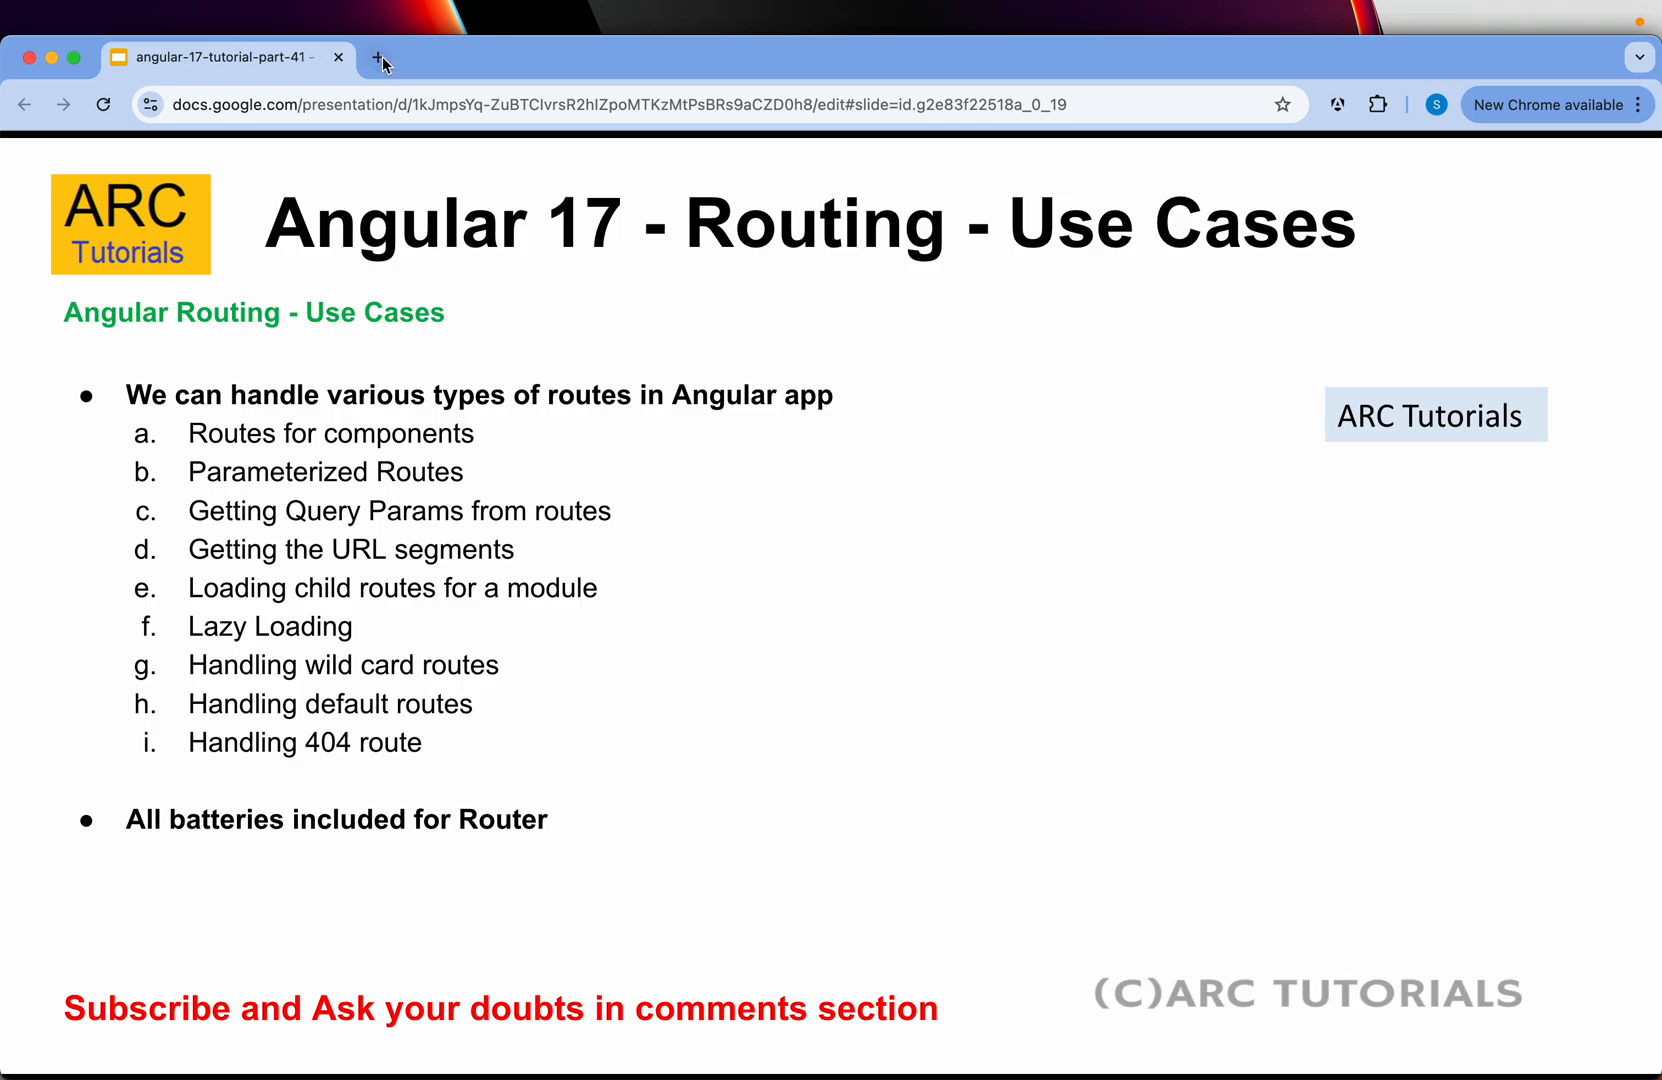
# Open a new Chrome tab, then return to VS Code with the dev server on localhost:4200.
pyautogui.click(378, 57)
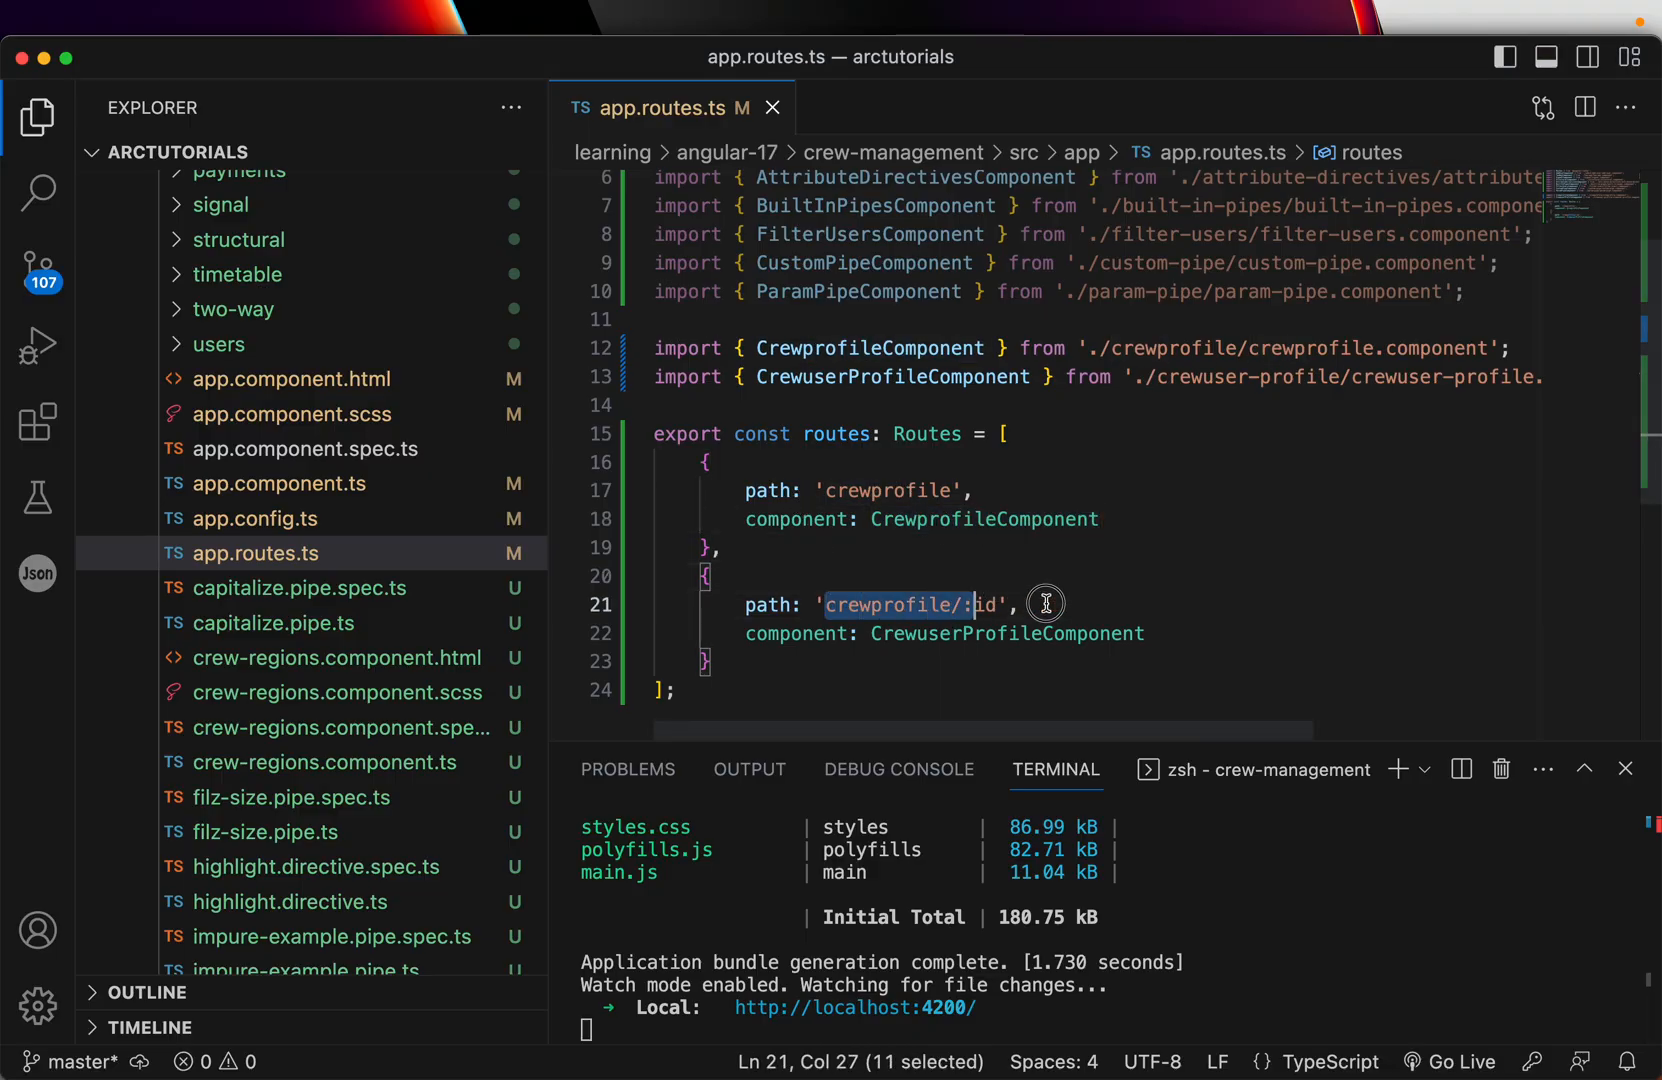
# Deselect the route path and scroll the Explorer up to the crewprofile and crewuser-profile folders.
pyautogui.click(489, 56)
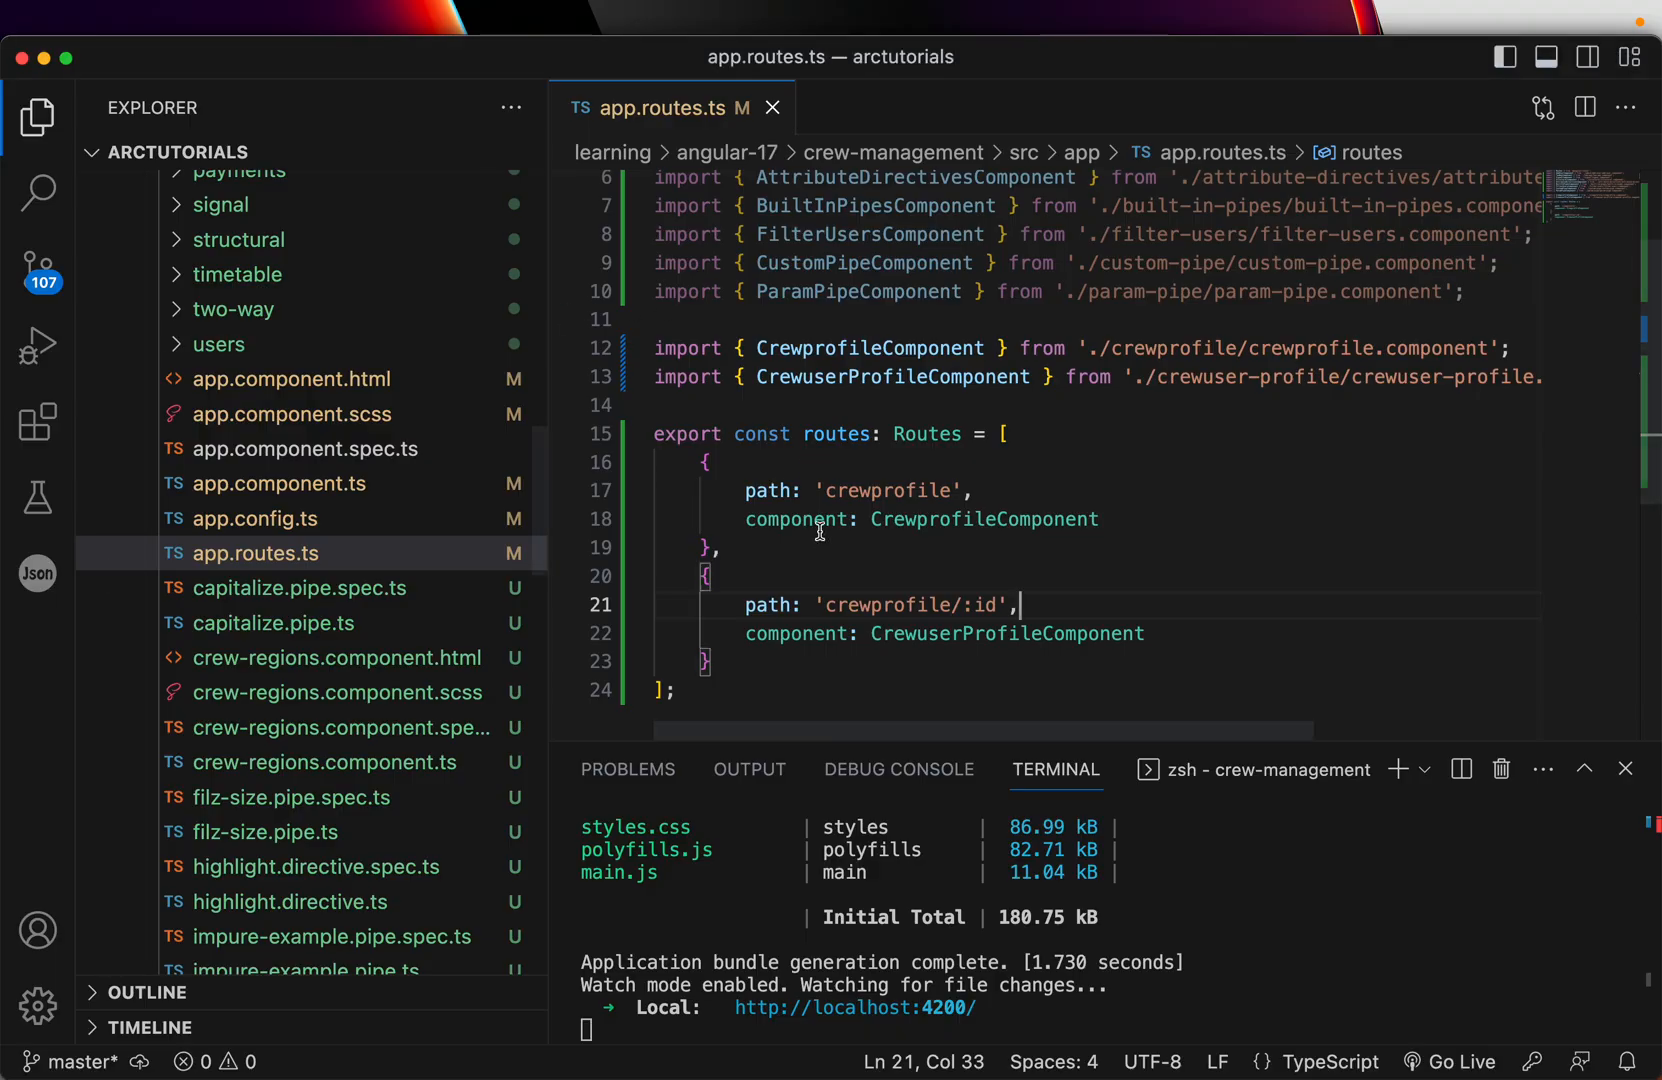
pyautogui.moveTo(826, 536)
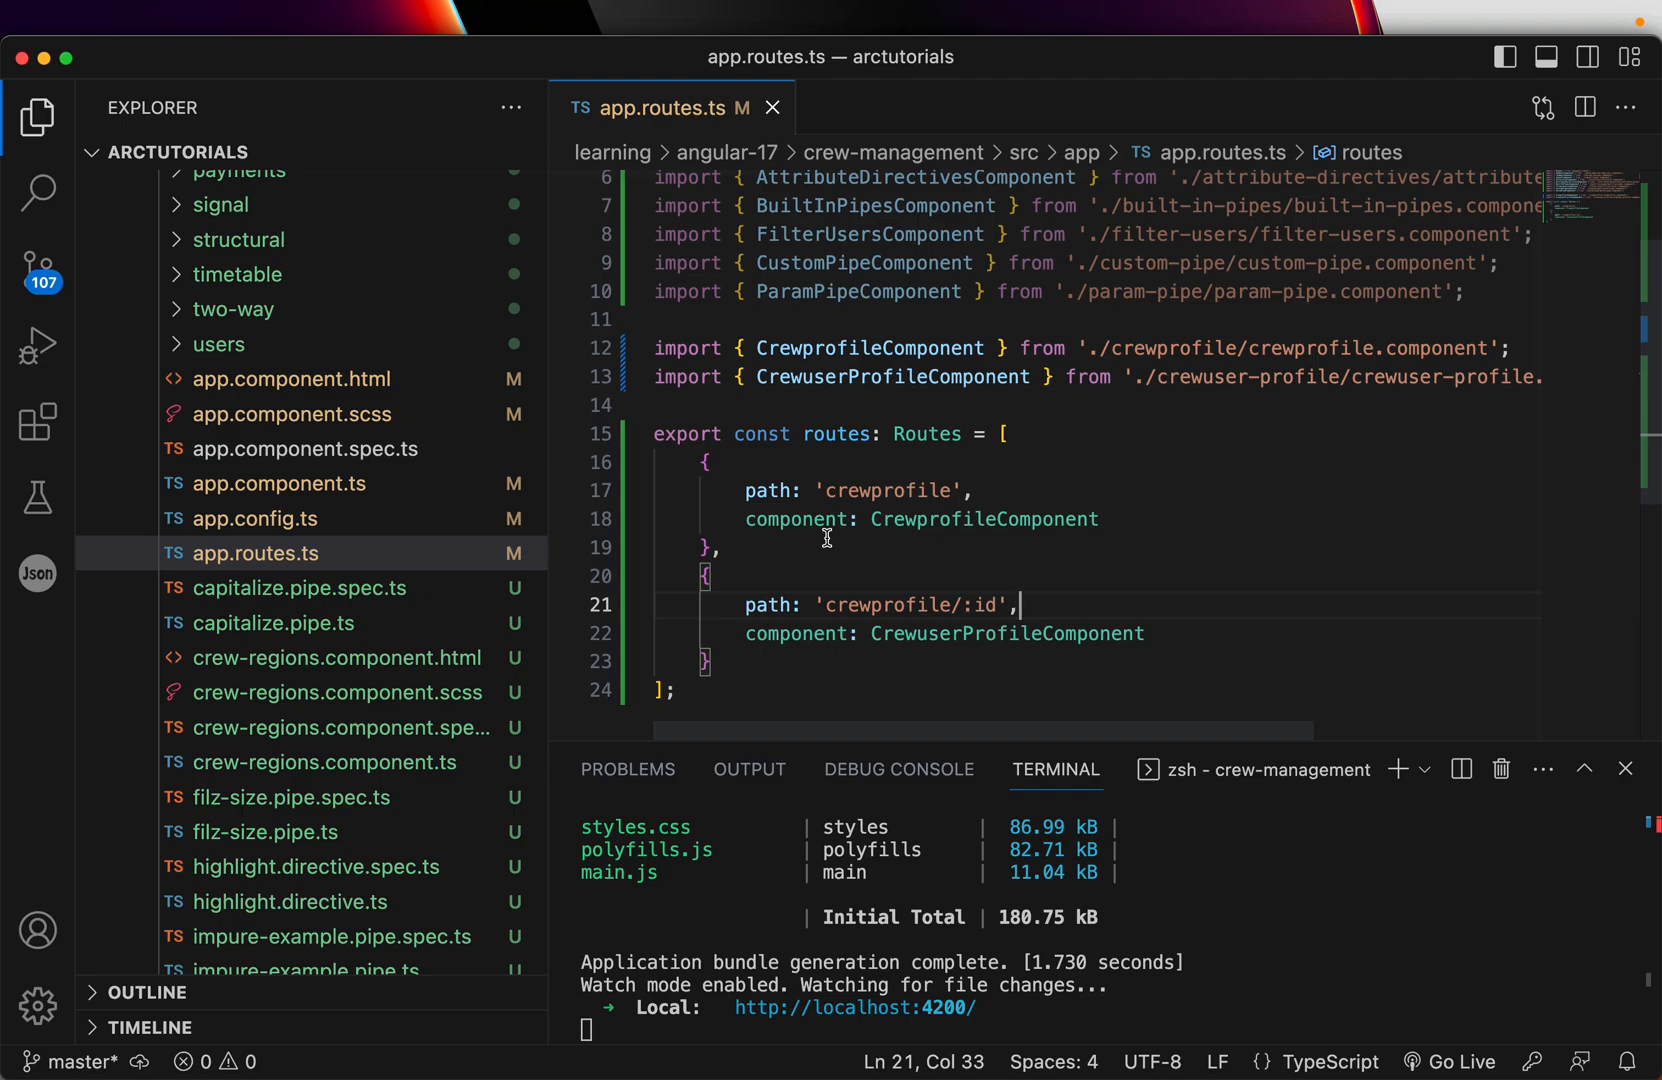
pyautogui.moveTo(424, 436)
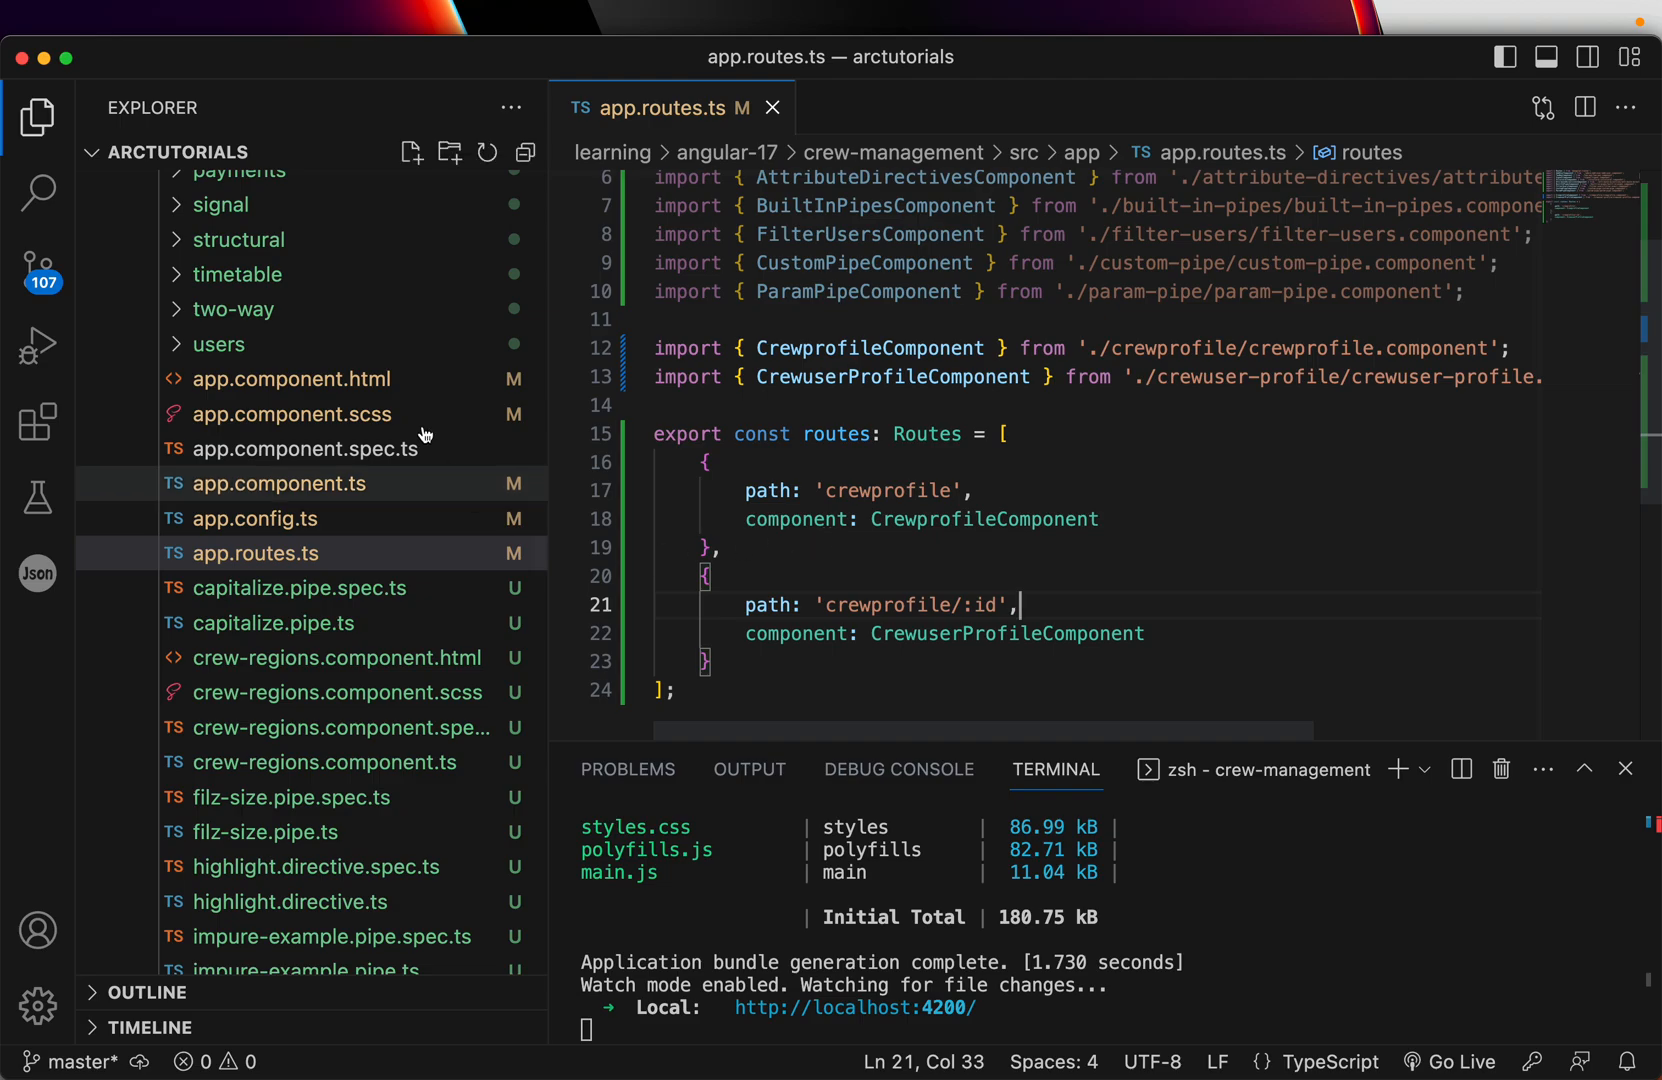
pyautogui.scroll(3)
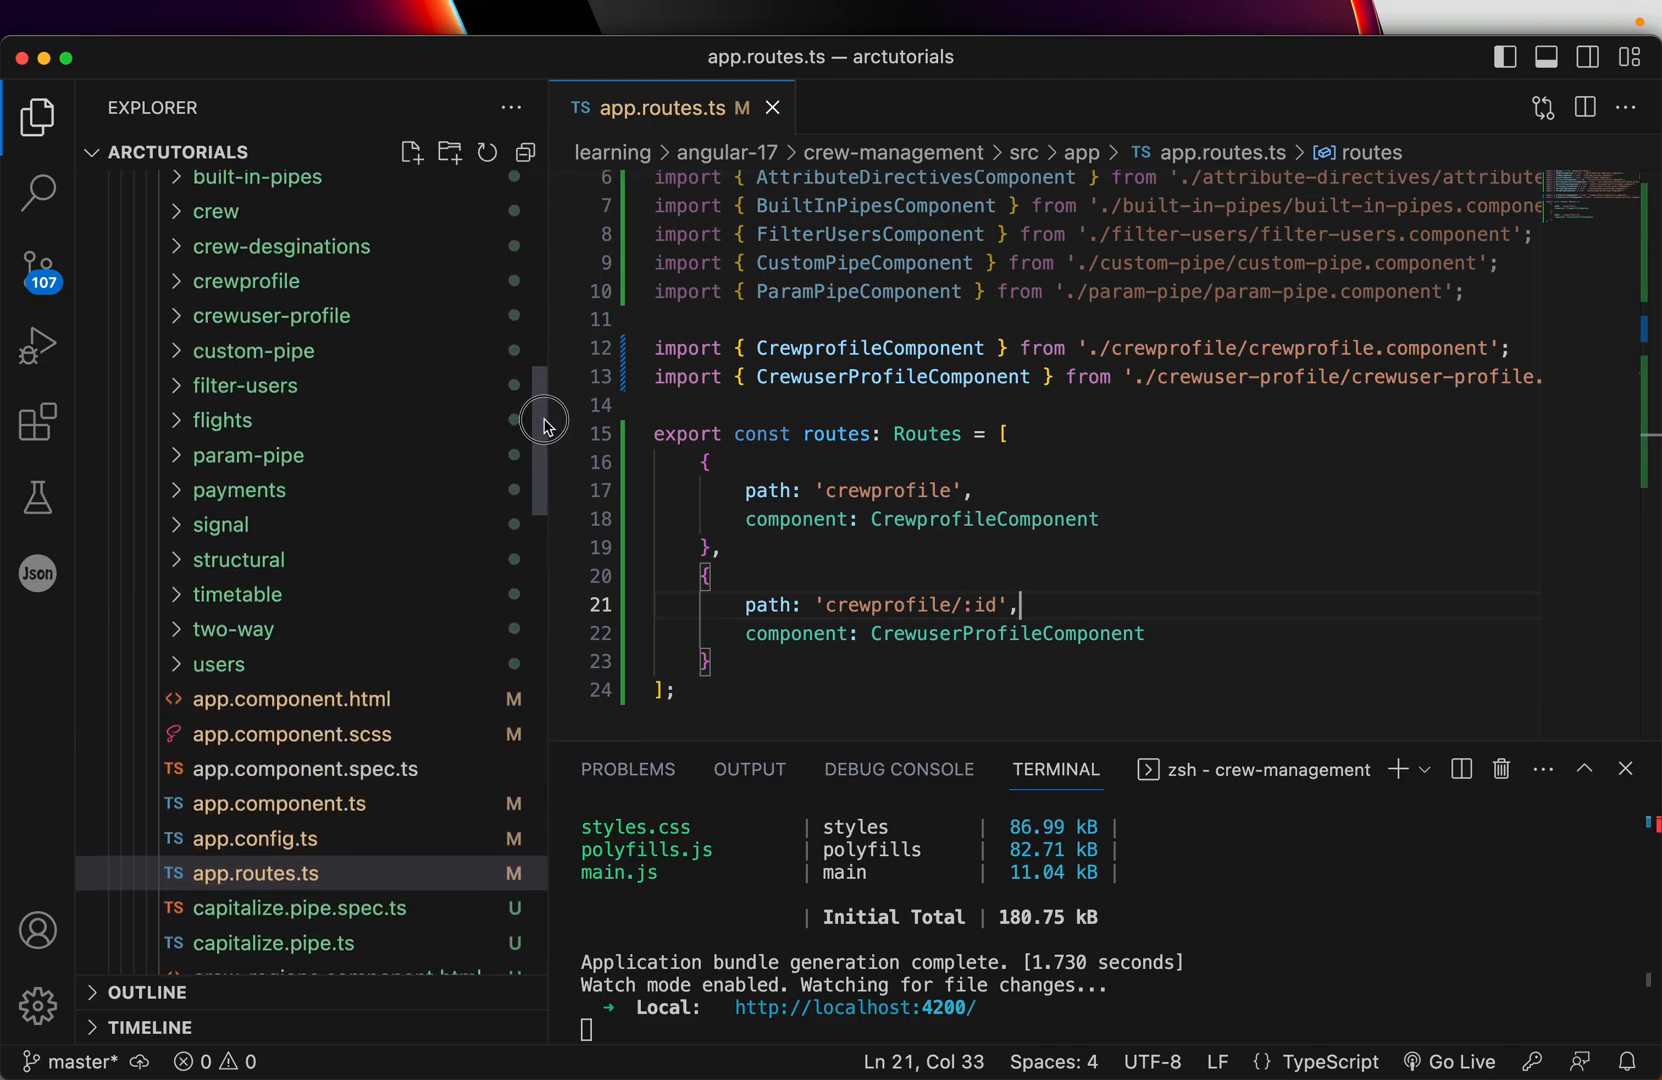
# Open crewuser-profile.component.ts and add `id: string | null = null;` to the class.
pyautogui.click(271, 315)
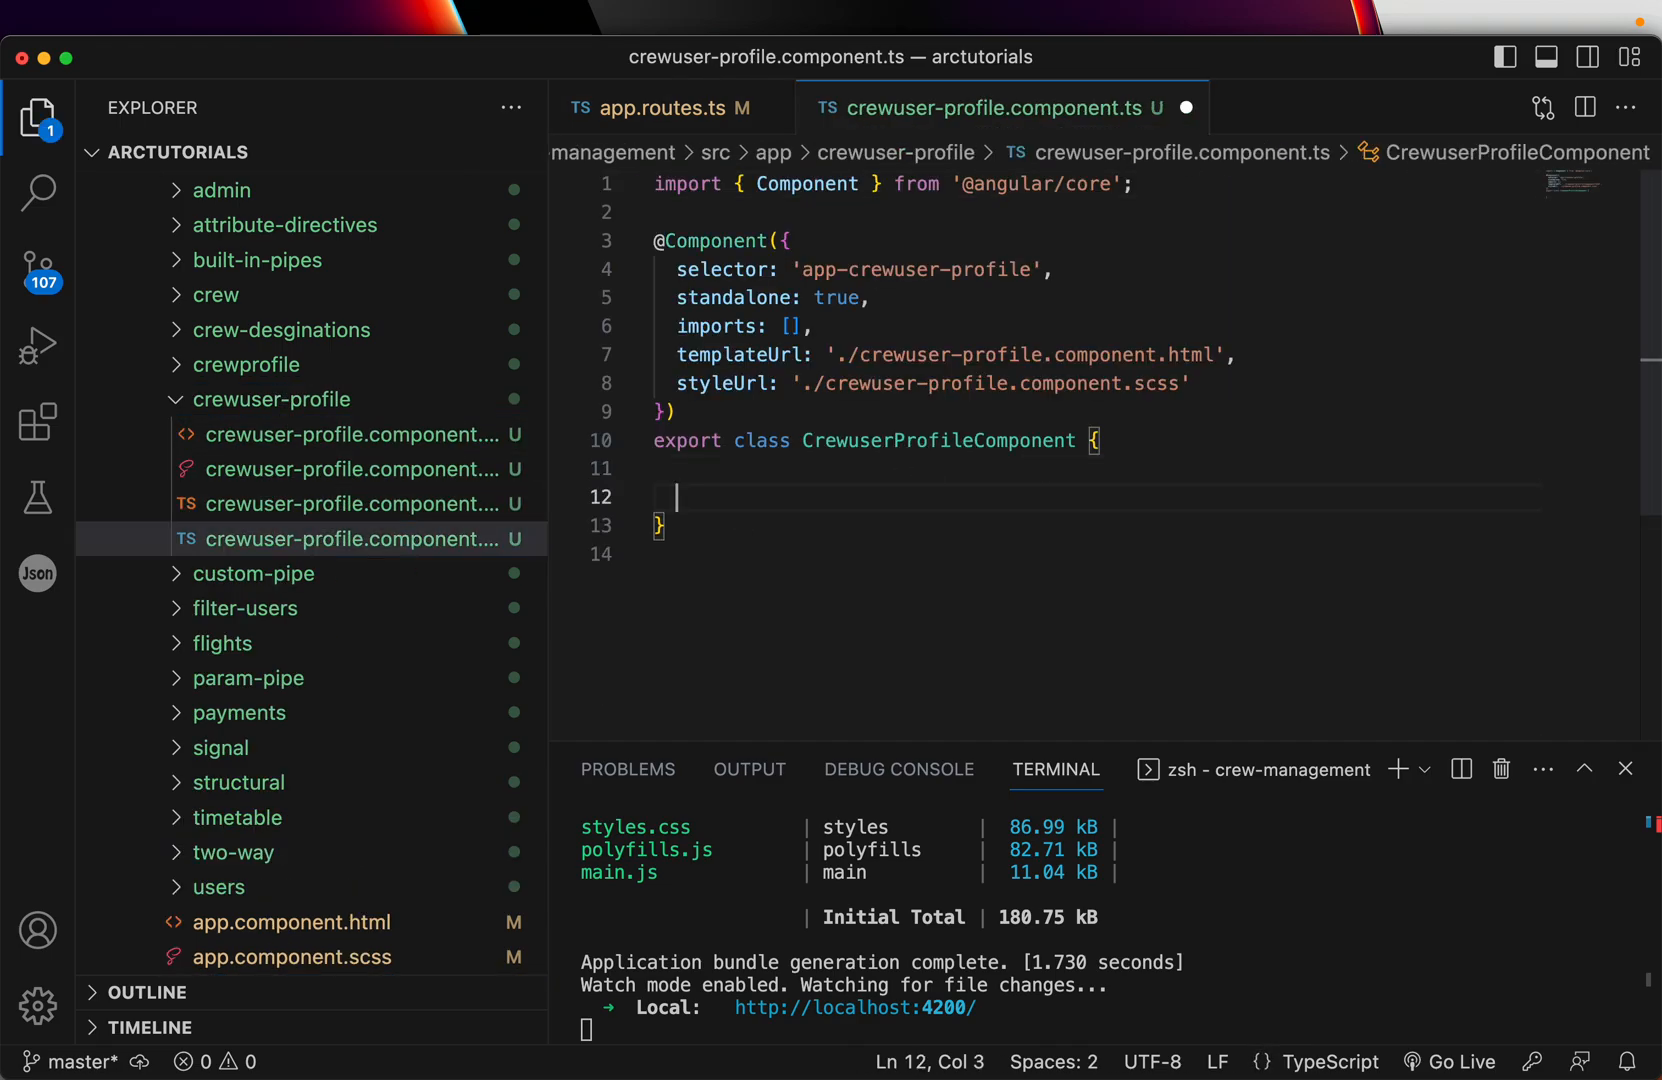
pyautogui.write('id:')
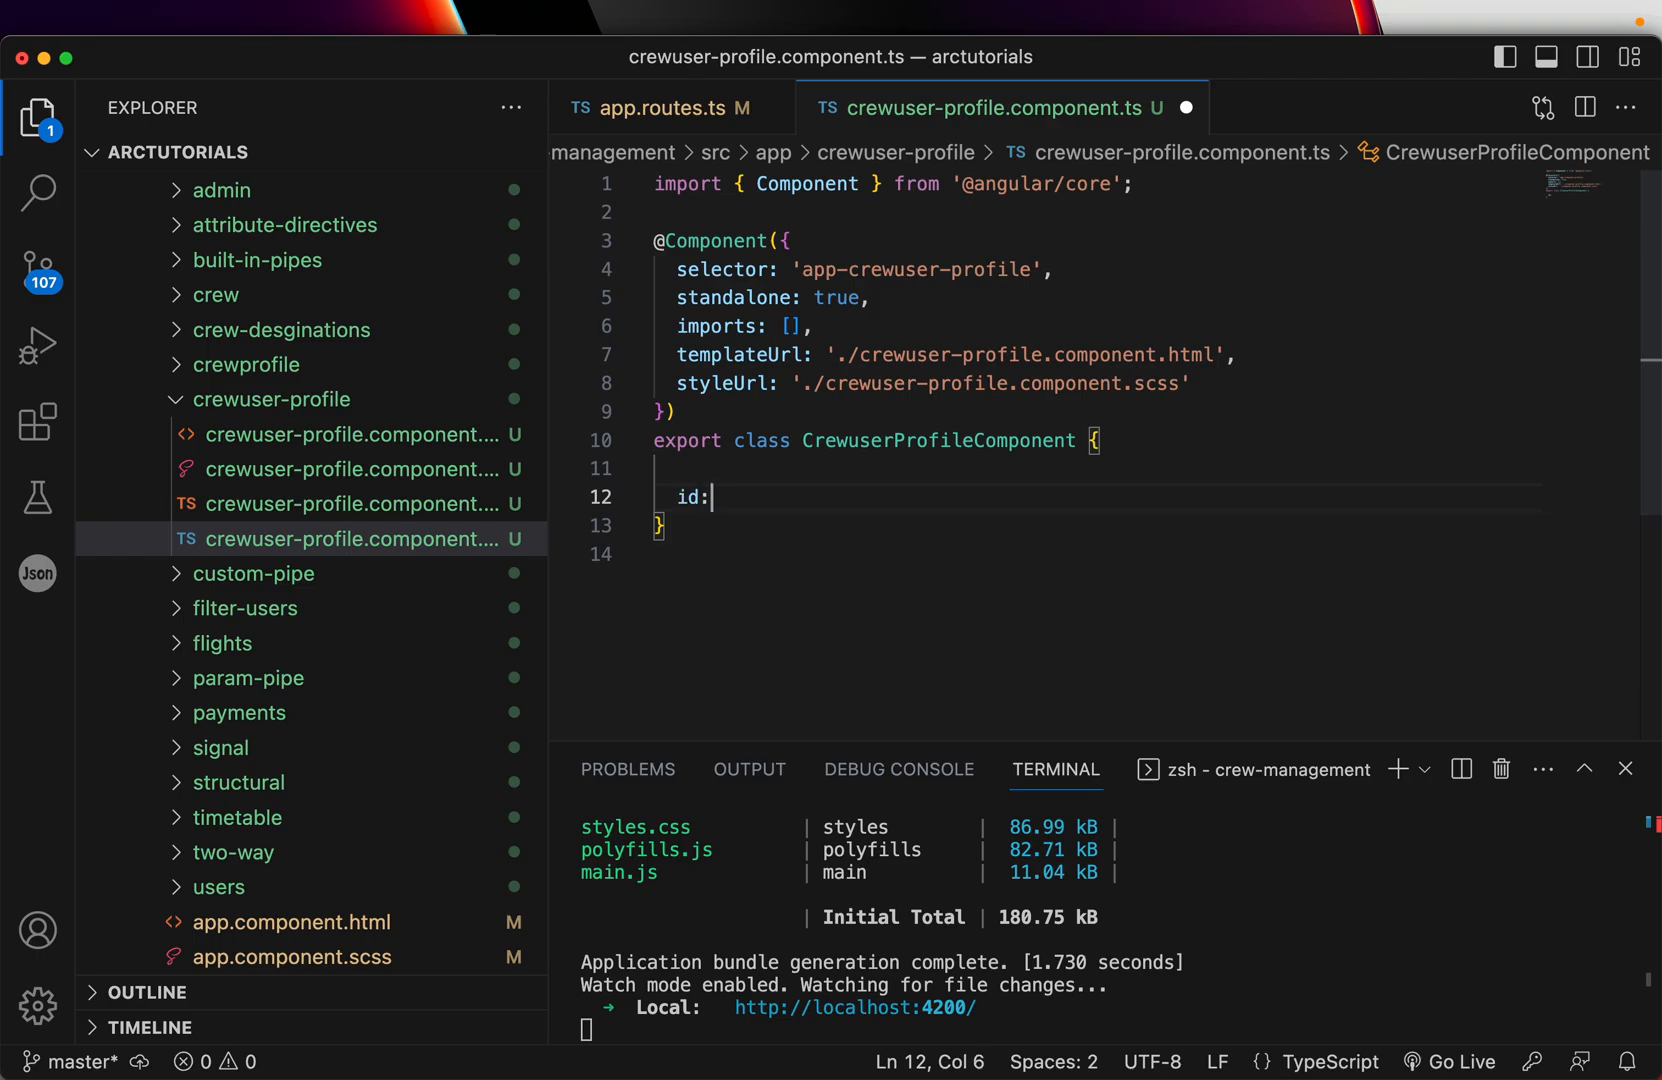
pyautogui.write('string |')
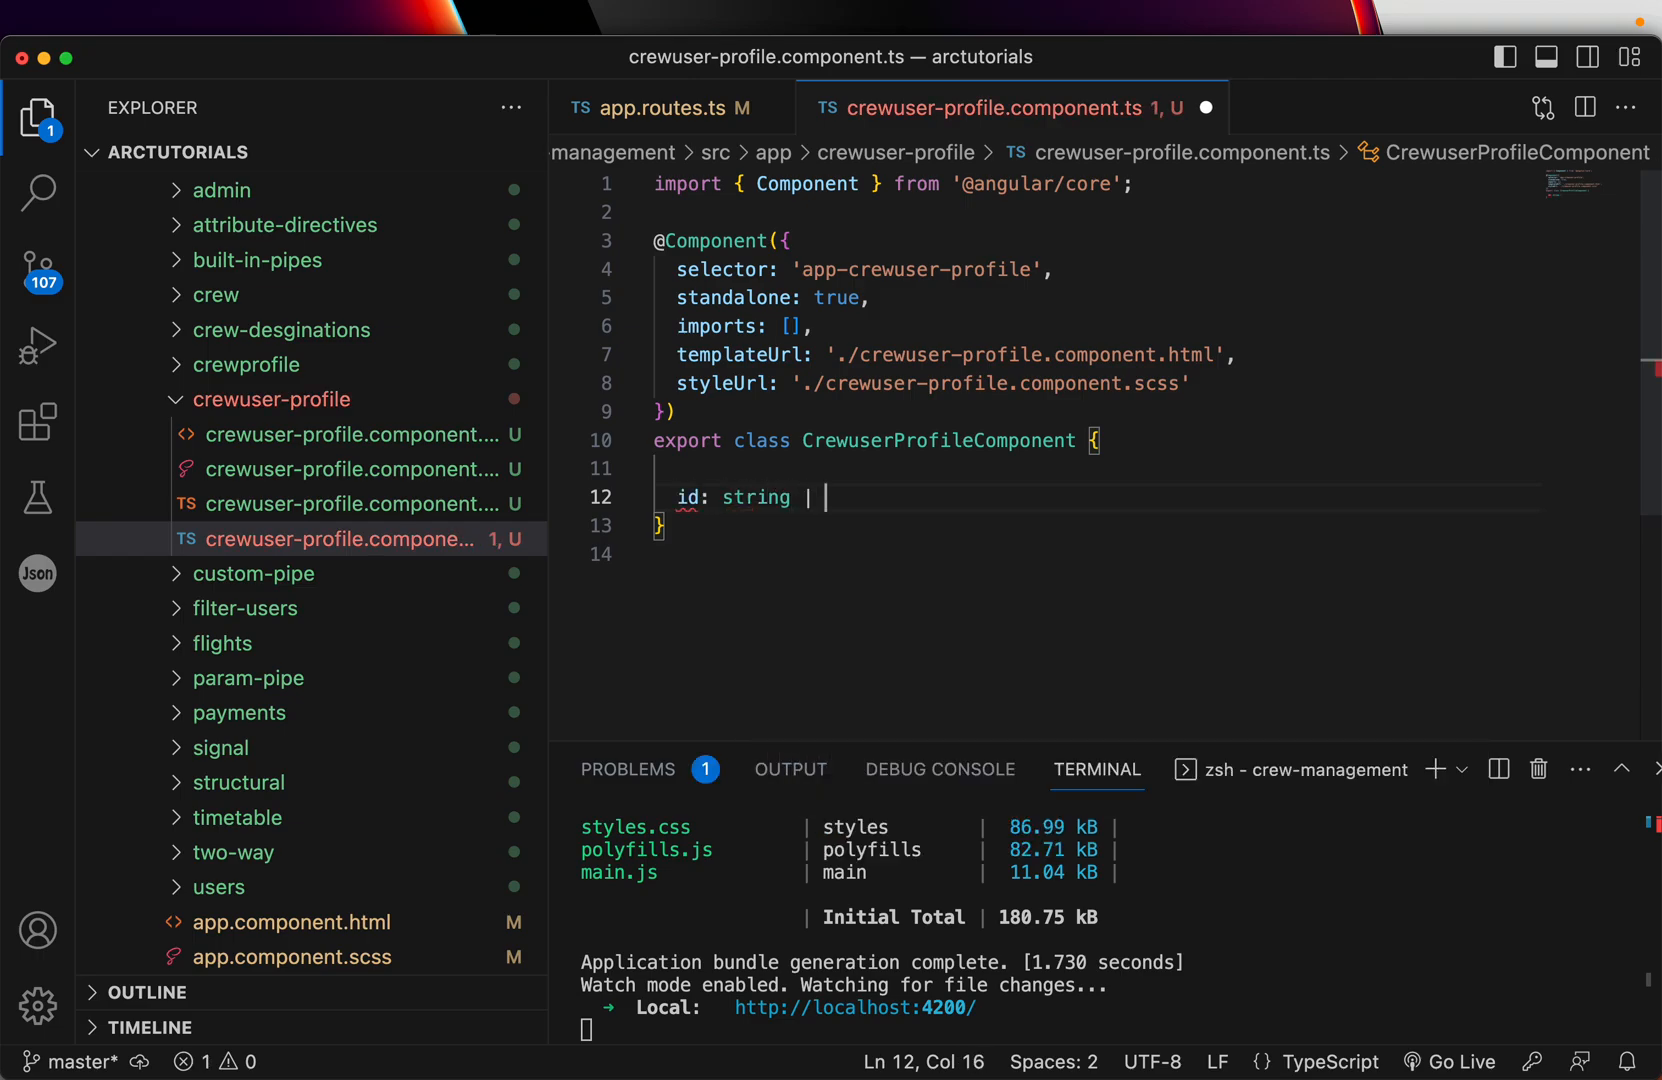
pyautogui.write('null = null;')
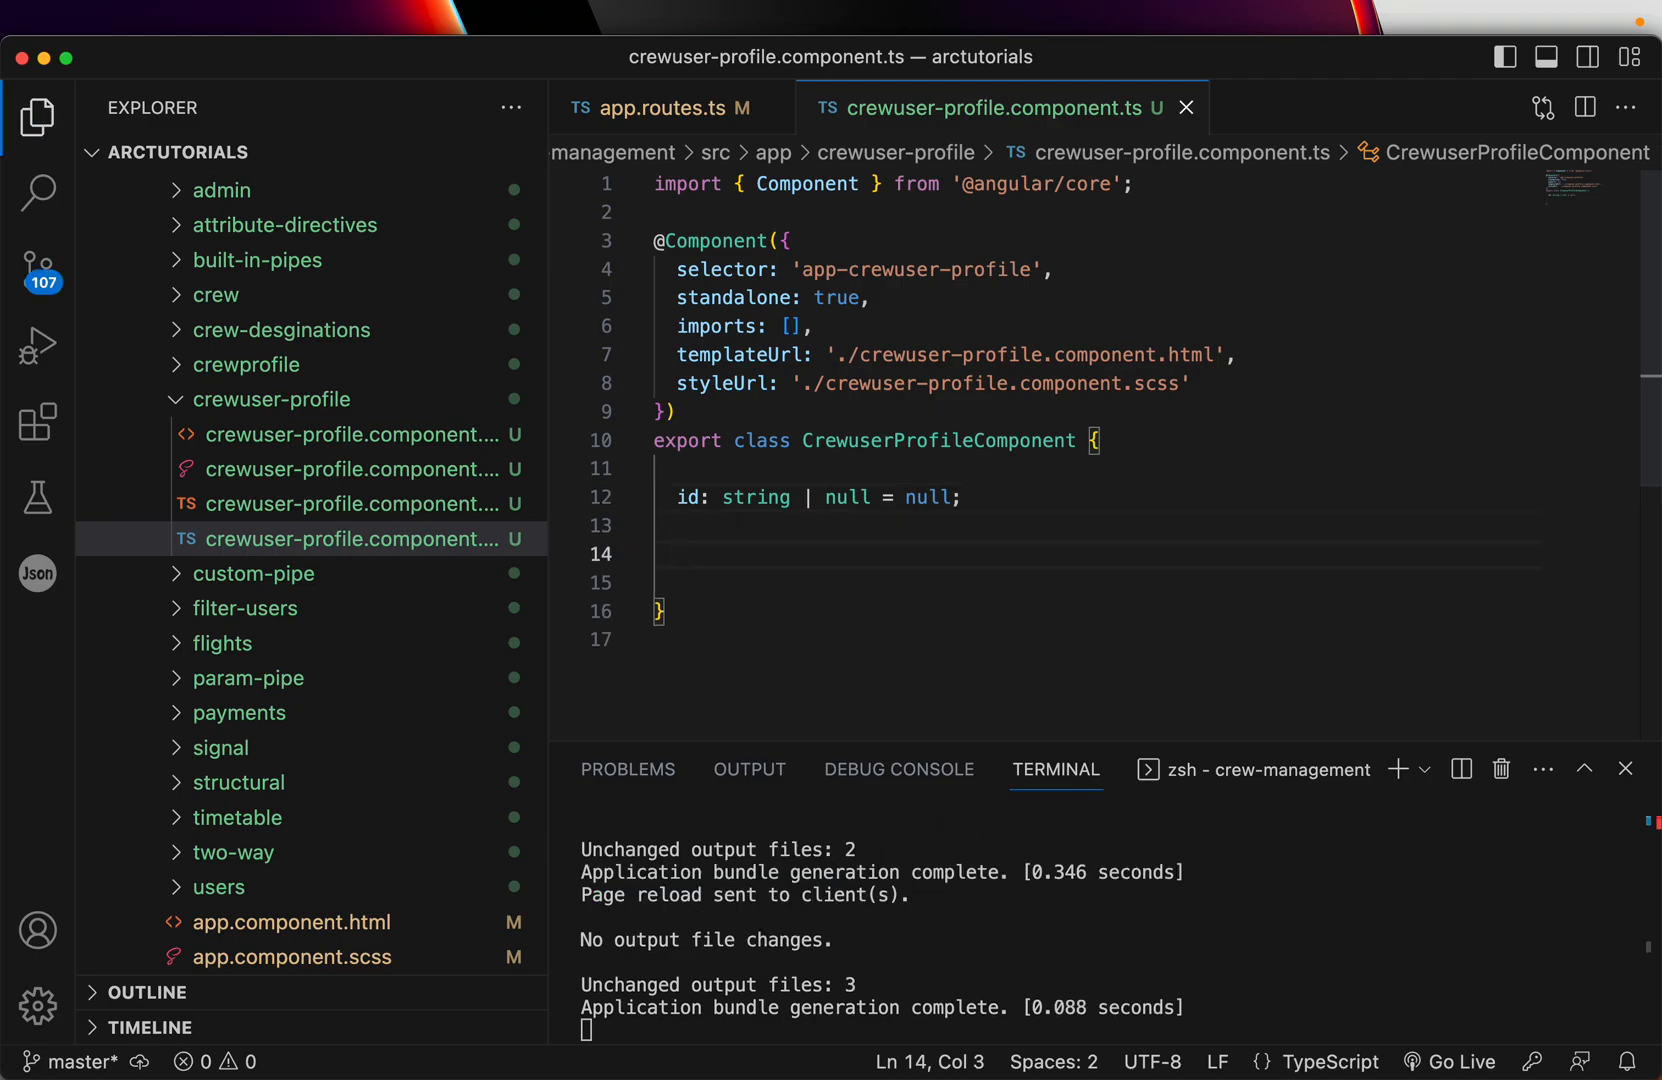
pyautogui.write('constructor')
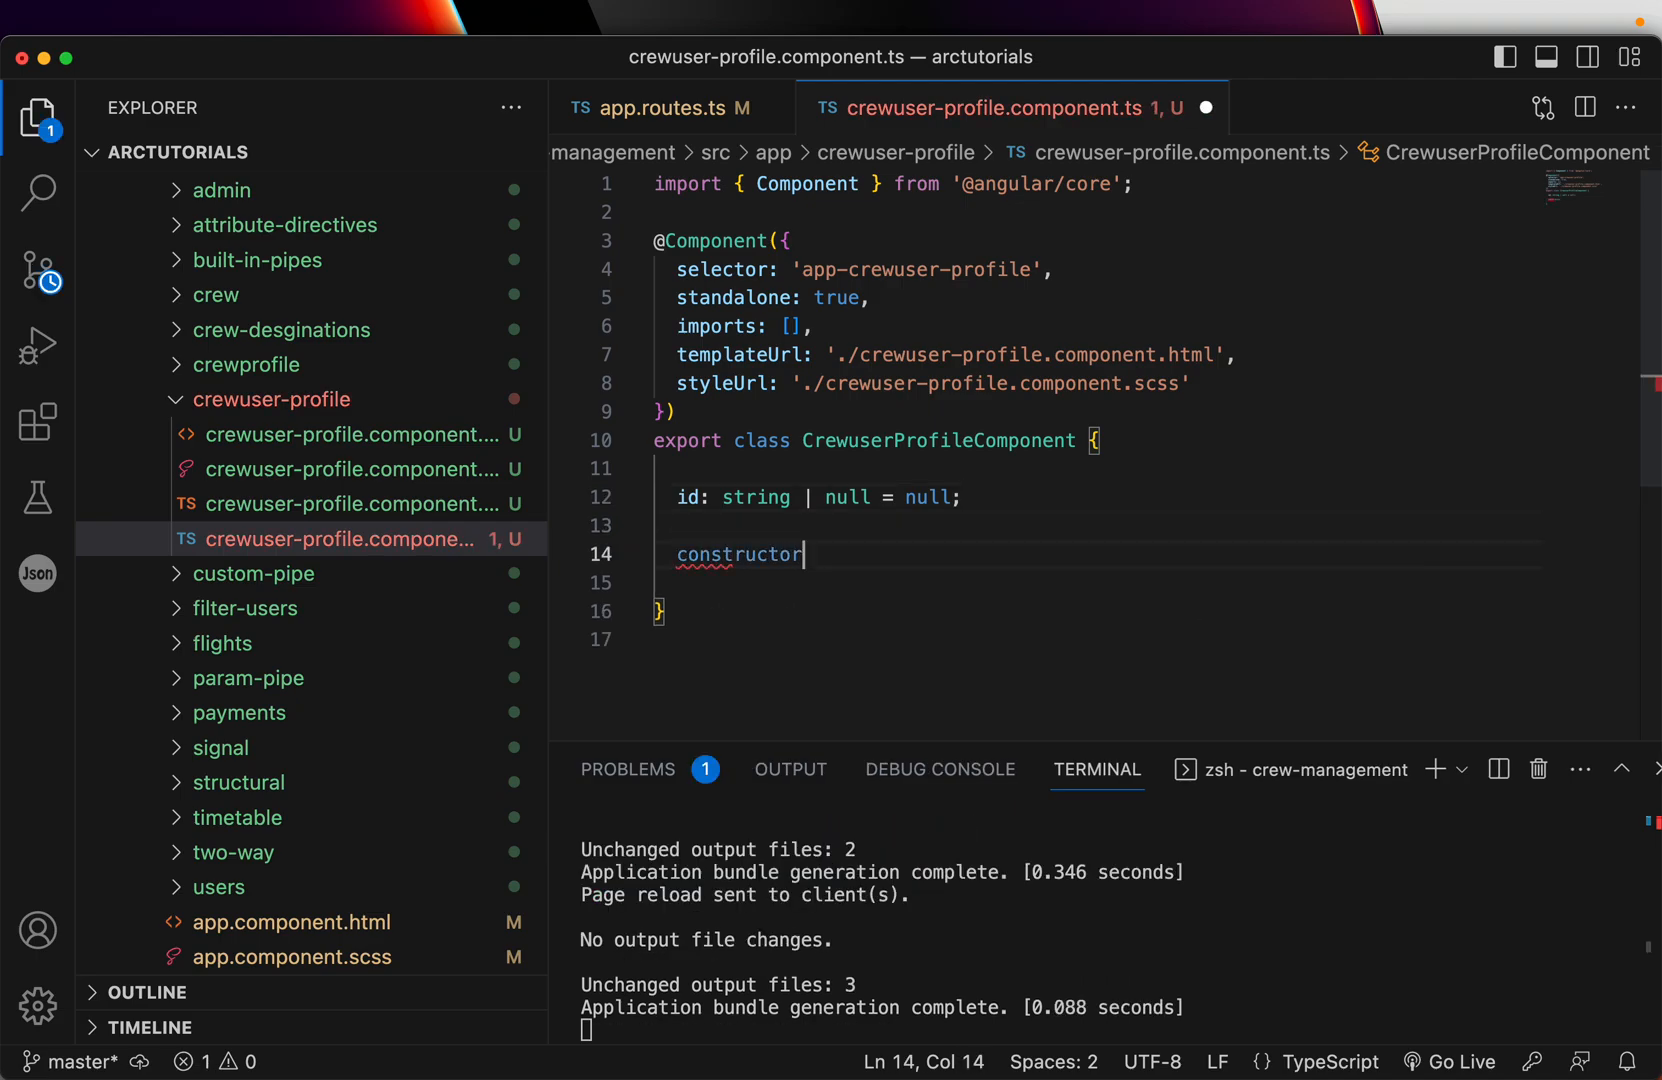
pyautogui.write('(private')
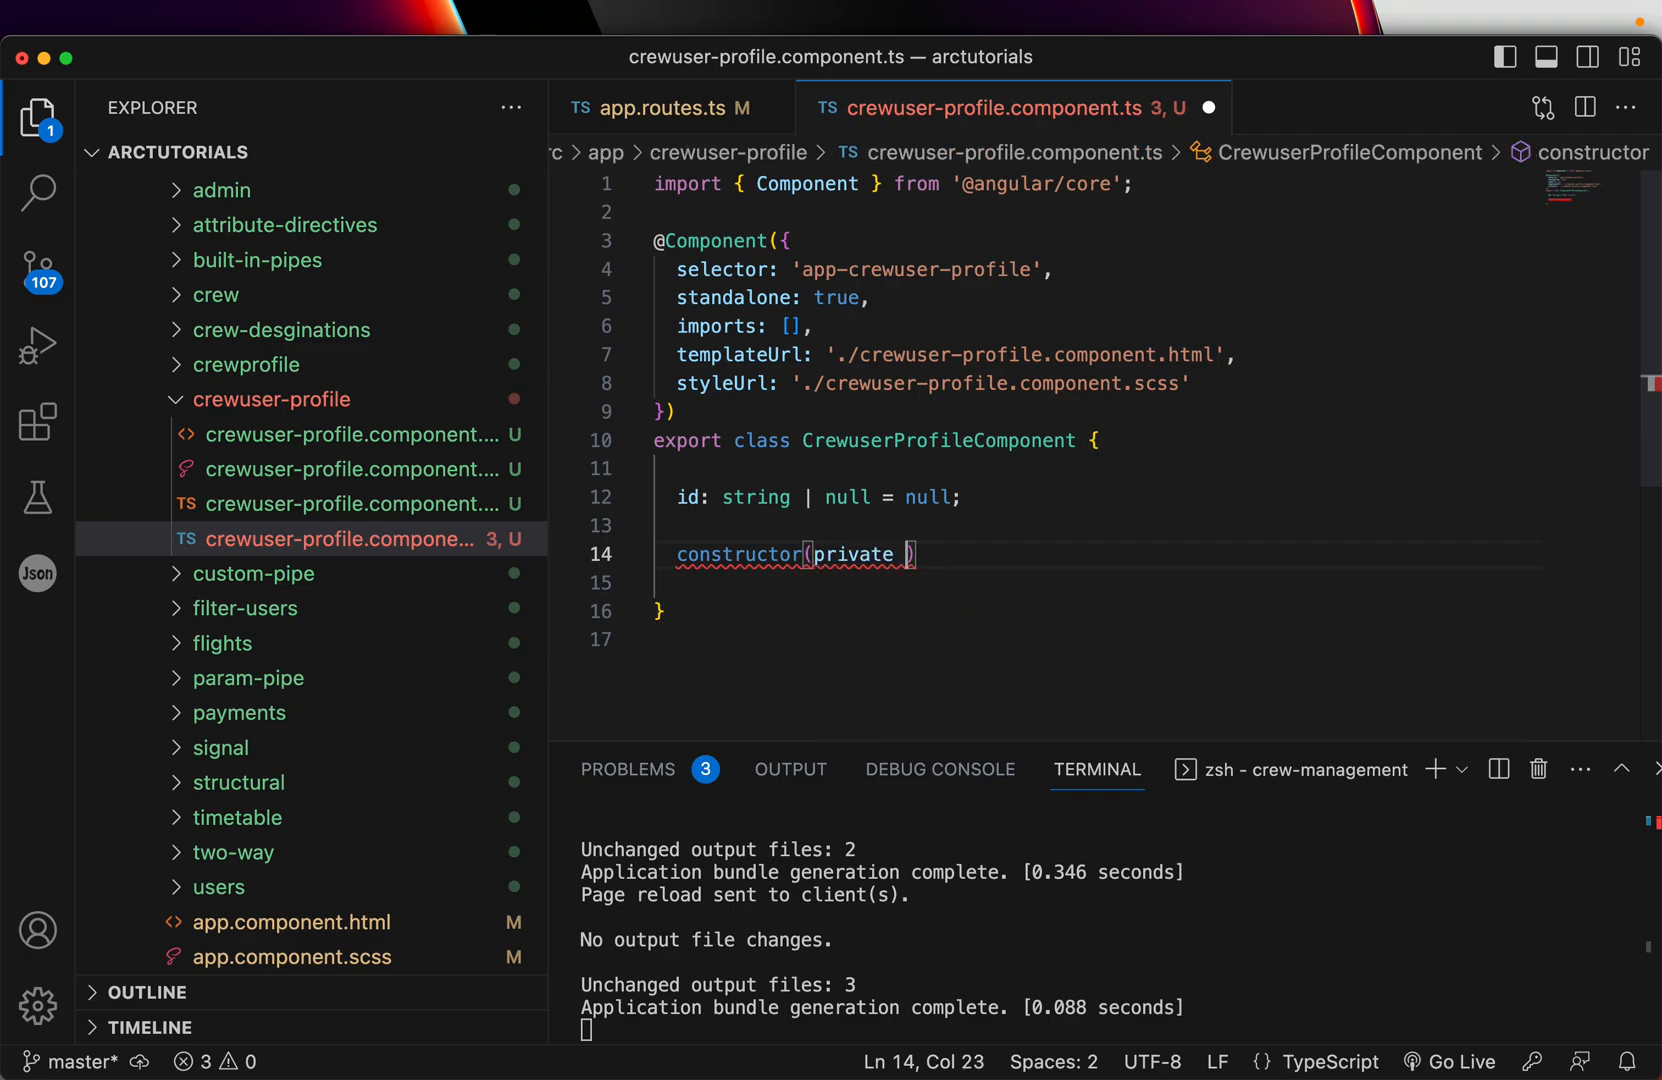
pyautogui.write('route:')
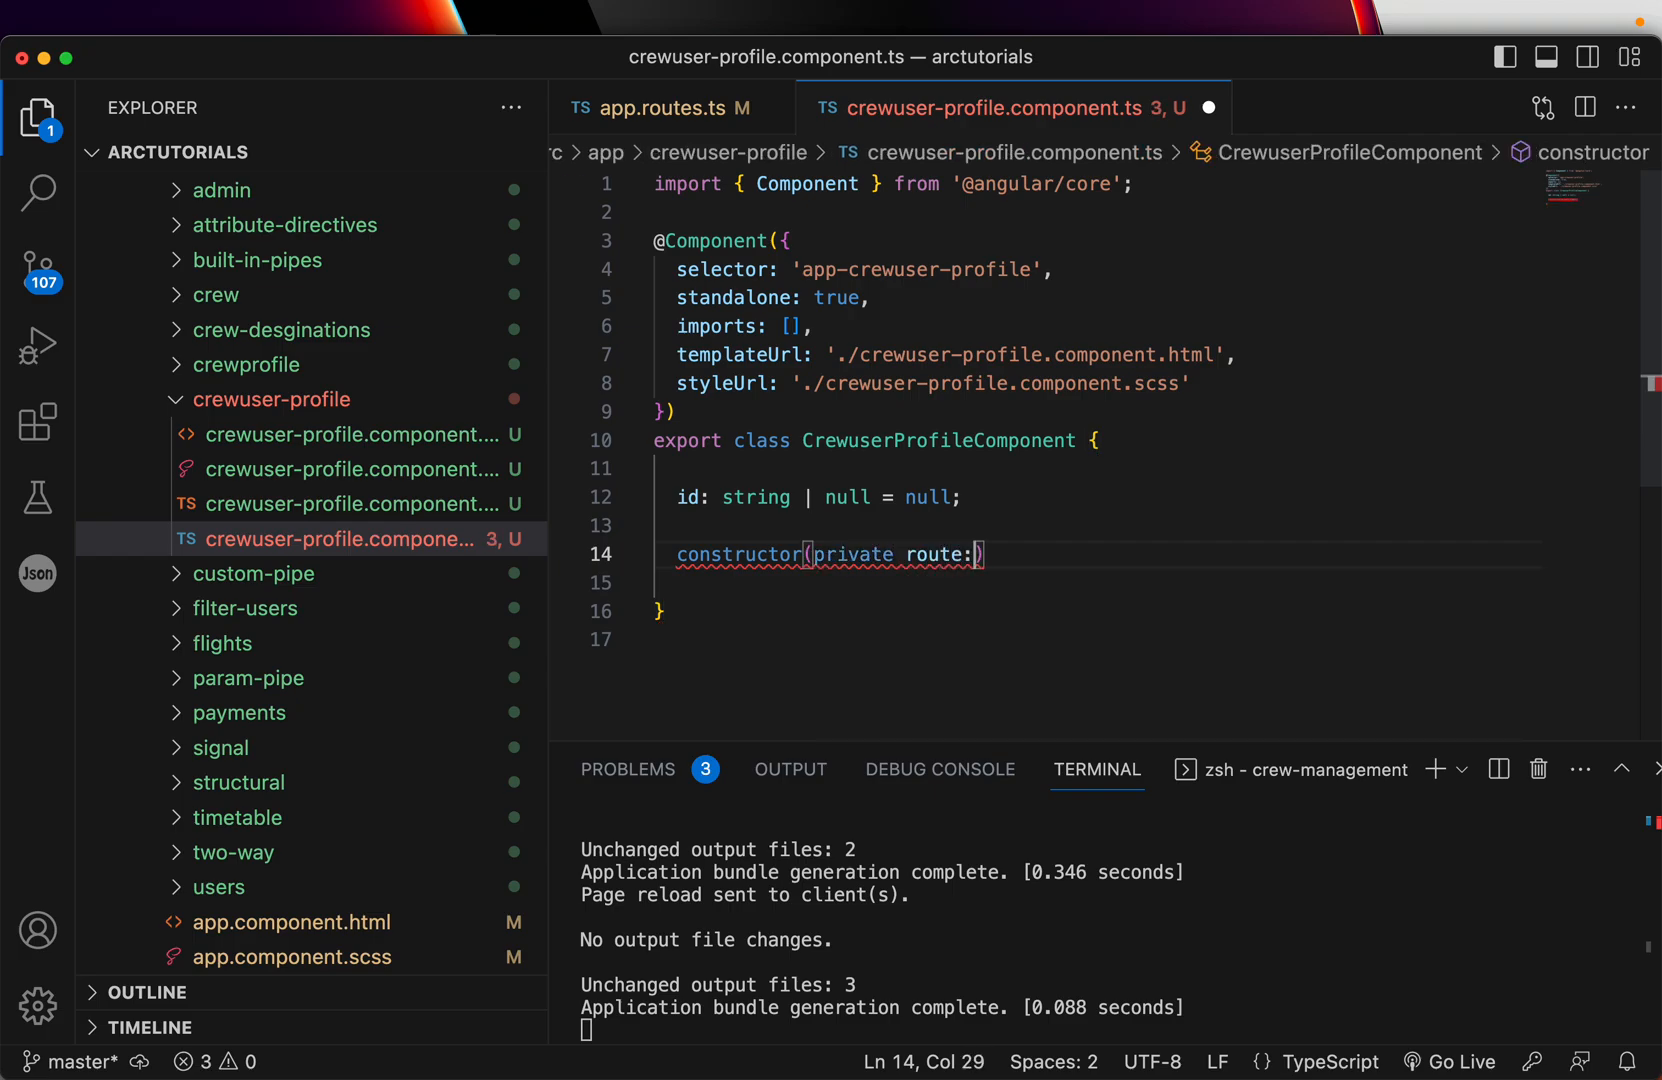
pyautogui.write('ActivatedRoute')
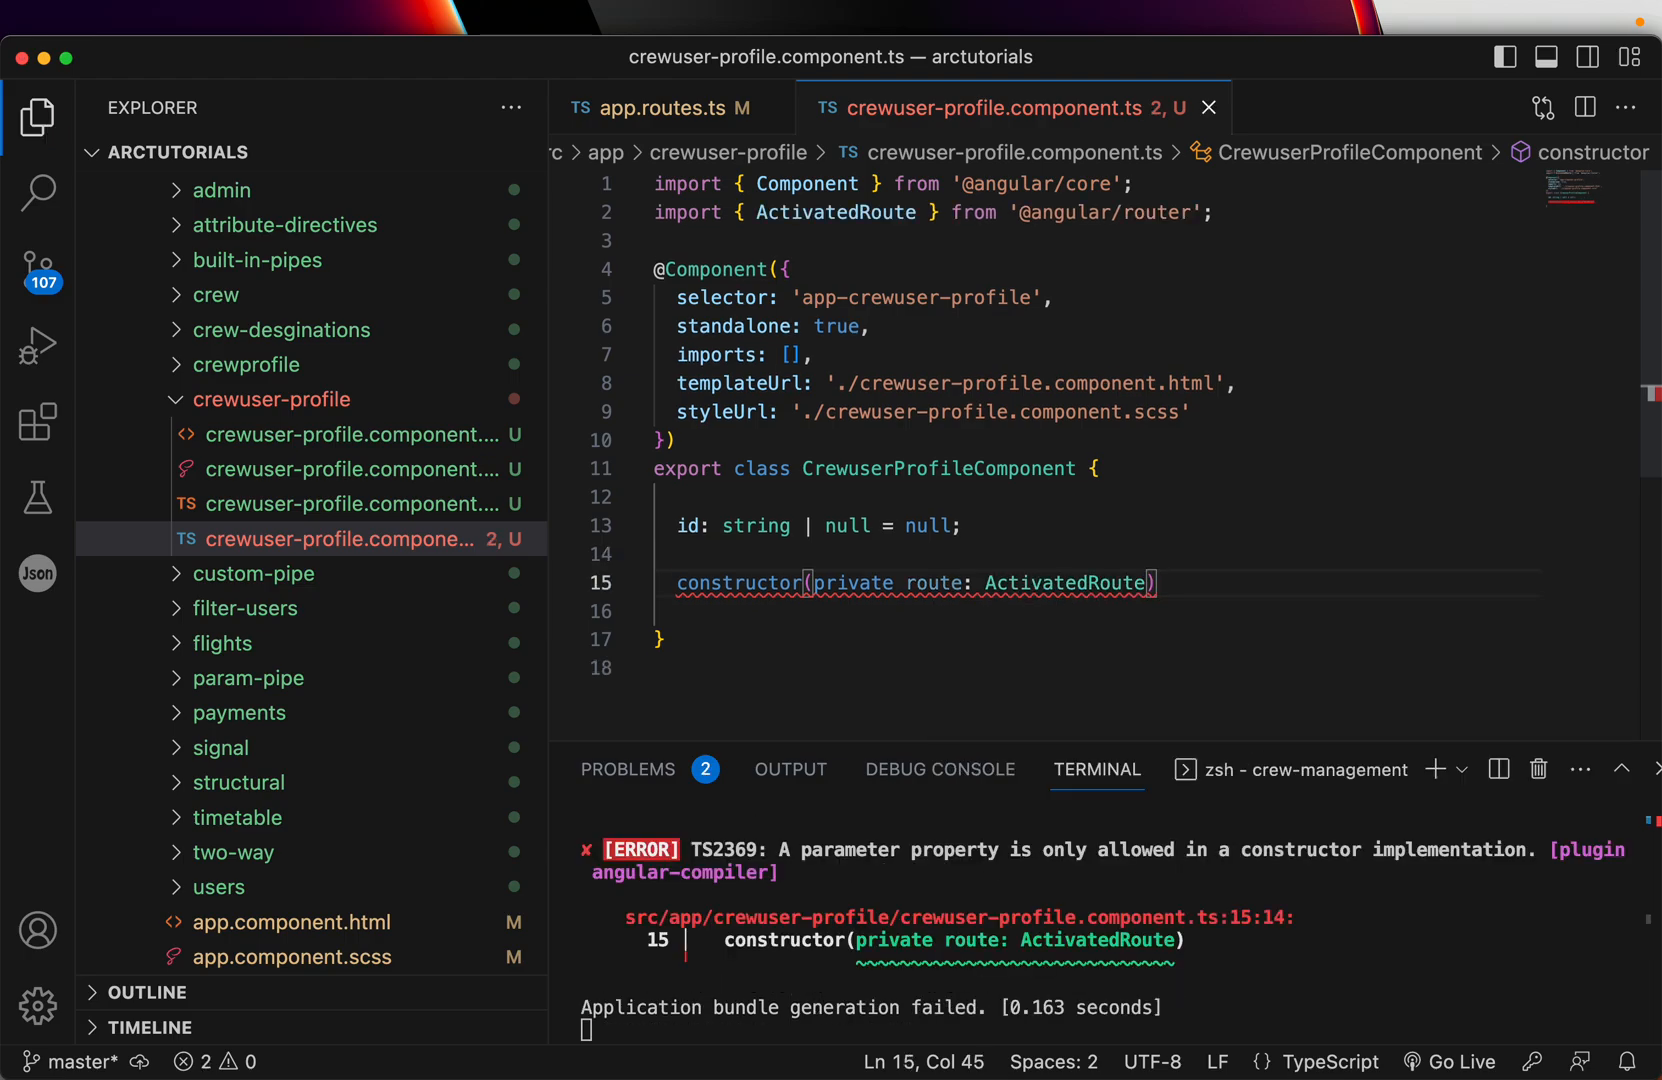
pyautogui.write('{}')
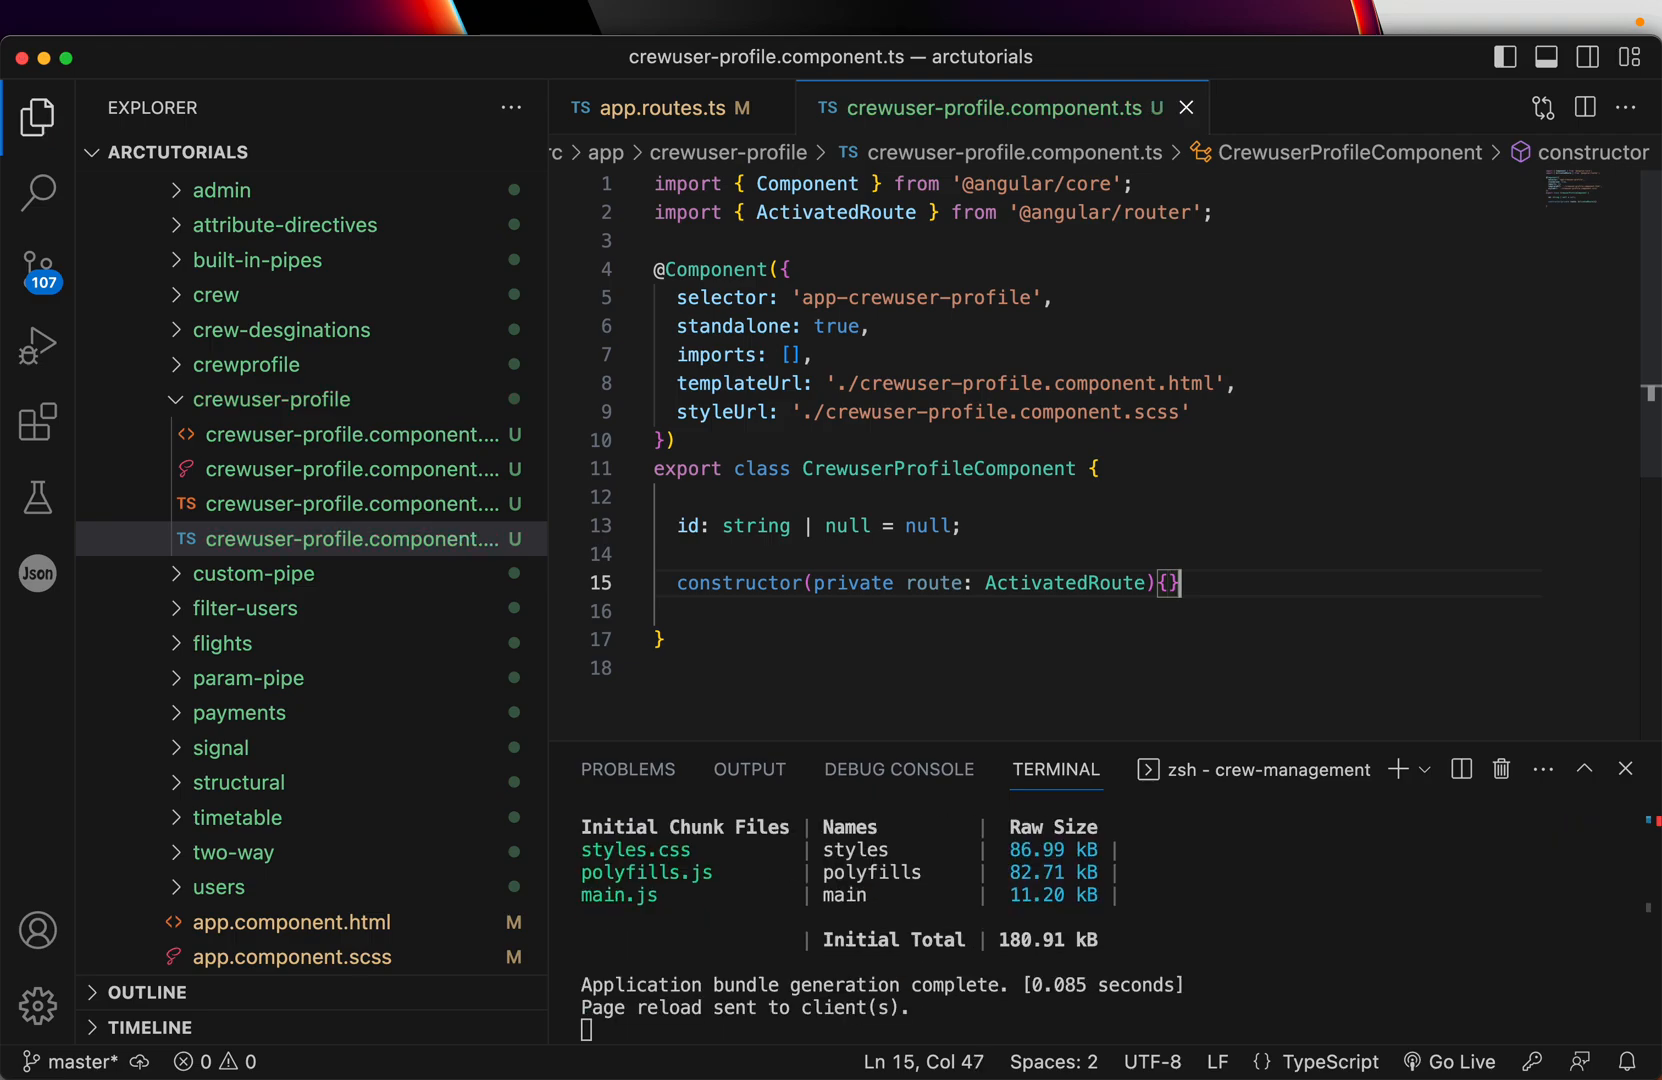
pyautogui.press('Enter')
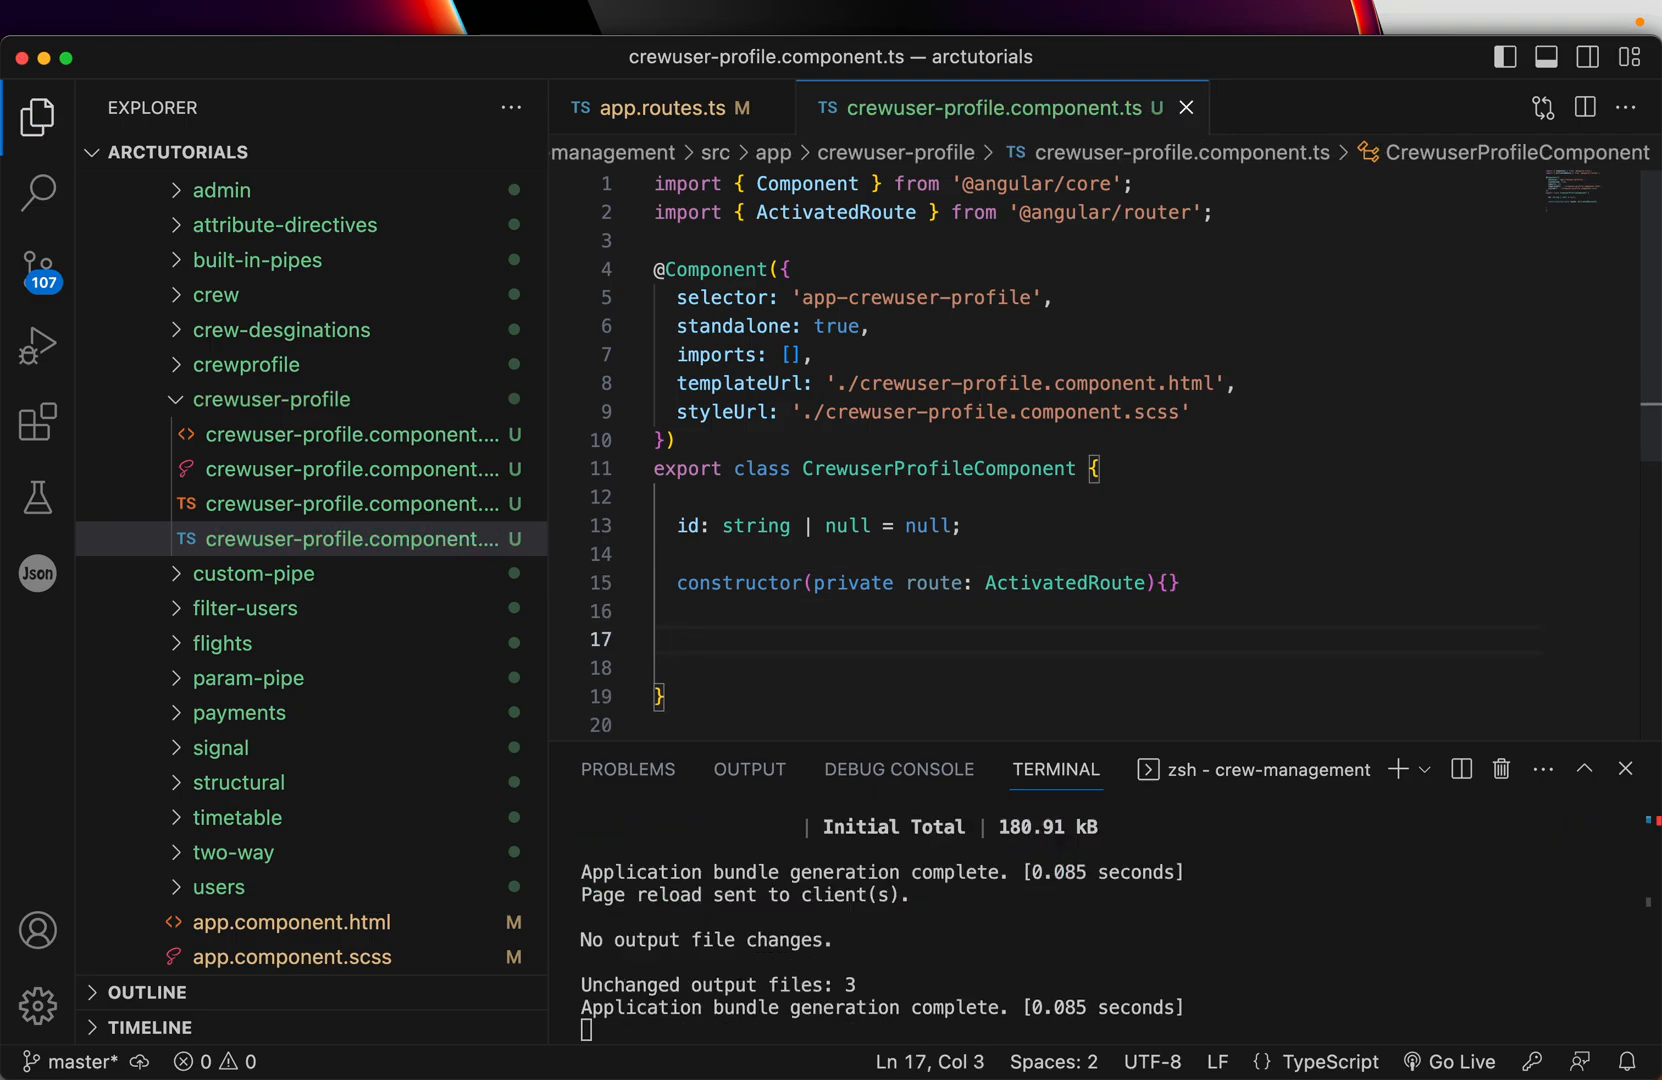
# Add an ngOnInit method and make the class implement OnInit with its import.
pyautogui.write('ng')
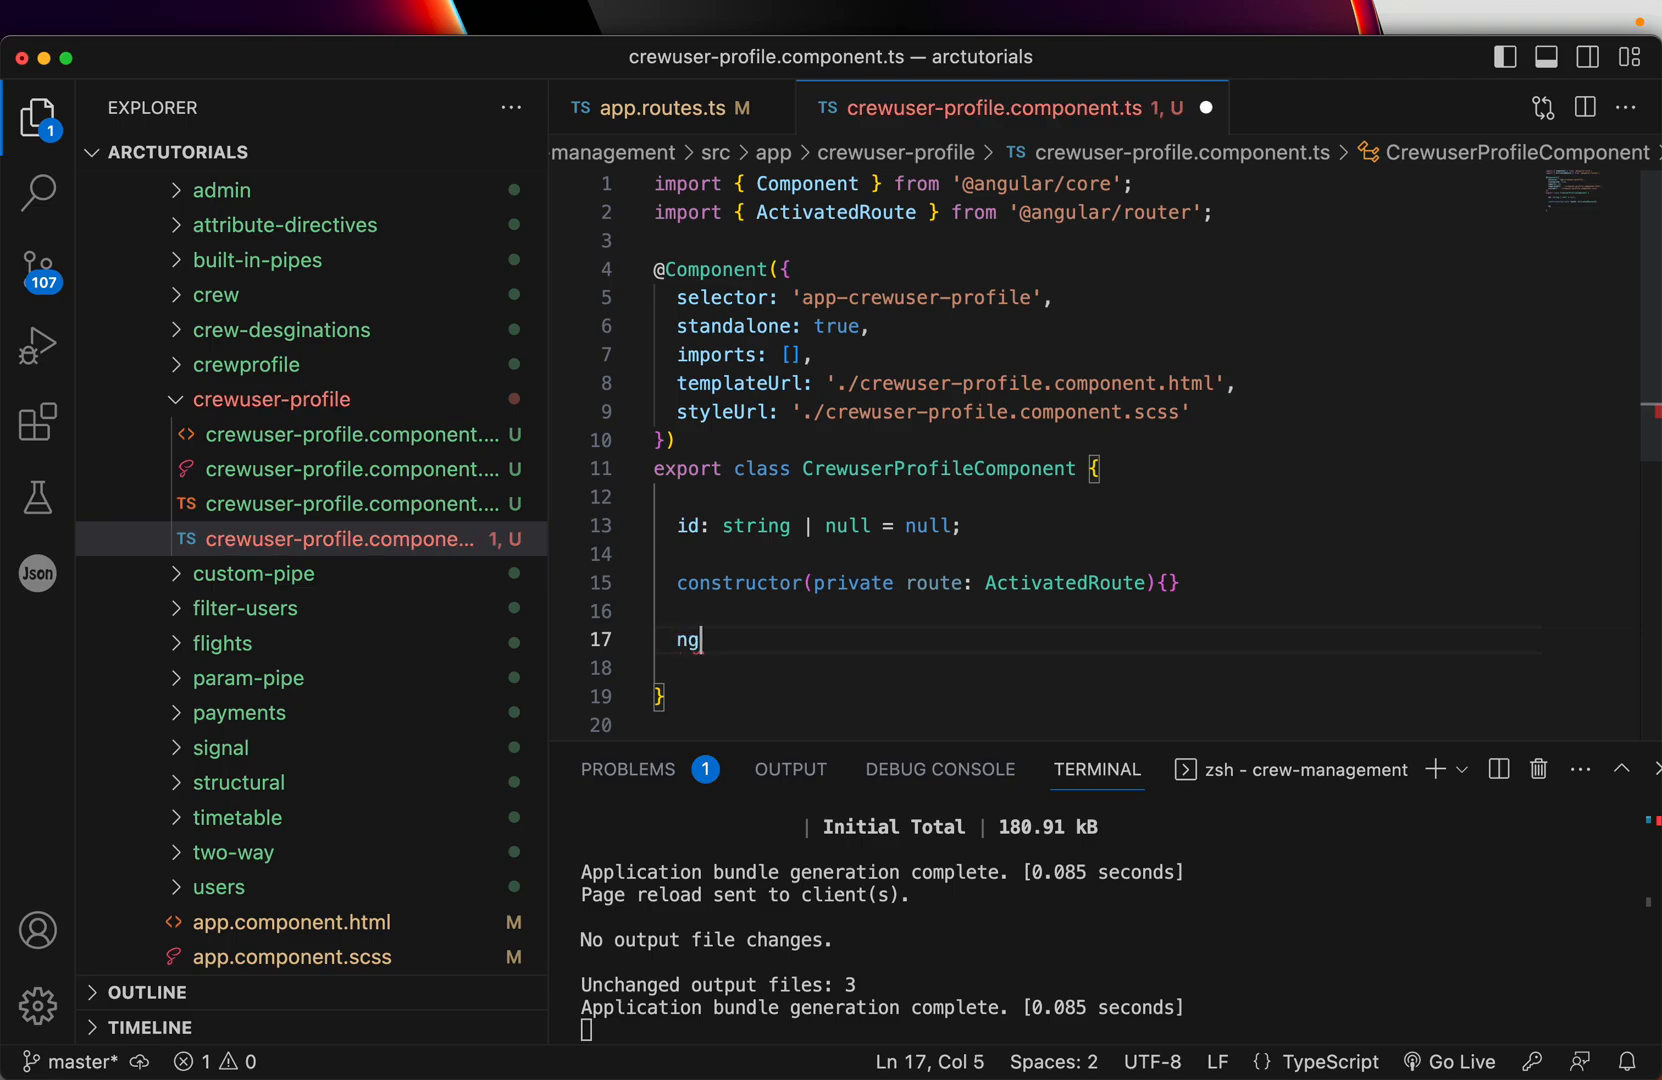
pyautogui.write('OnI')
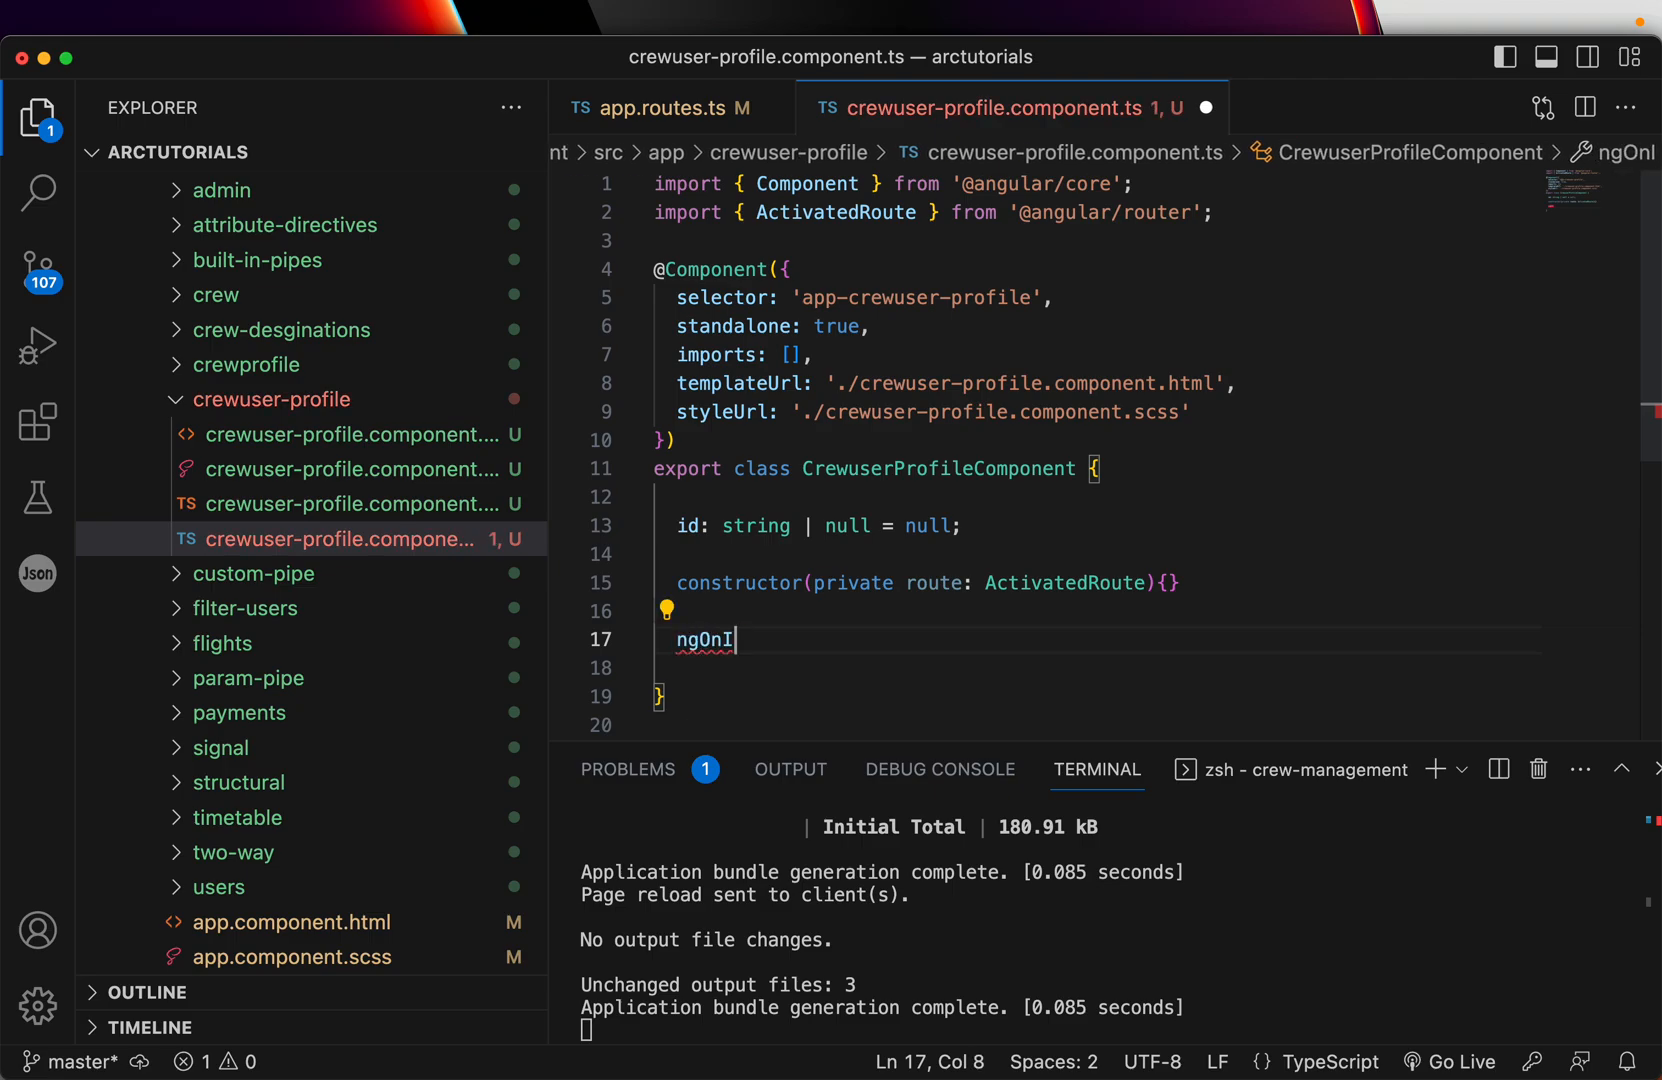
pyautogui.write('nit')
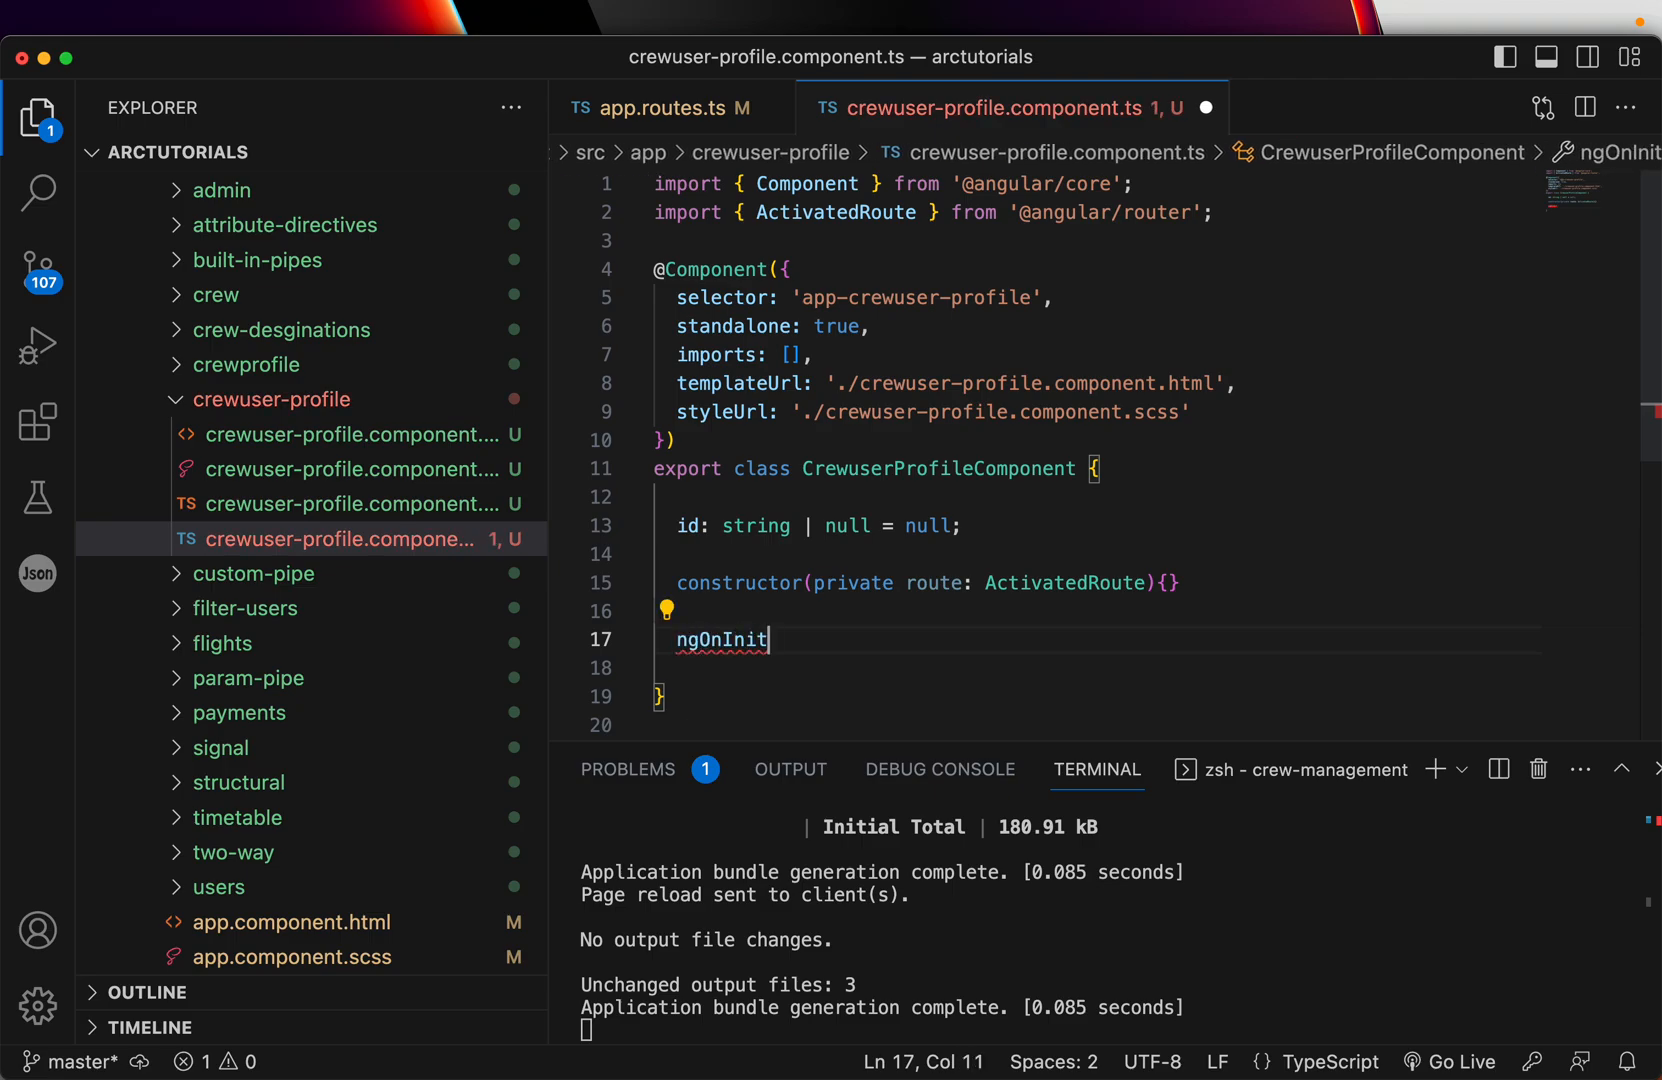
pyautogui.write('(){')
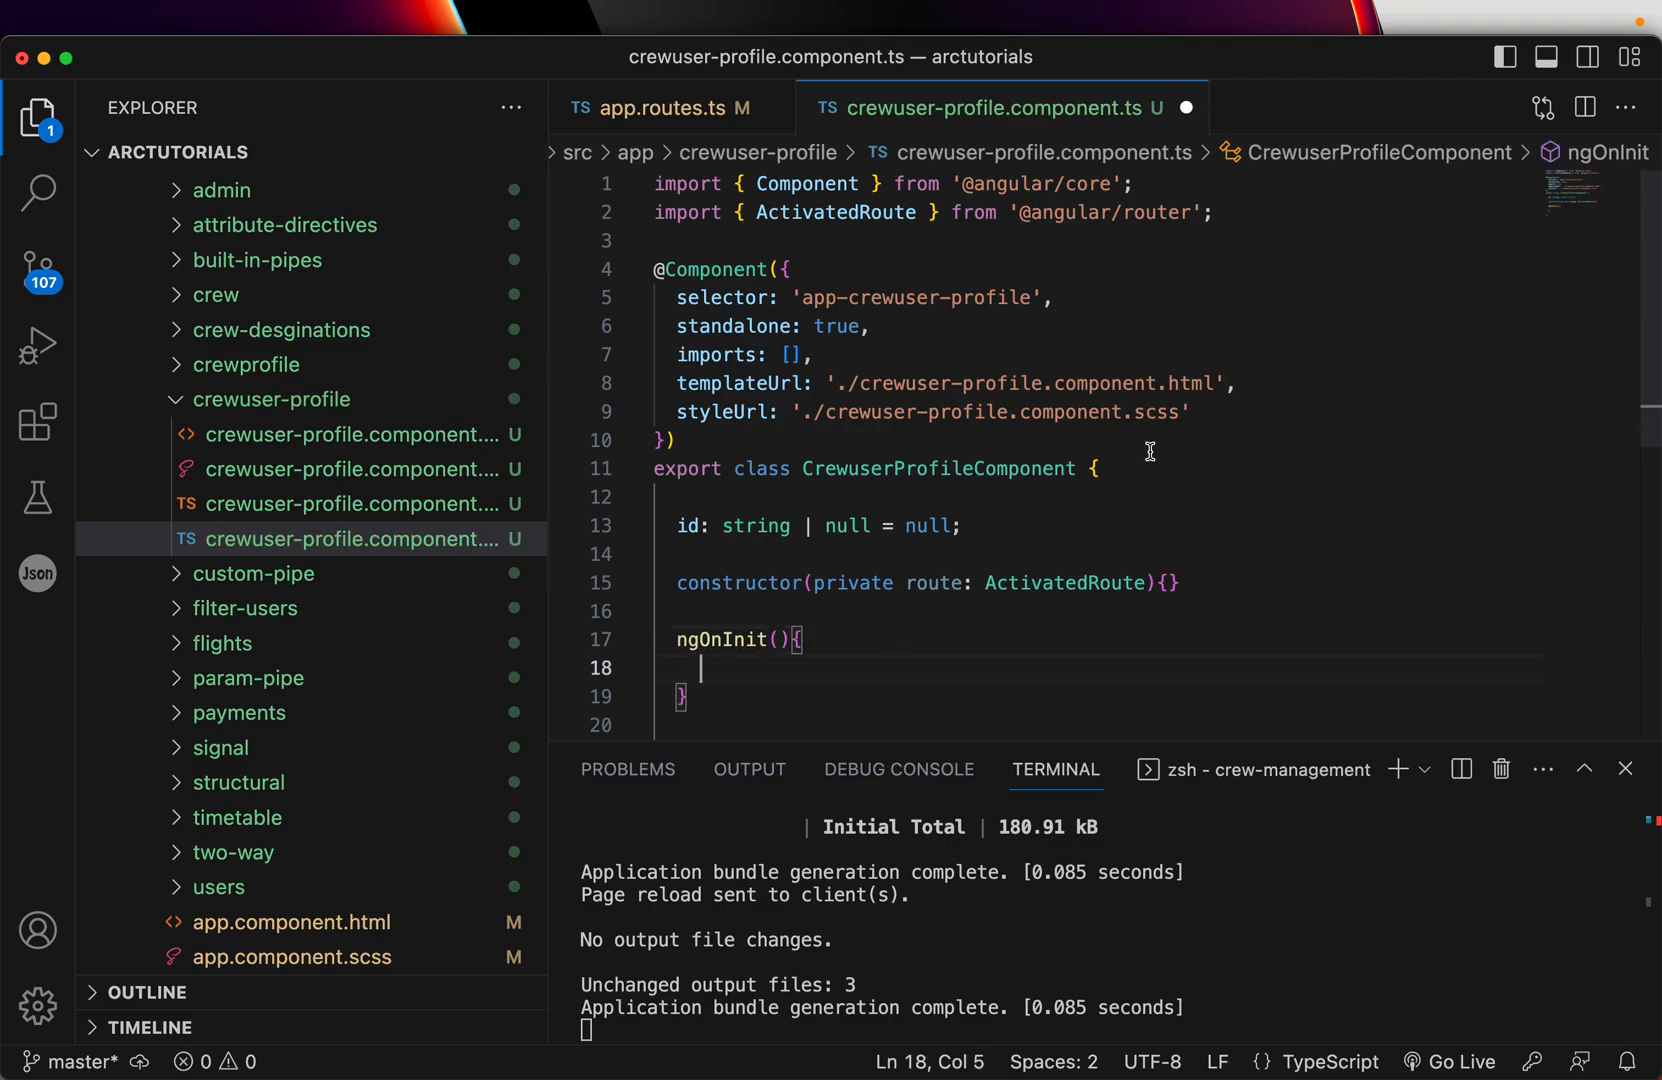
pyautogui.moveTo(1096, 468)
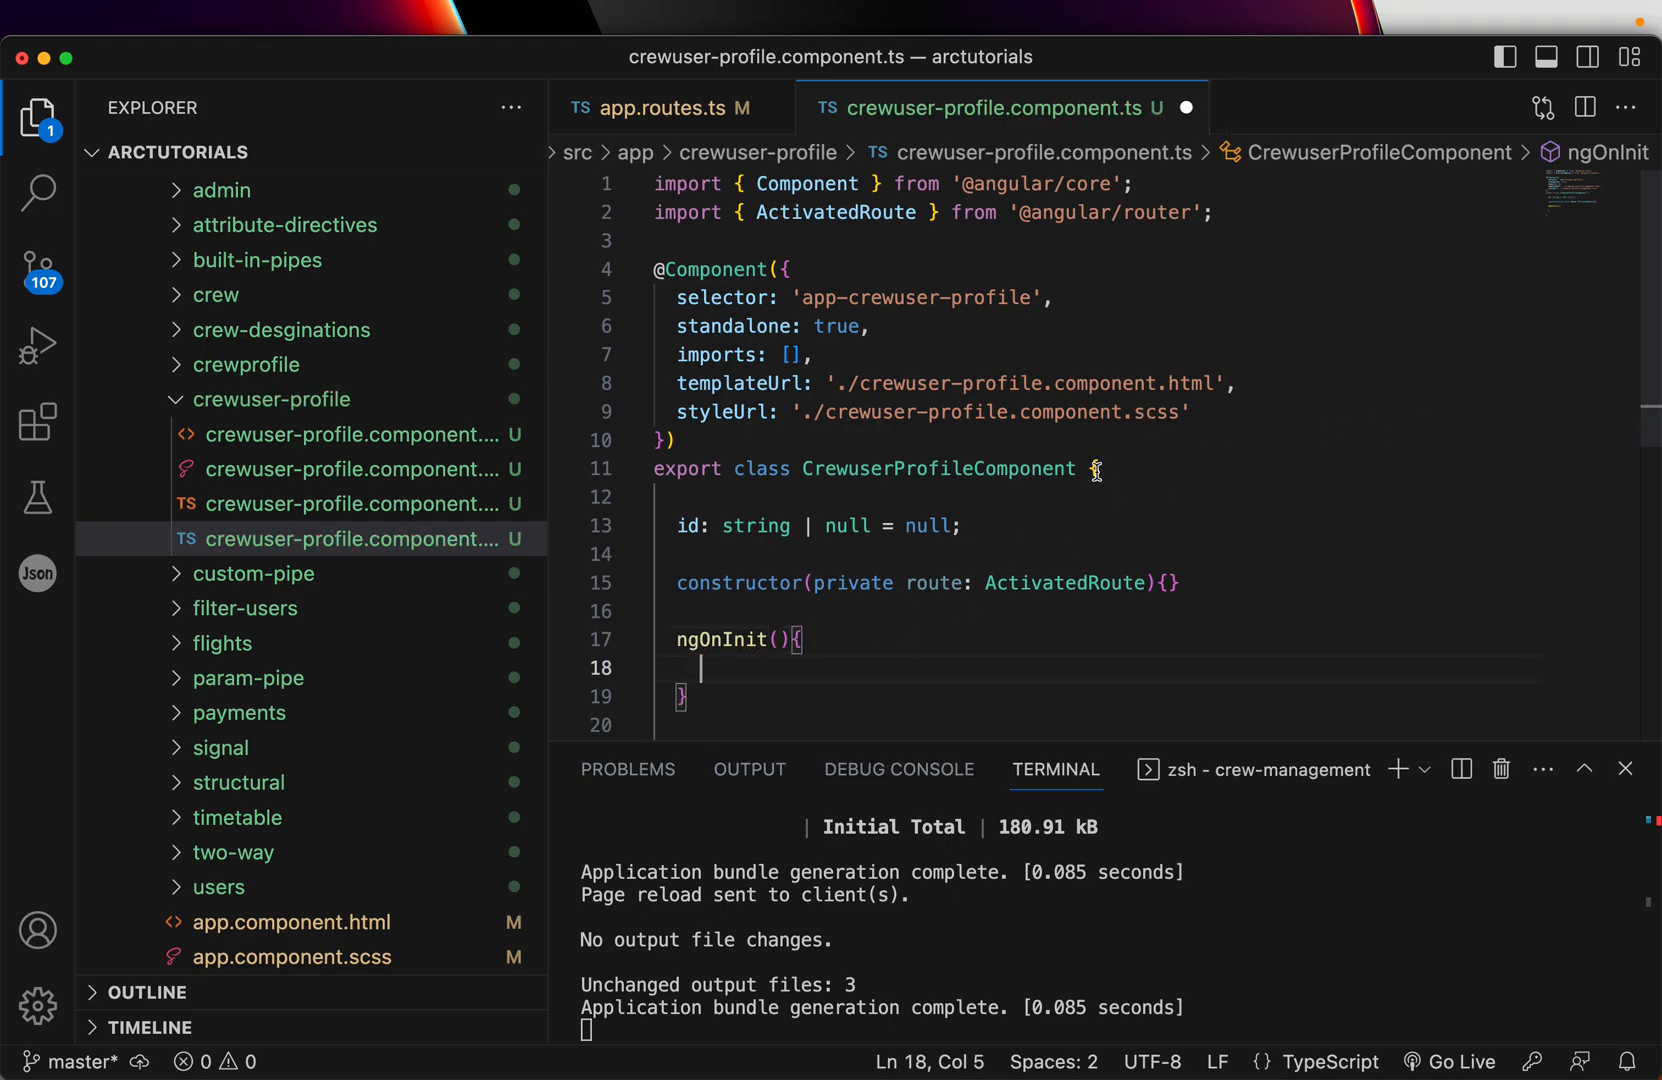
pyautogui.write('implements')
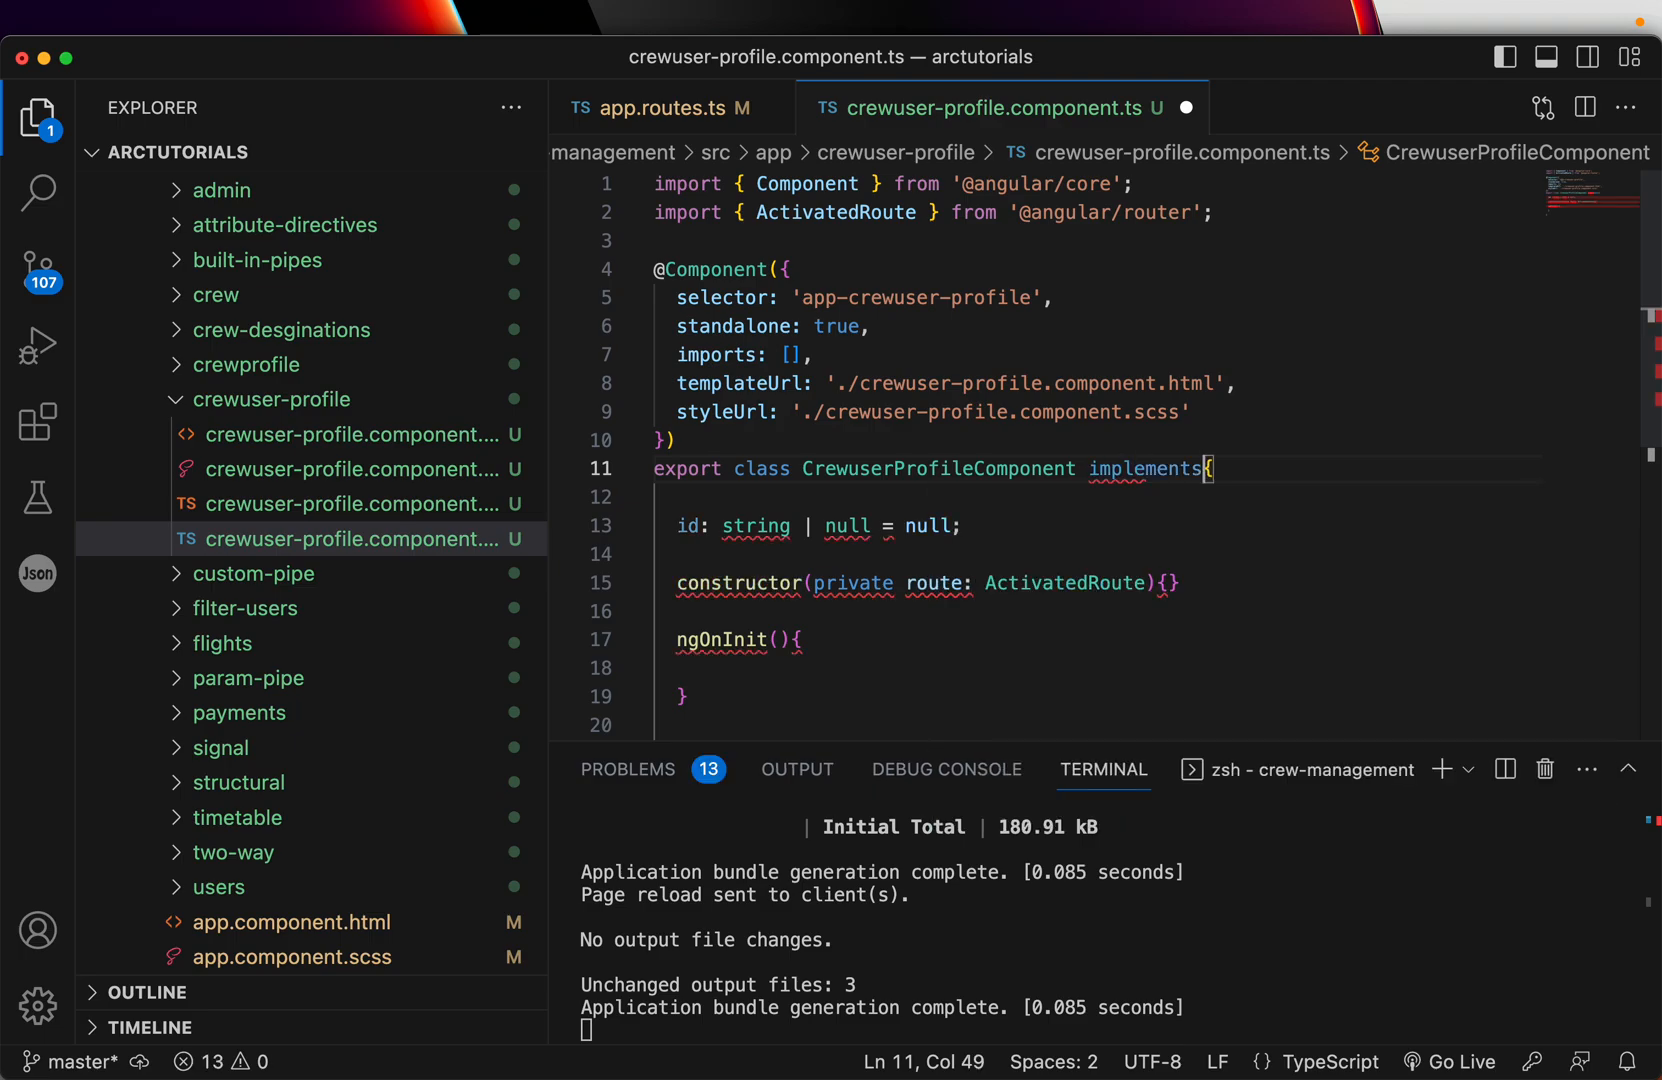
pyautogui.write('OnInit')
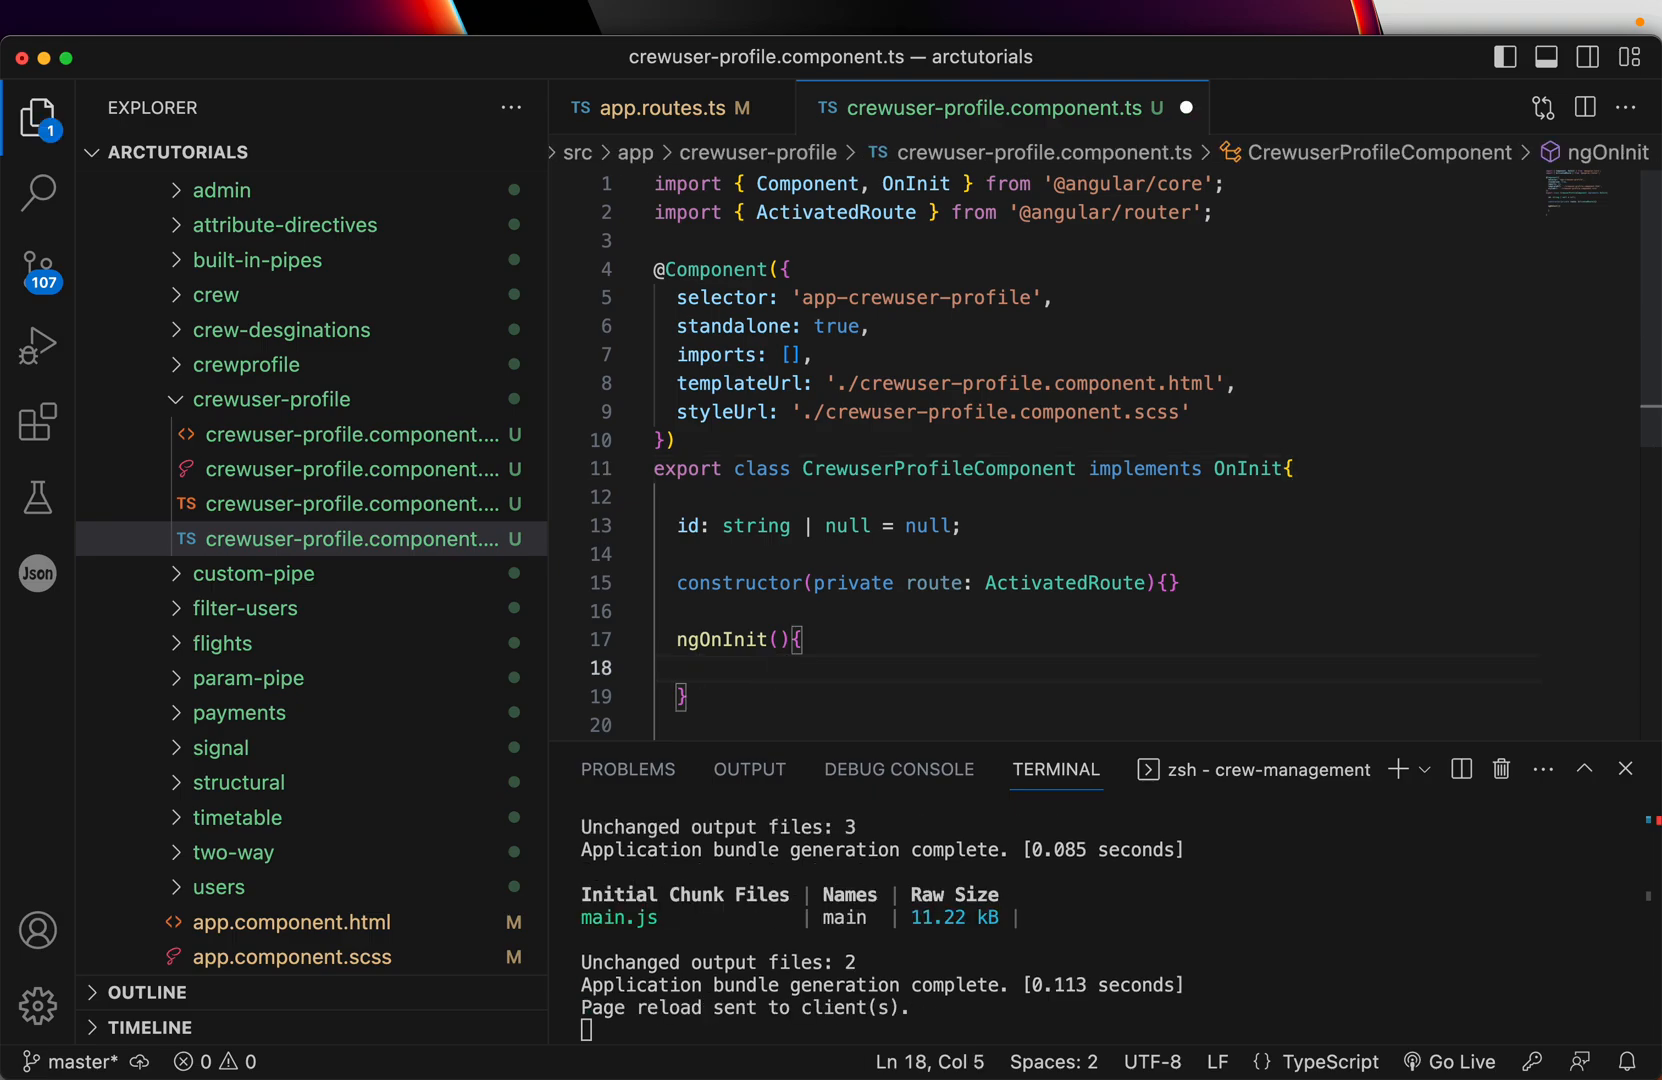
pyautogui.moveTo(783, 670)
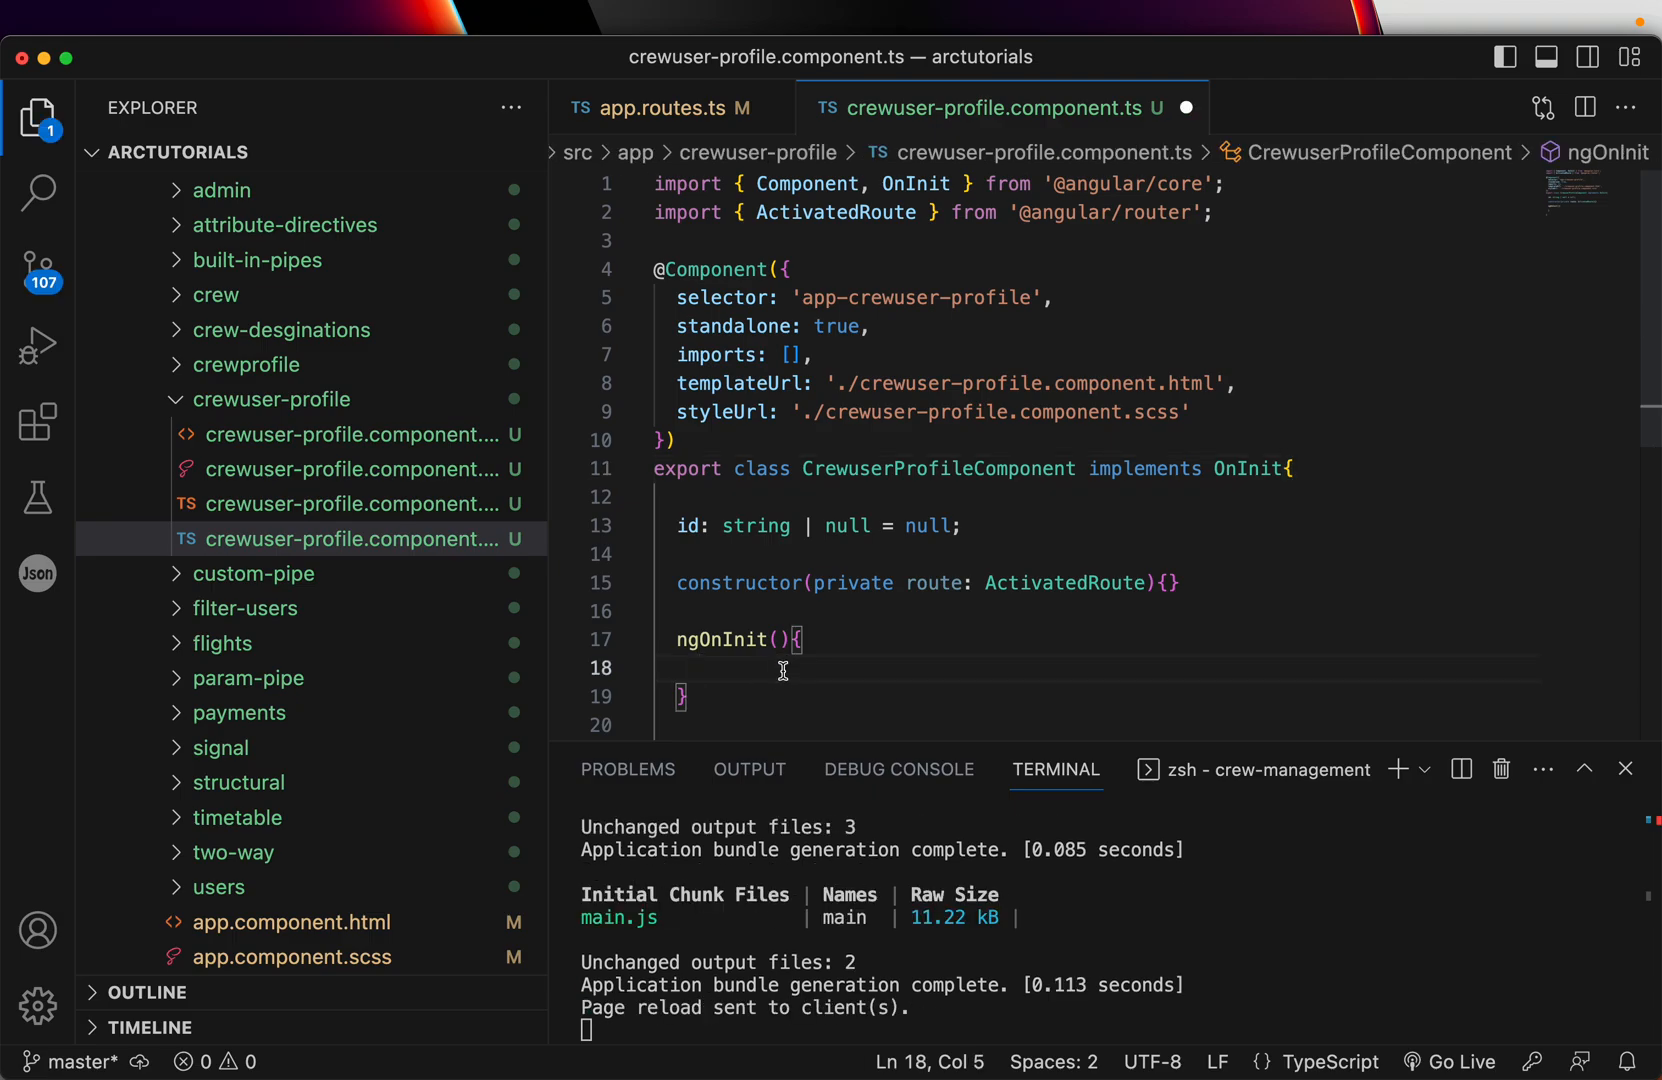
# In ngOnInit, subscribe to this.route.paramMap and assign params.get('id') to id.
pyautogui.doubleClick(721, 639)
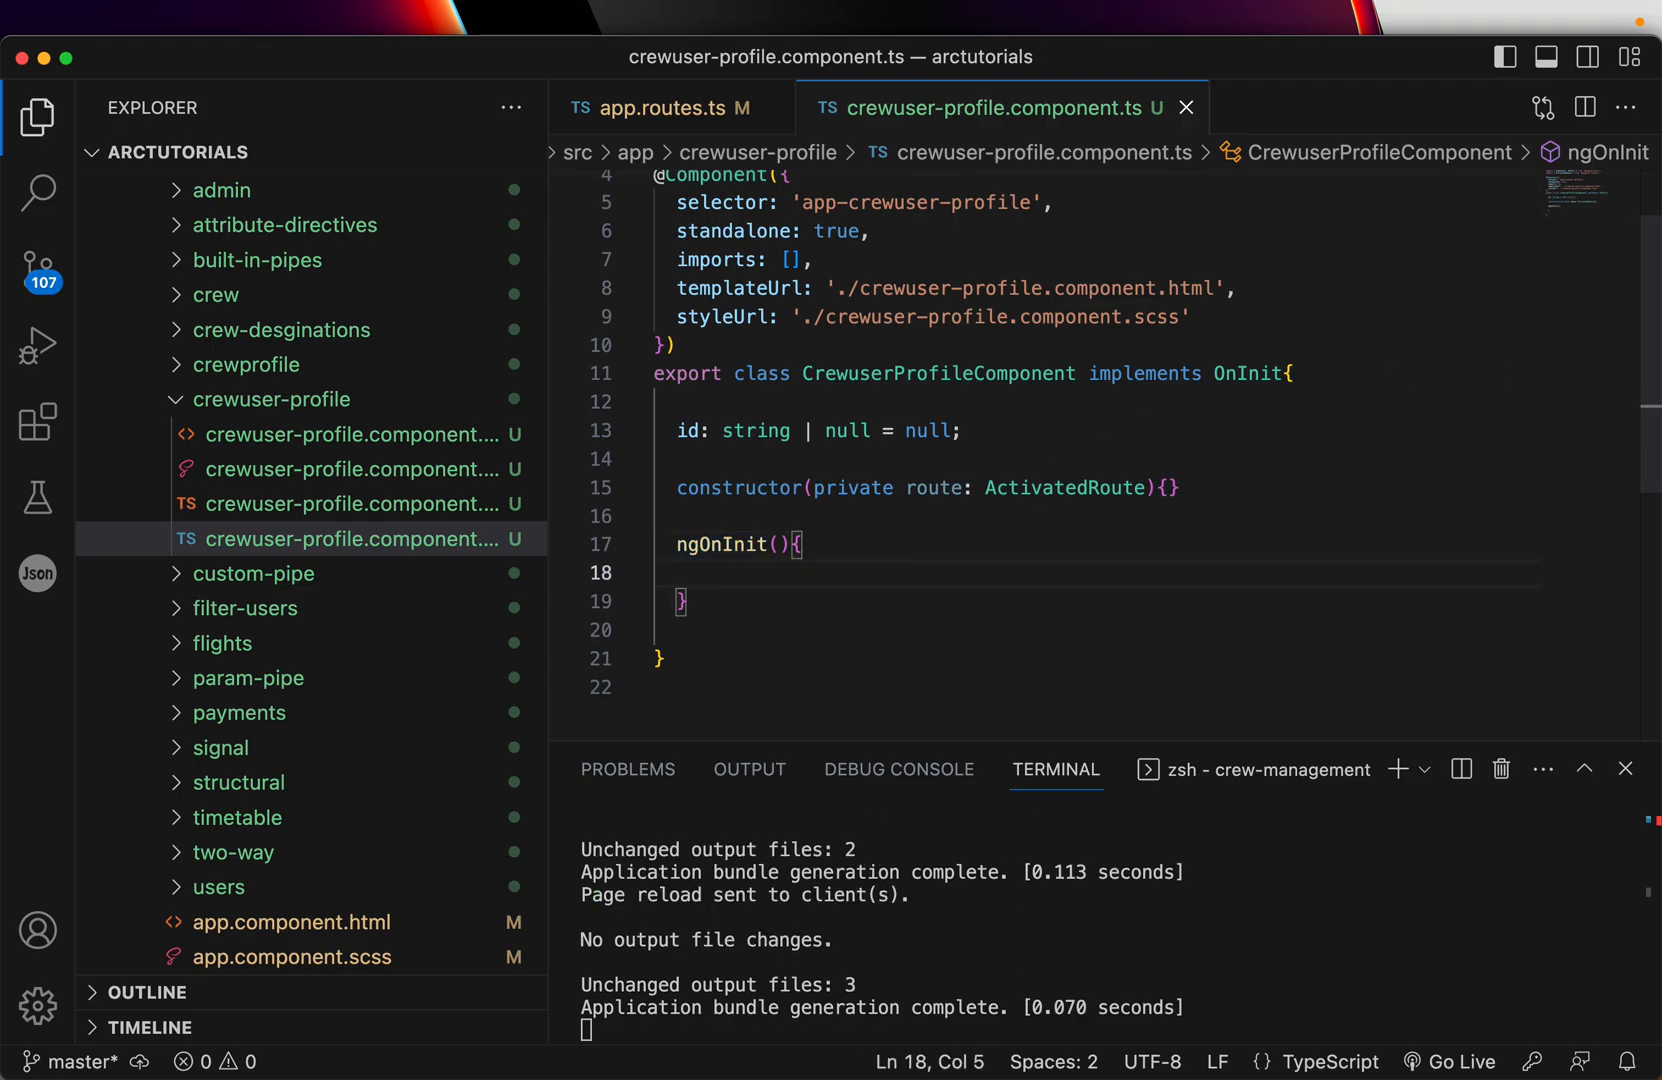
pyautogui.write('this.route.paramMap')
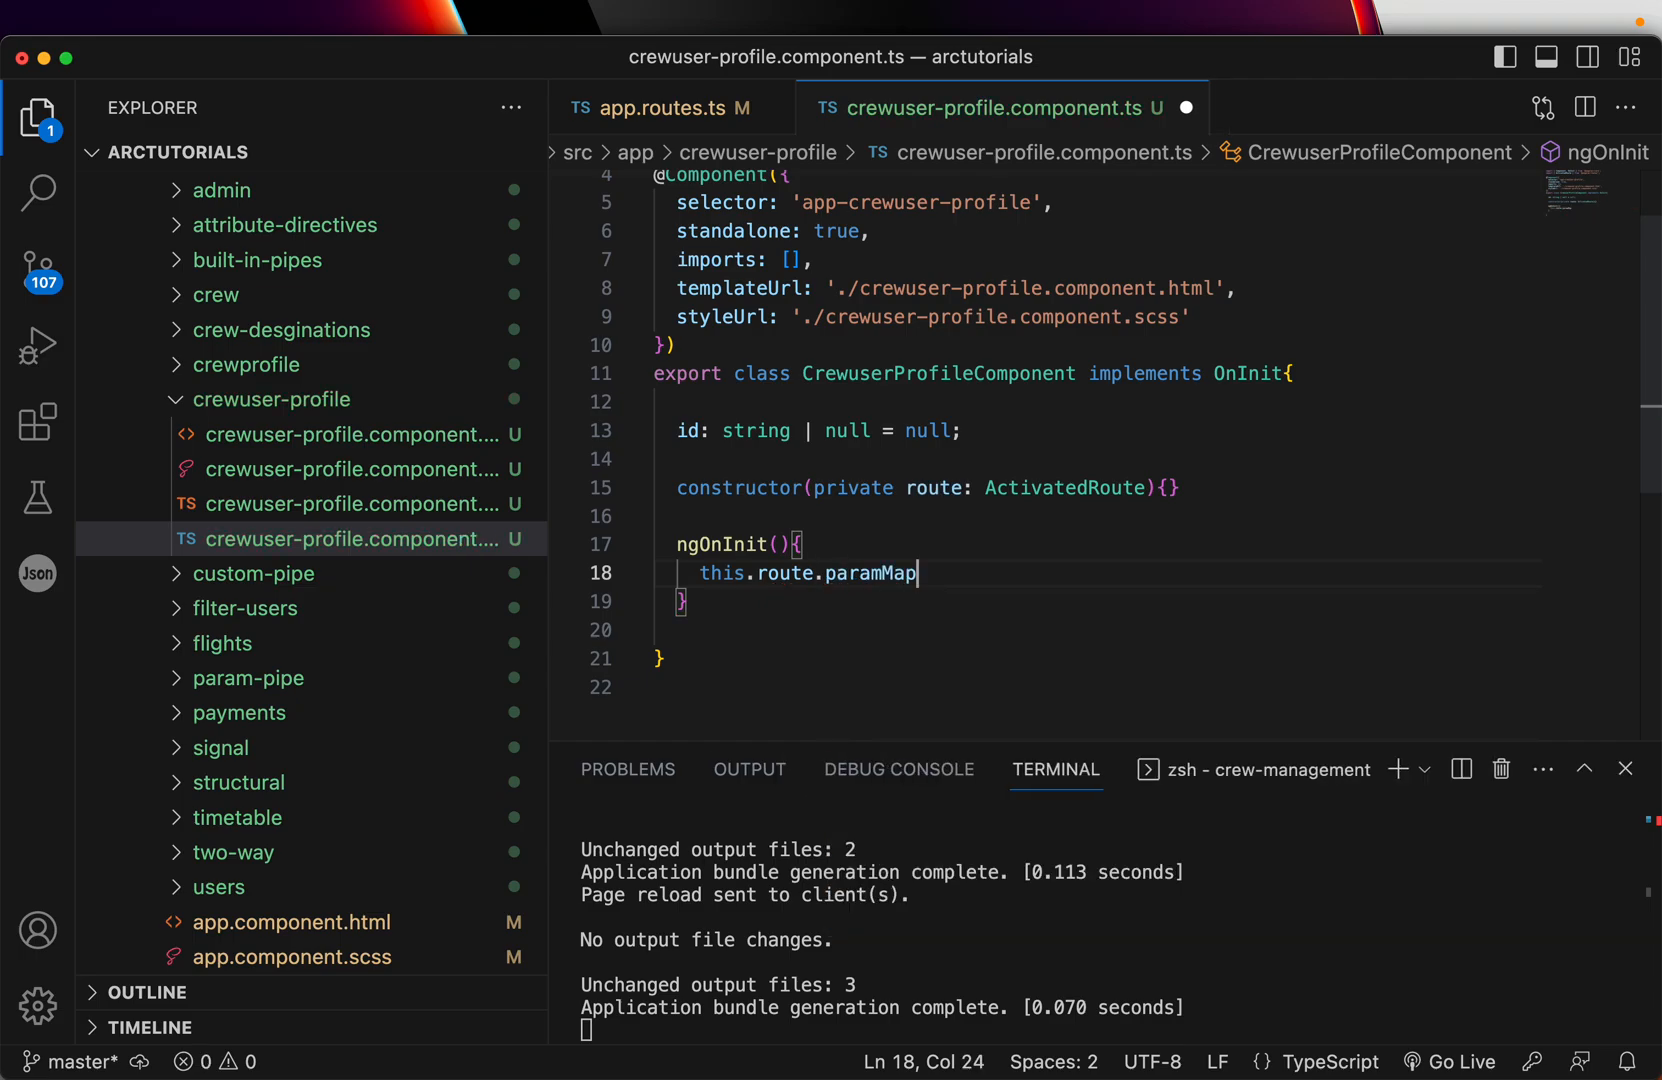
pyautogui.write('.subscribe')
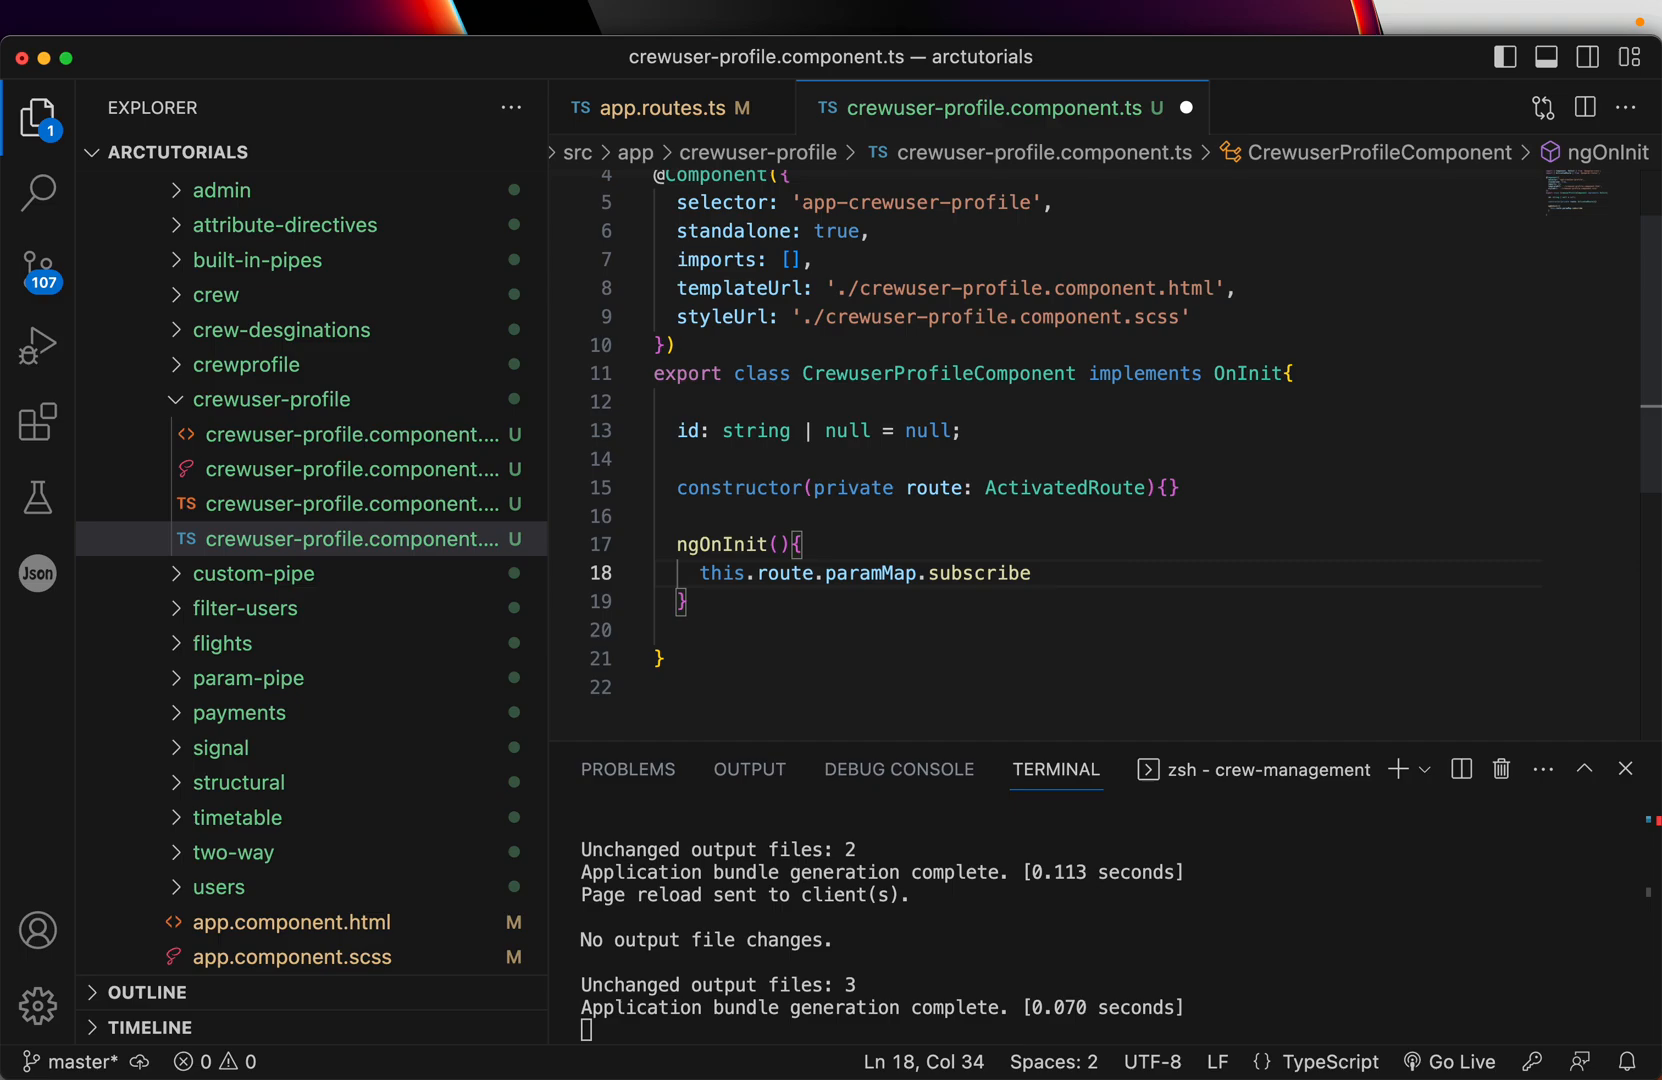
pyautogui.write('(p')
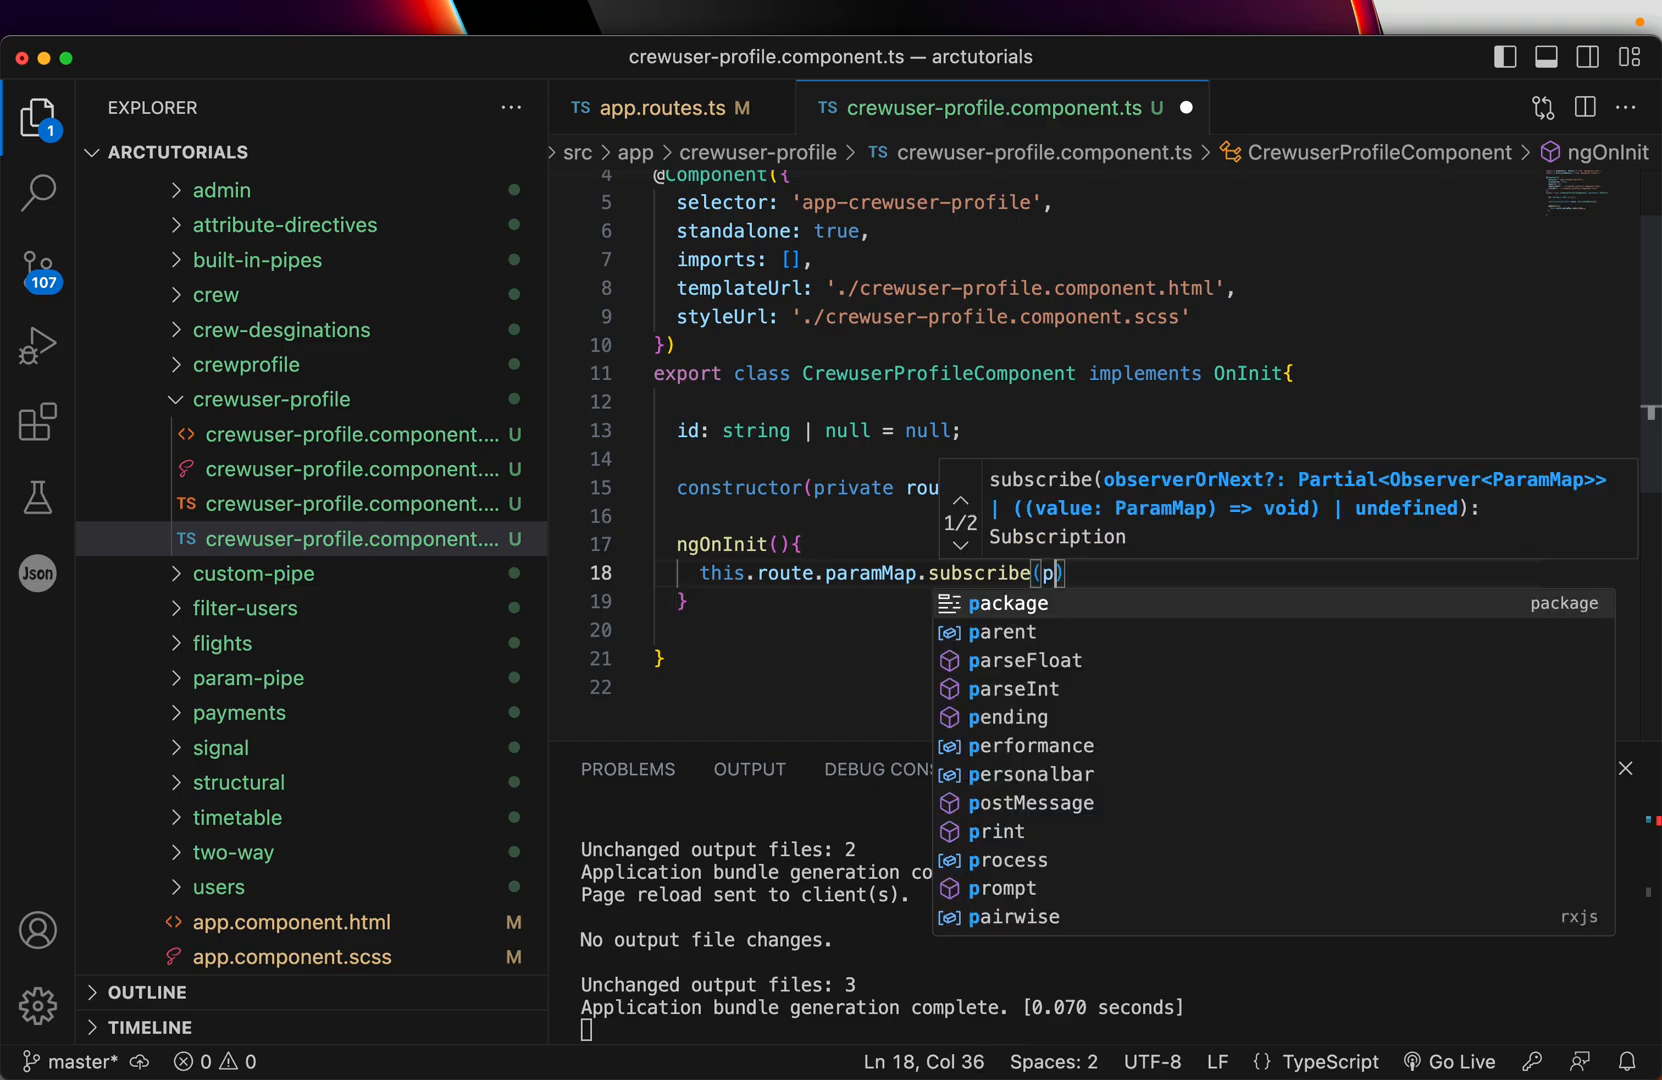
pyautogui.write('ars')
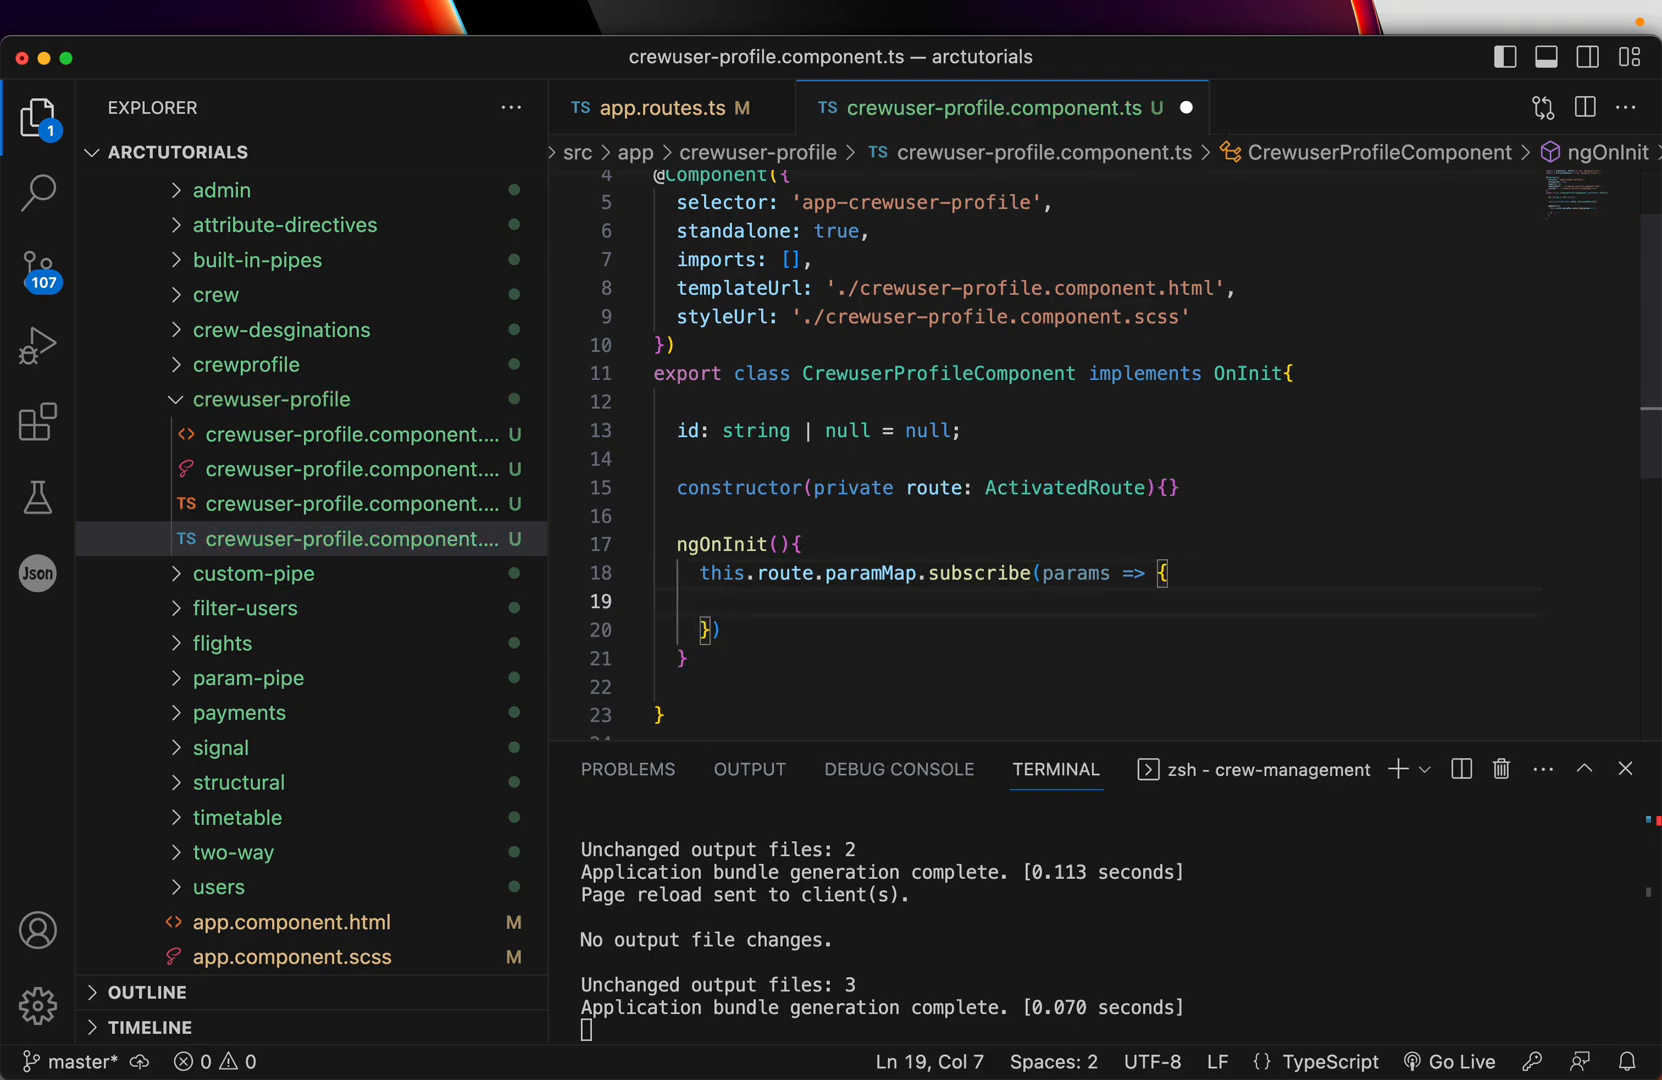
pyautogui.write('this.id =')
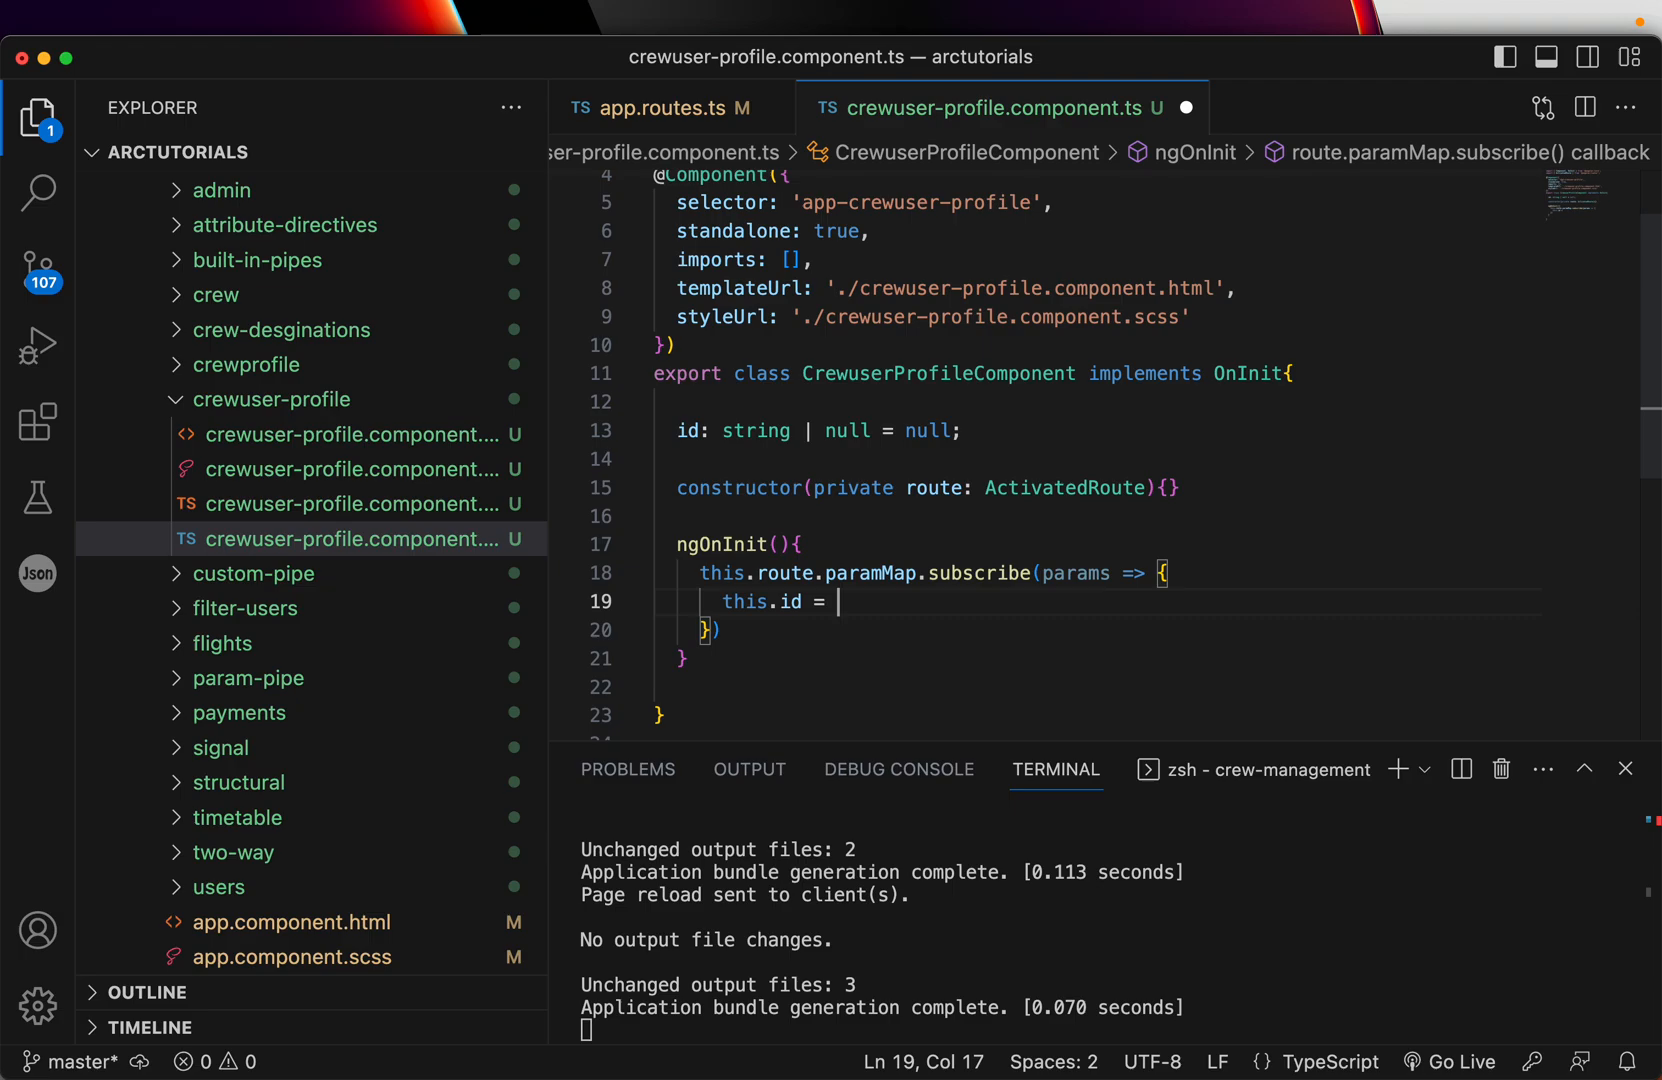
pyautogui.write('params.get("id");')
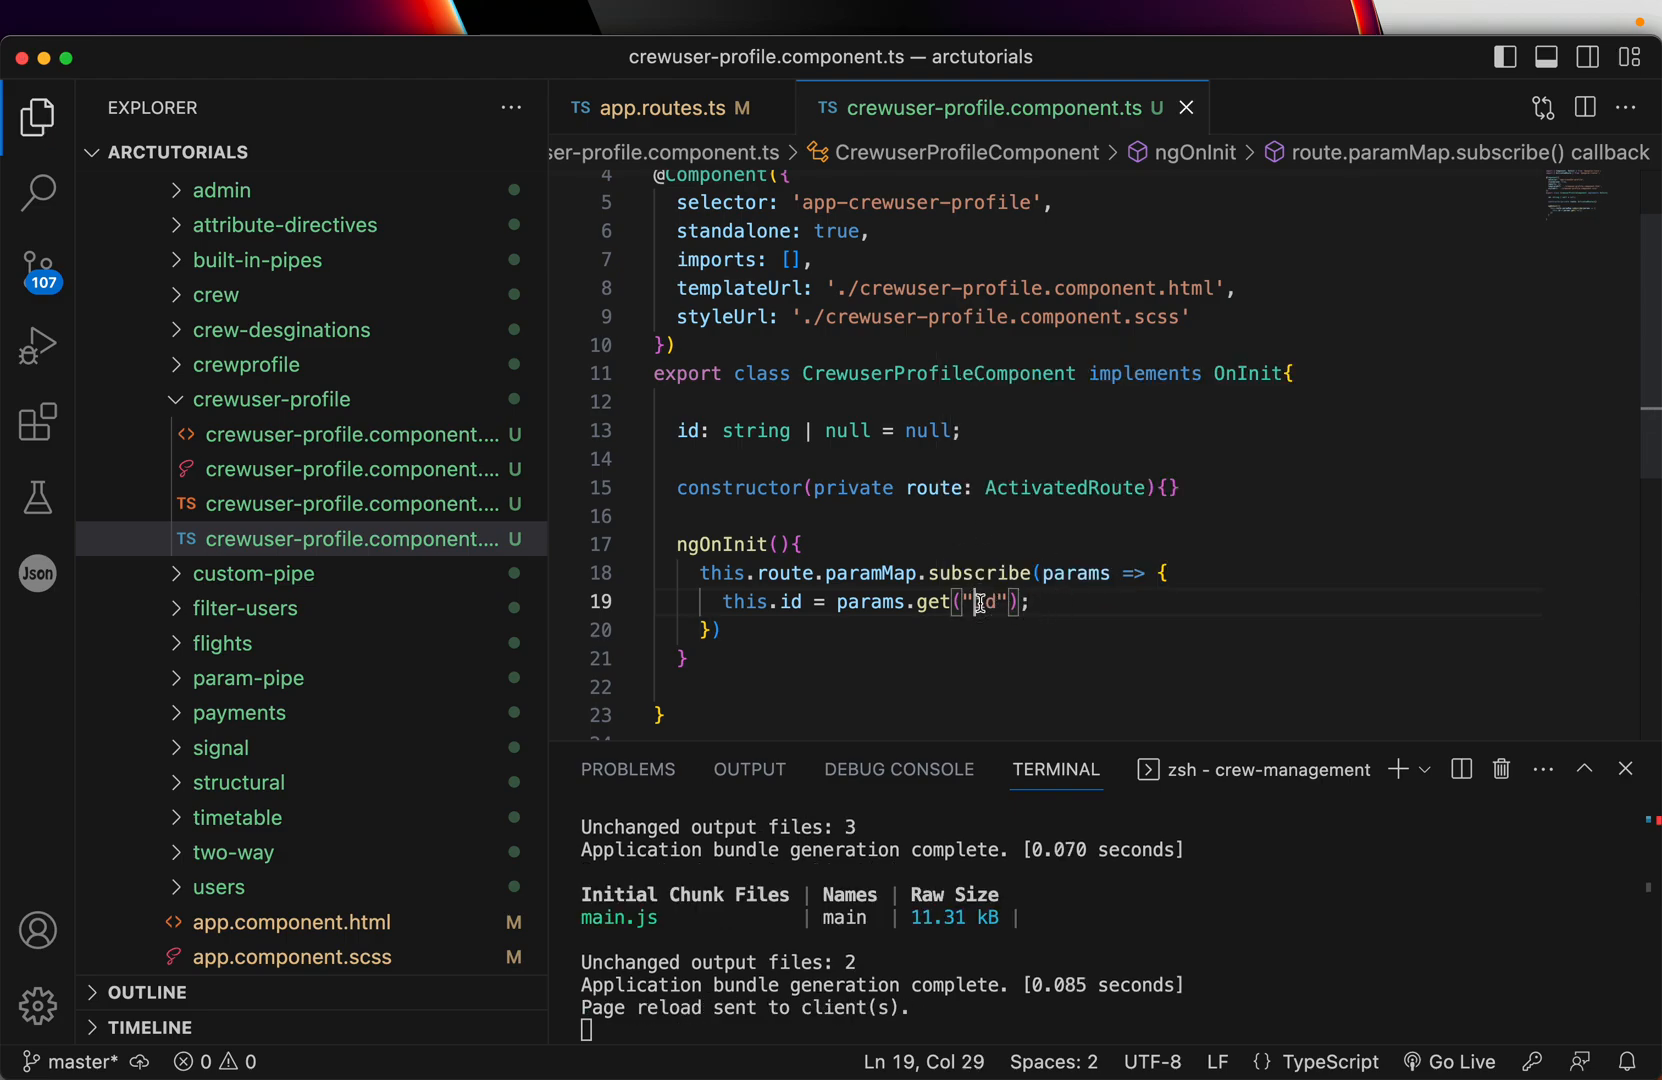
# Add the property `id: string | null = null;` to CrewuserProfileComponent.
pyautogui.click(657, 107)
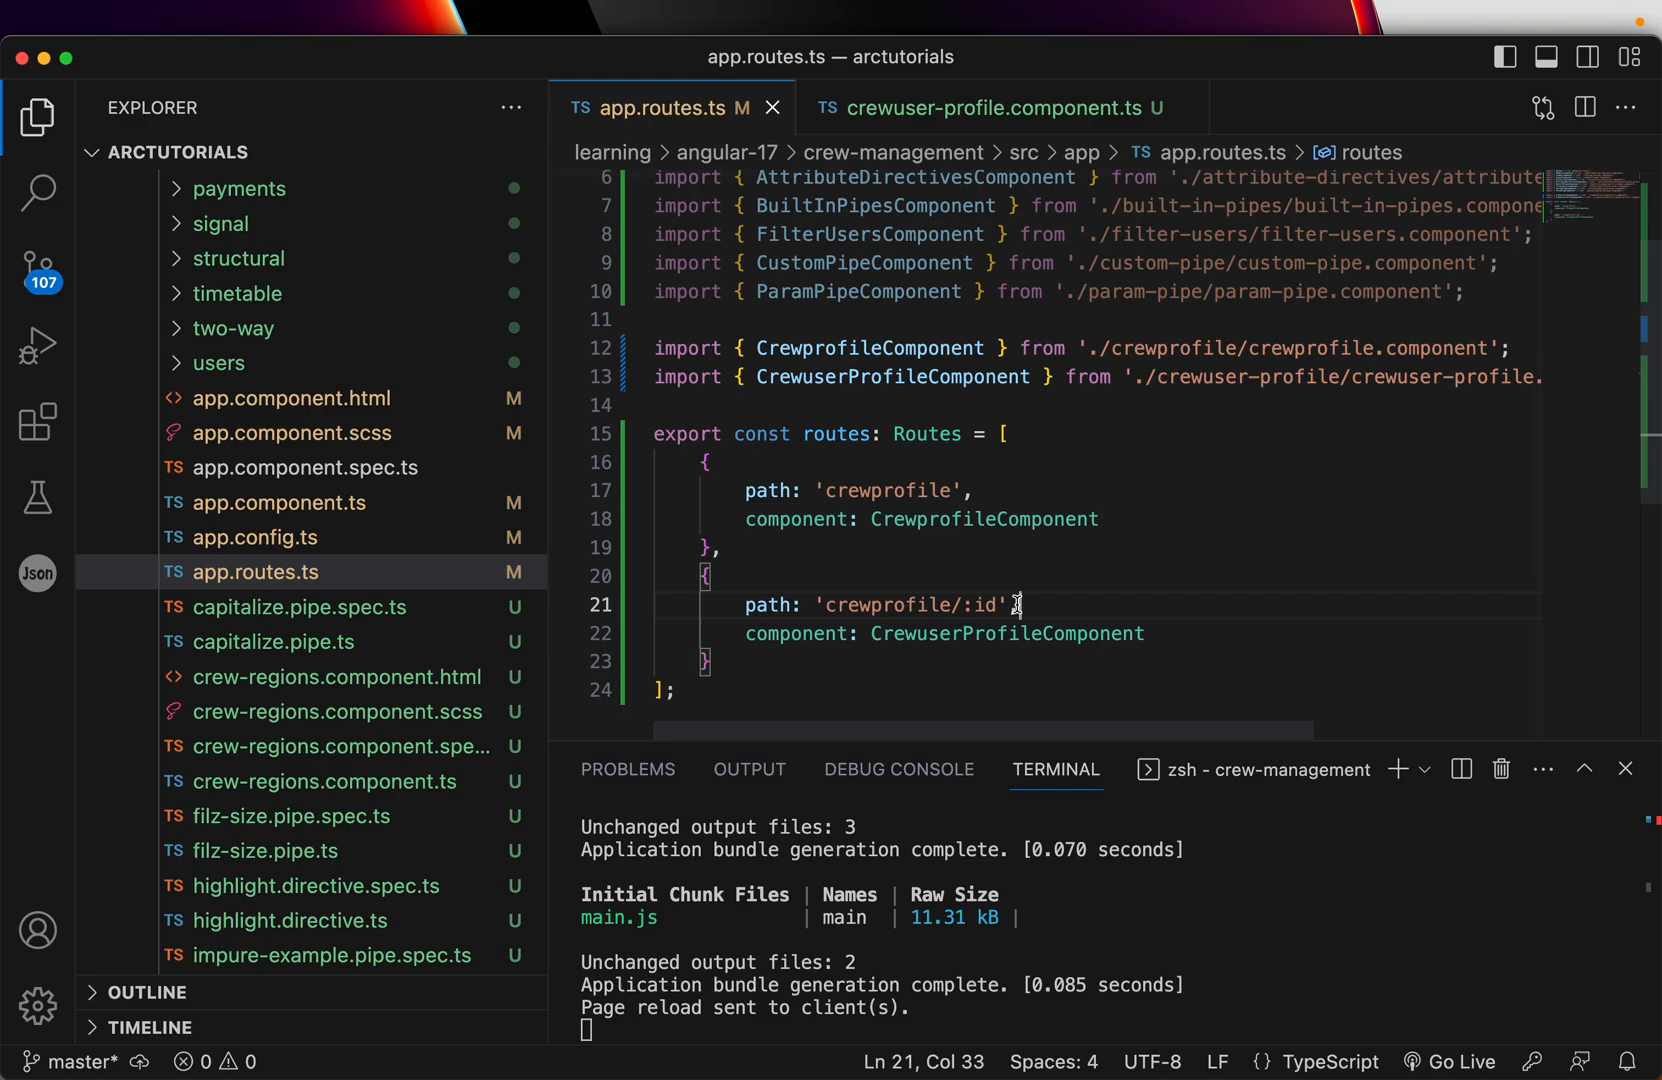
pyautogui.click(986, 107)
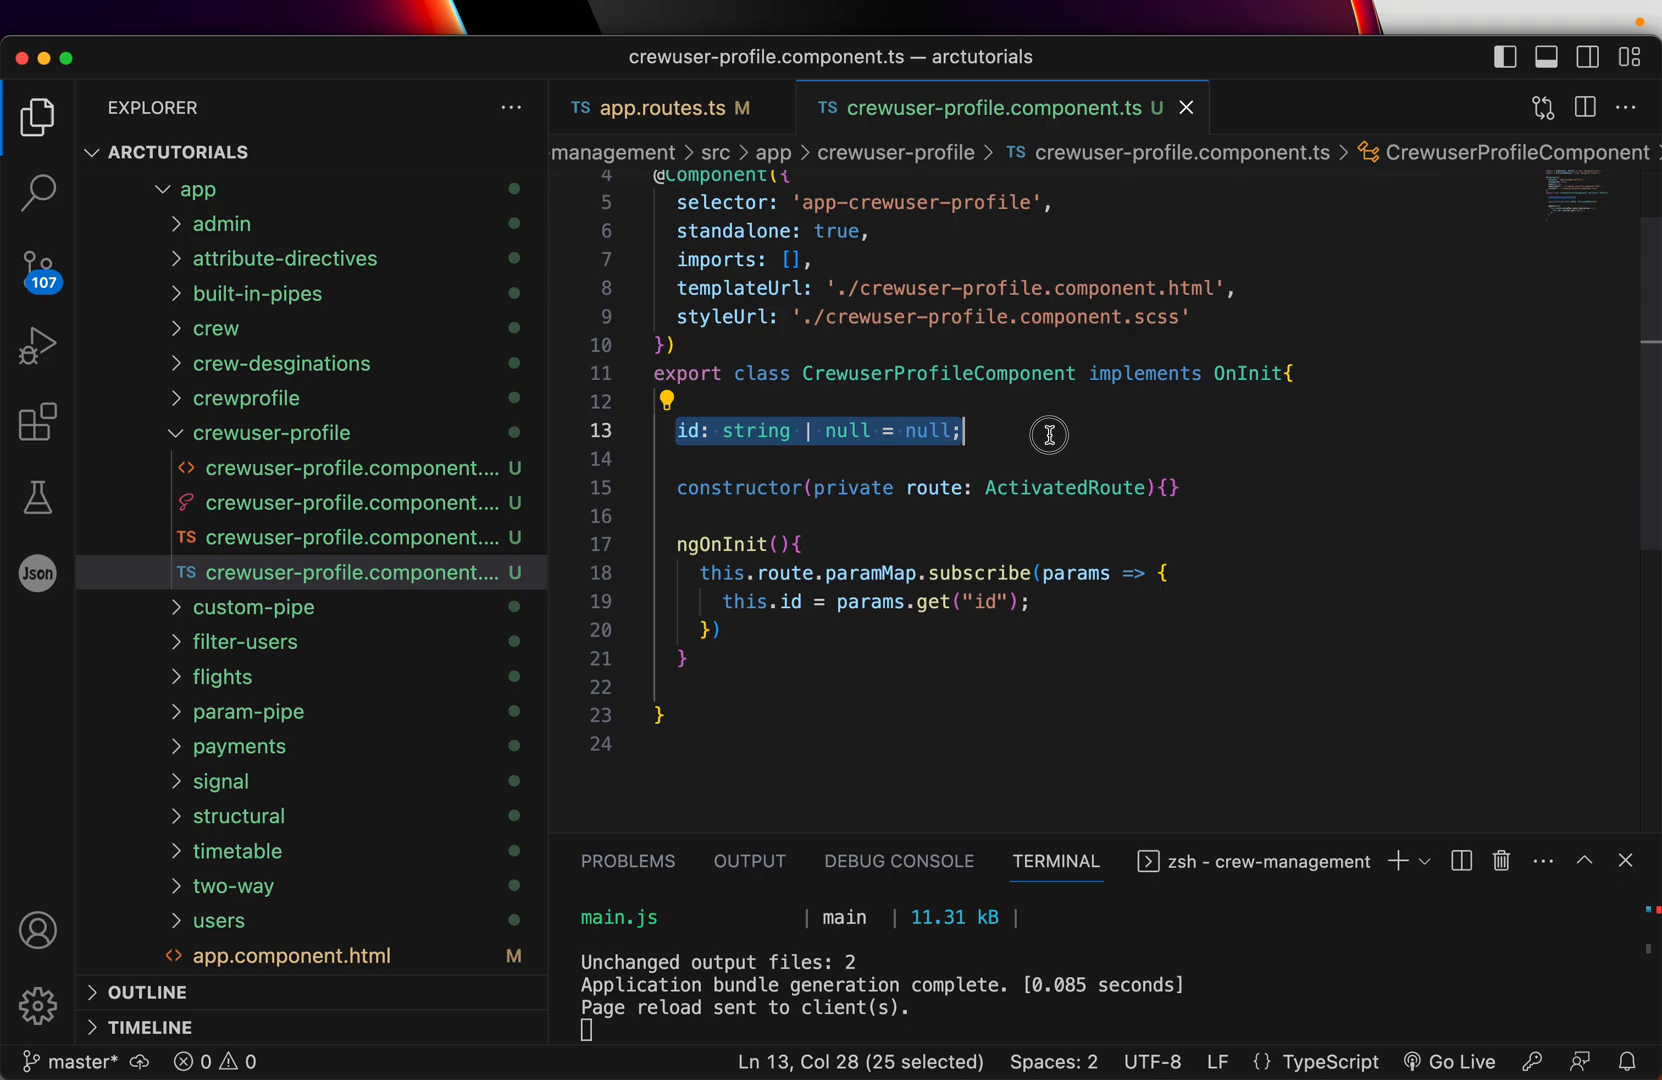
pyautogui.click(710, 430)
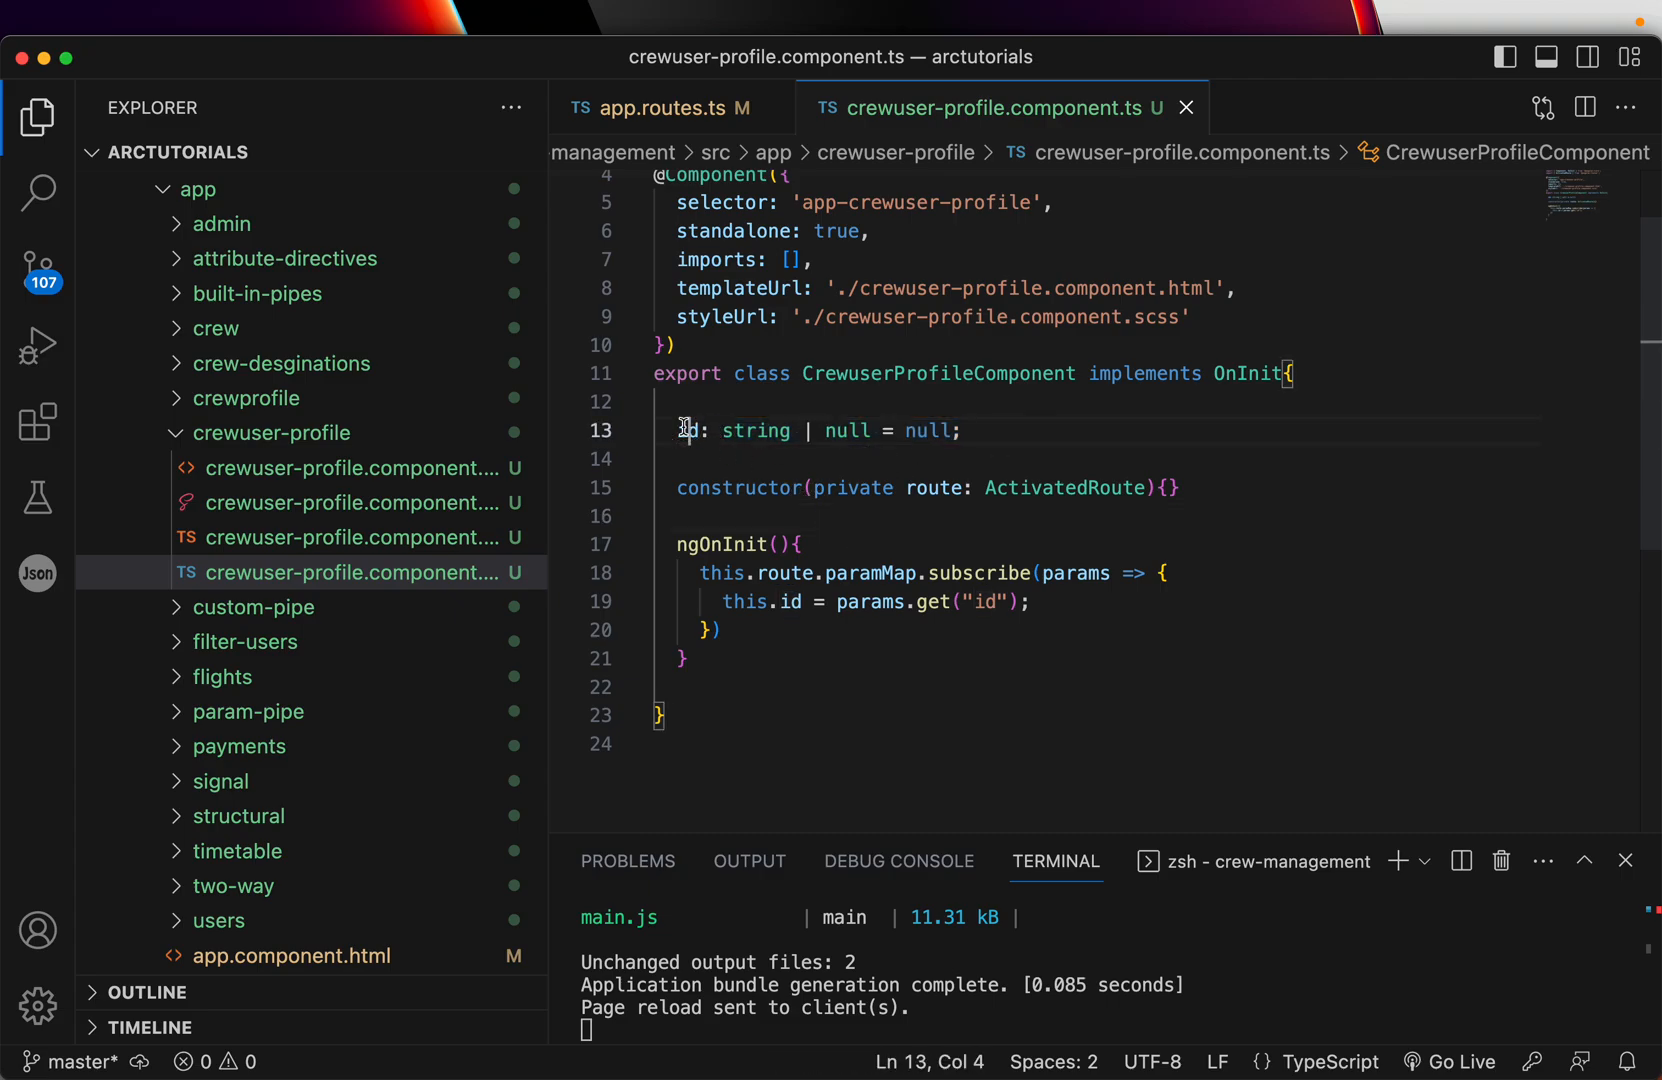
pyautogui.click(657, 515)
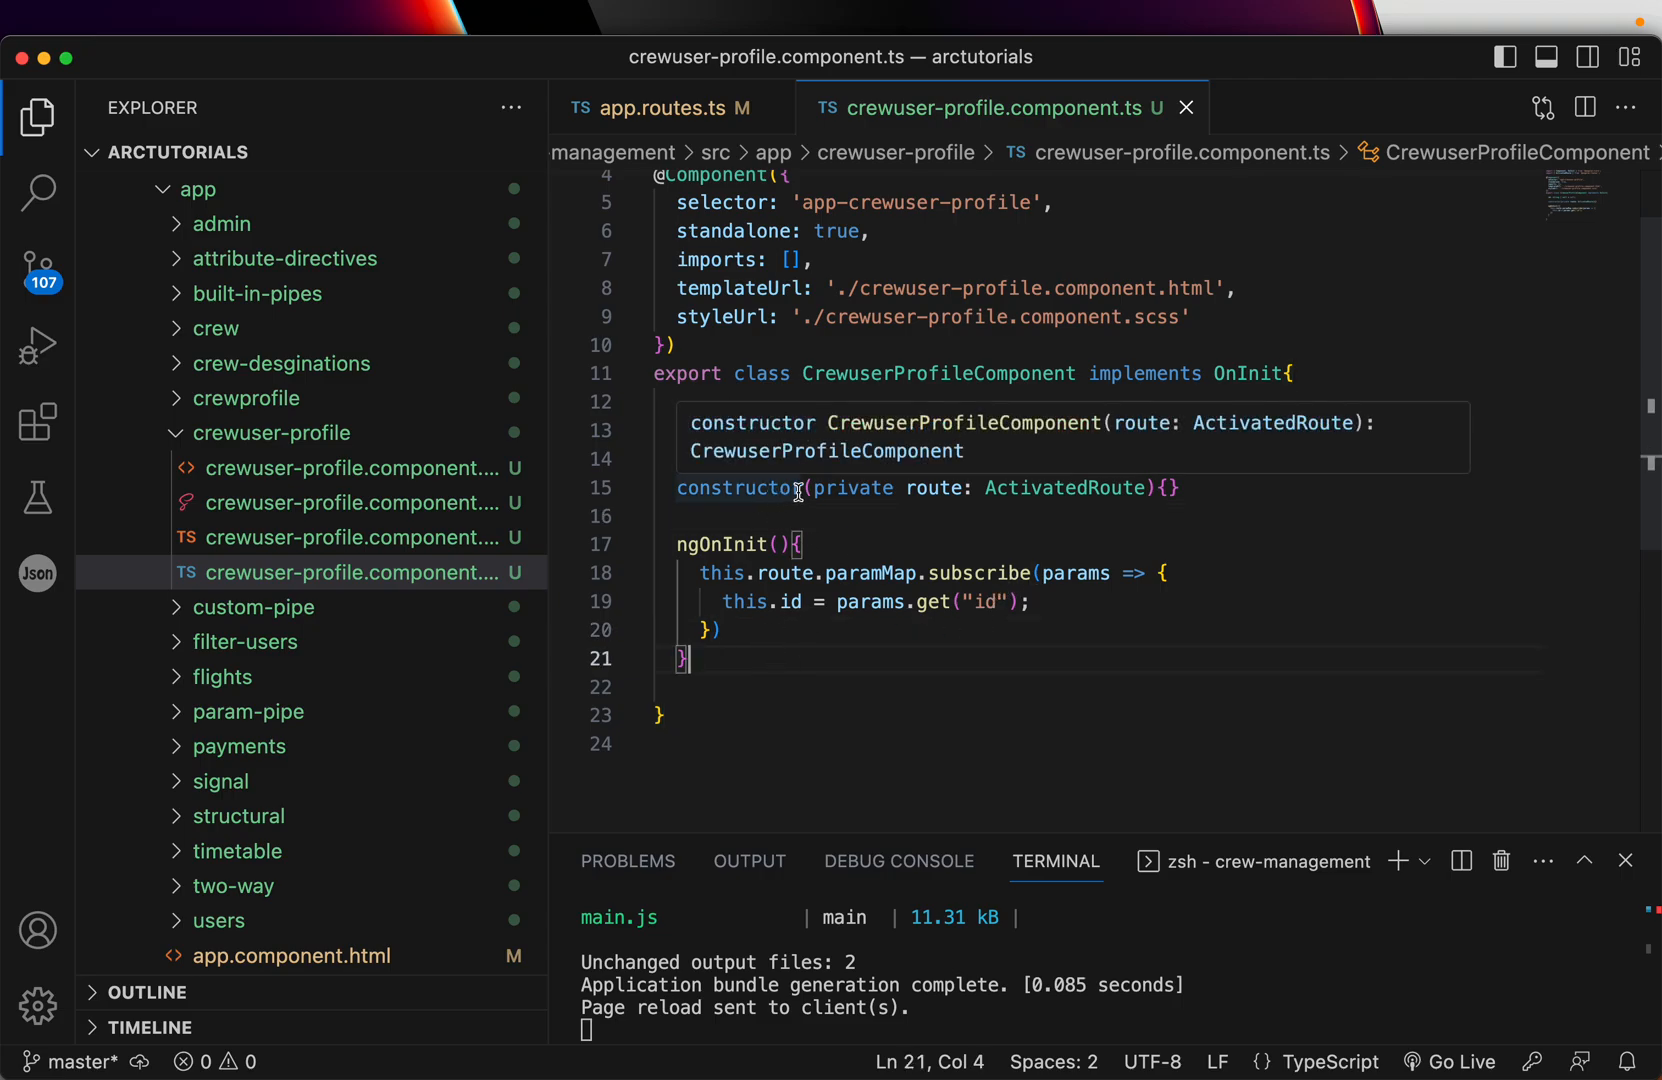
pyautogui.write('id: string | null = null;')
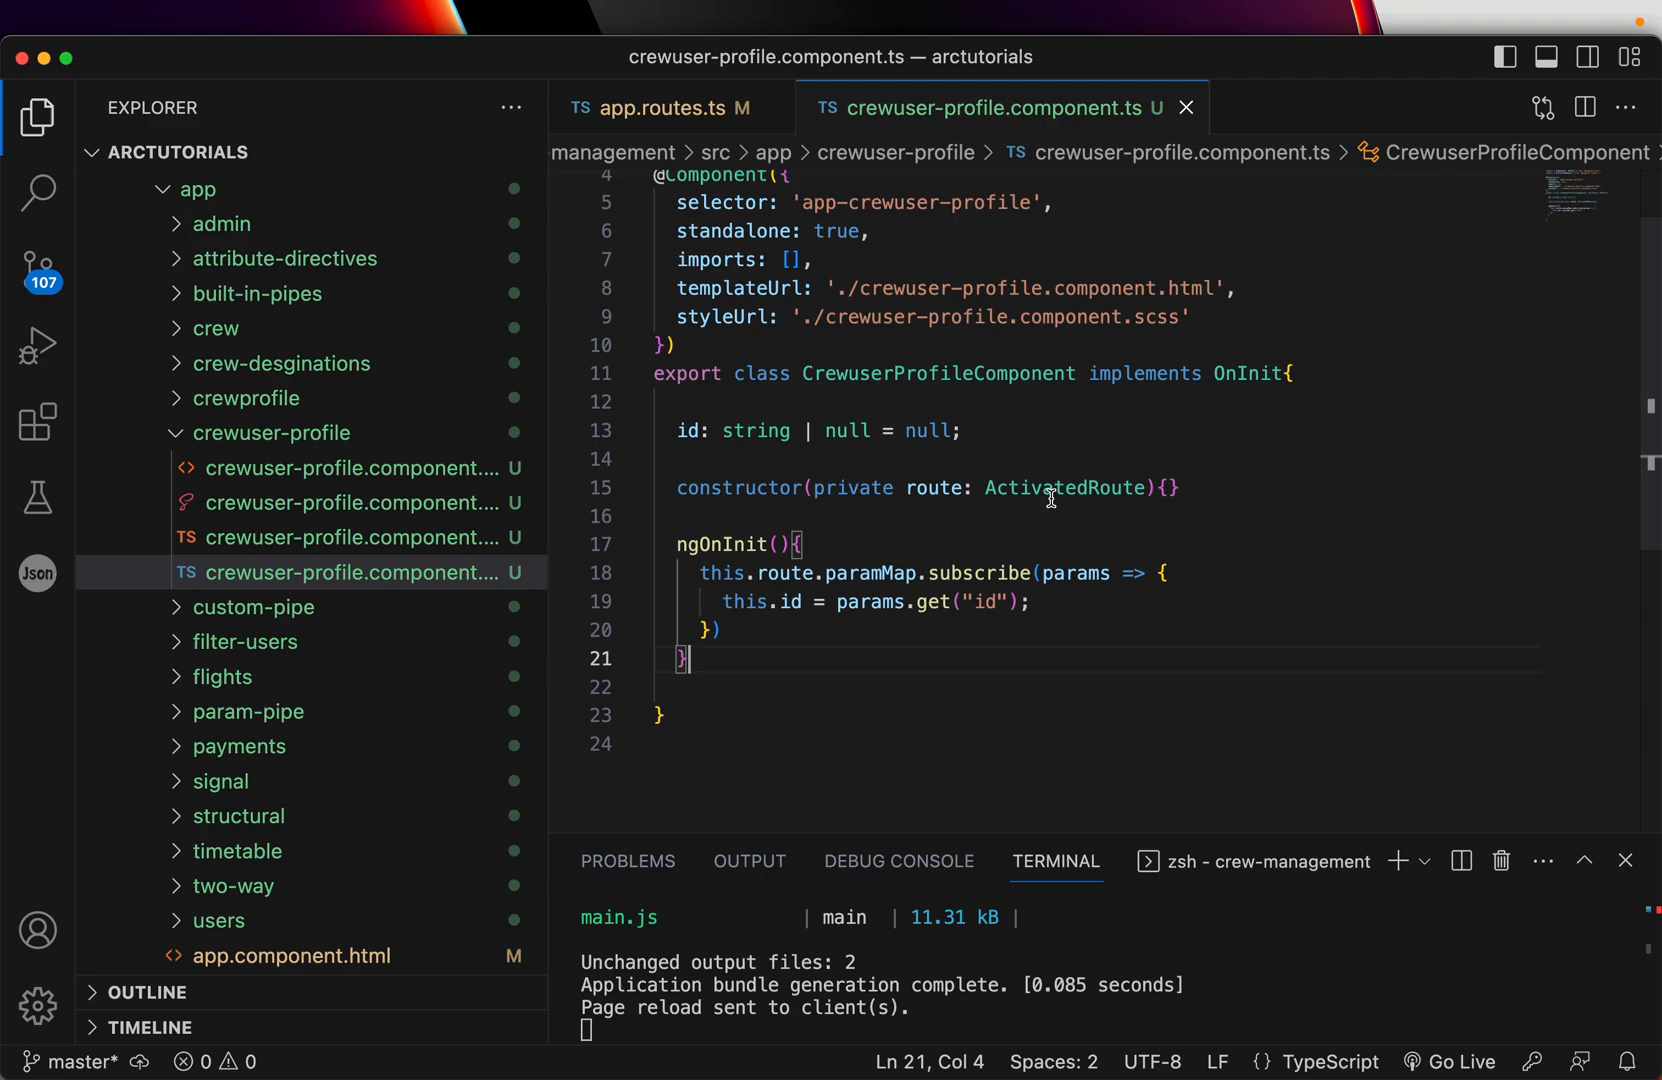
# Point out the injected ActivatedRoute in the constructor and the ngOnInit paramMap code.
pyautogui.doubleClick(1062, 488)
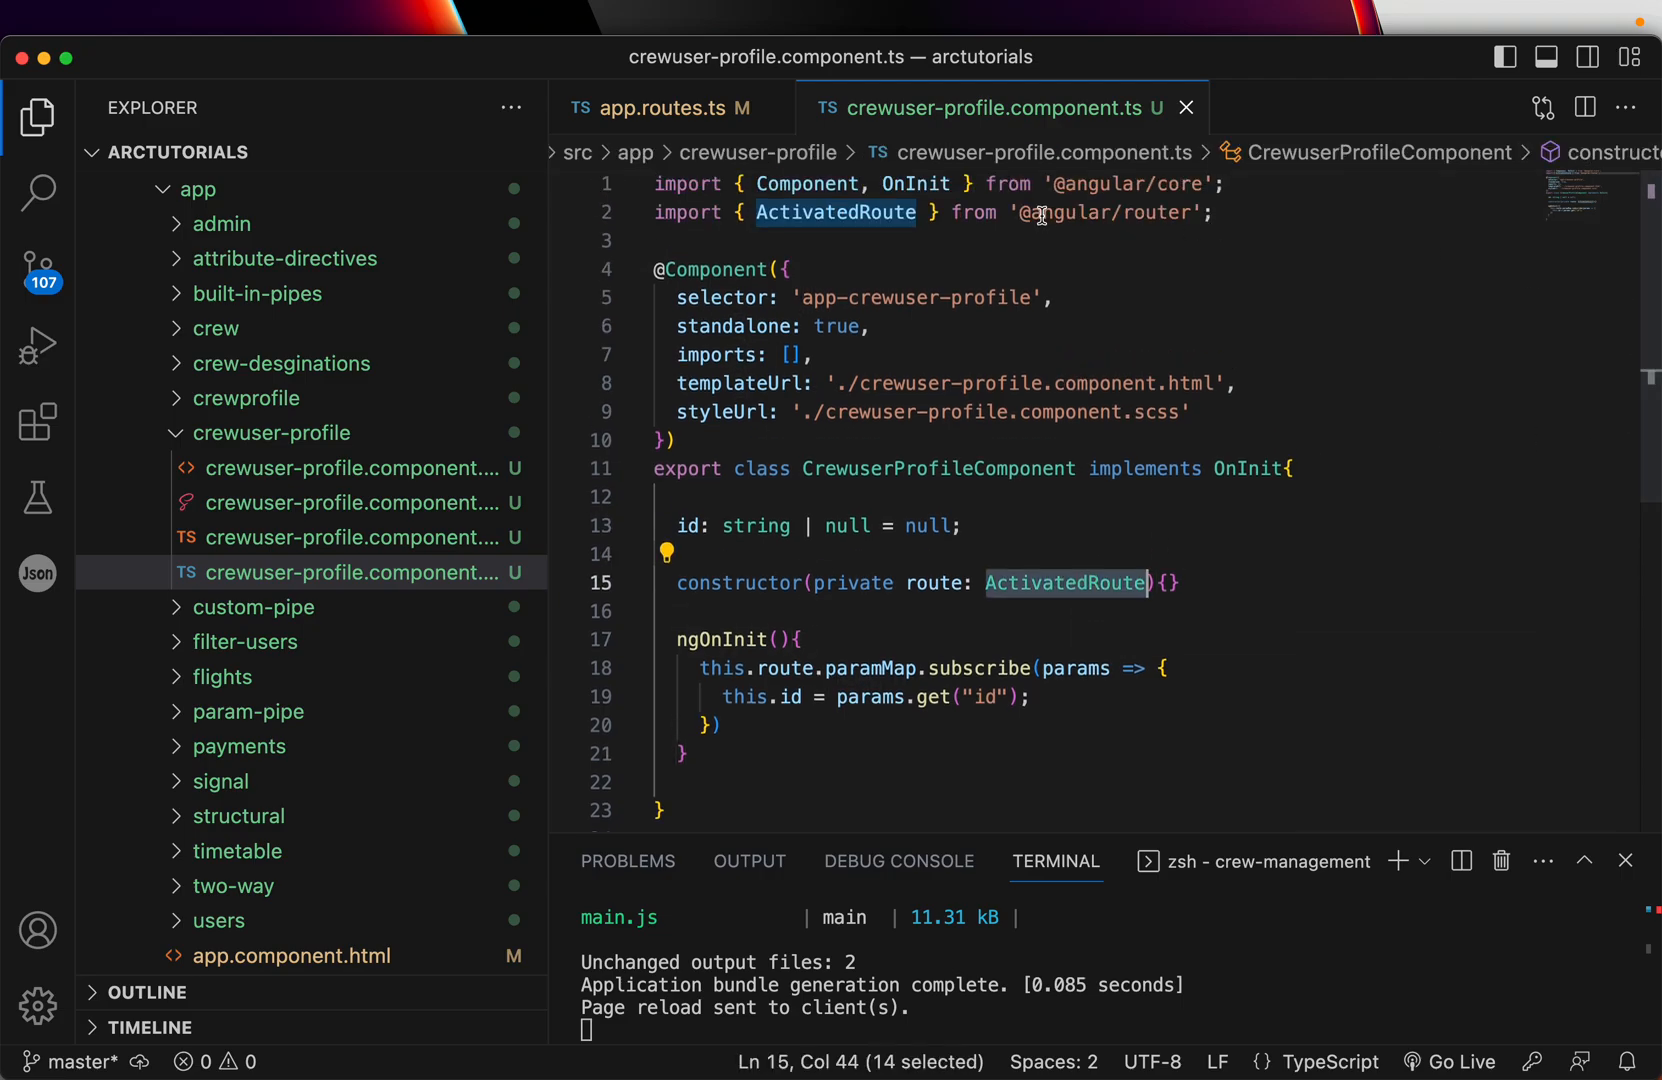
pyautogui.moveTo(834, 212)
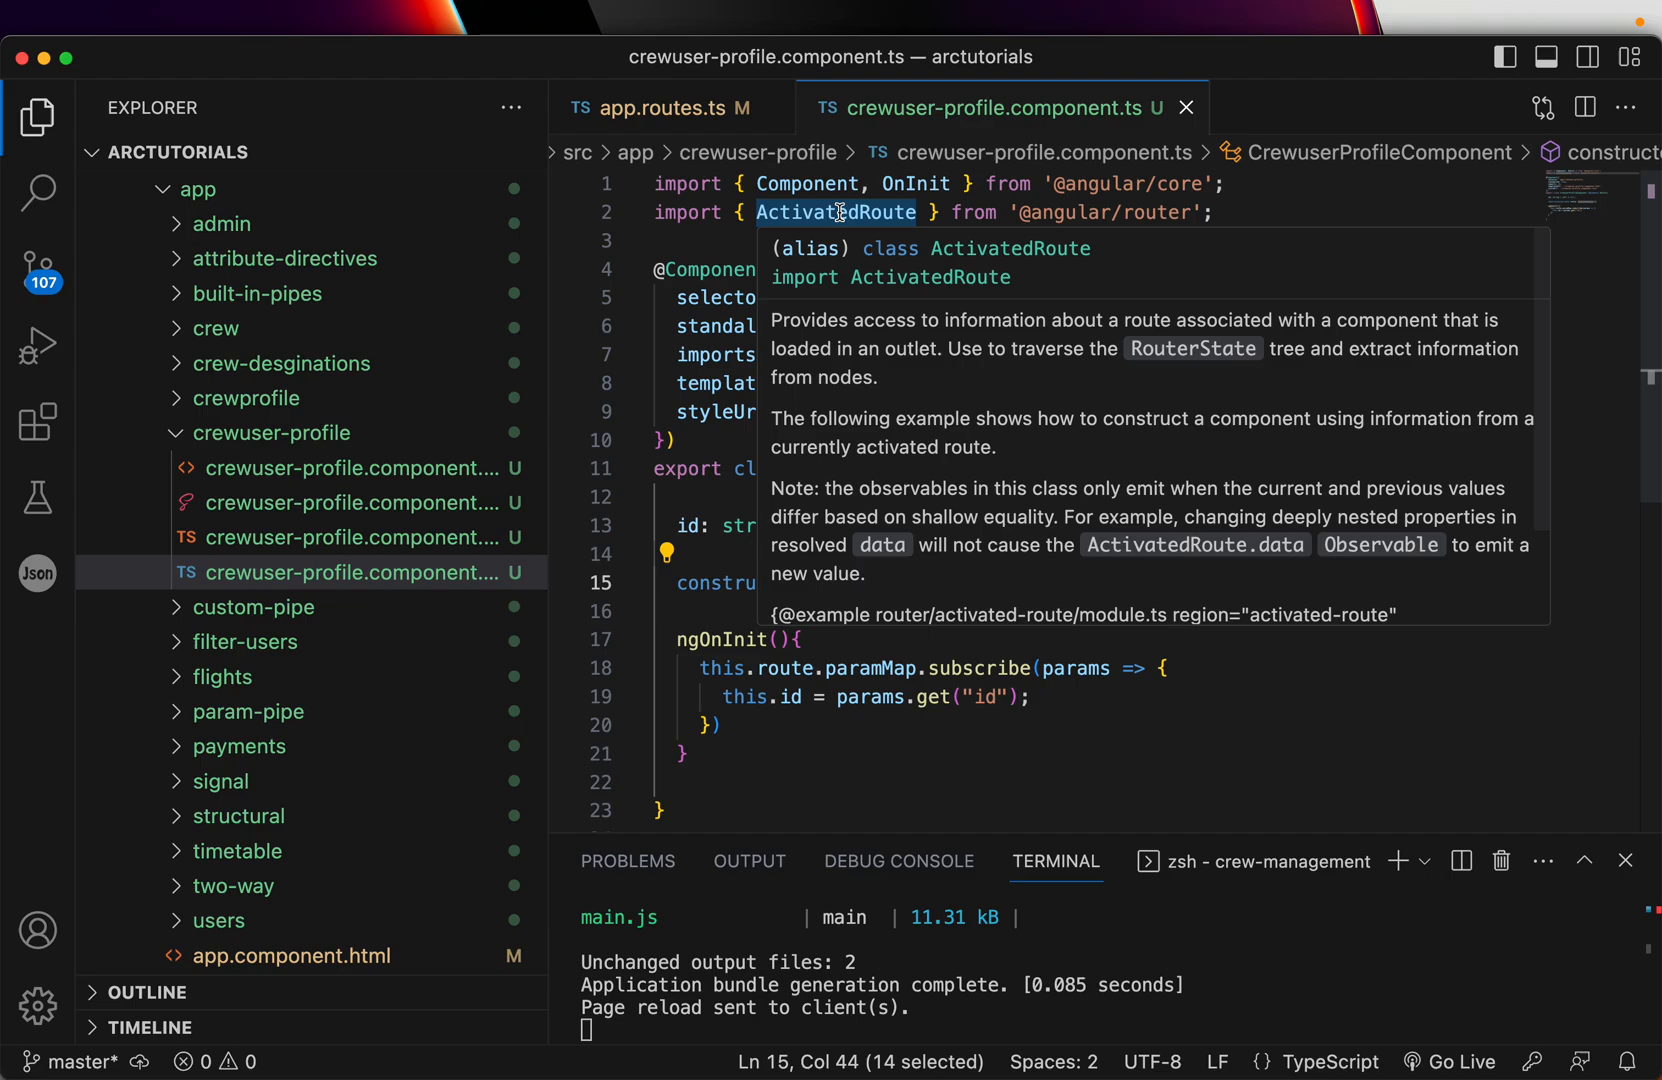
pyautogui.moveTo(872, 351)
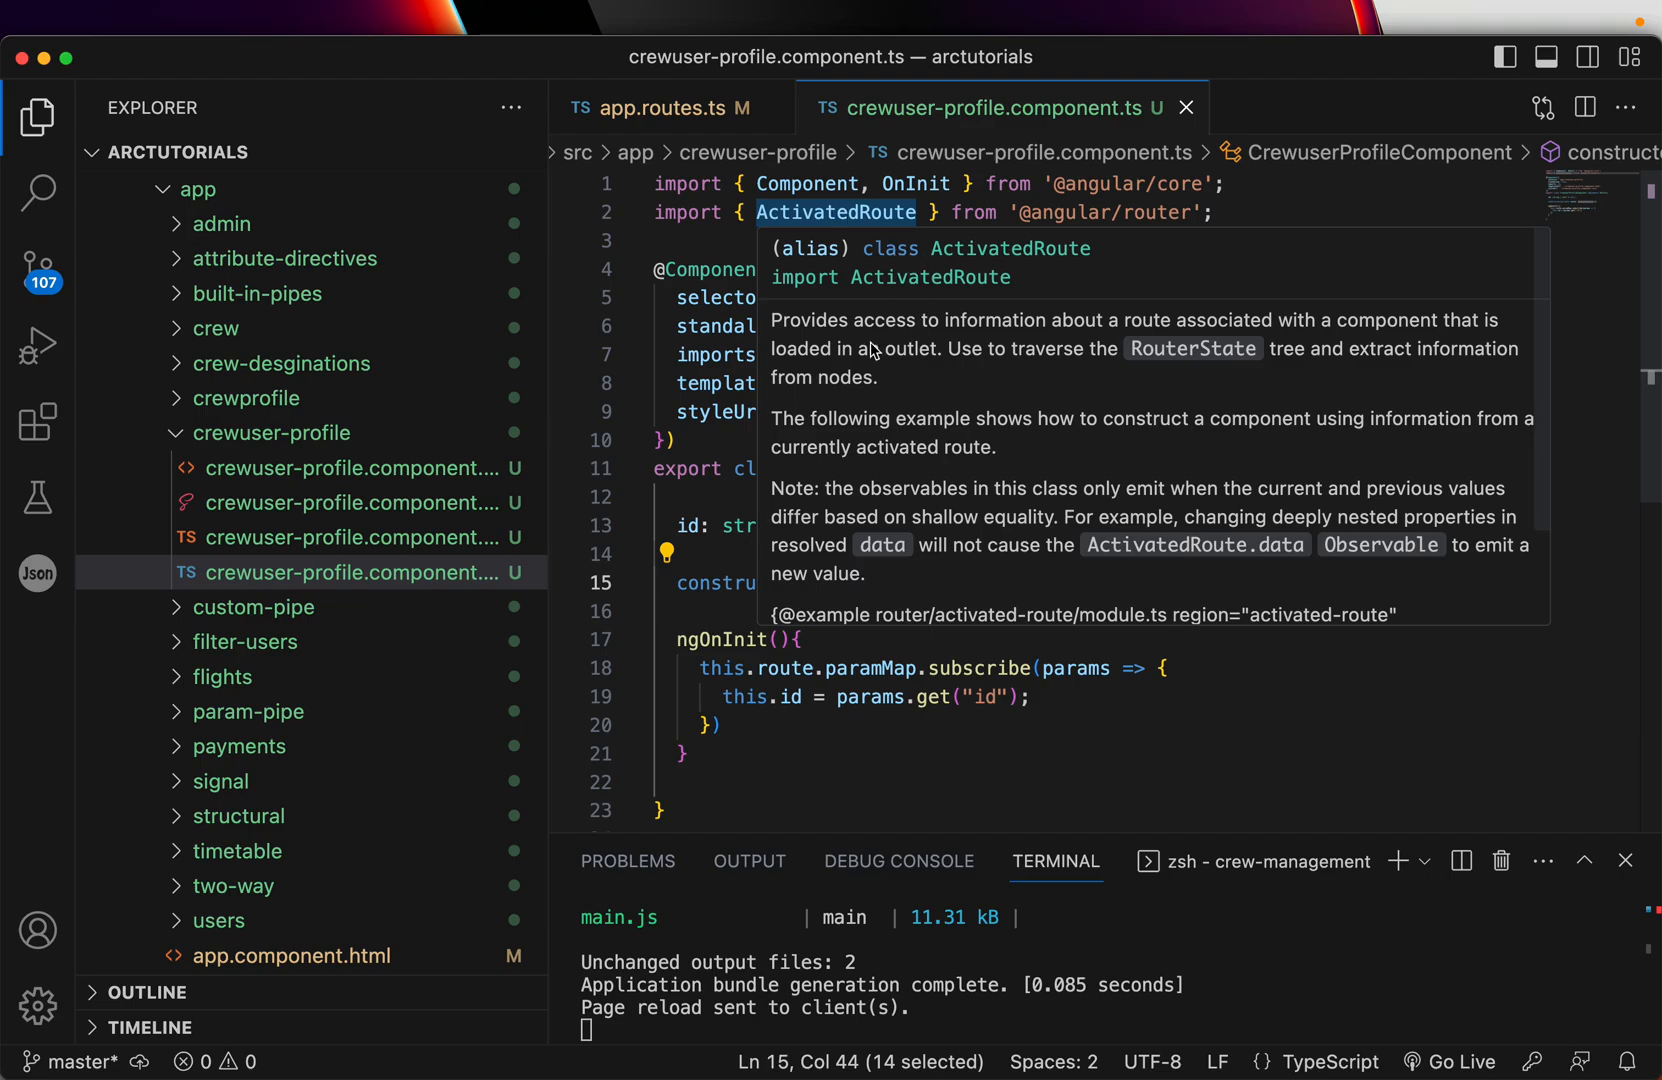
pyautogui.moveTo(897, 372)
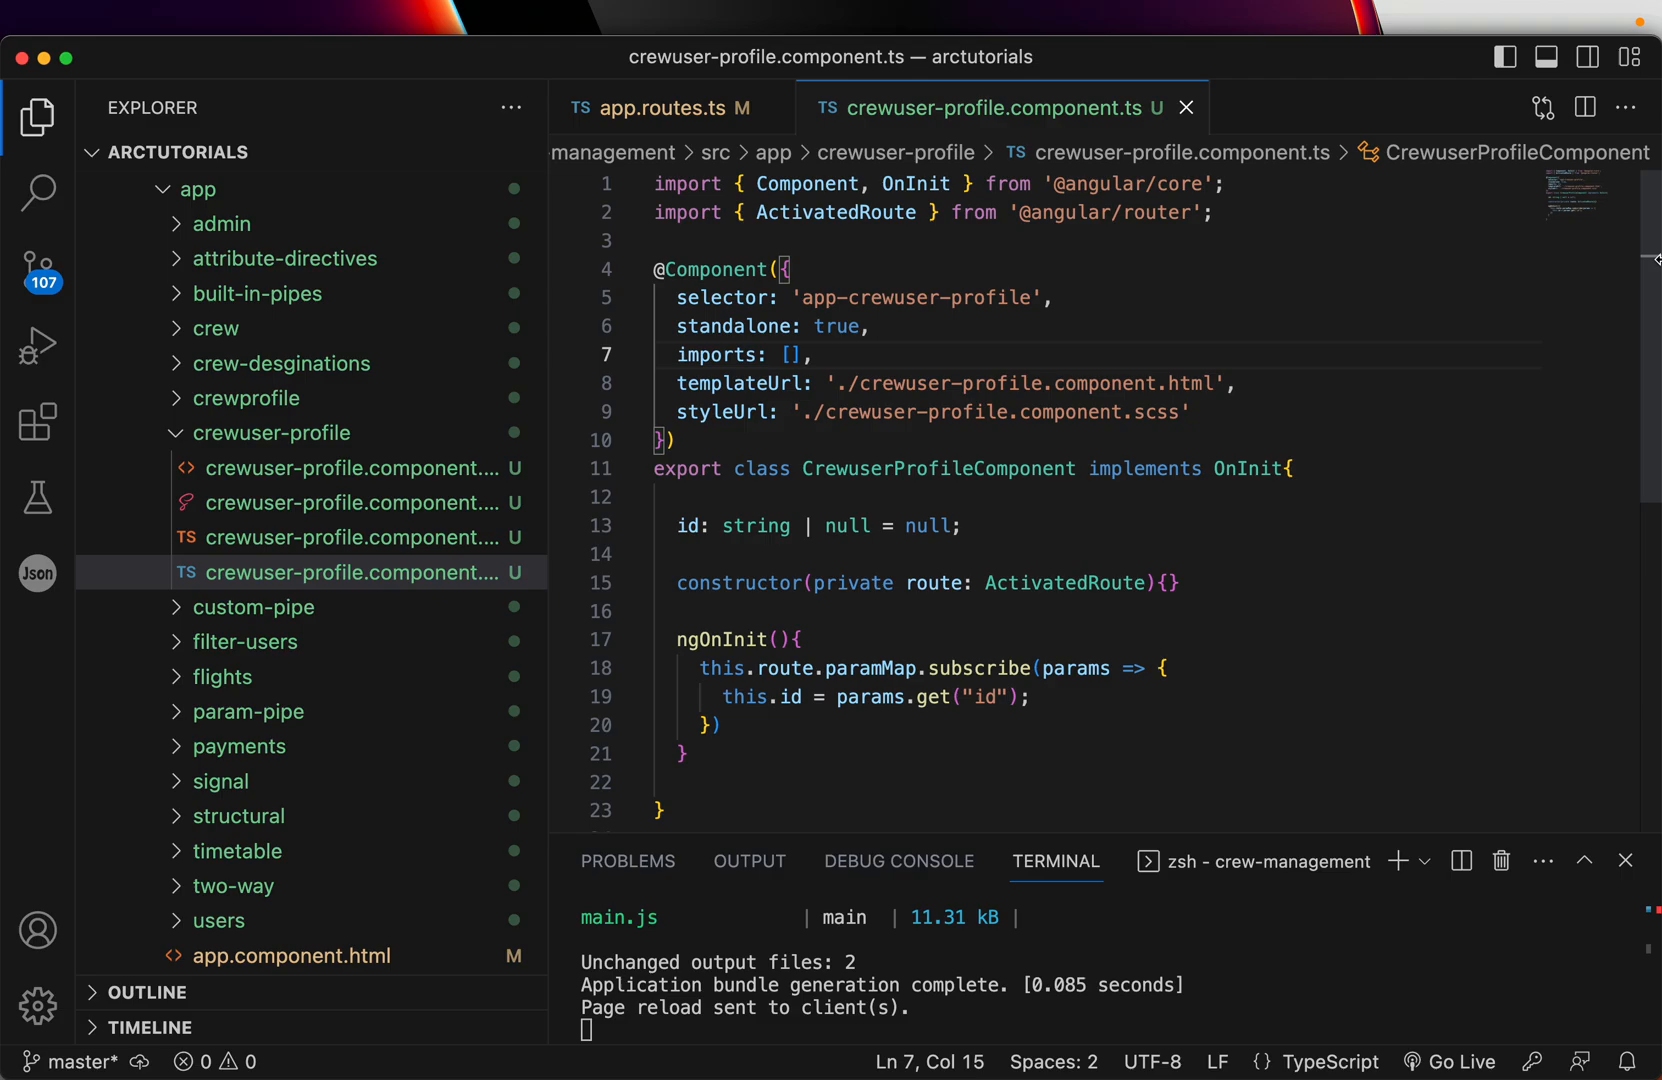
pyautogui.scroll(-3)
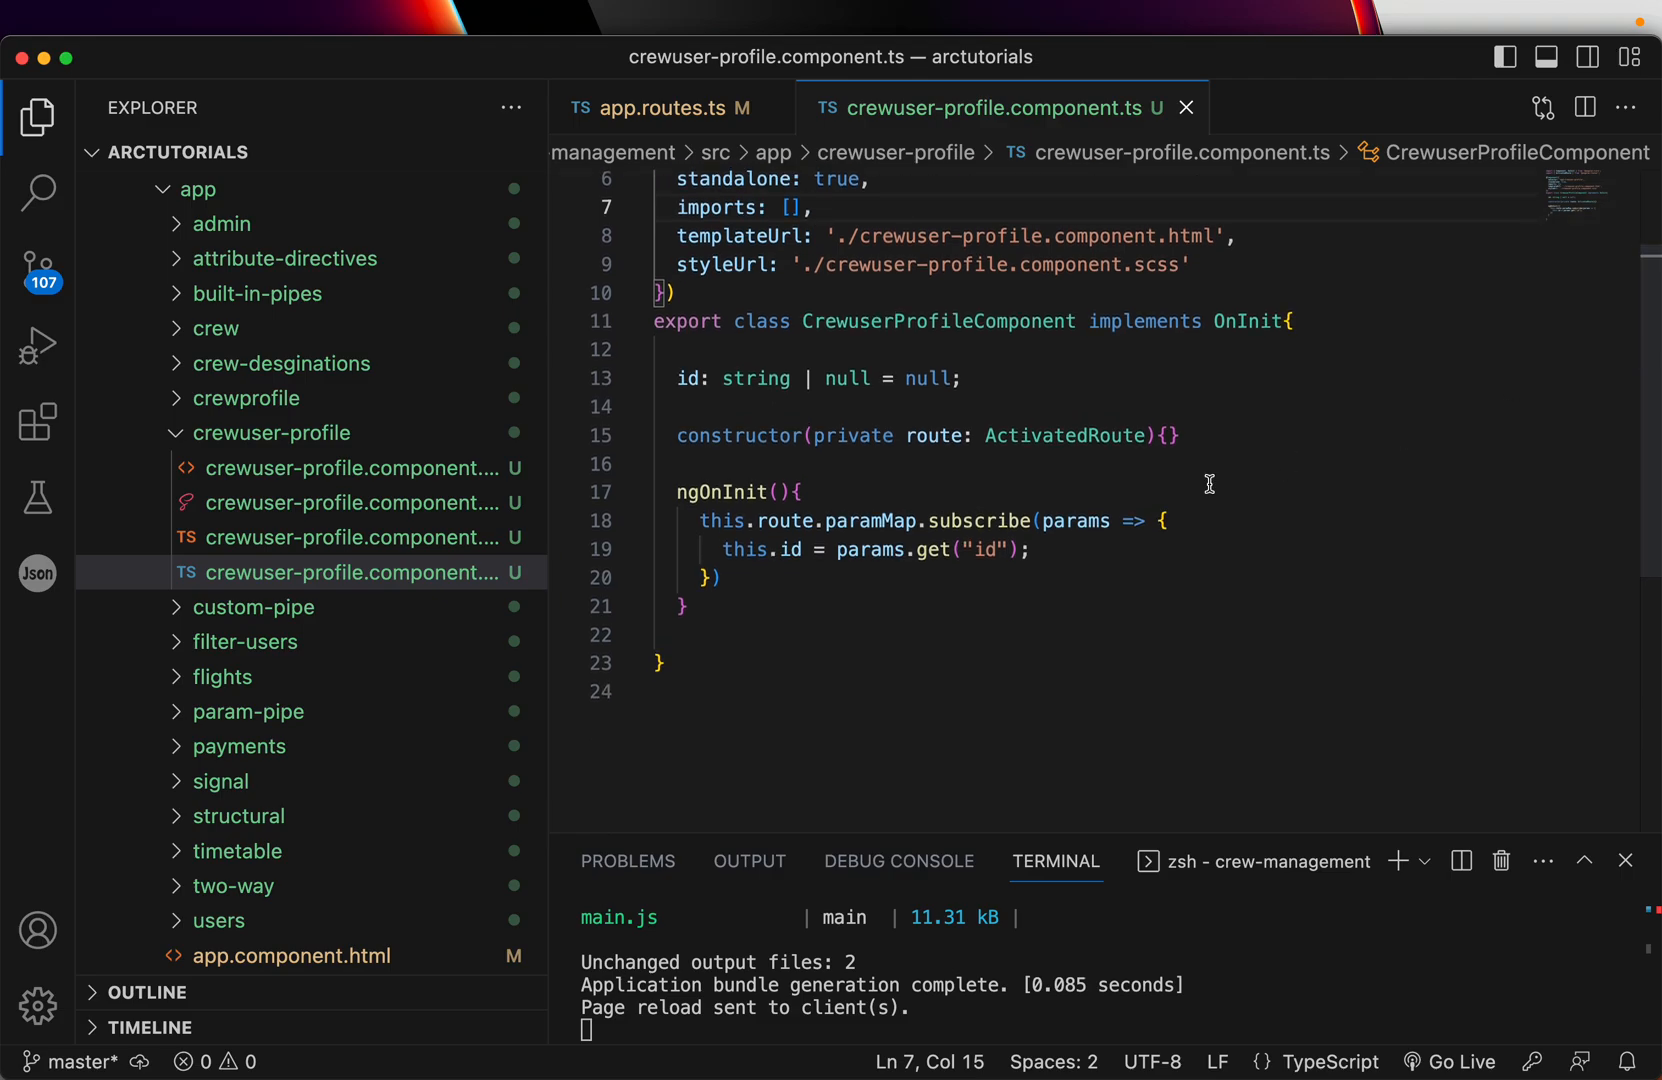
pyautogui.doubleClick(869, 520)
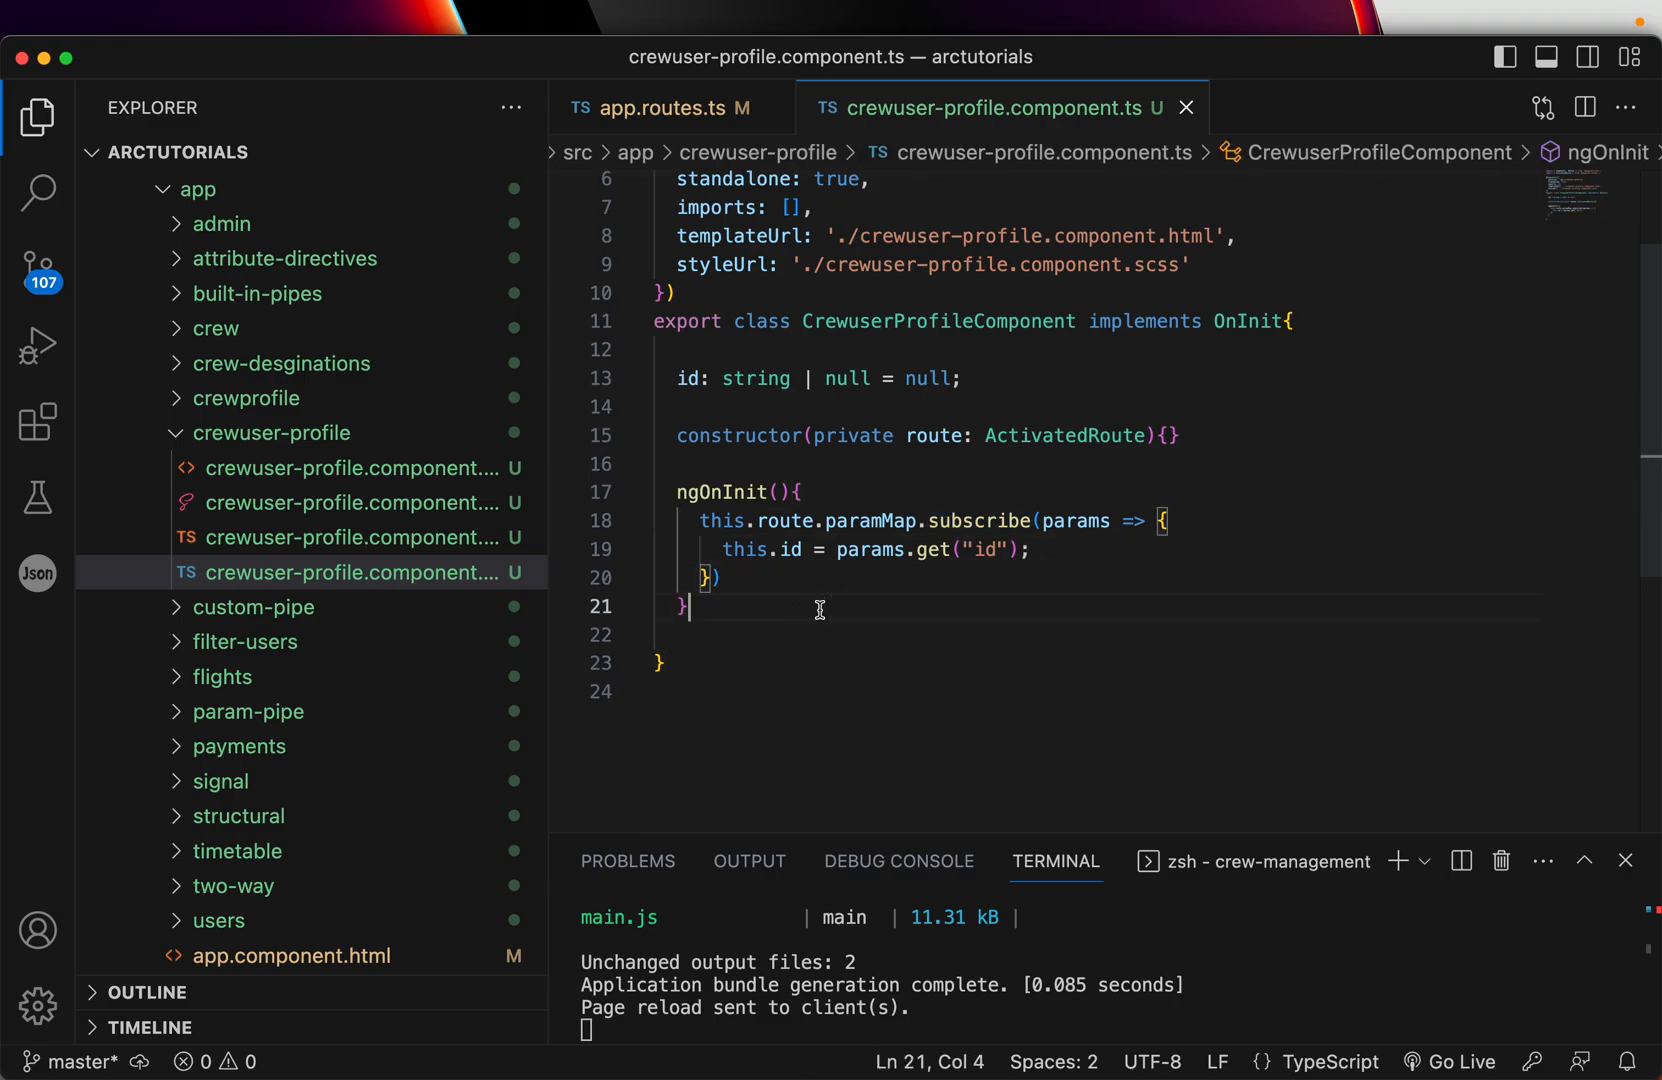
# Add <p>Displaying details of user with {{id}}</p> to crewuser-profile.component.html, then return to component.ts.
pyautogui.click(353, 467)
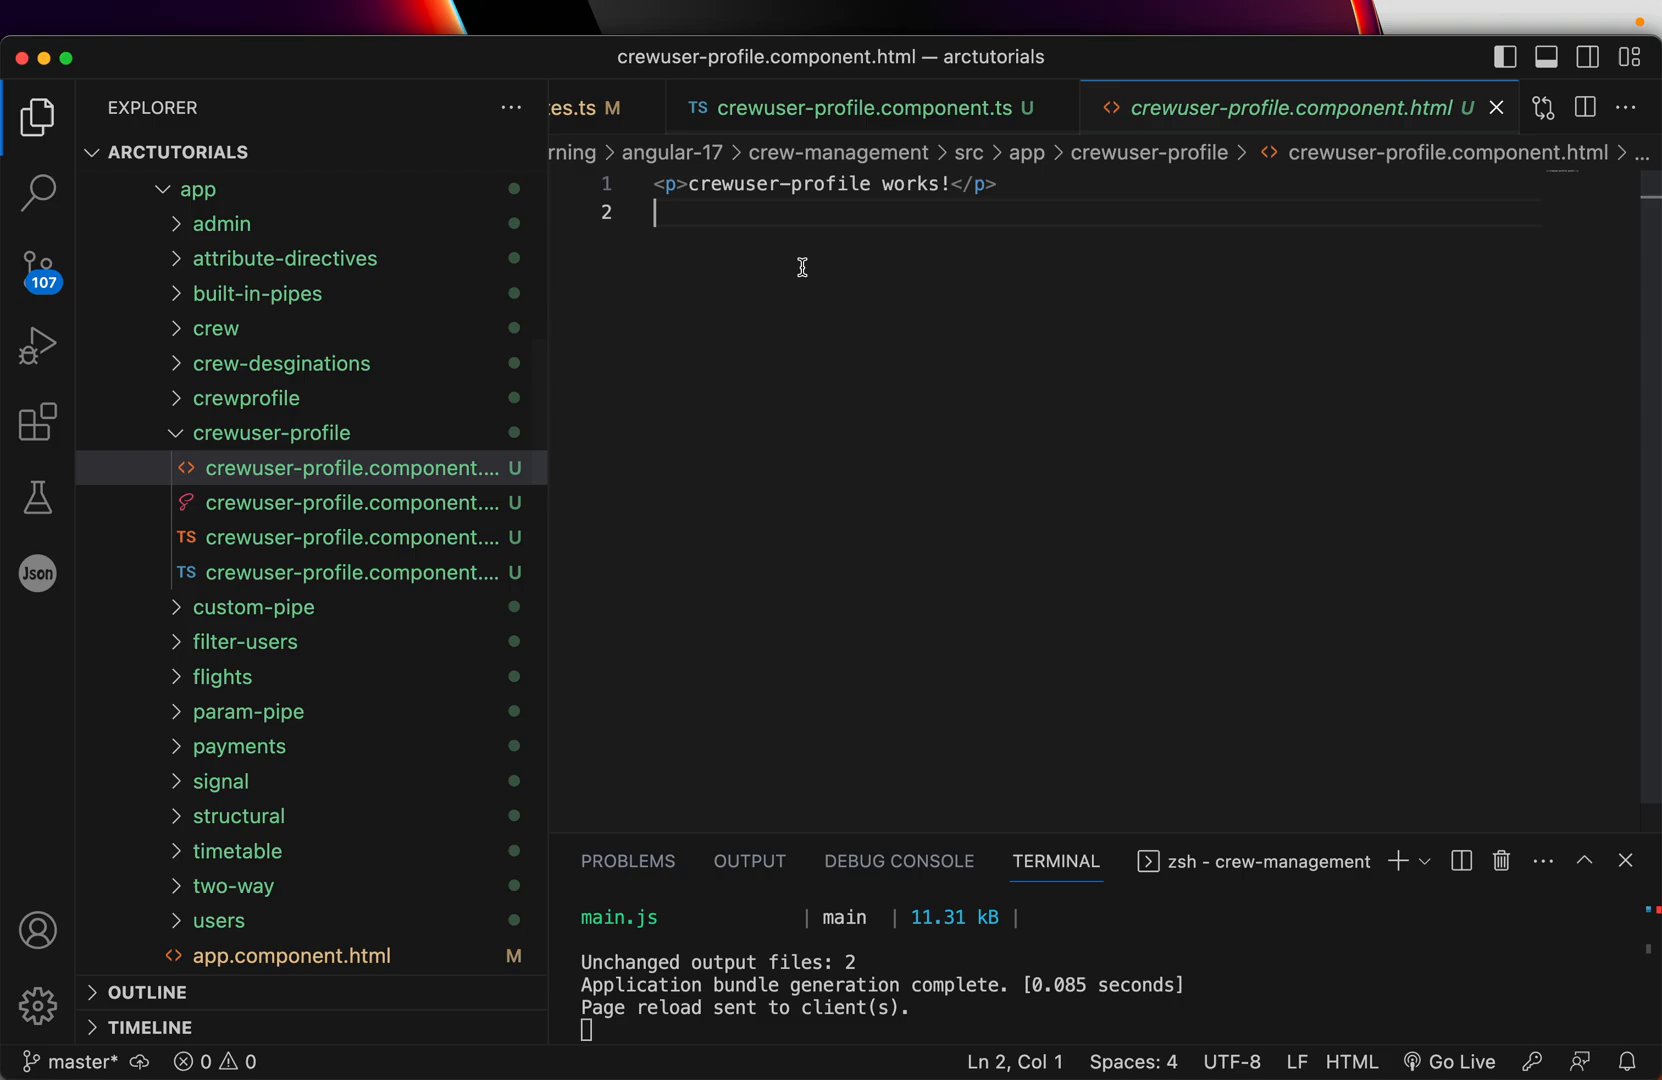
pyautogui.write('<p')
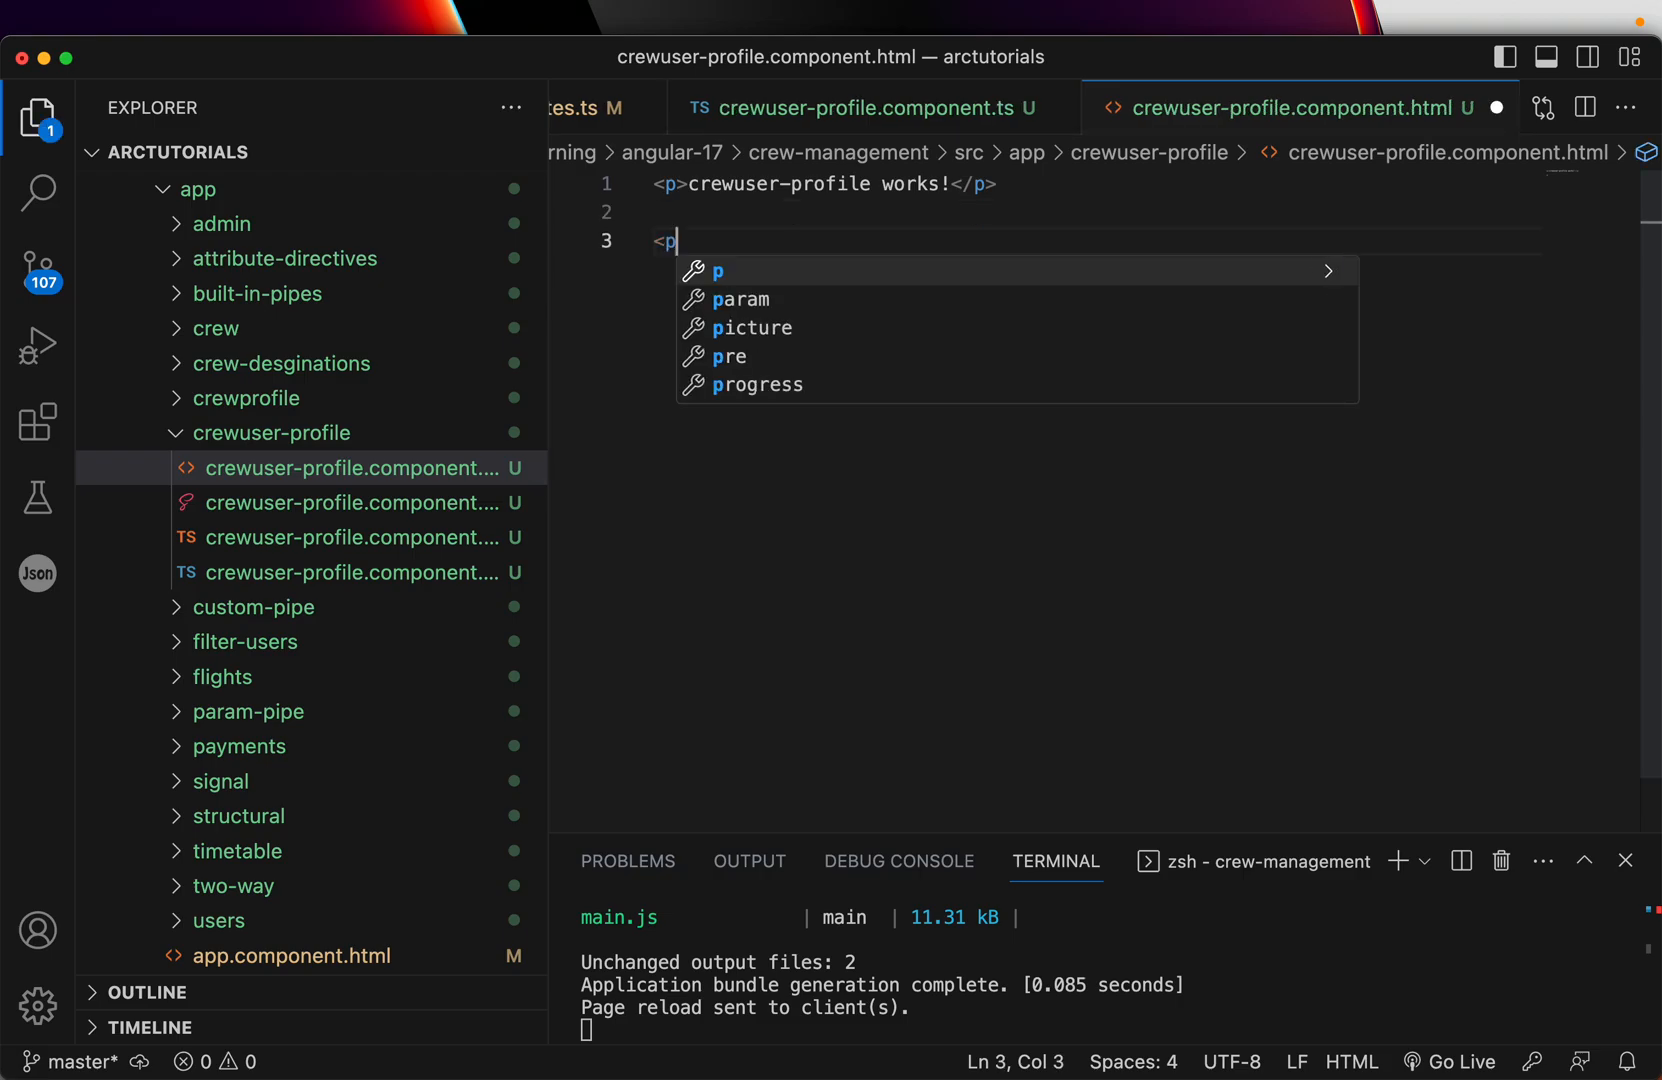
pyautogui.write('>Displaying d</p>')
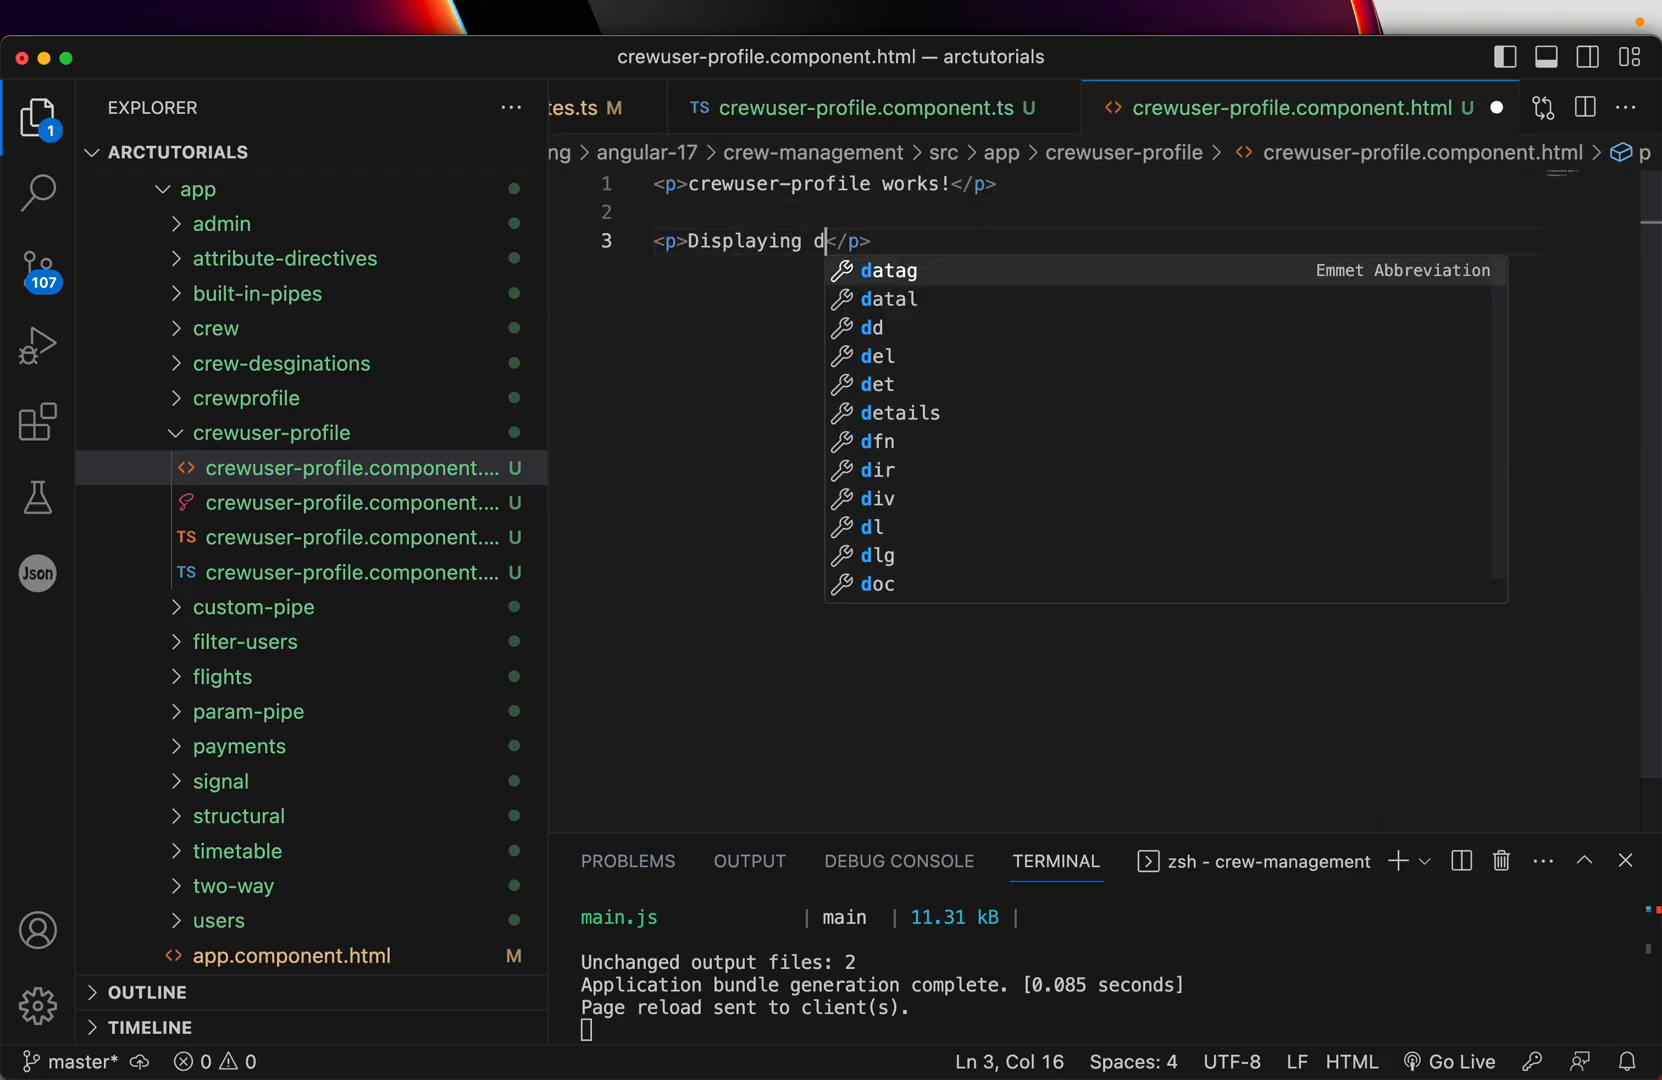
pyautogui.write('etail')
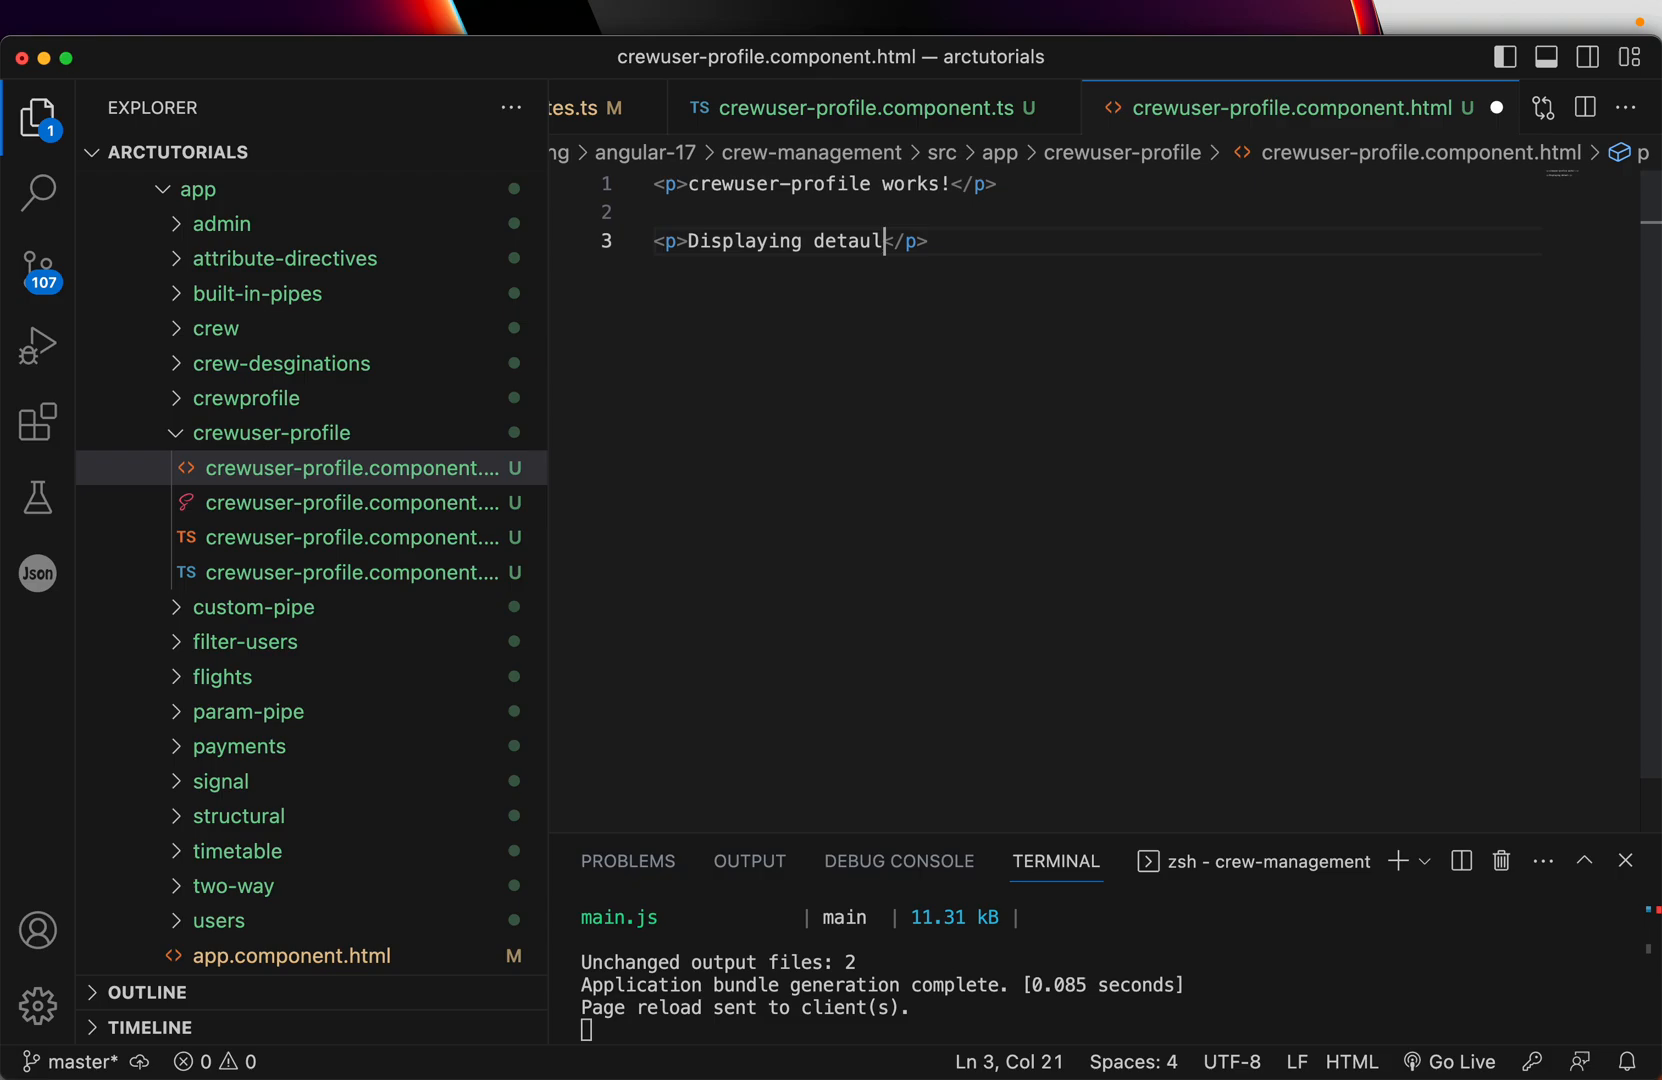
pyautogui.write('s of user with {{id')
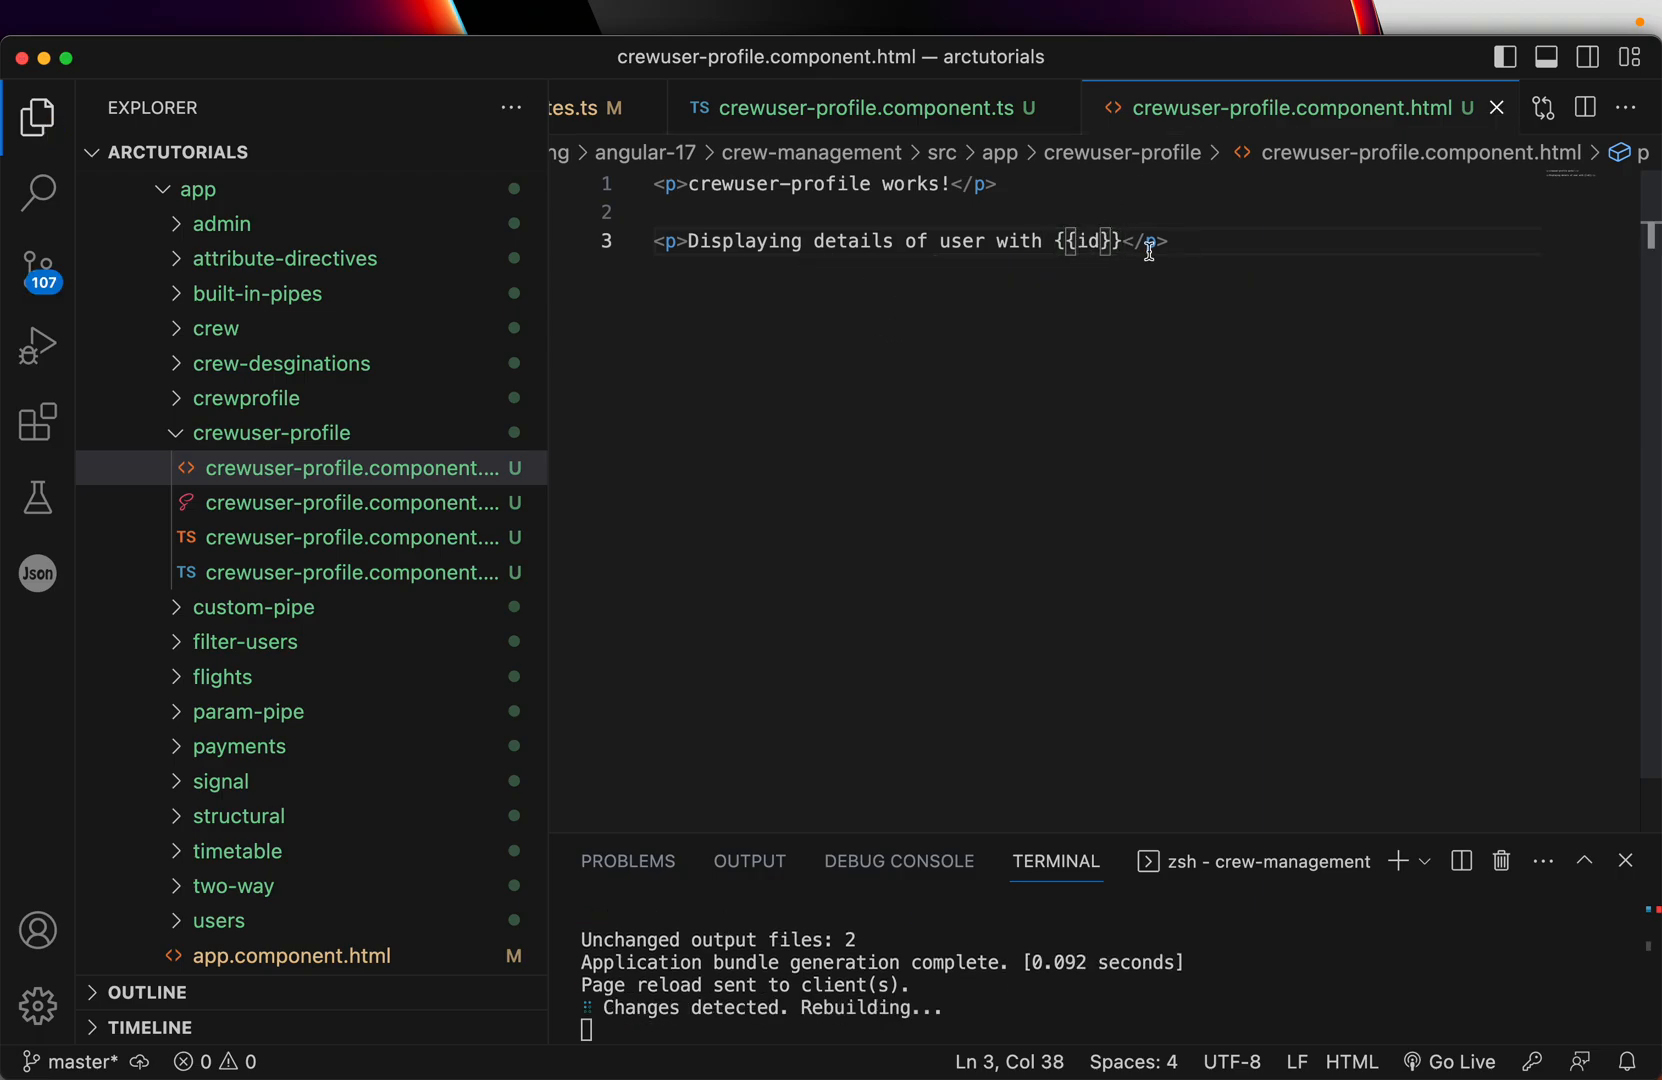
pyautogui.click(488, 56)
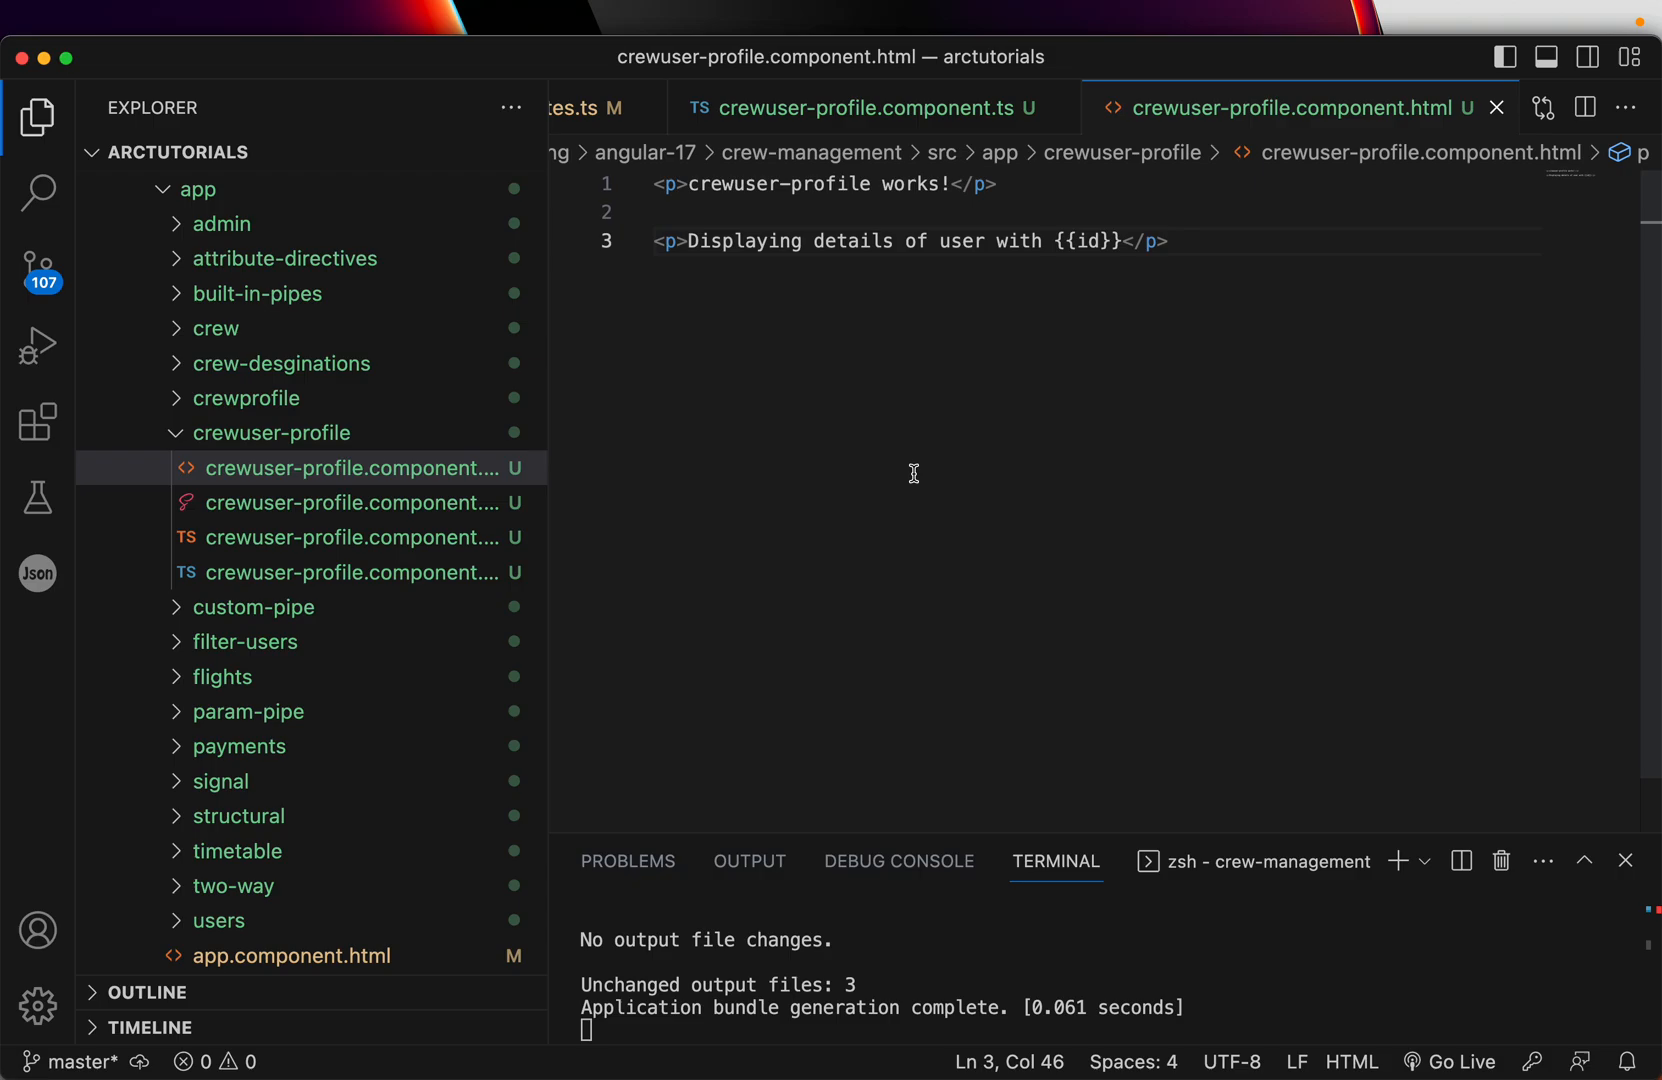
pyautogui.click(856, 107)
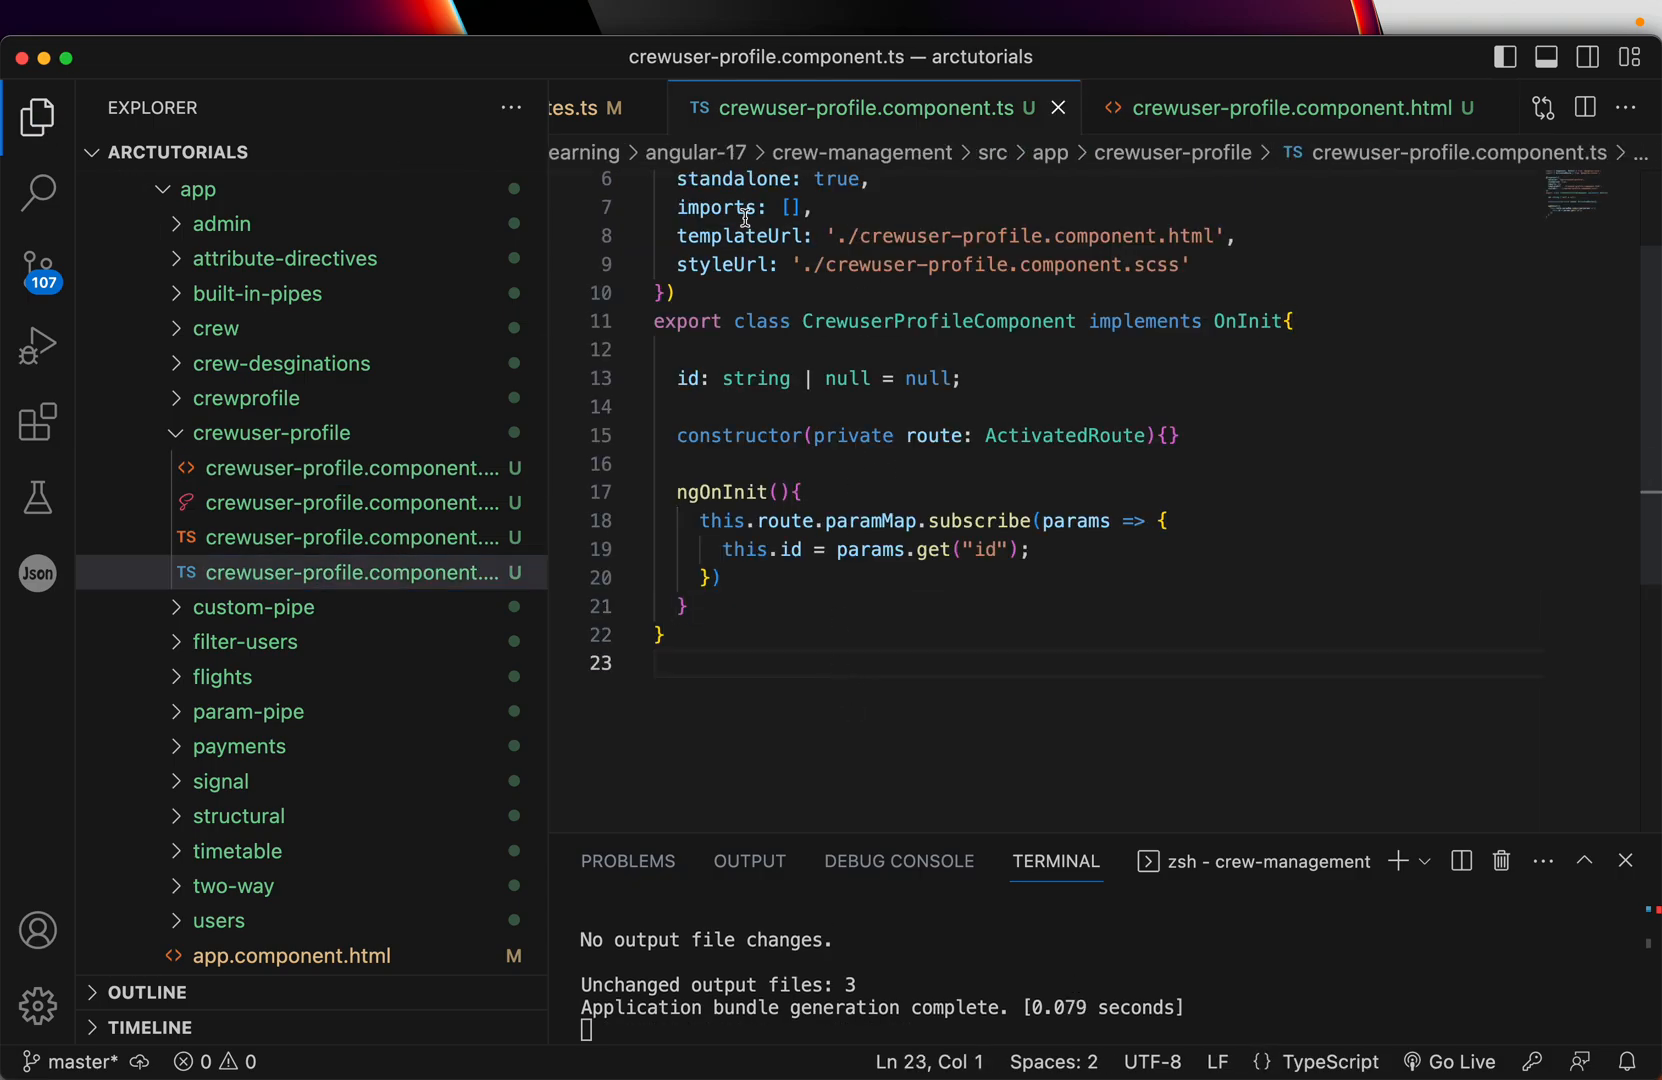
# Append /78 to the localhost:4200/crewprofile address in Chrome.
pyautogui.click(251, 571)
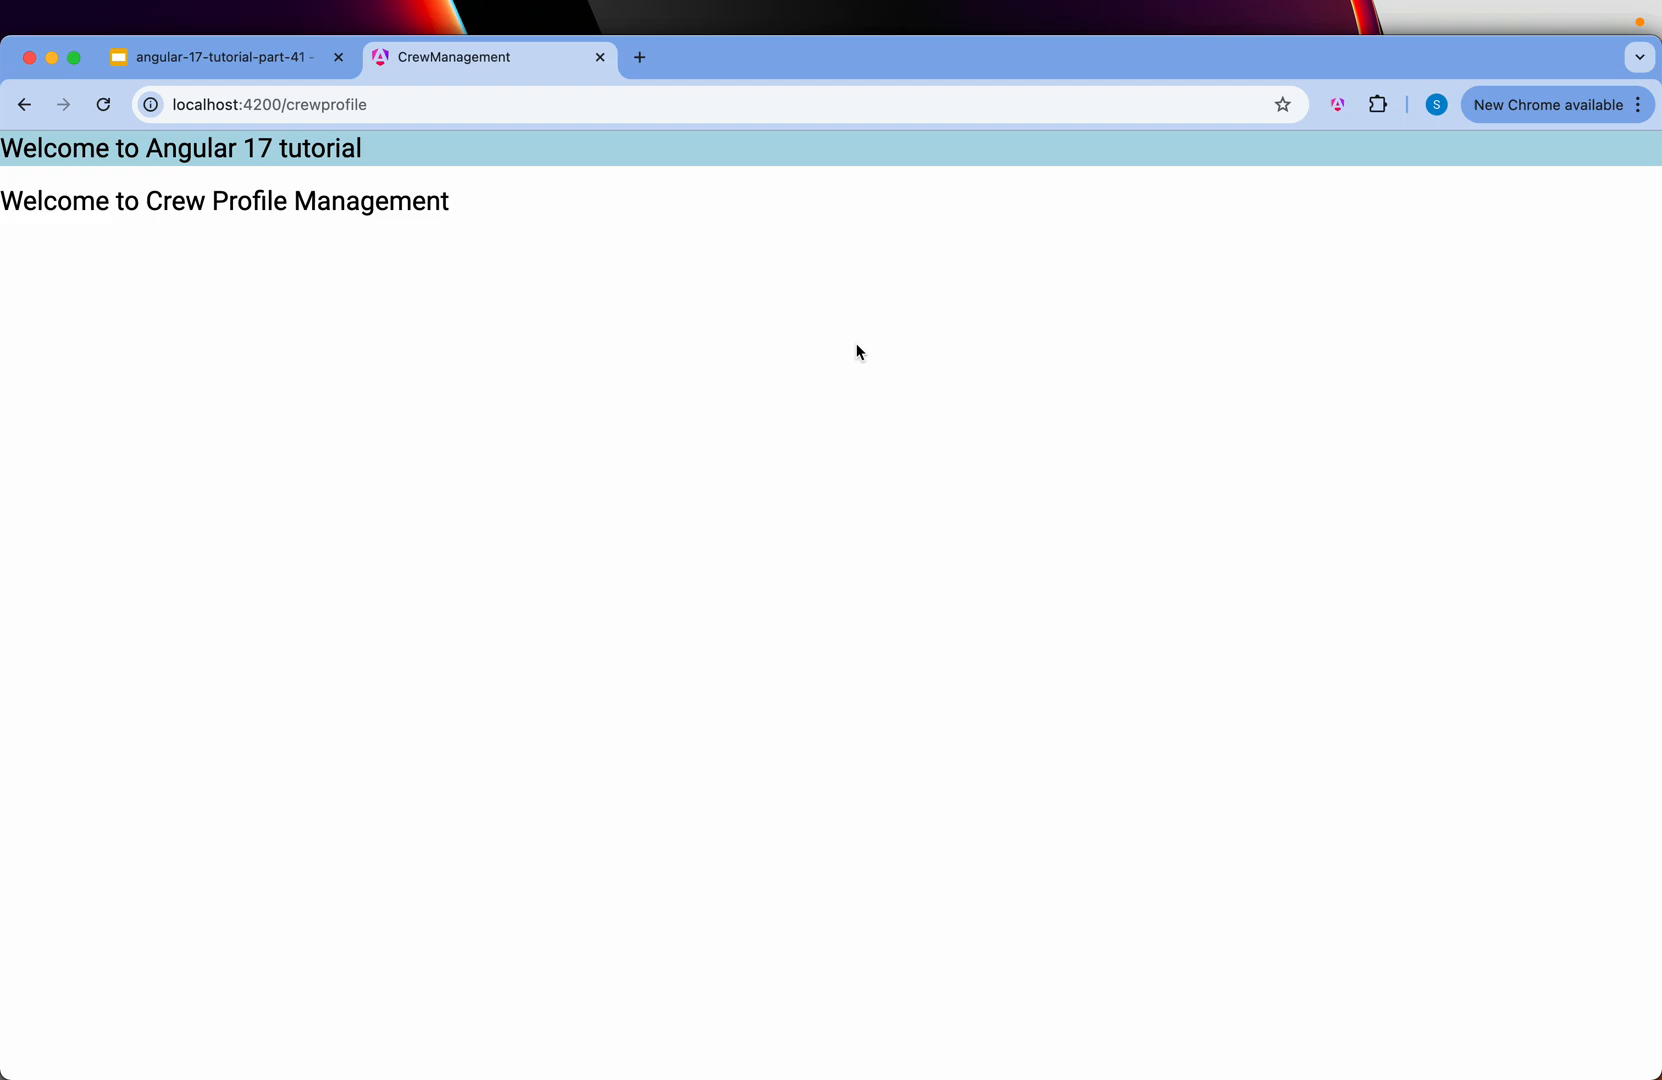
pyautogui.moveTo(828, 546)
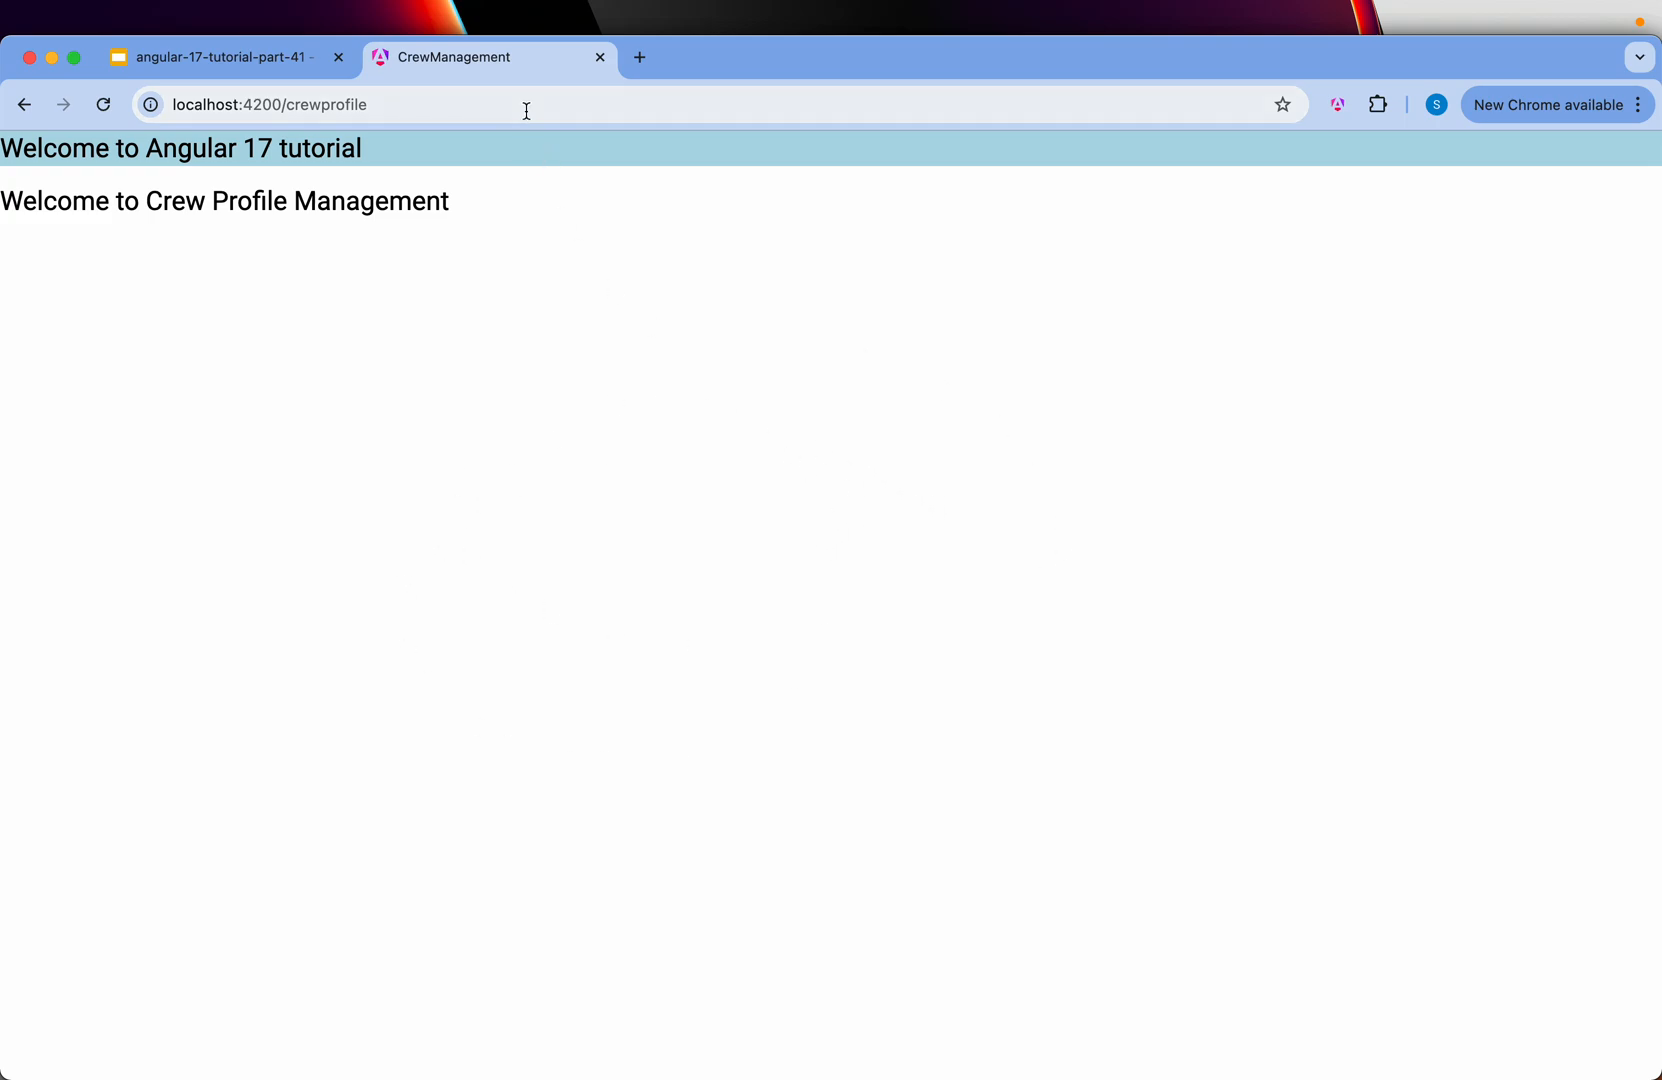
pyautogui.write('/78')
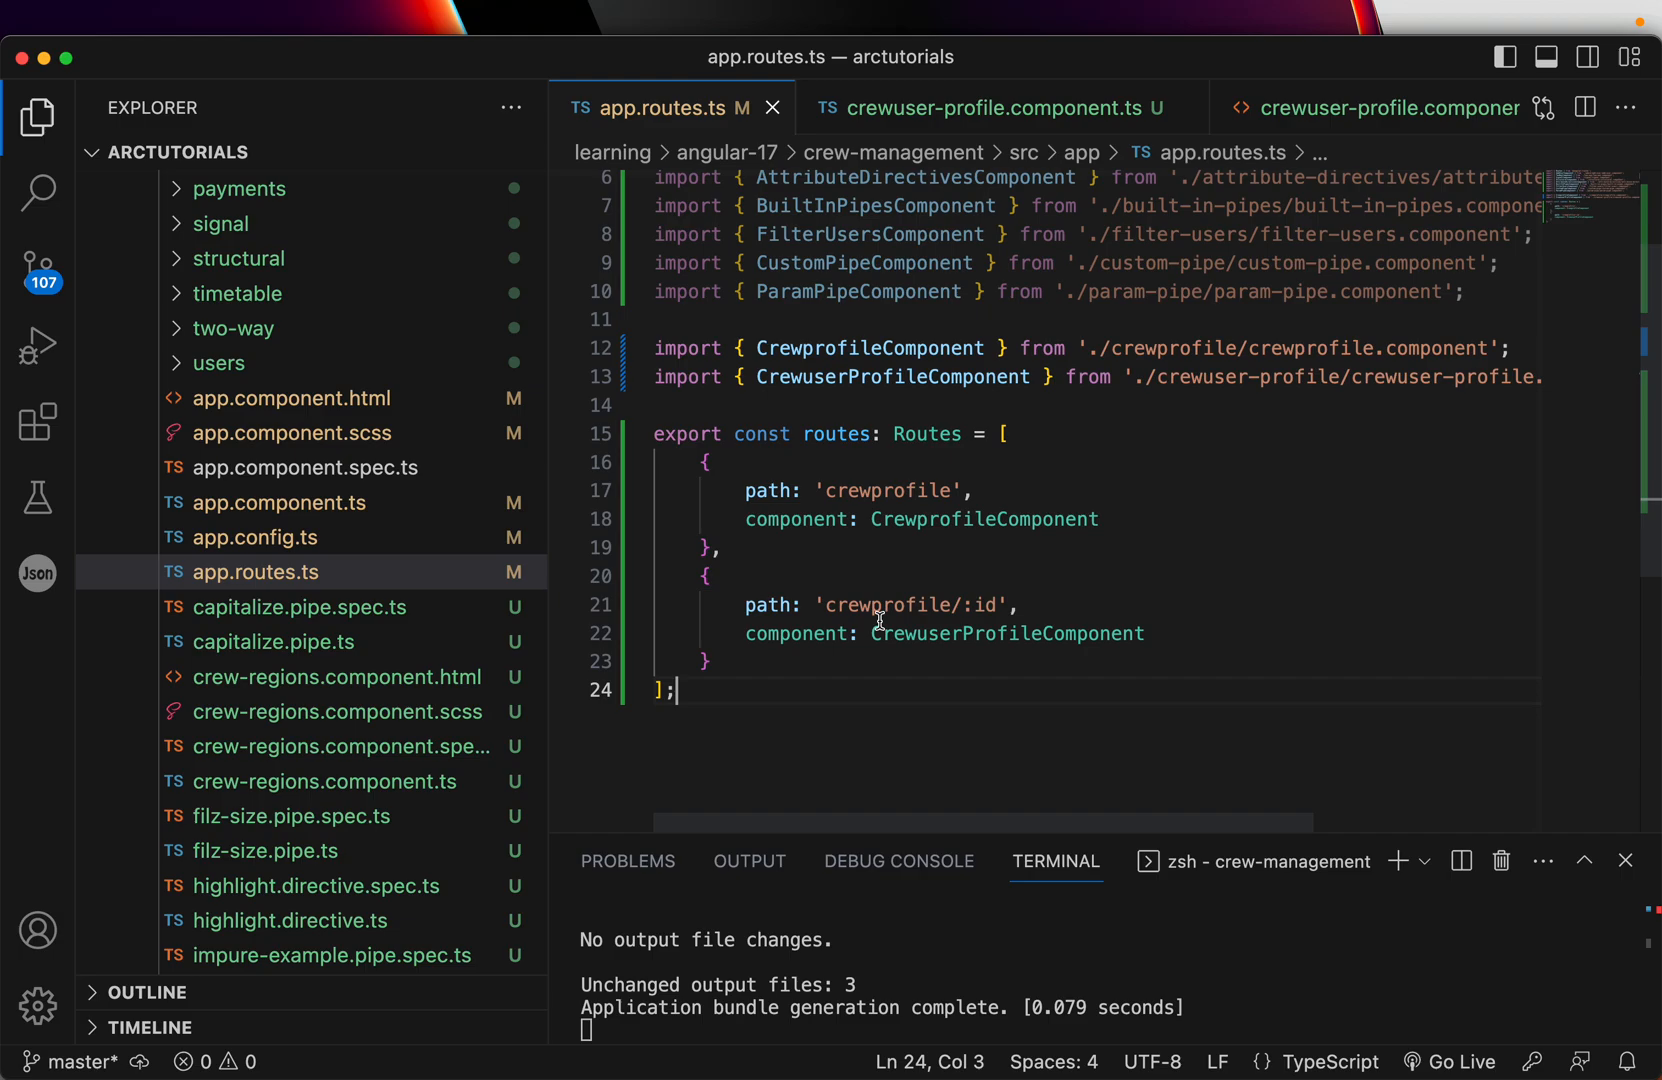
pyautogui.moveTo(975, 700)
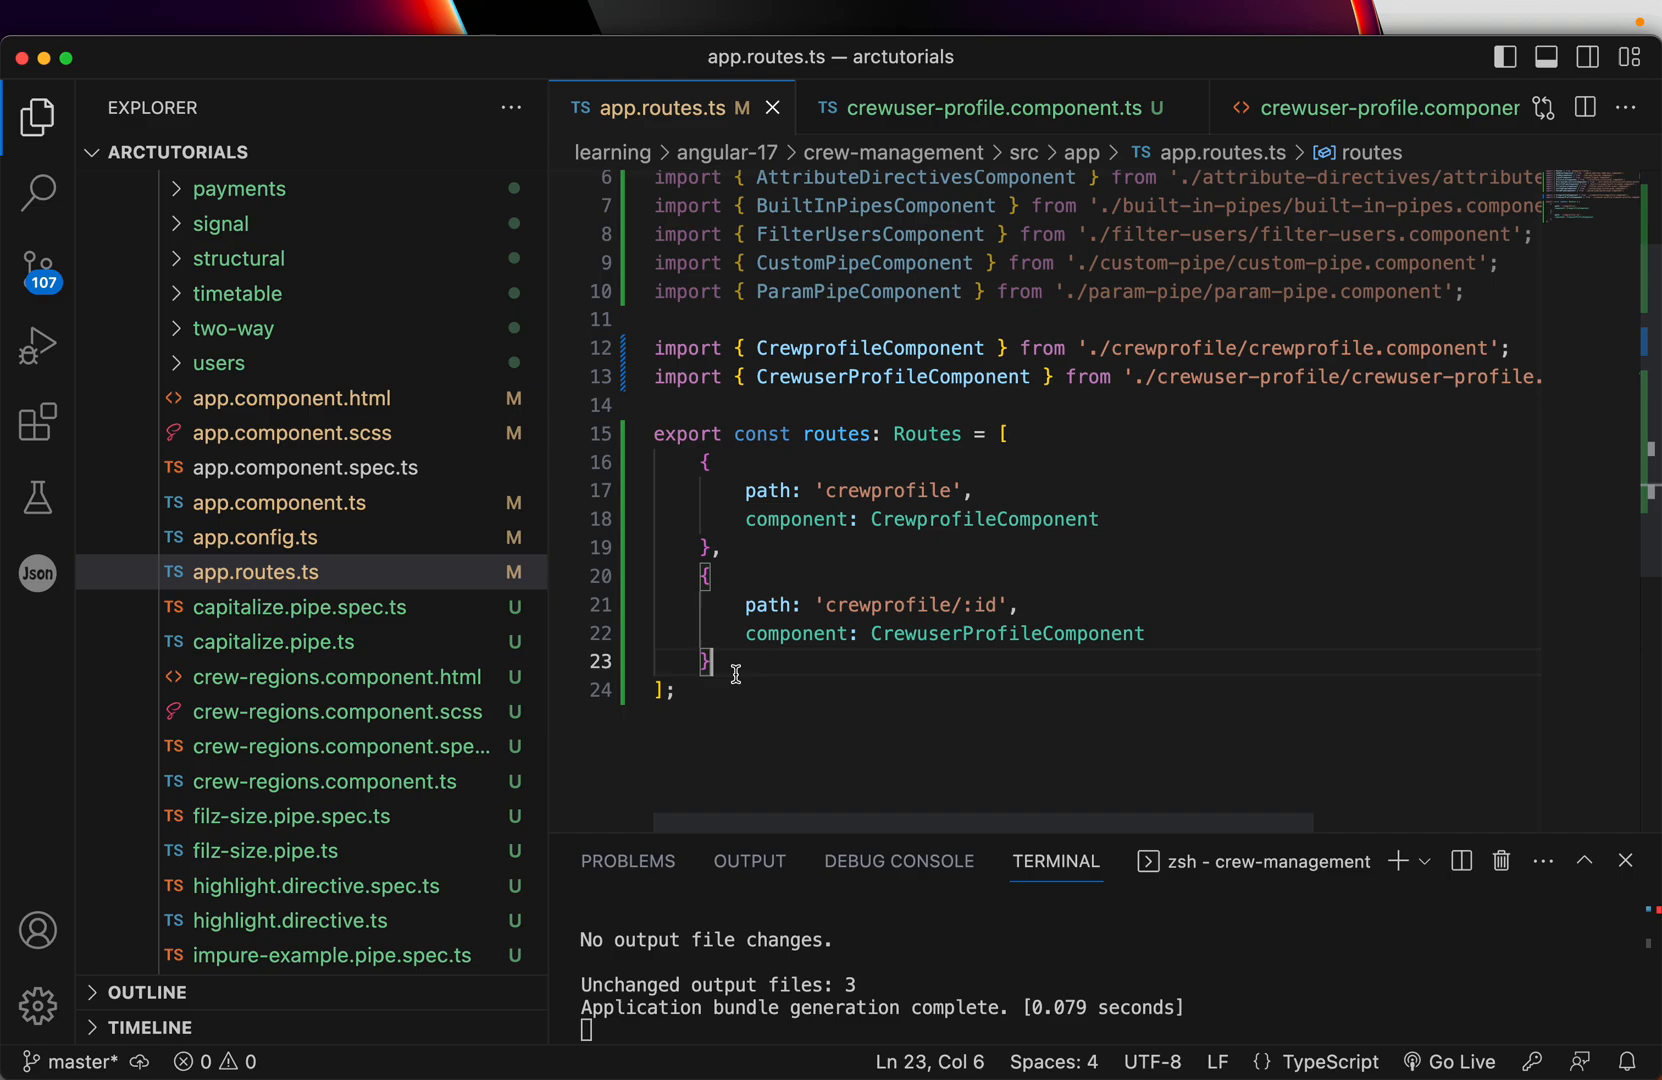
# Review the crewprofile/:id route, the paramMap subscription assigning params.get('id'), and the profile template.
pyautogui.doubleClick(885, 605)
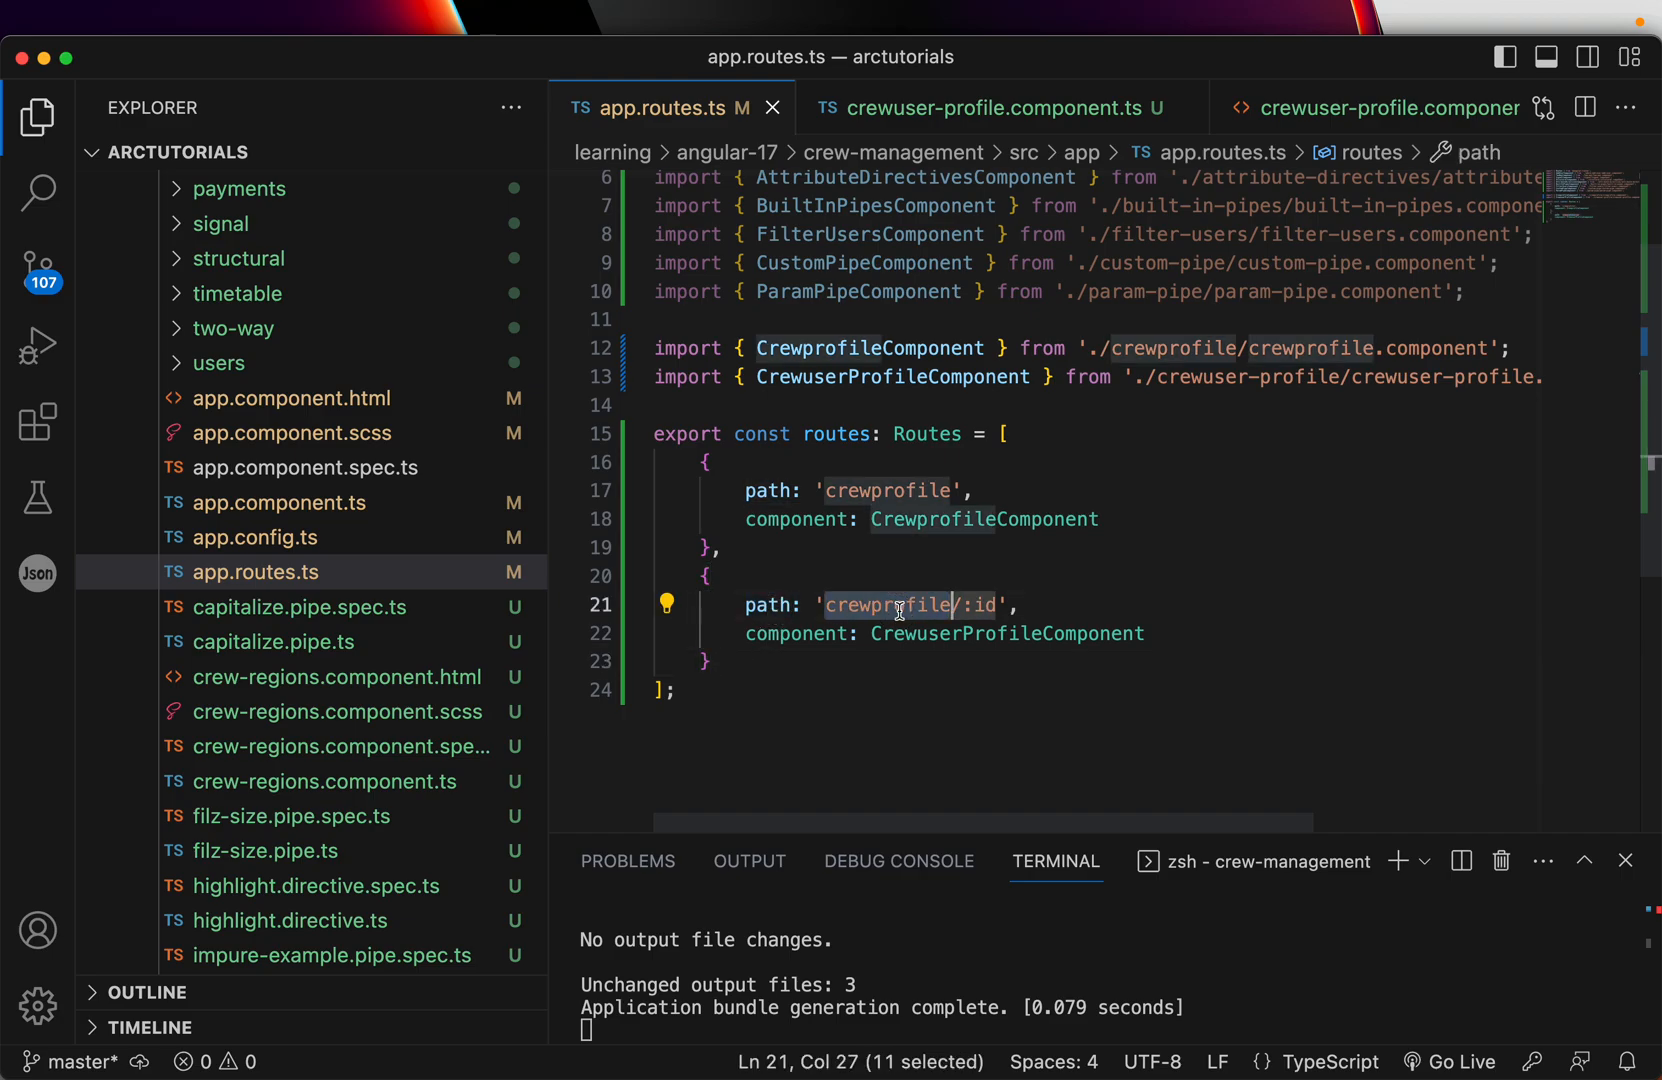
pyautogui.click(975, 605)
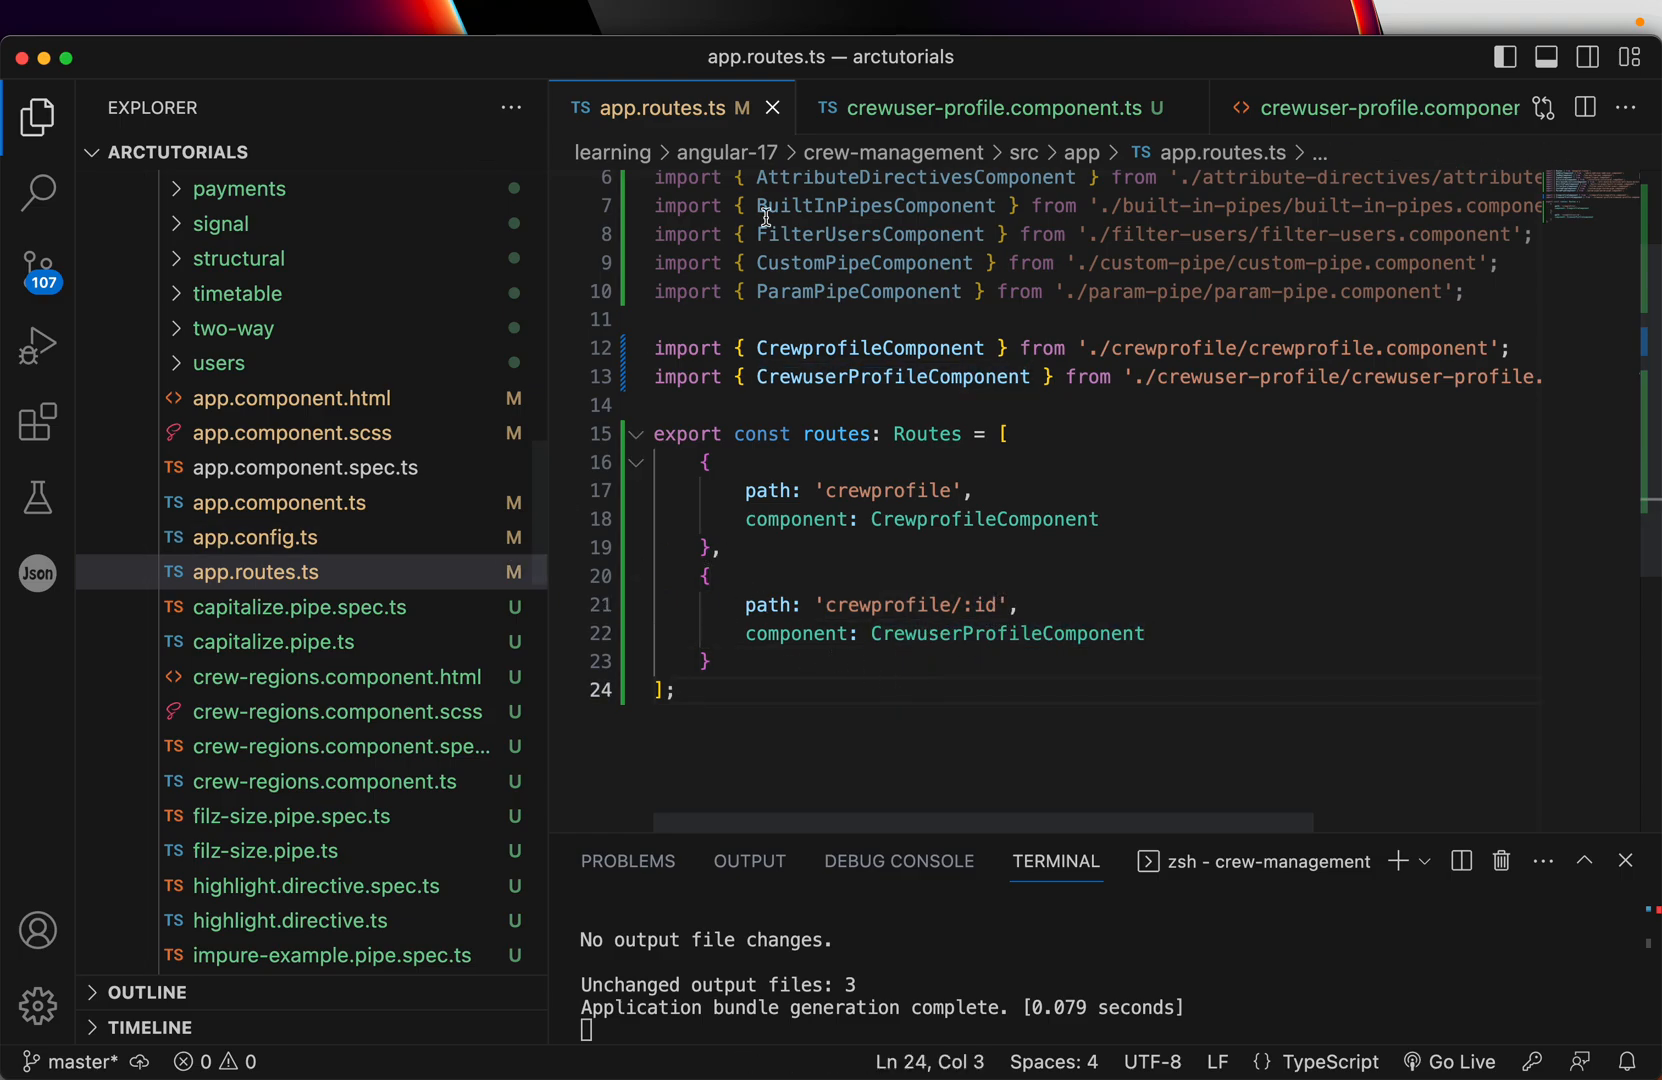
pyautogui.click(986, 107)
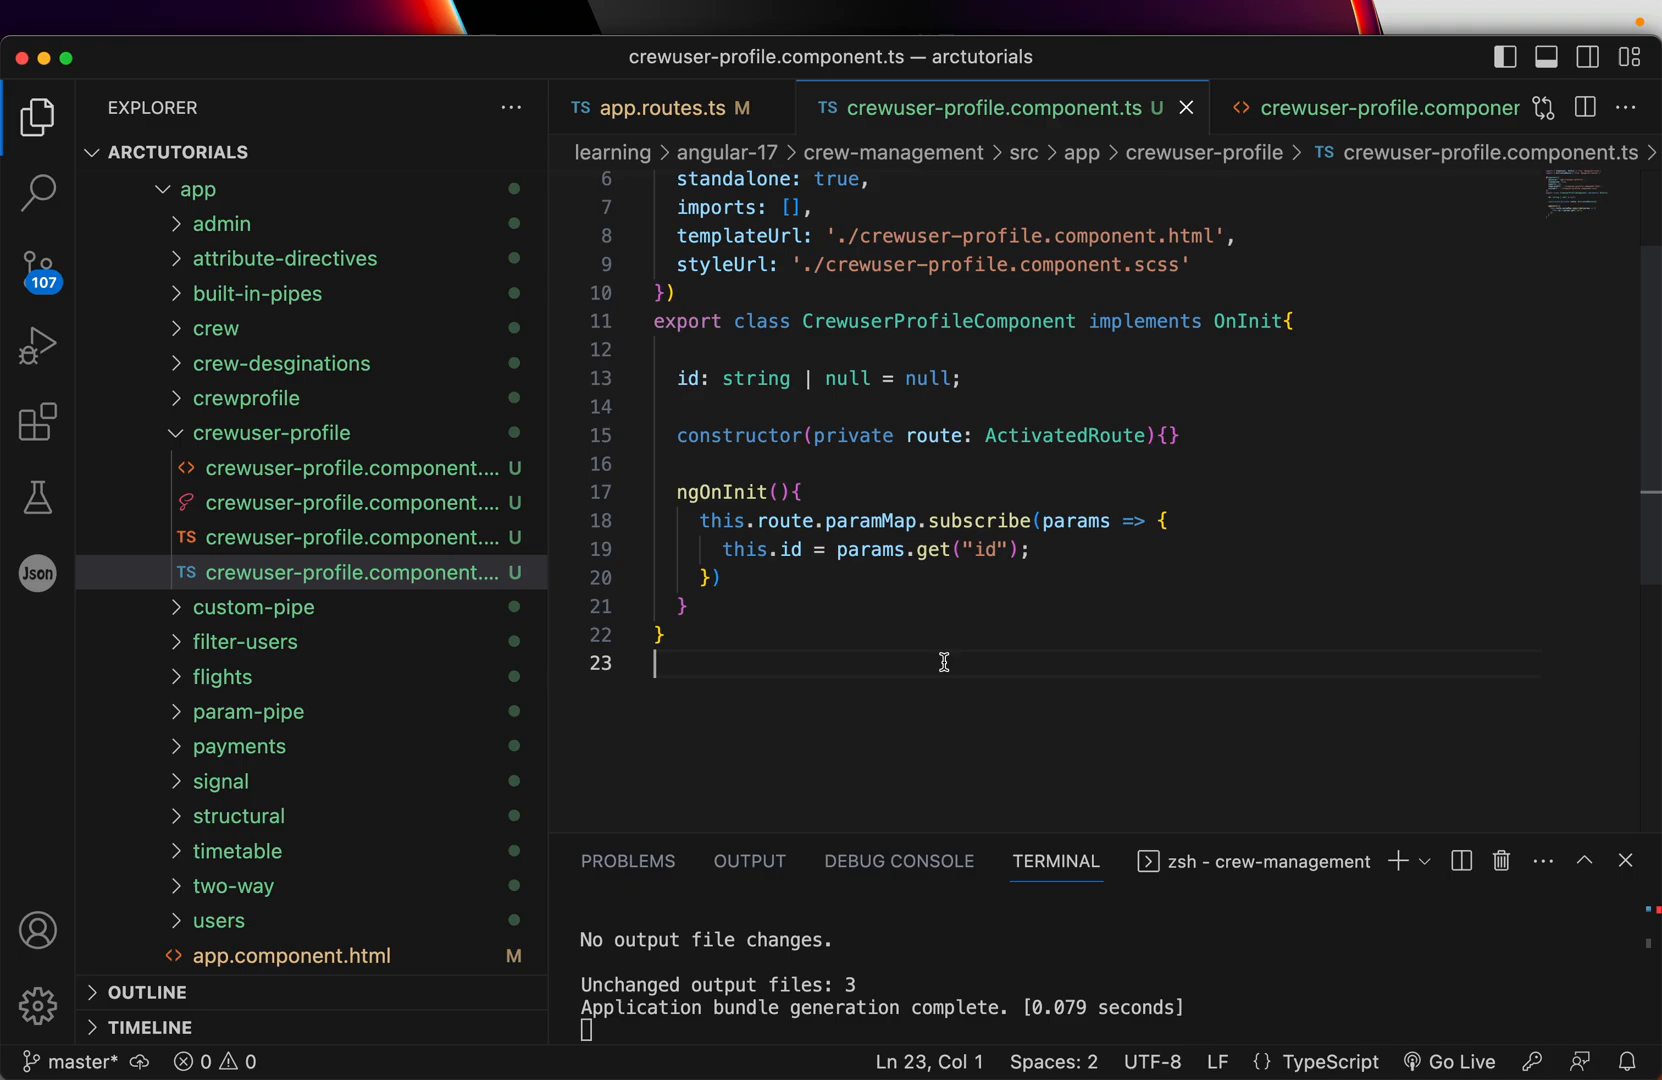
pyautogui.doubleClick(1063, 435)
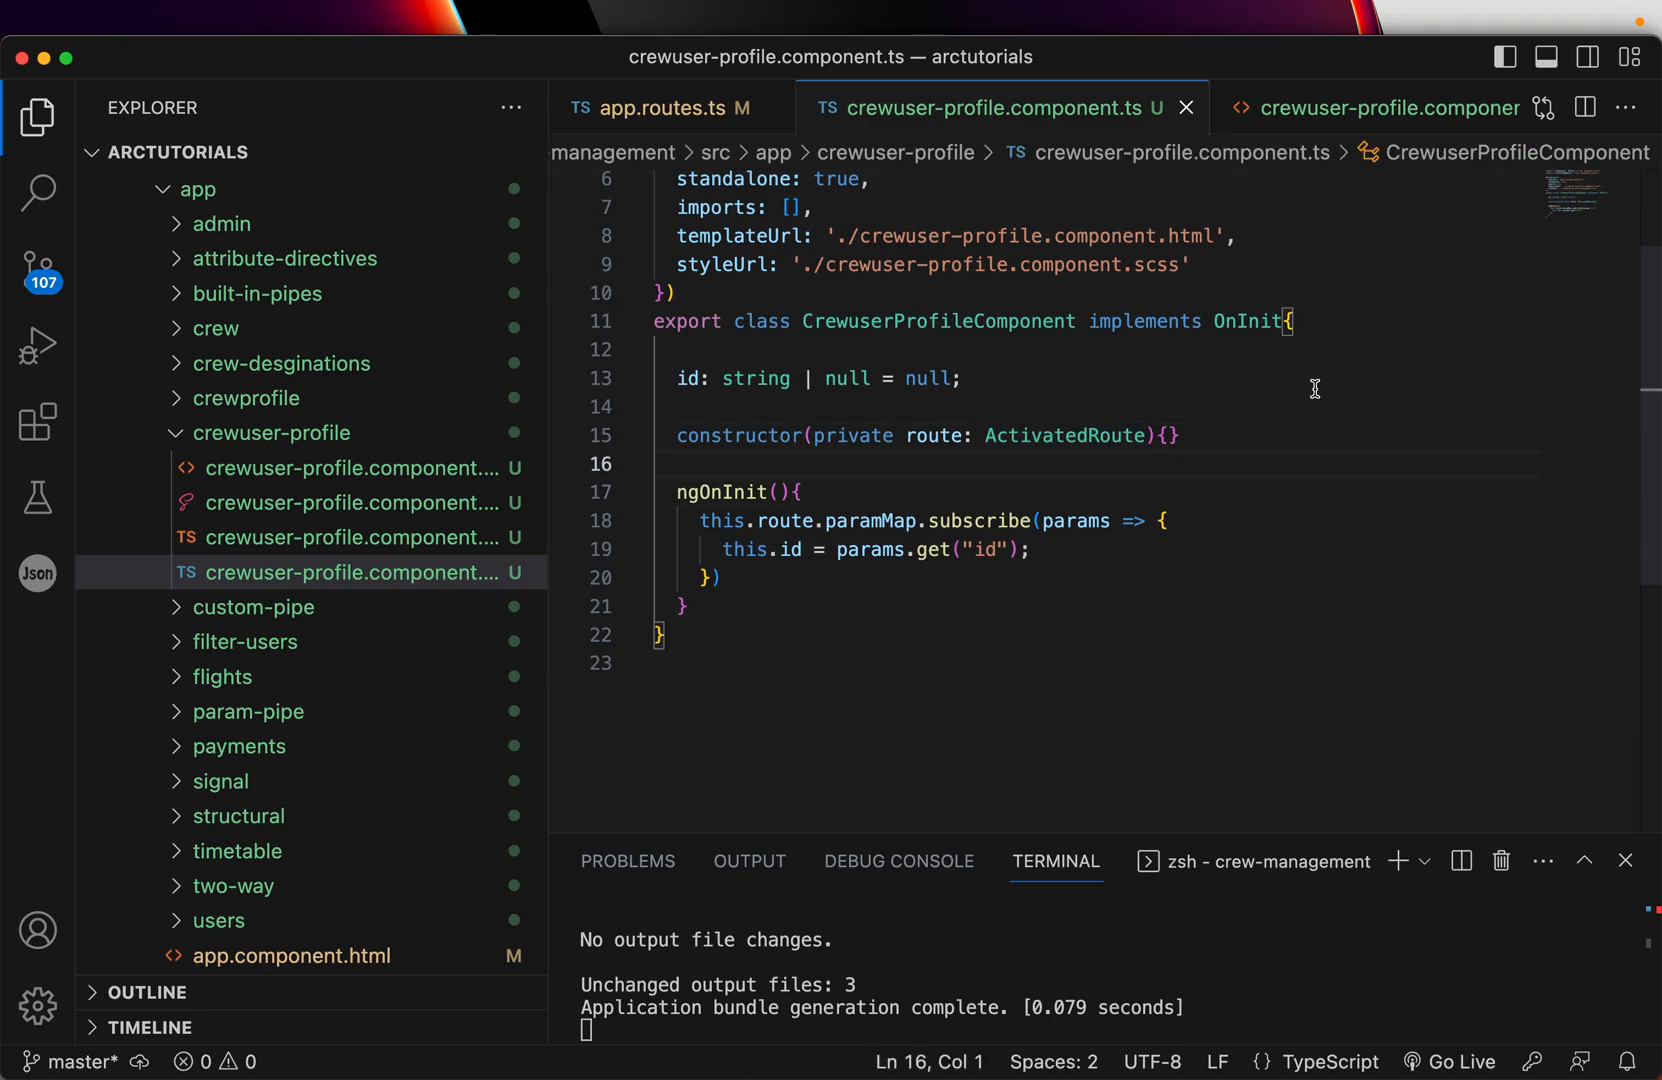
pyautogui.scroll(3)
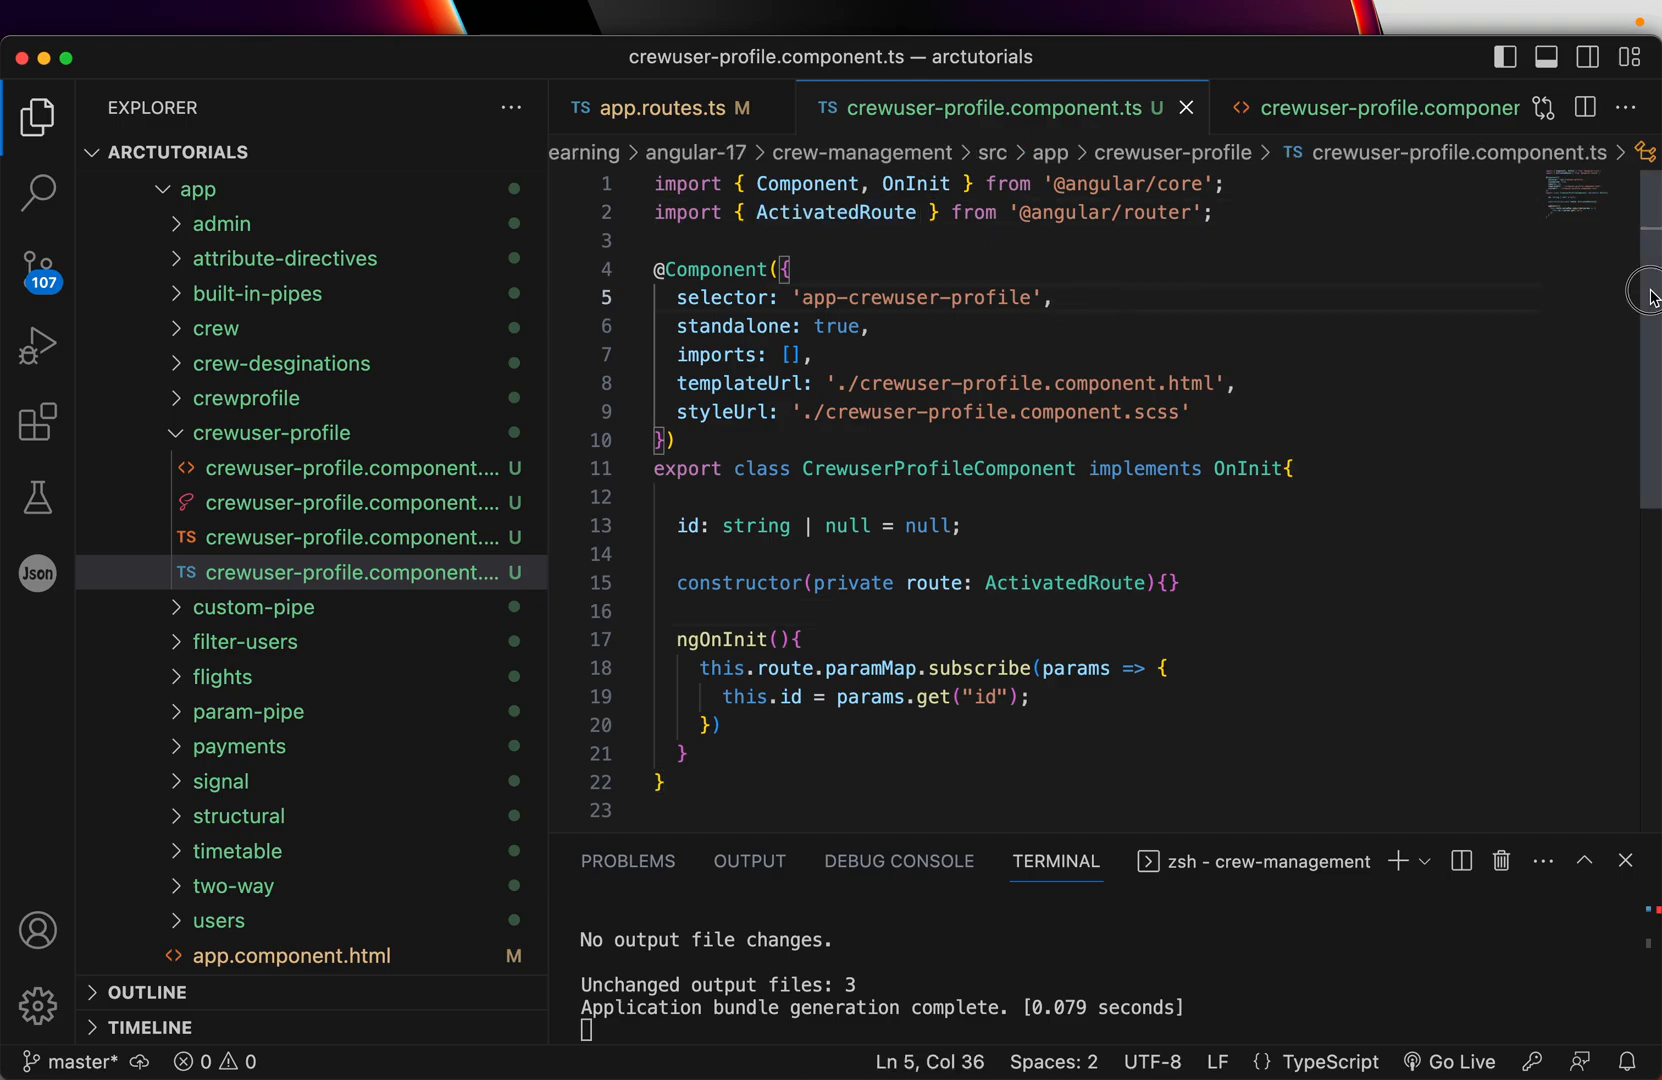
pyautogui.doubleClick(870, 418)
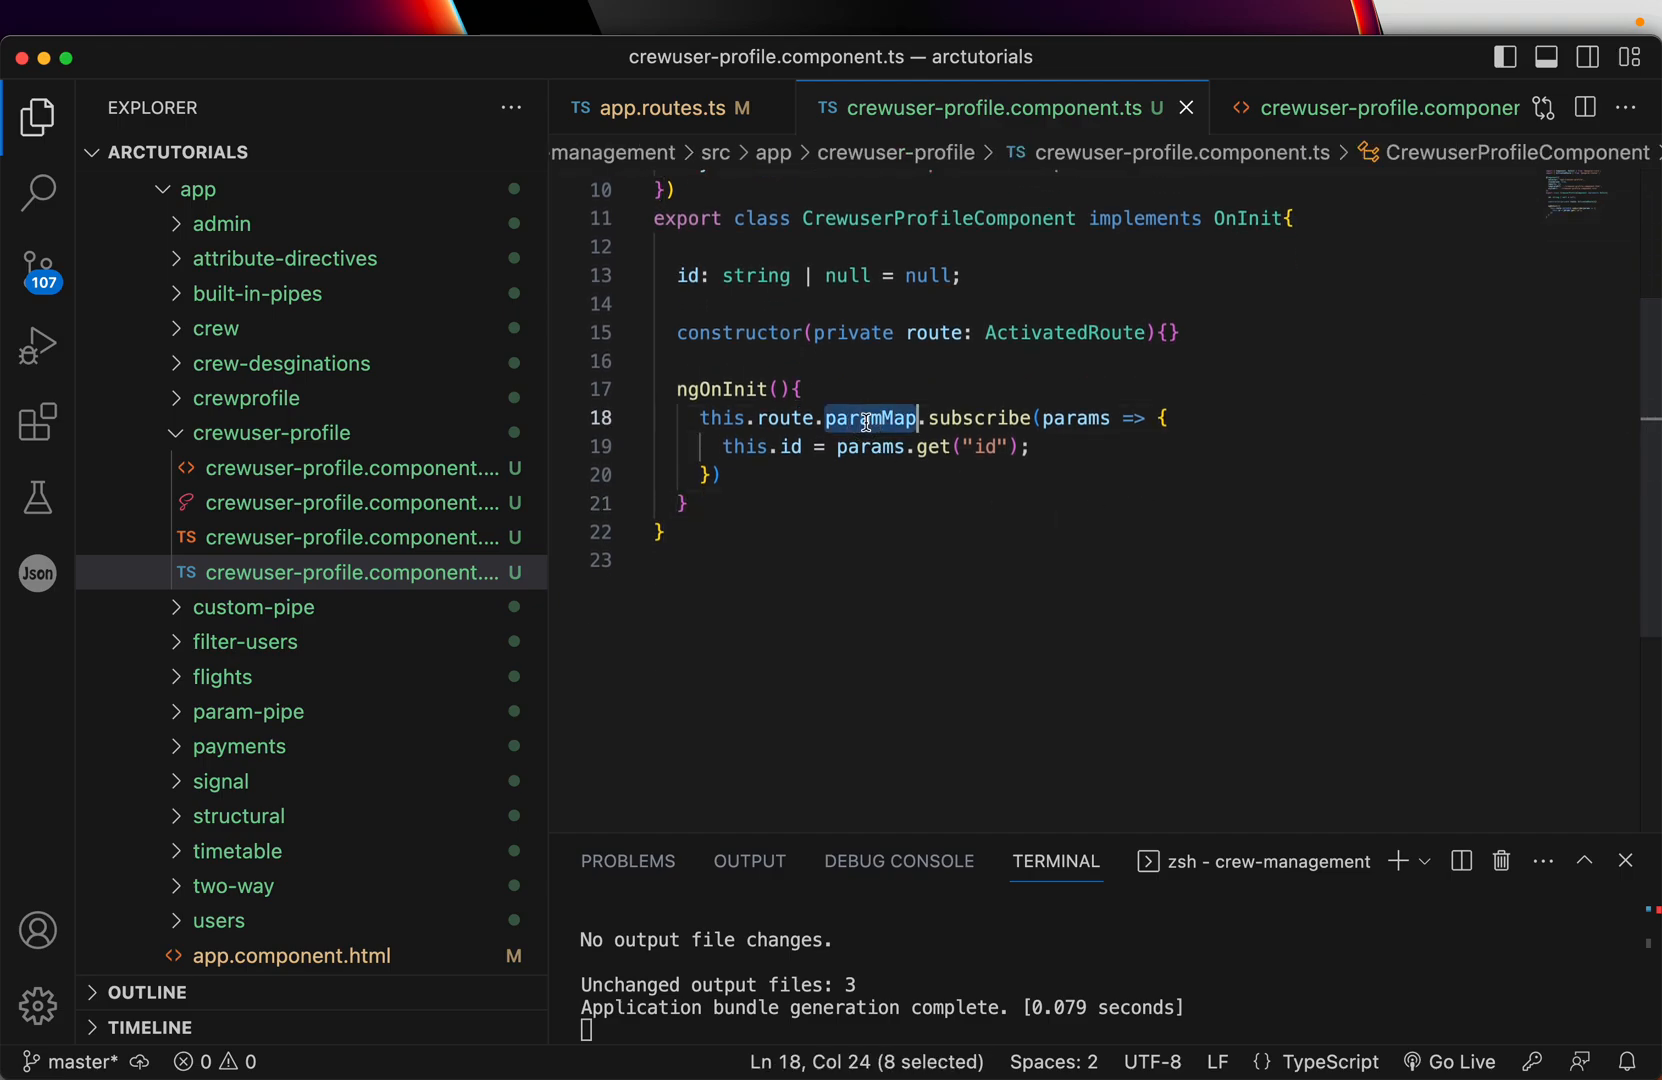
pyautogui.click(1076, 418)
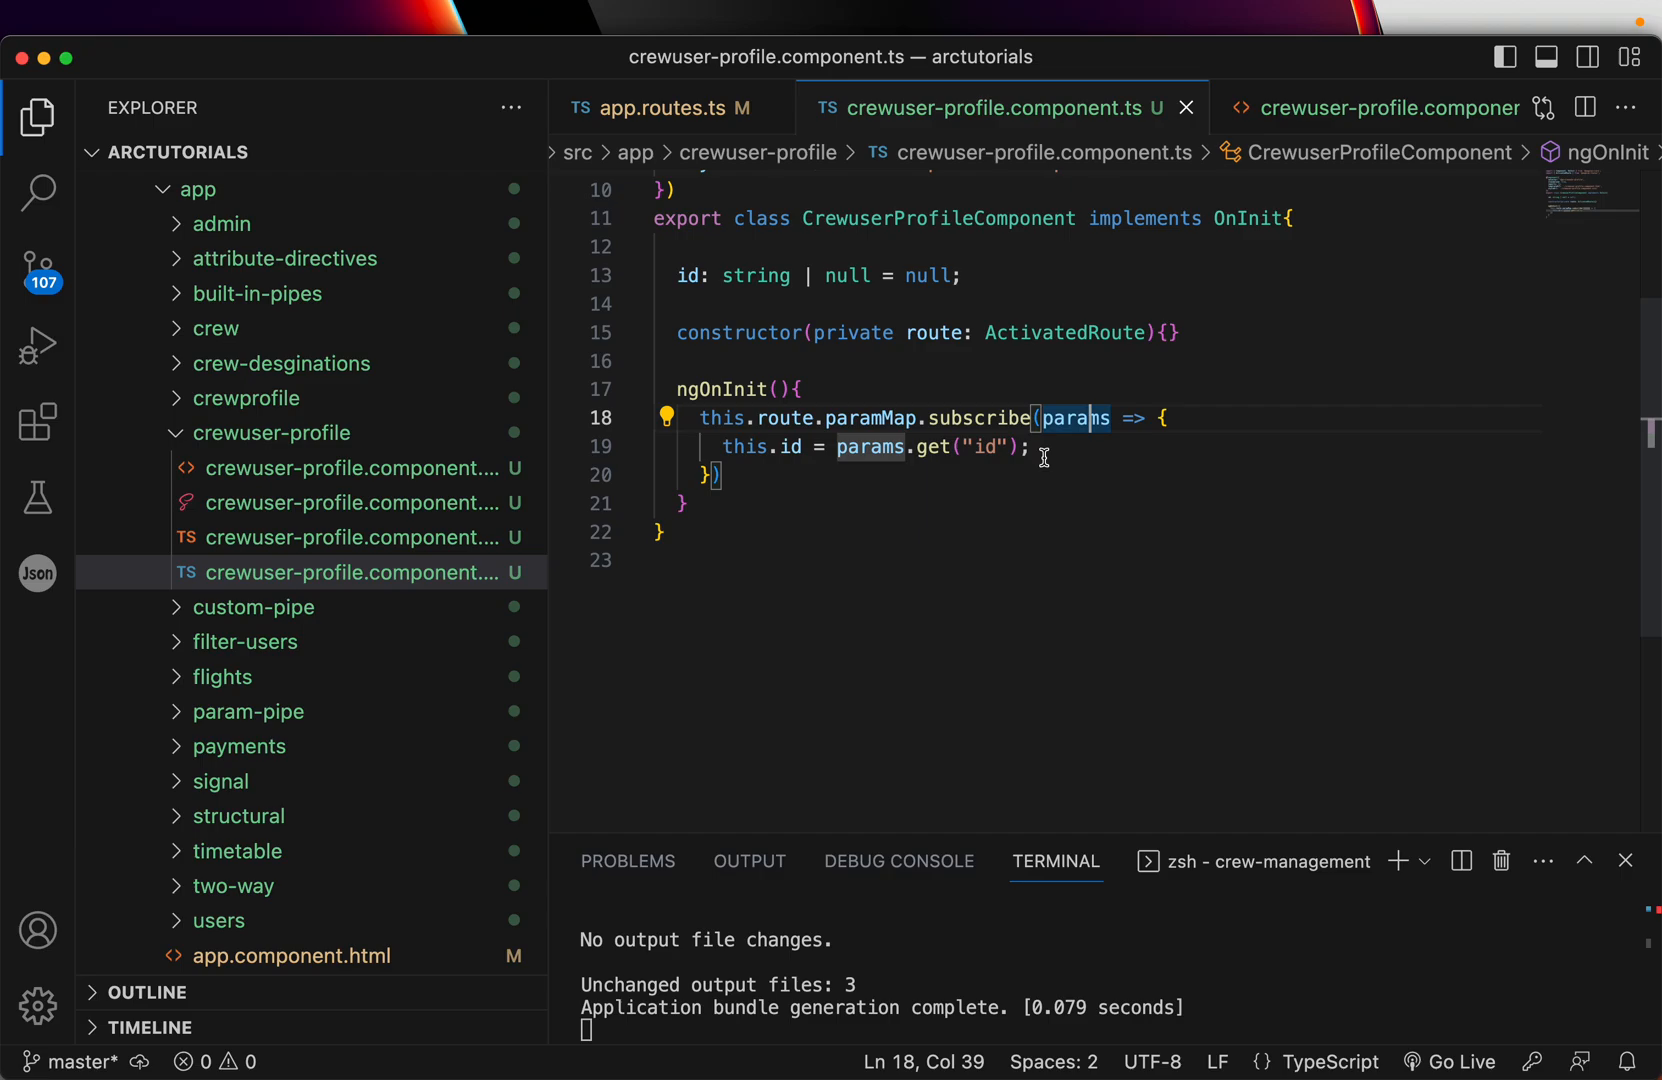
pyautogui.click(832, 560)
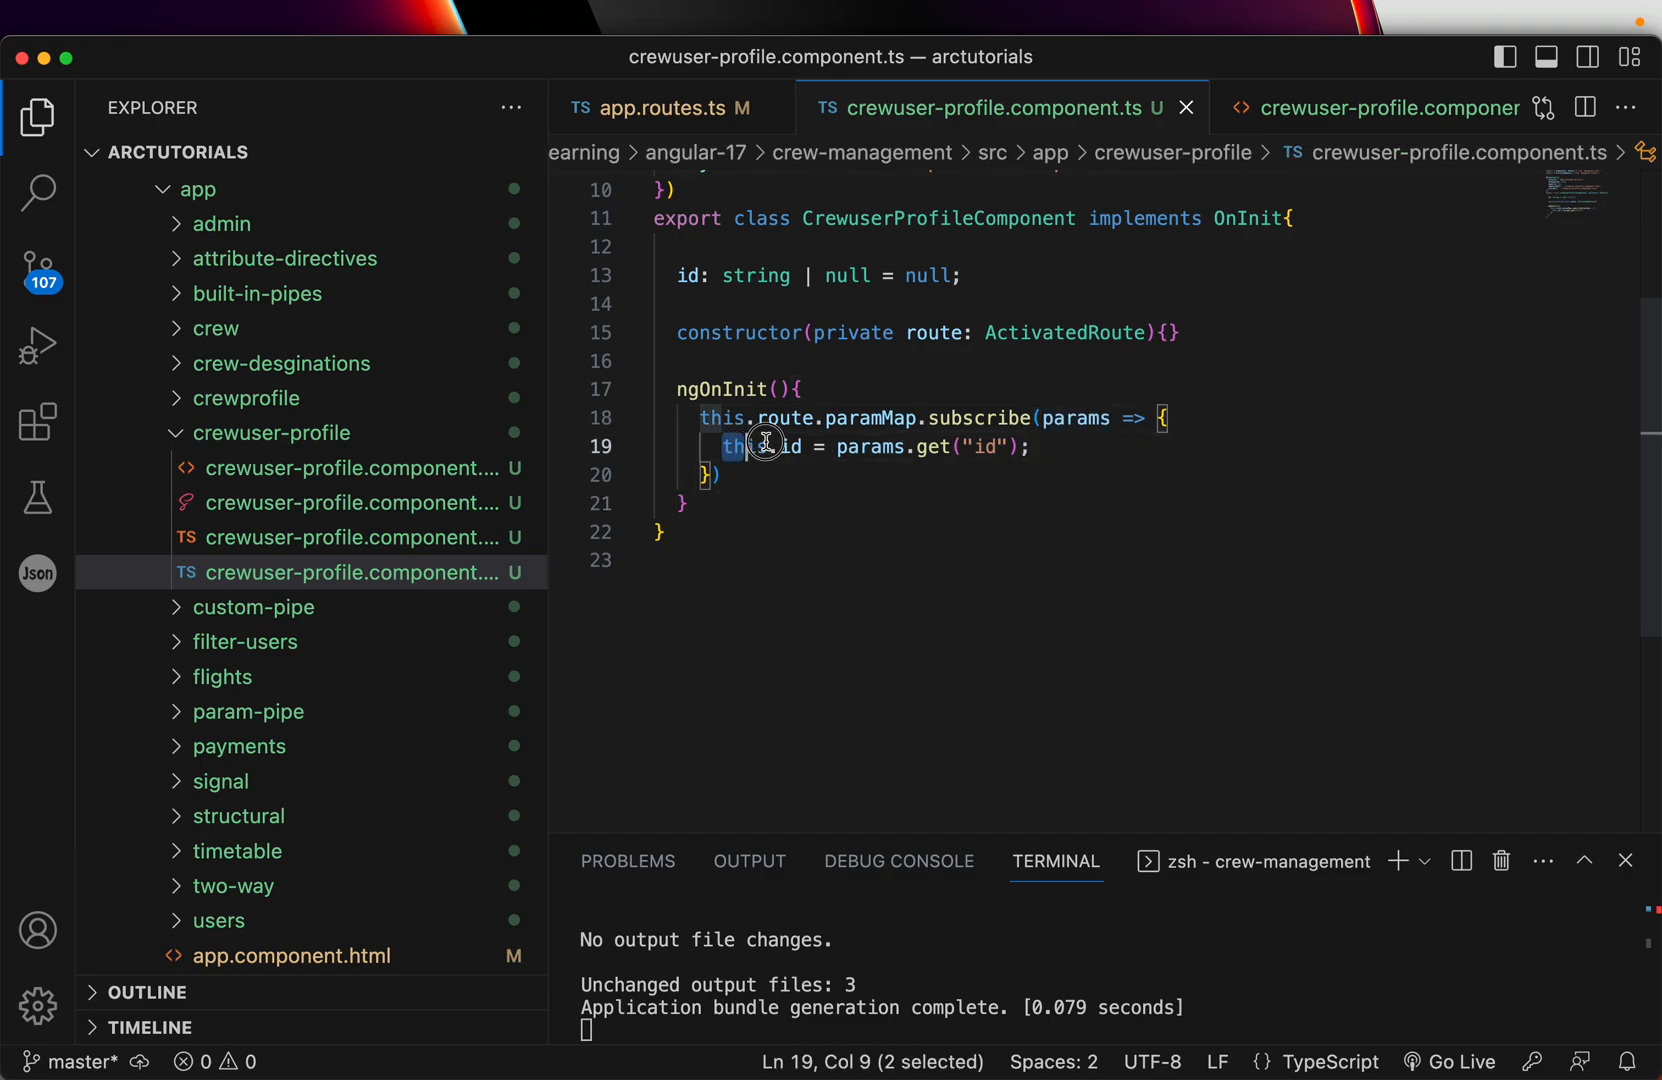
pyautogui.click(358, 467)
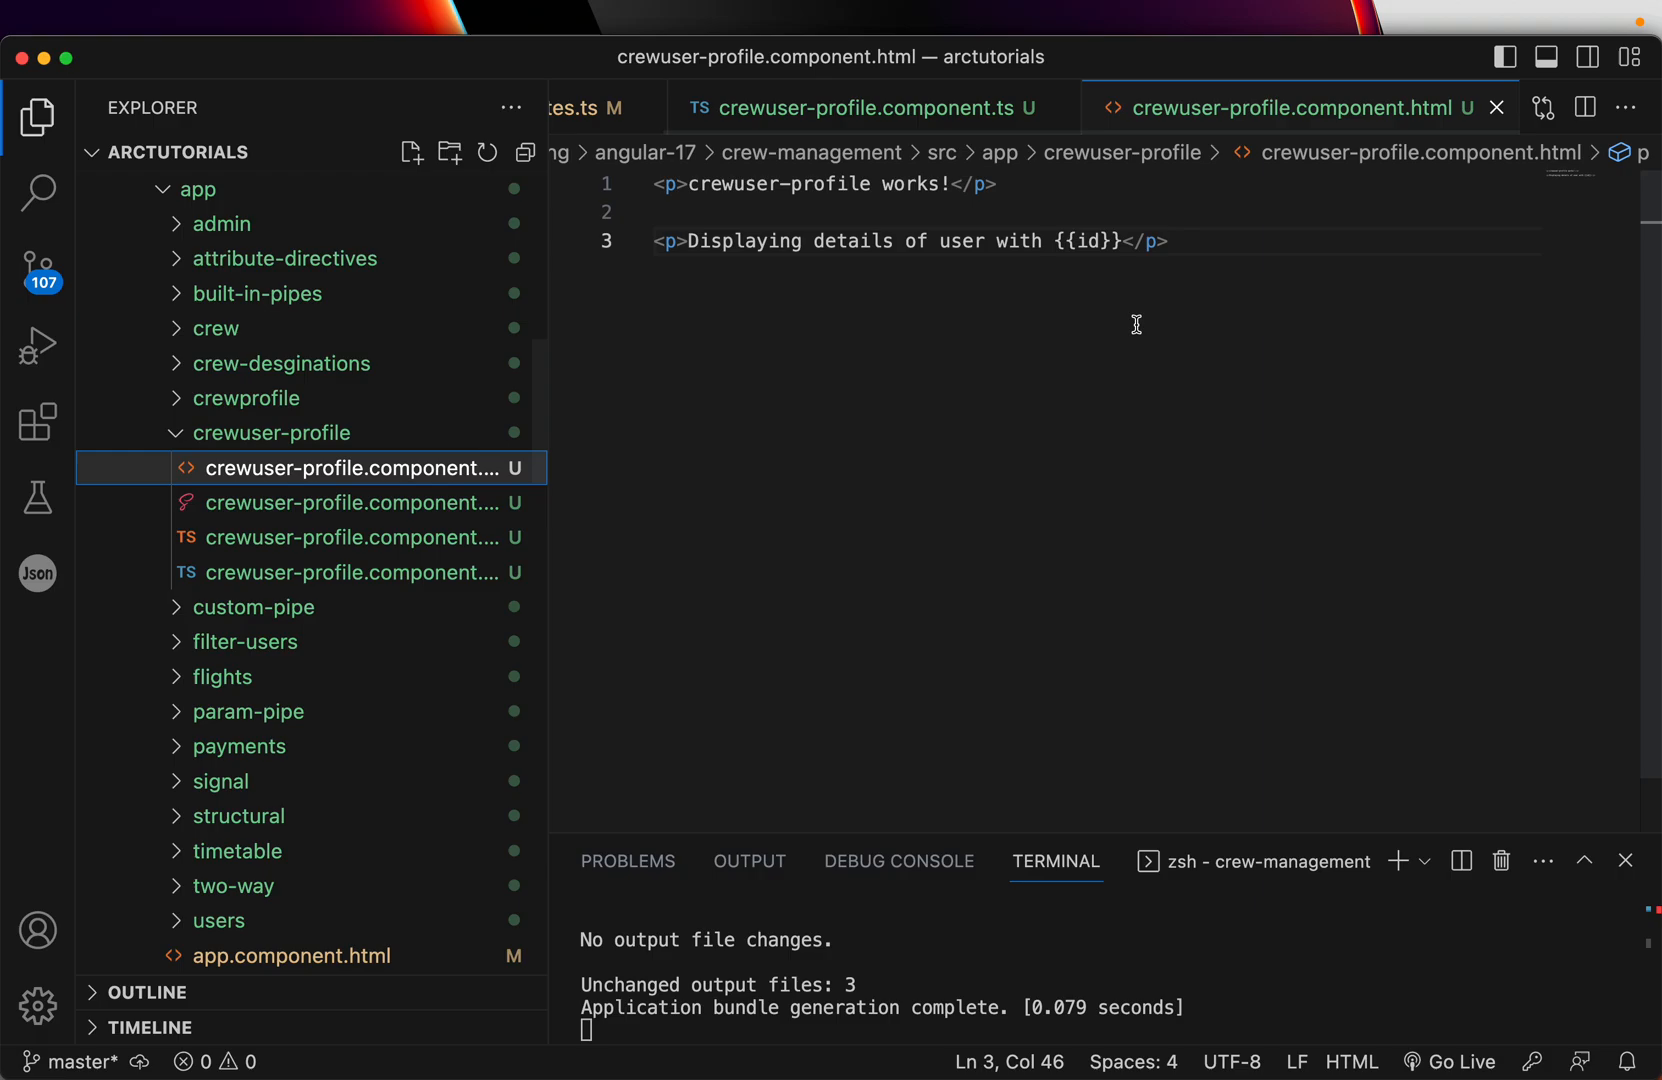
pyautogui.doubleClick(1086, 241)
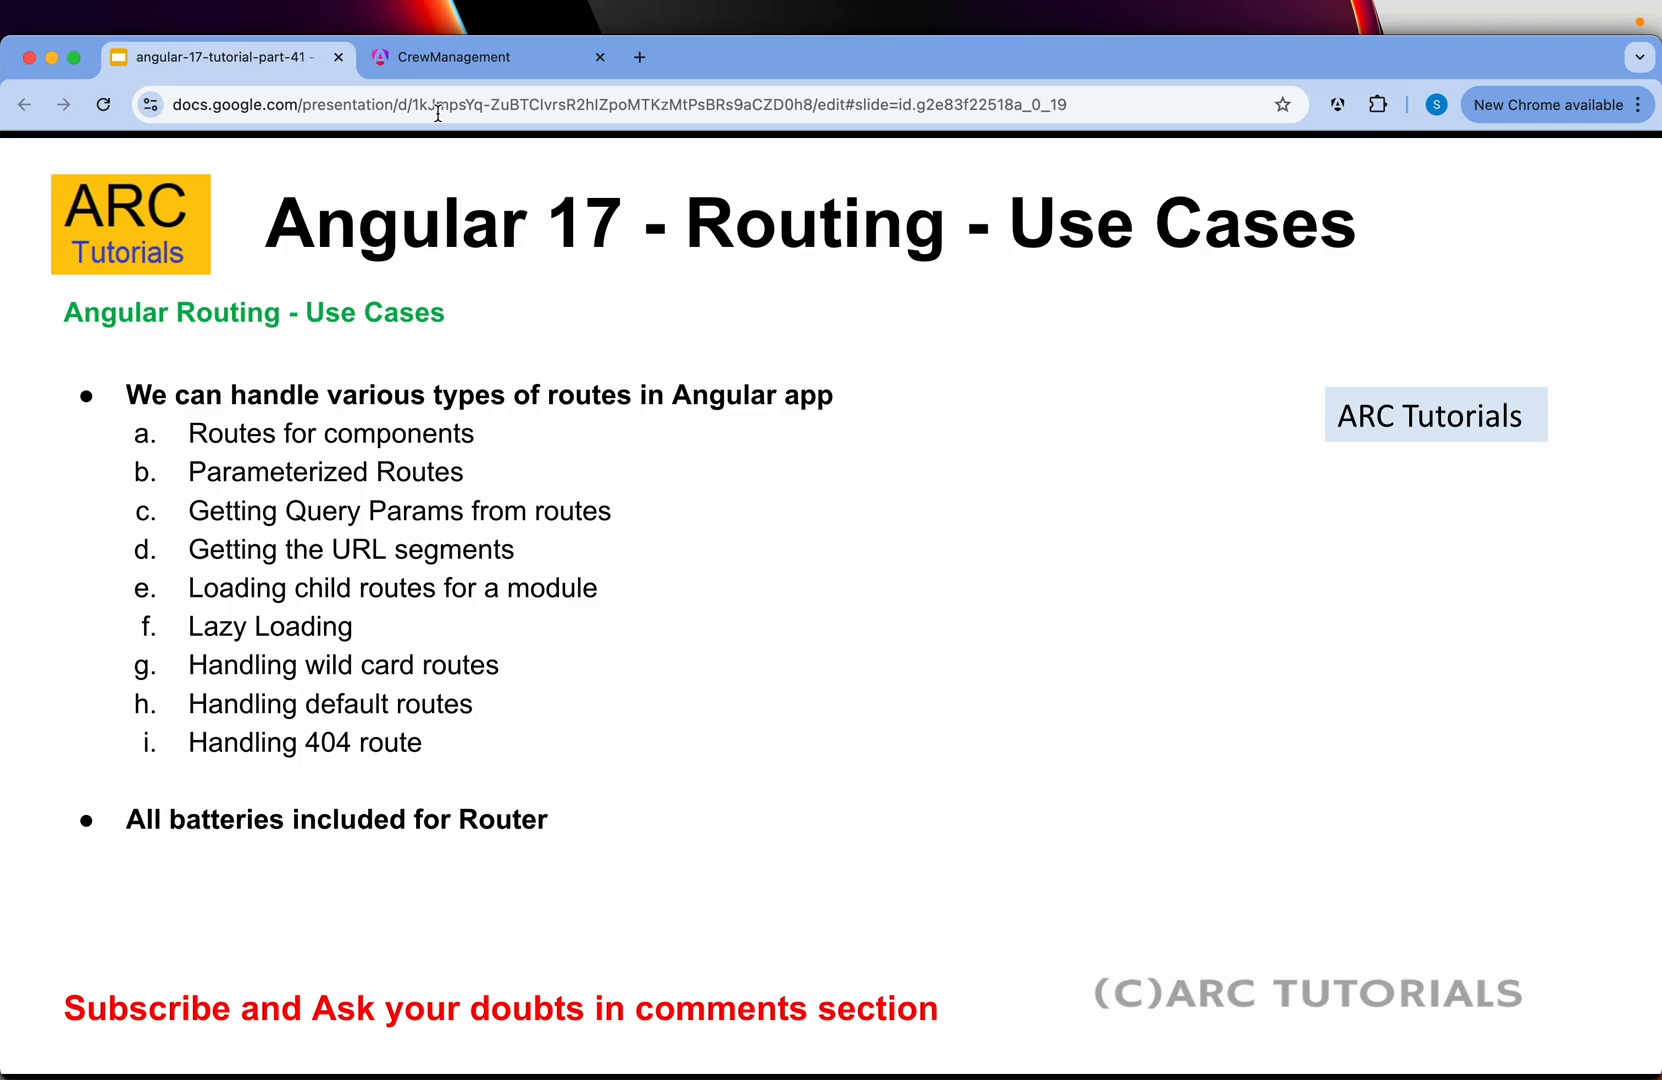
pyautogui.moveTo(607, 657)
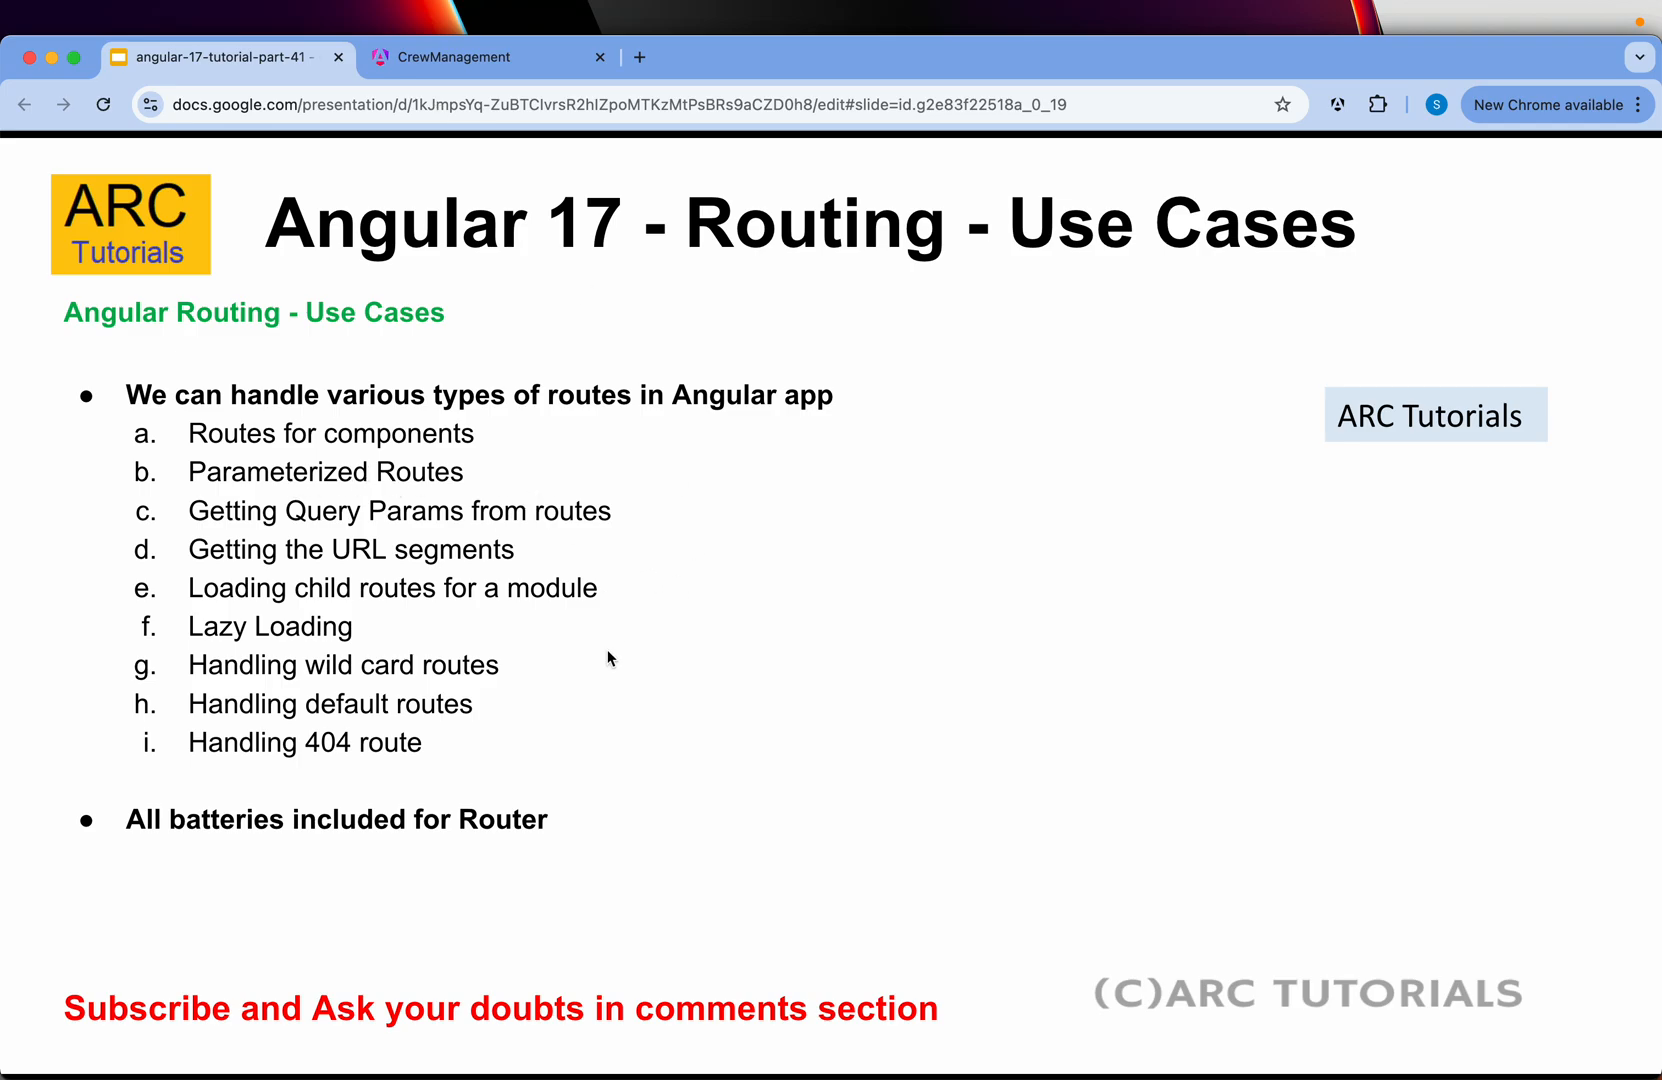
pyautogui.moveTo(1045, 755)
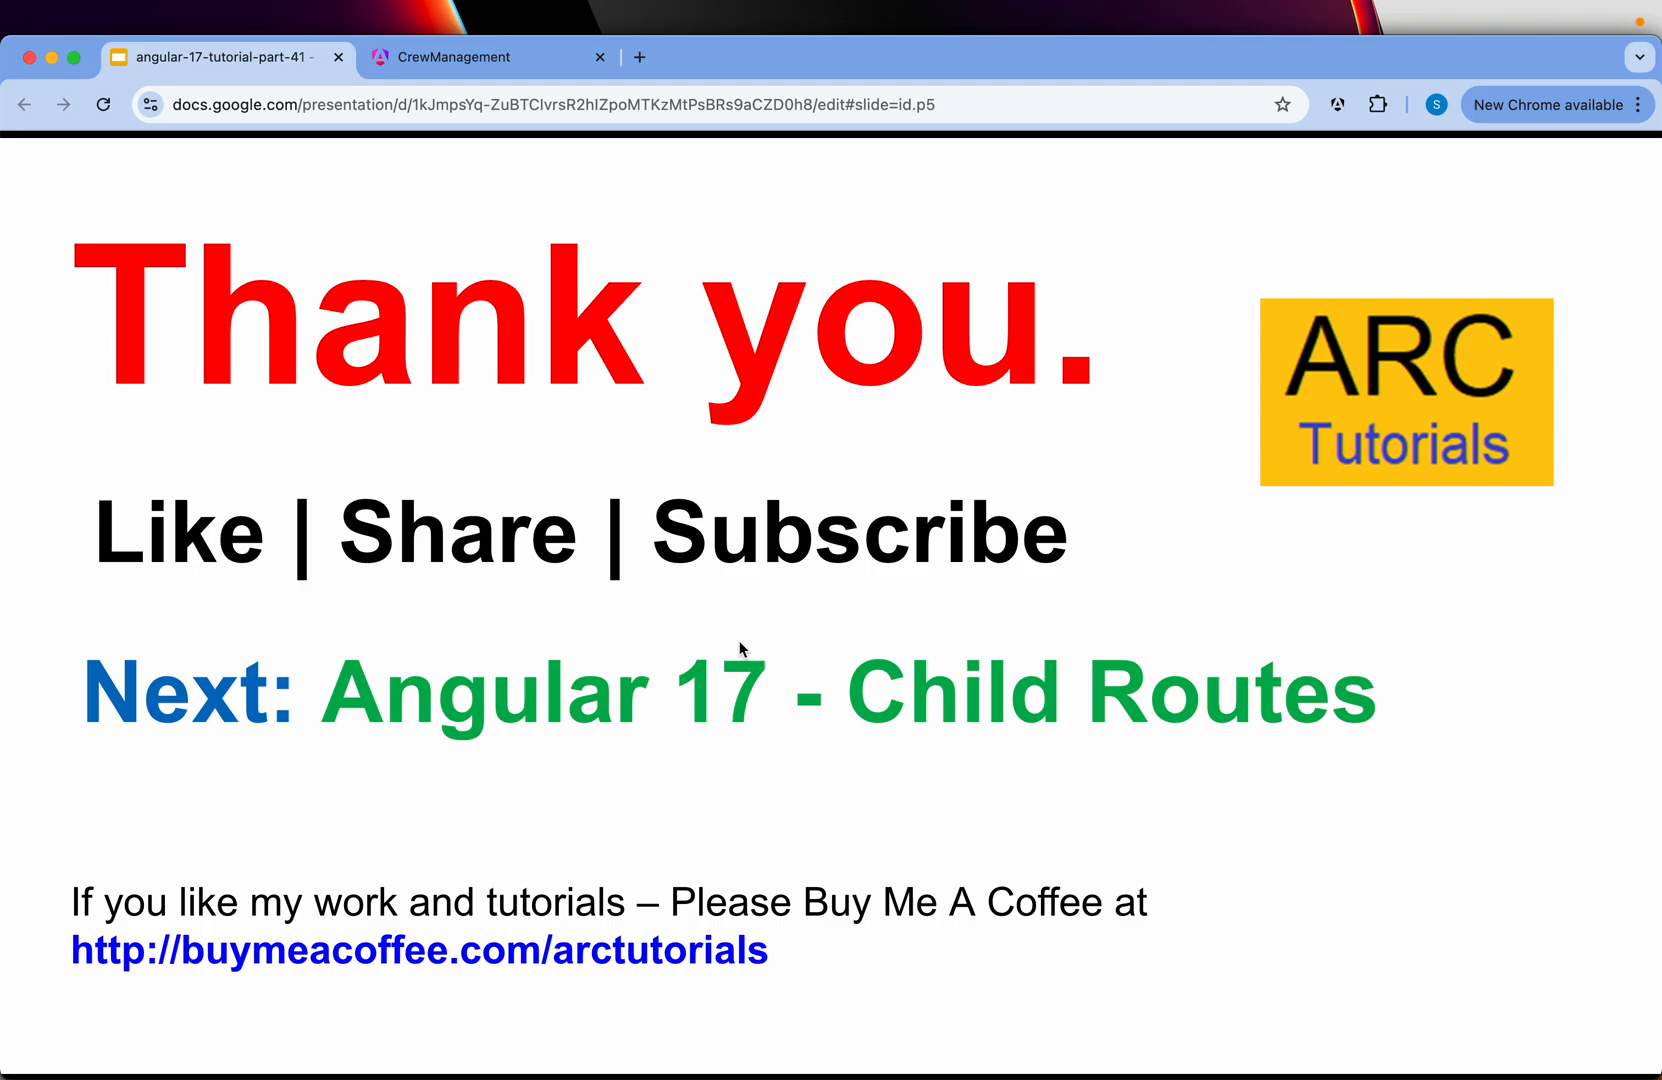
pyautogui.moveTo(125, 578)
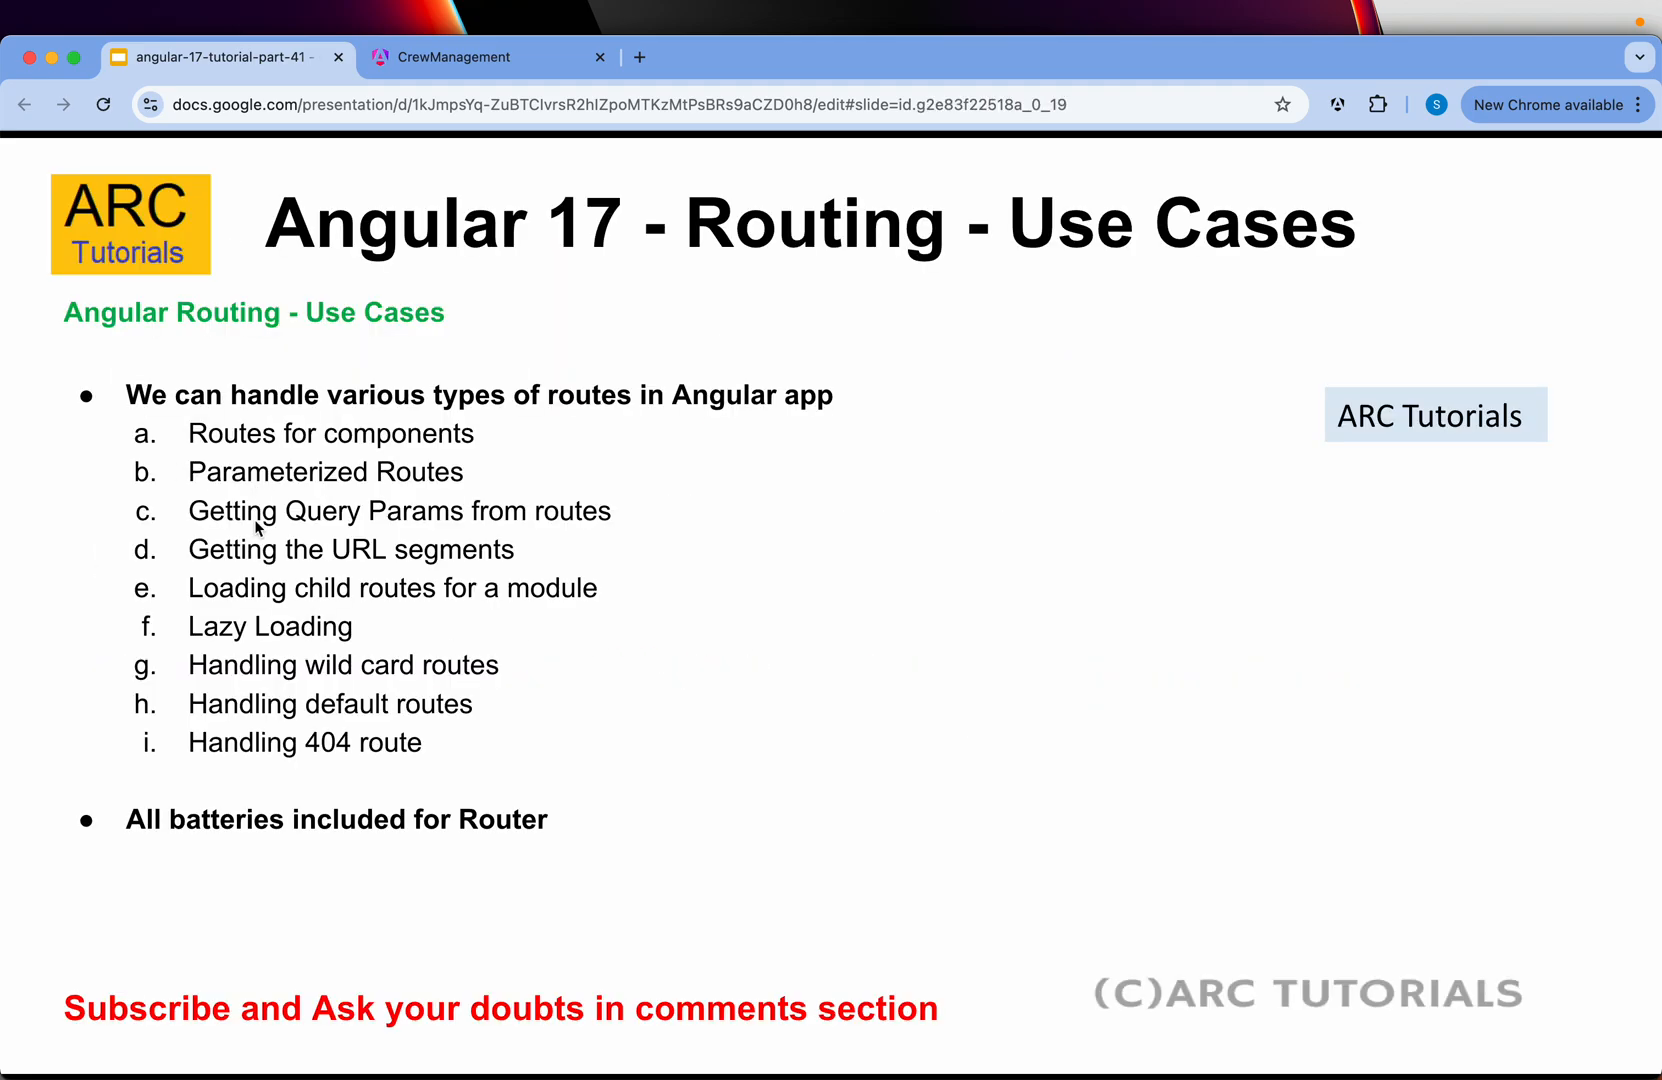
pyautogui.moveTo(460, 776)
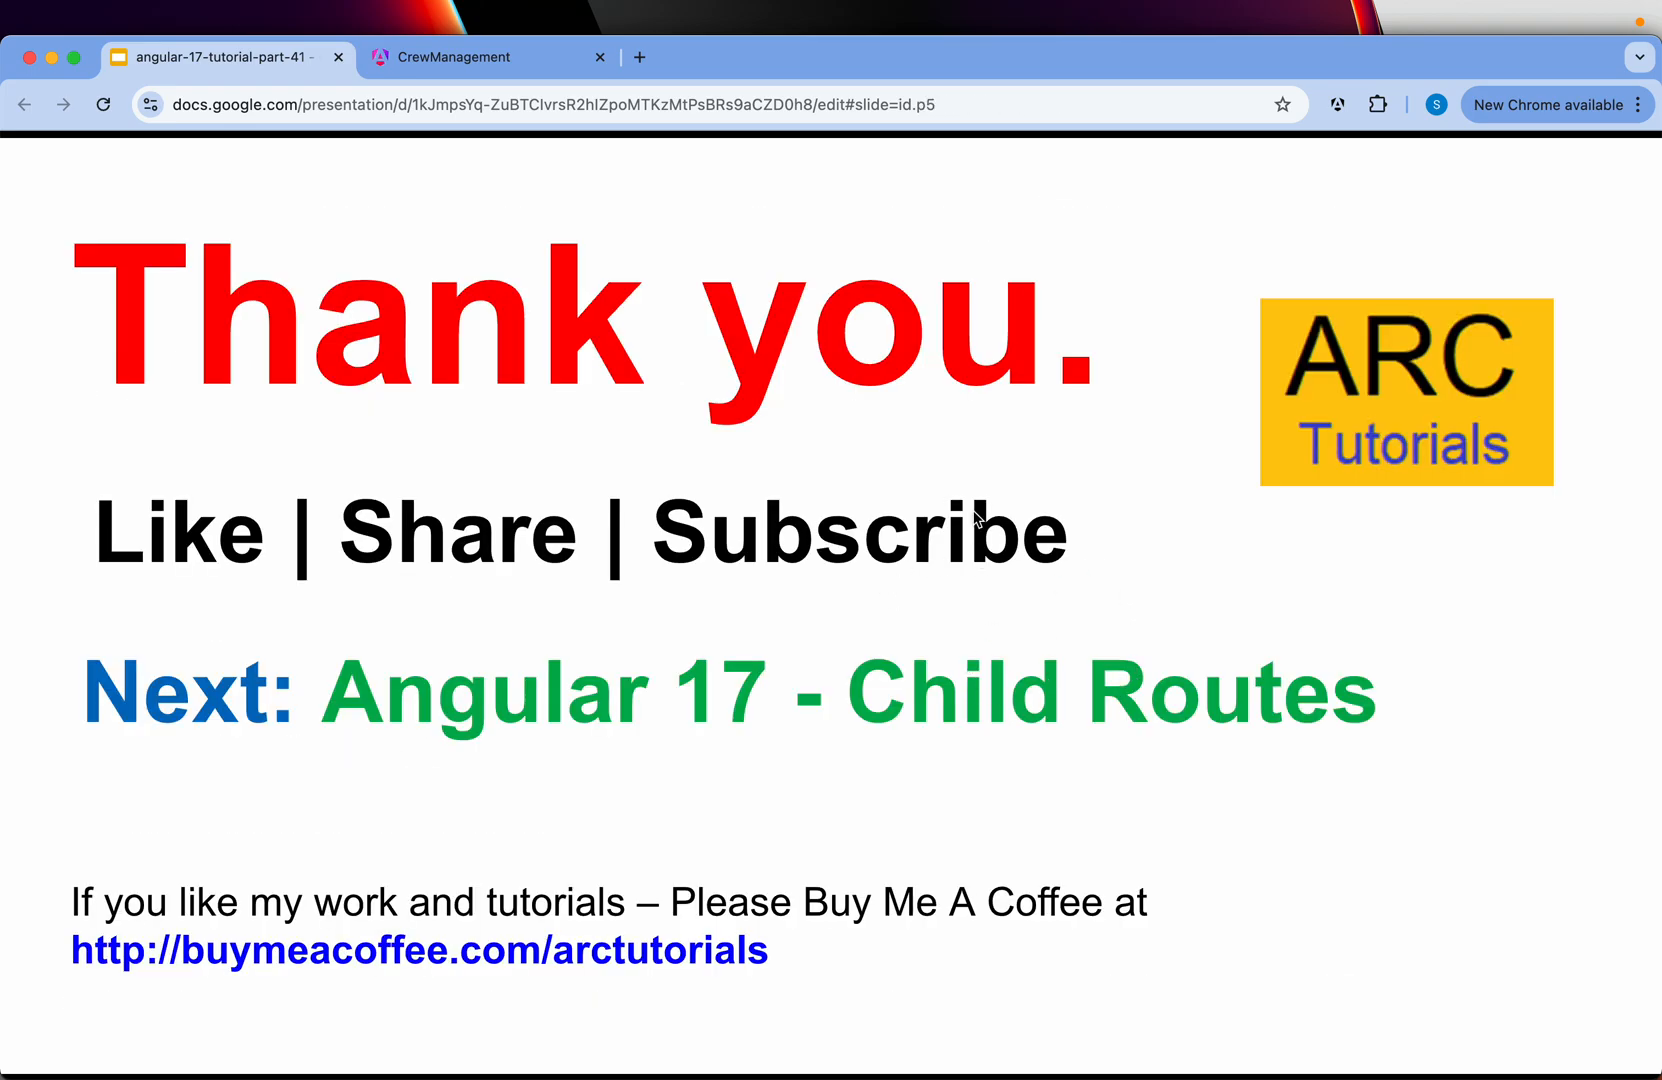
pyautogui.moveTo(662, 273)
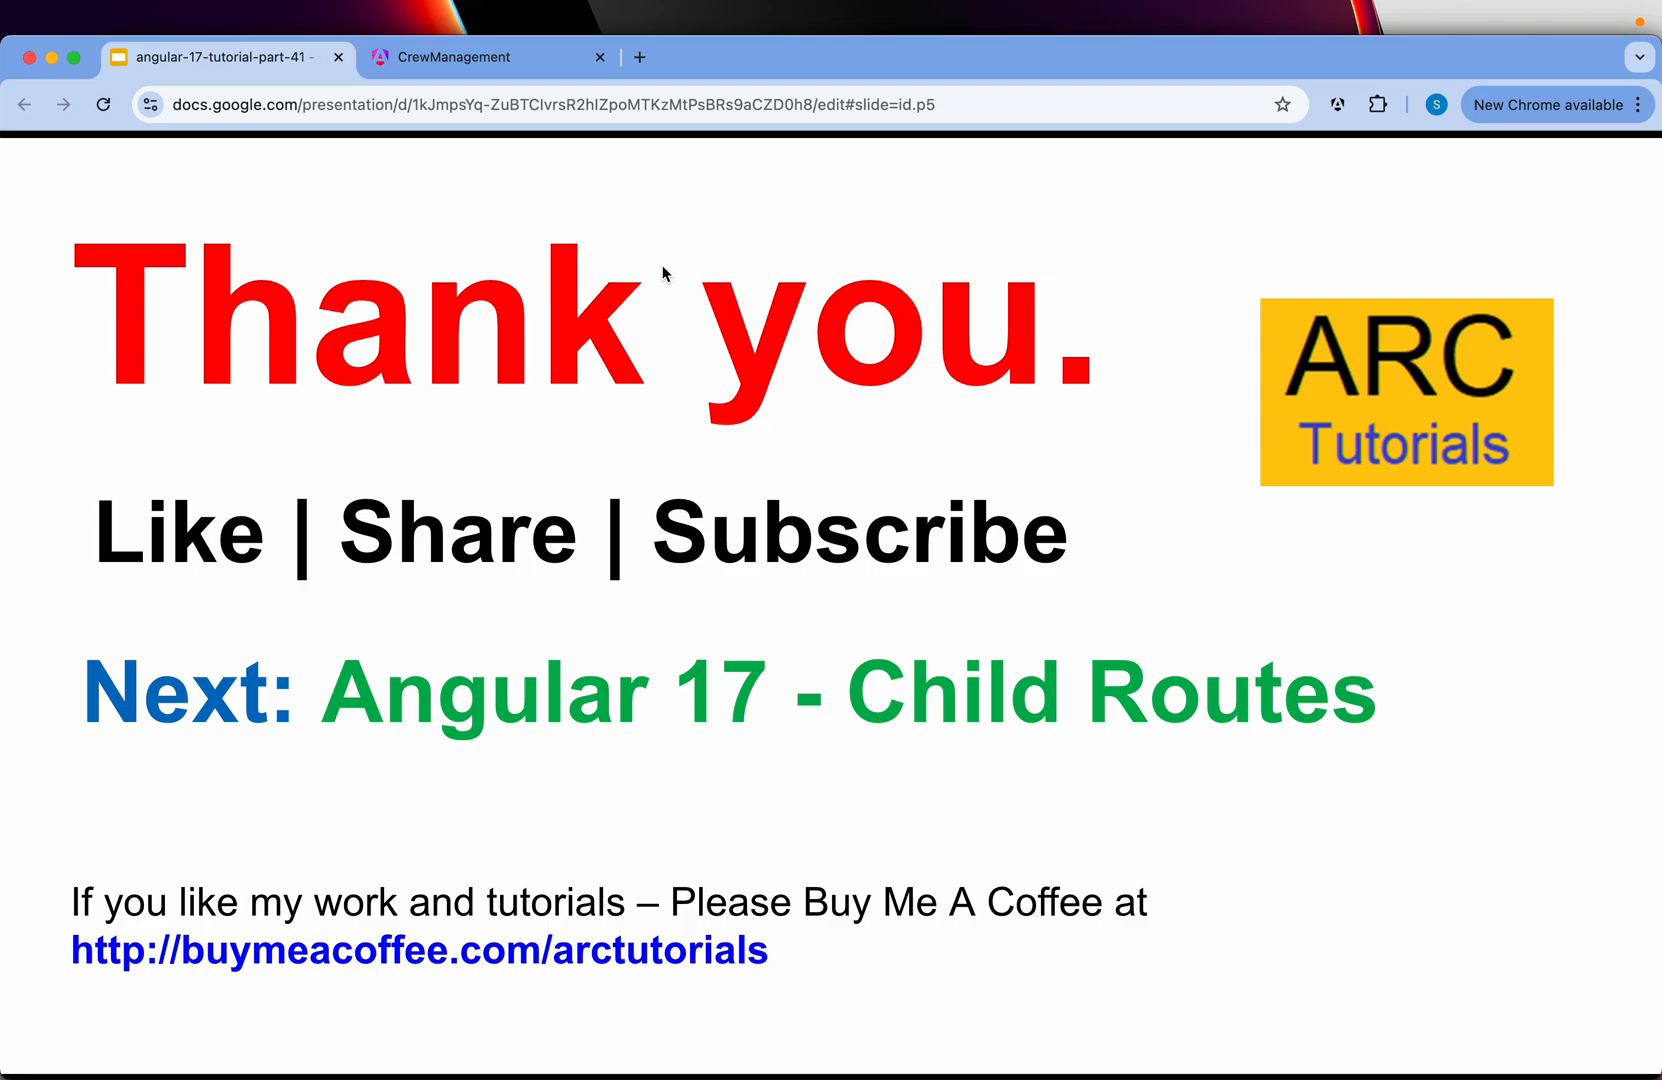